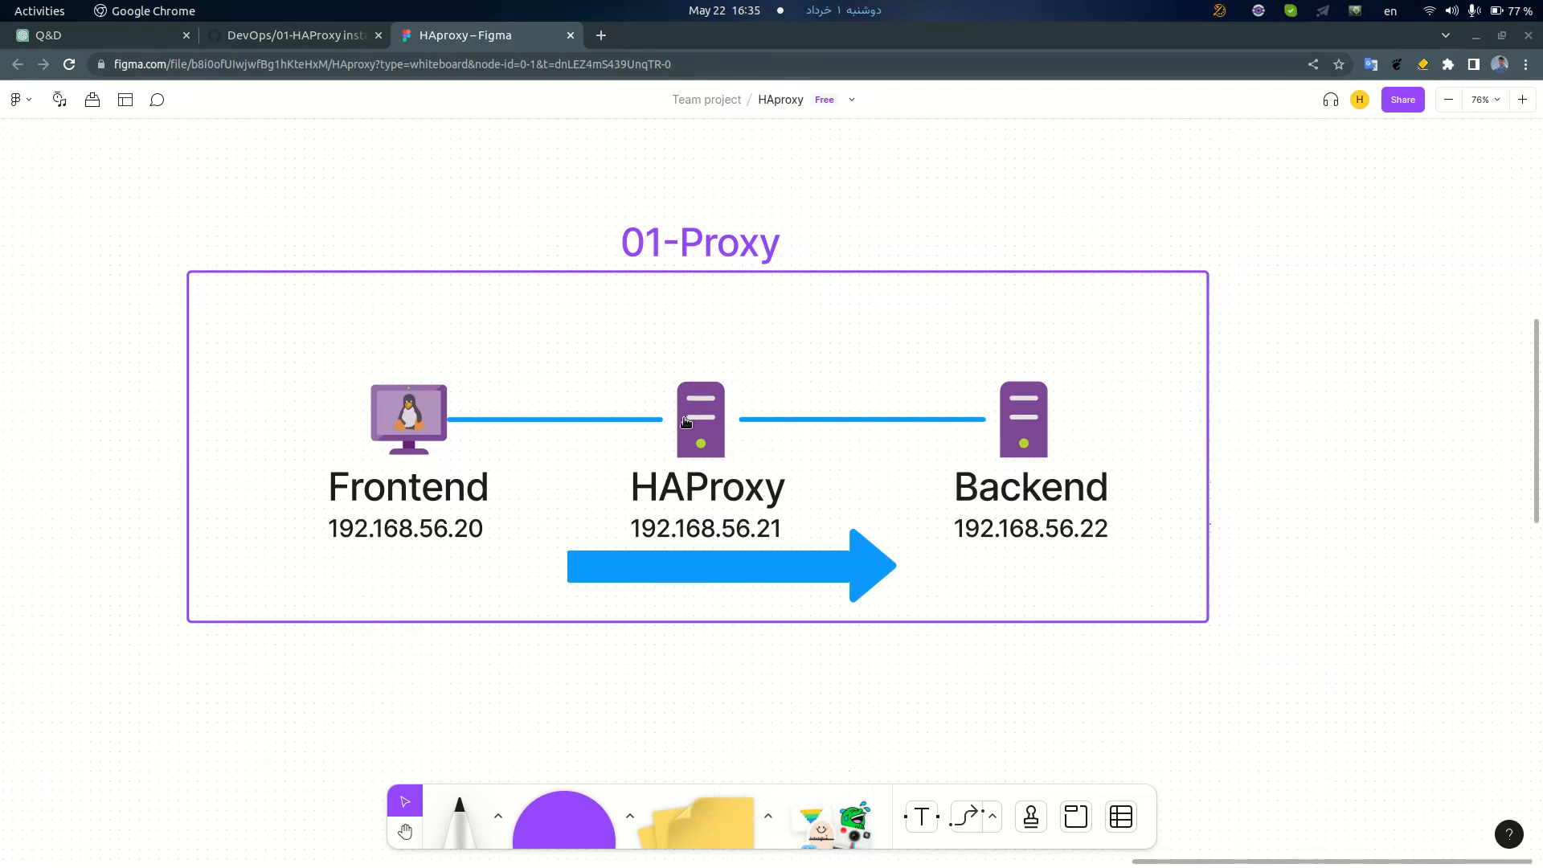
{"action": "mouse_move", "coordinate": [667, 434]}
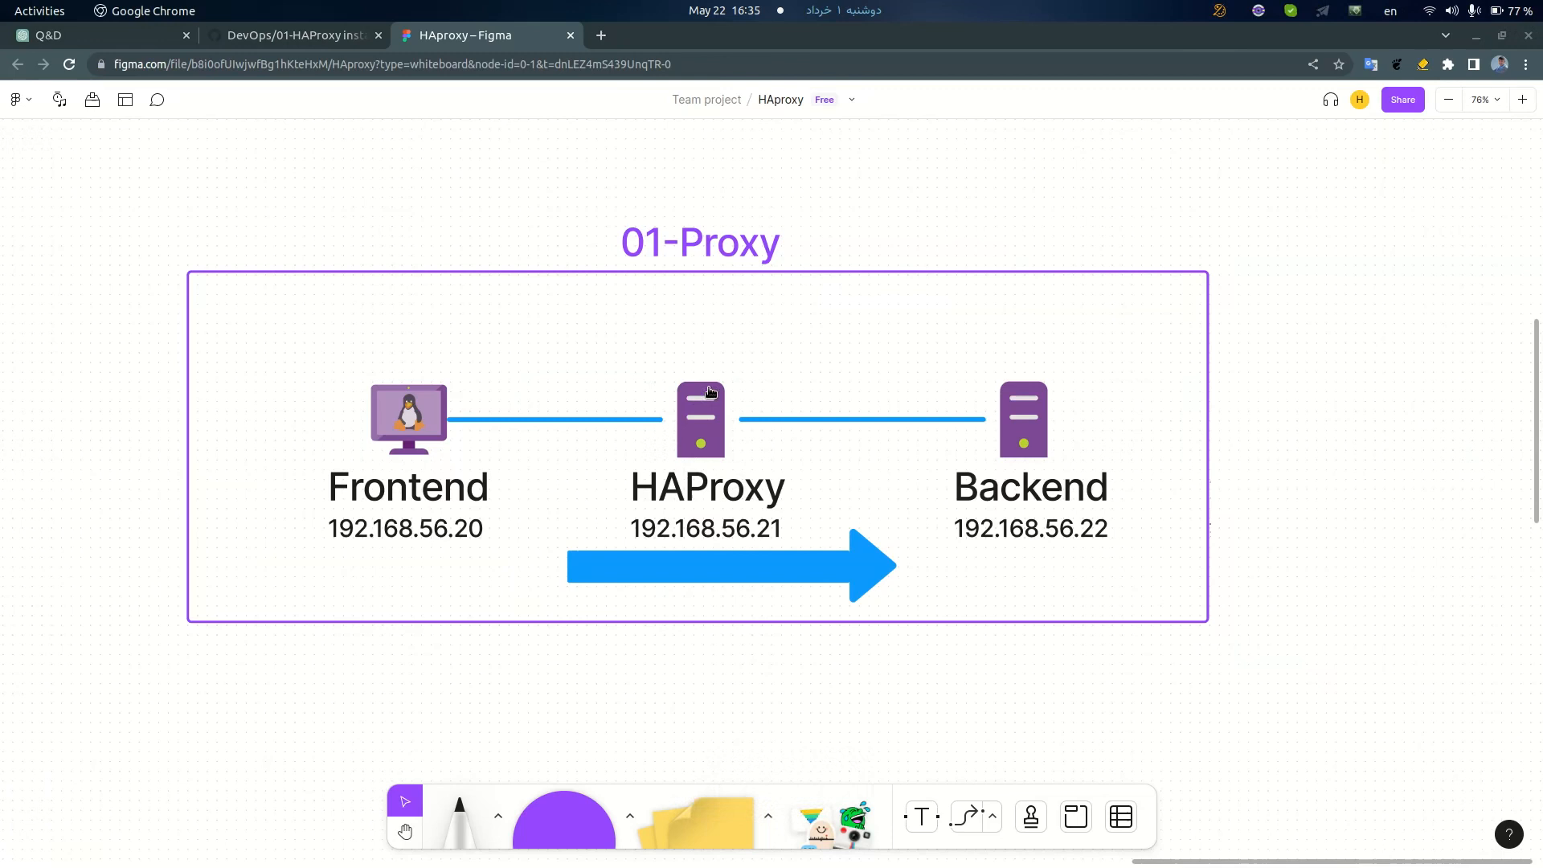
{"action": "mouse_move", "coordinate": [713, 403]}
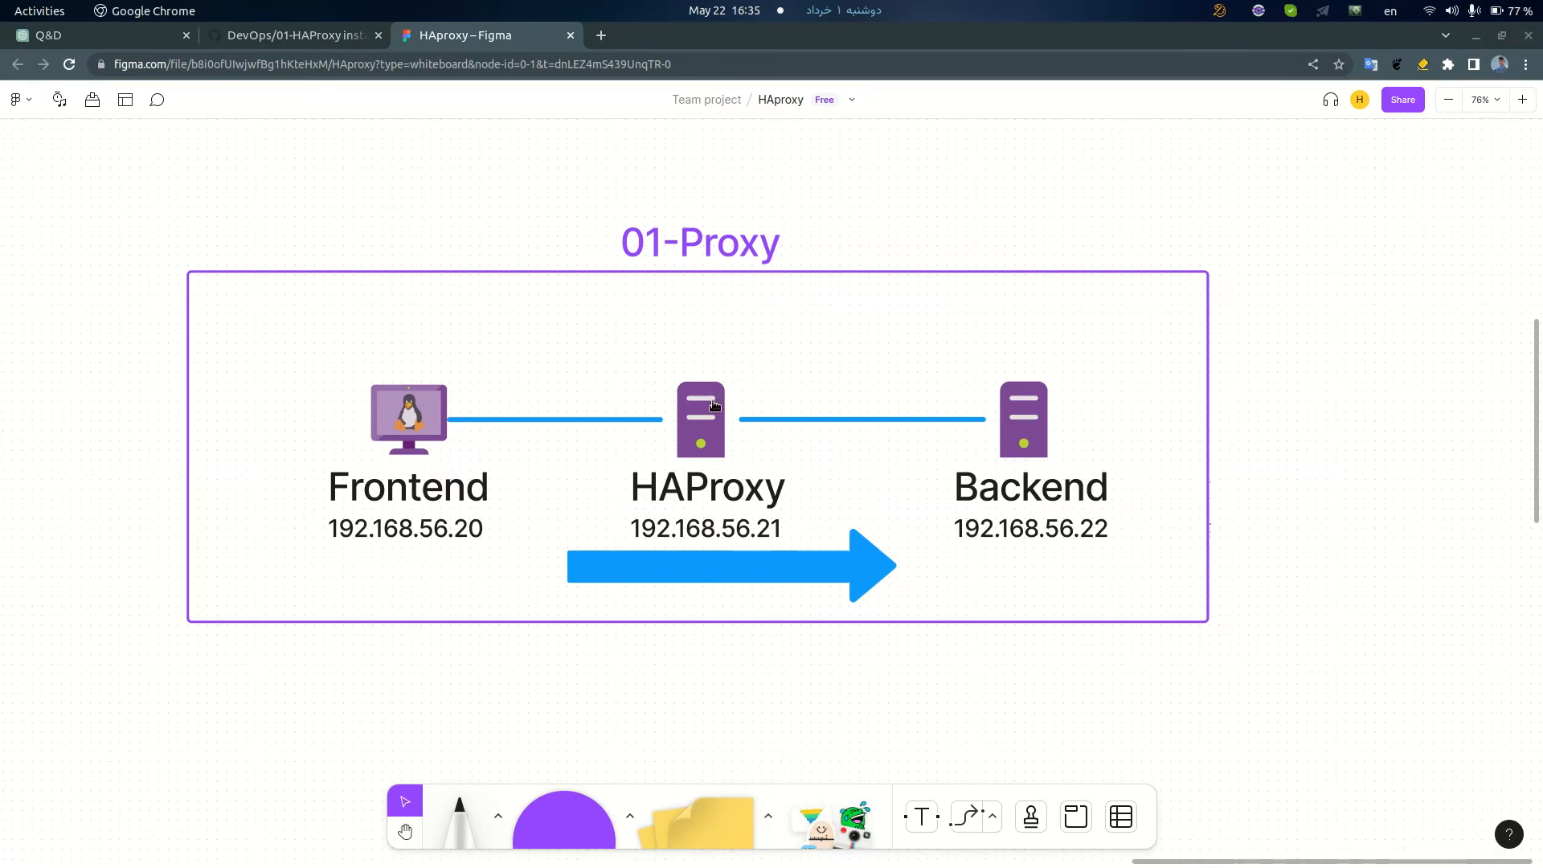
{"action": "mouse_move", "coordinate": [696, 347]}
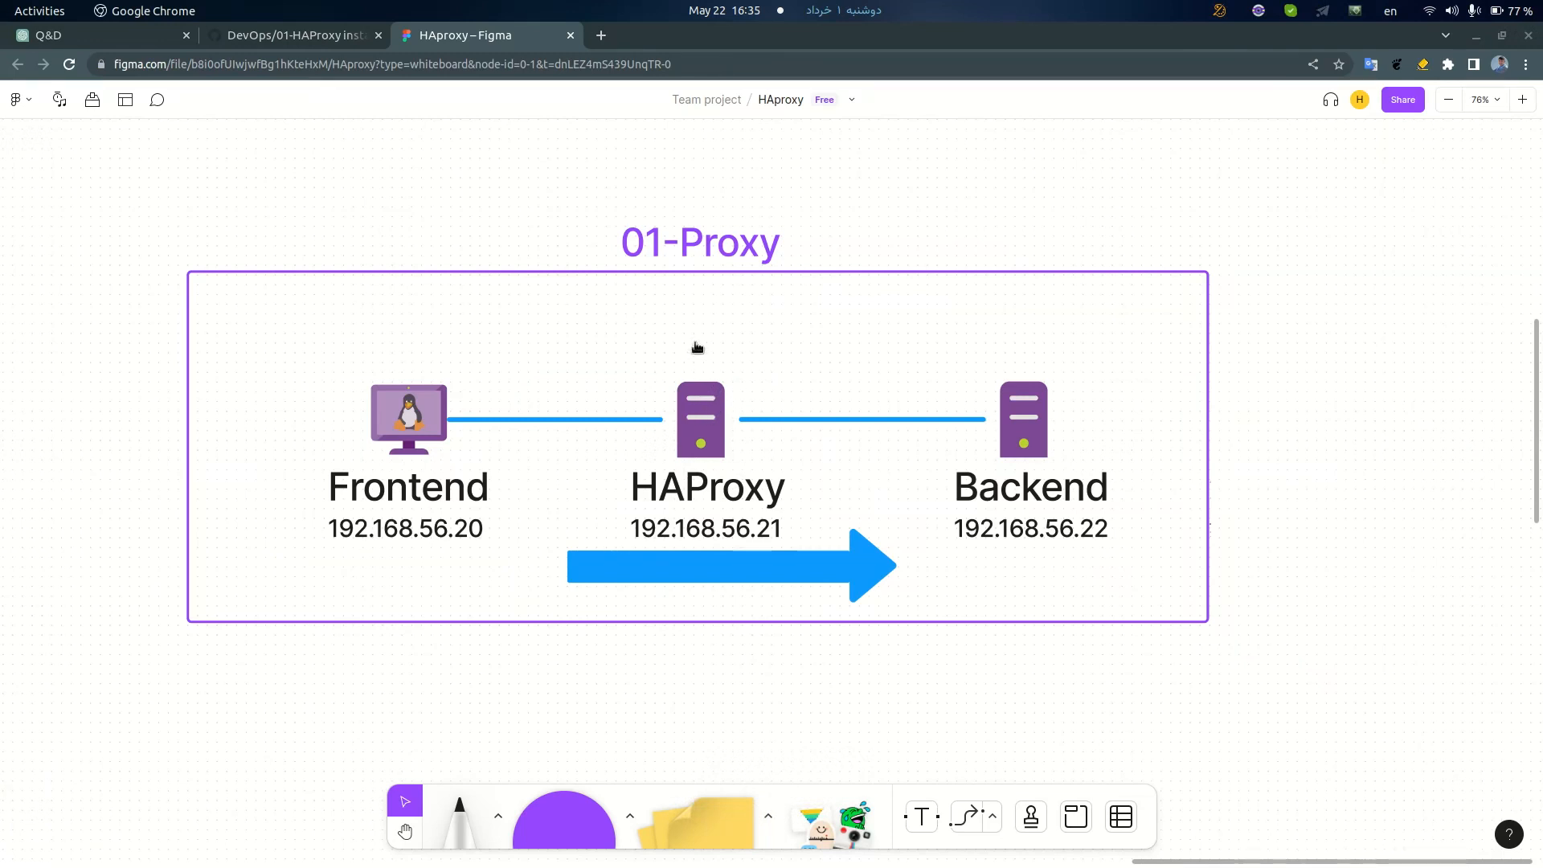
Step: Draw green marker arrows pointing into and out of the HAProxy server icon
{"action": "left_click_drag", "start_coordinate": [685, 291], "coordinate": [690, 349]}
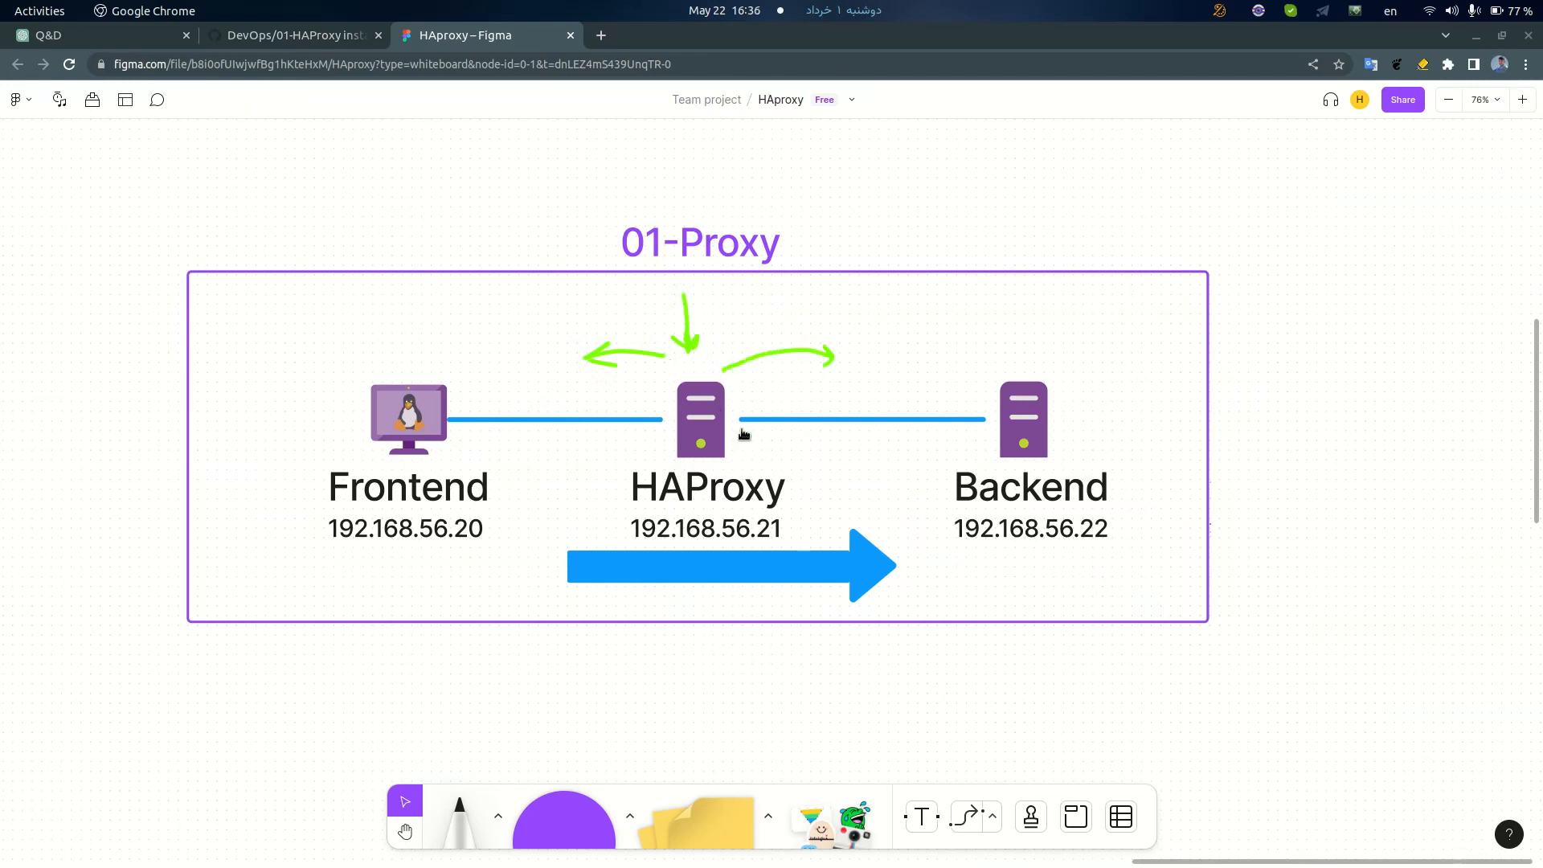
{"action": "mouse_move", "coordinate": [522, 560]}
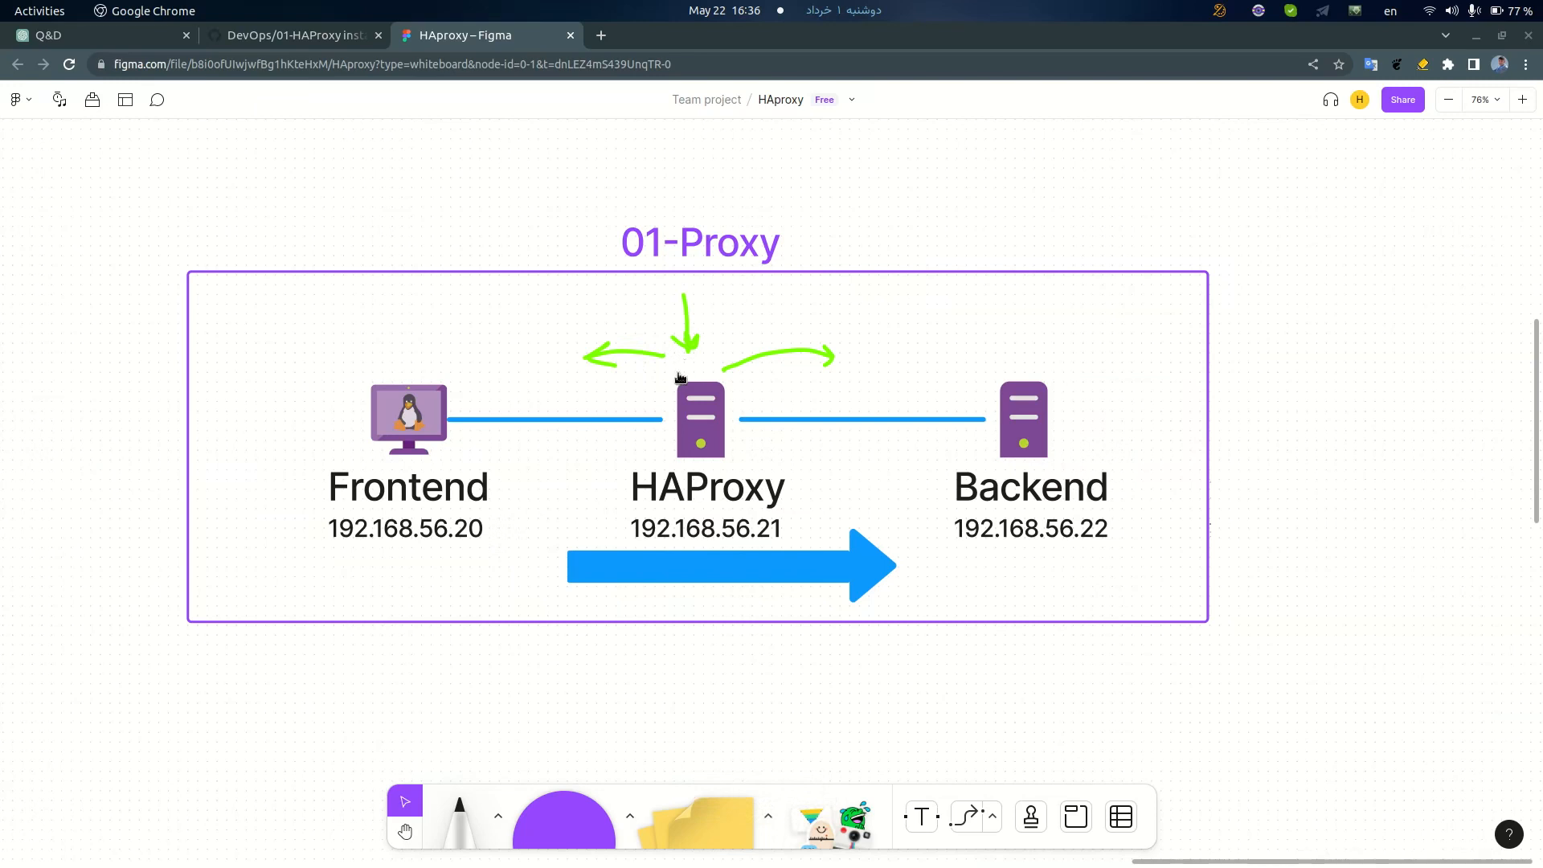
{"action": "mouse_move", "coordinate": [669, 427]}
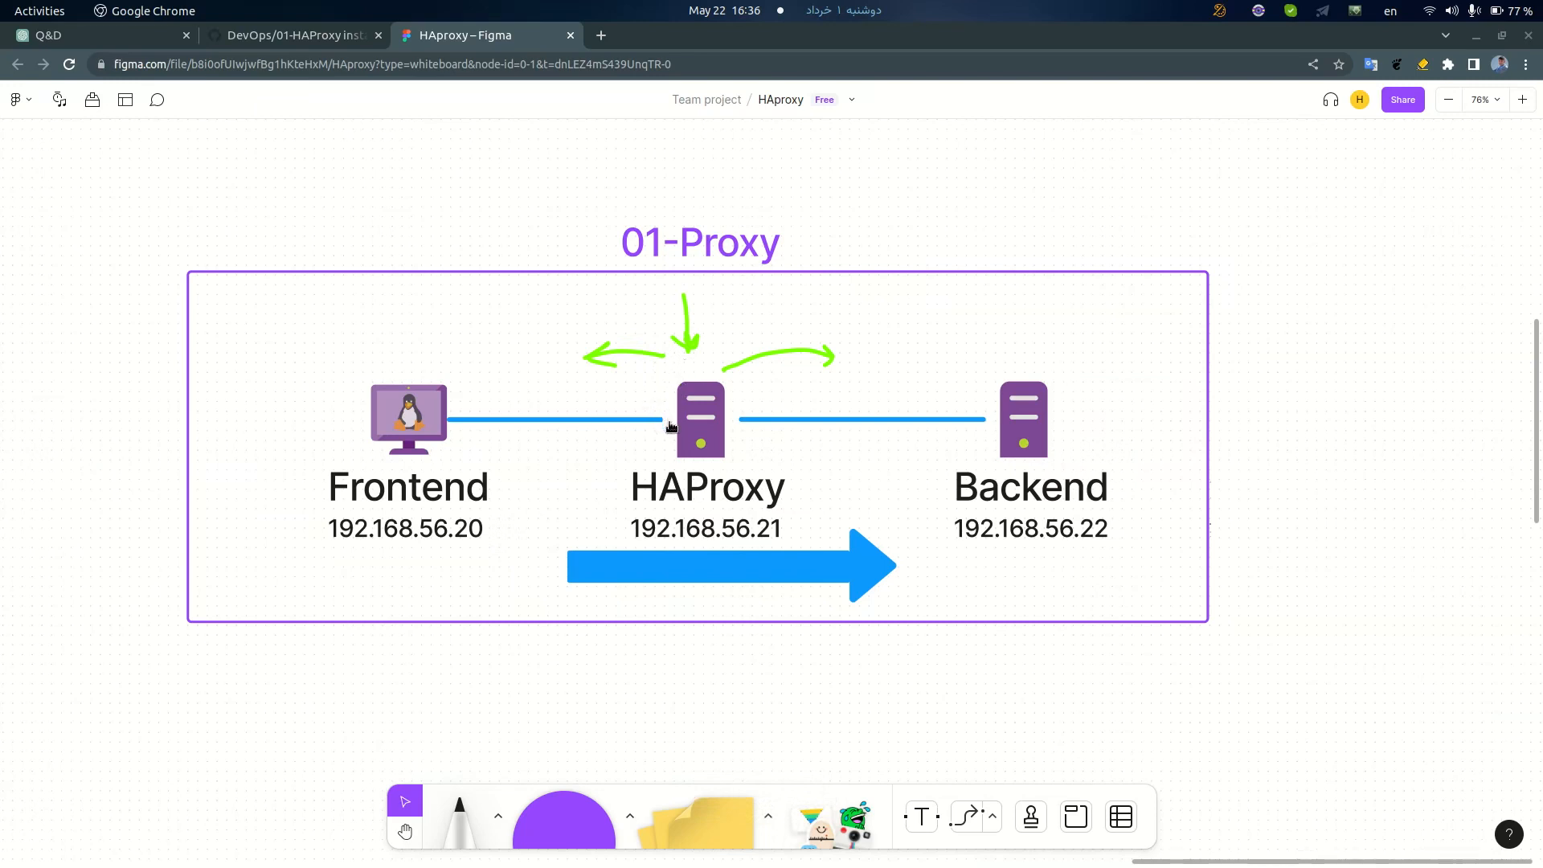
{"action": "mouse_move", "coordinate": [674, 425]}
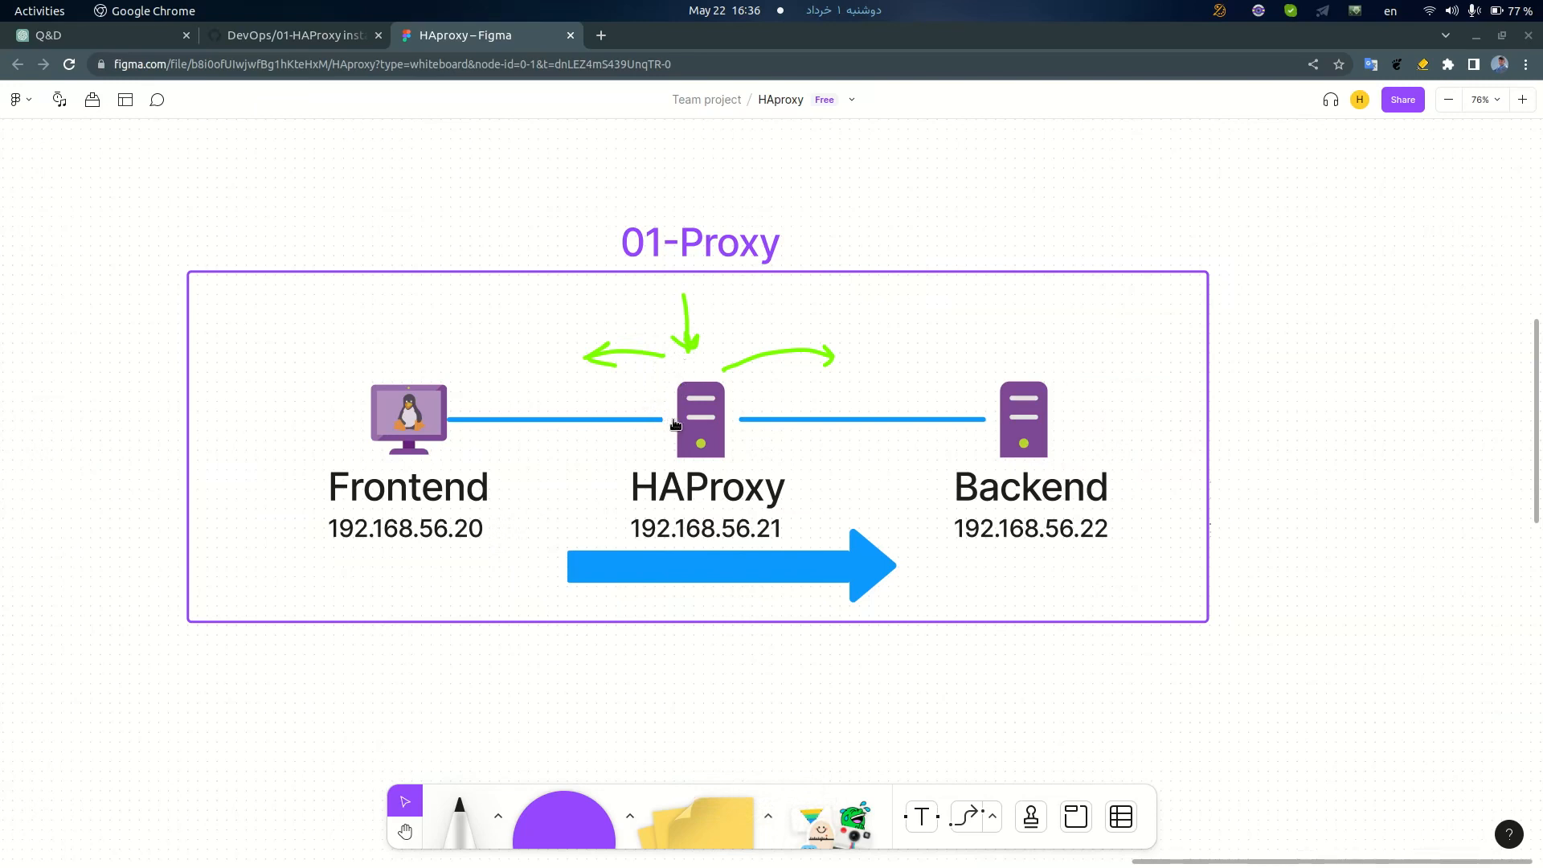
{"action": "mouse_move", "coordinate": [625, 392]}
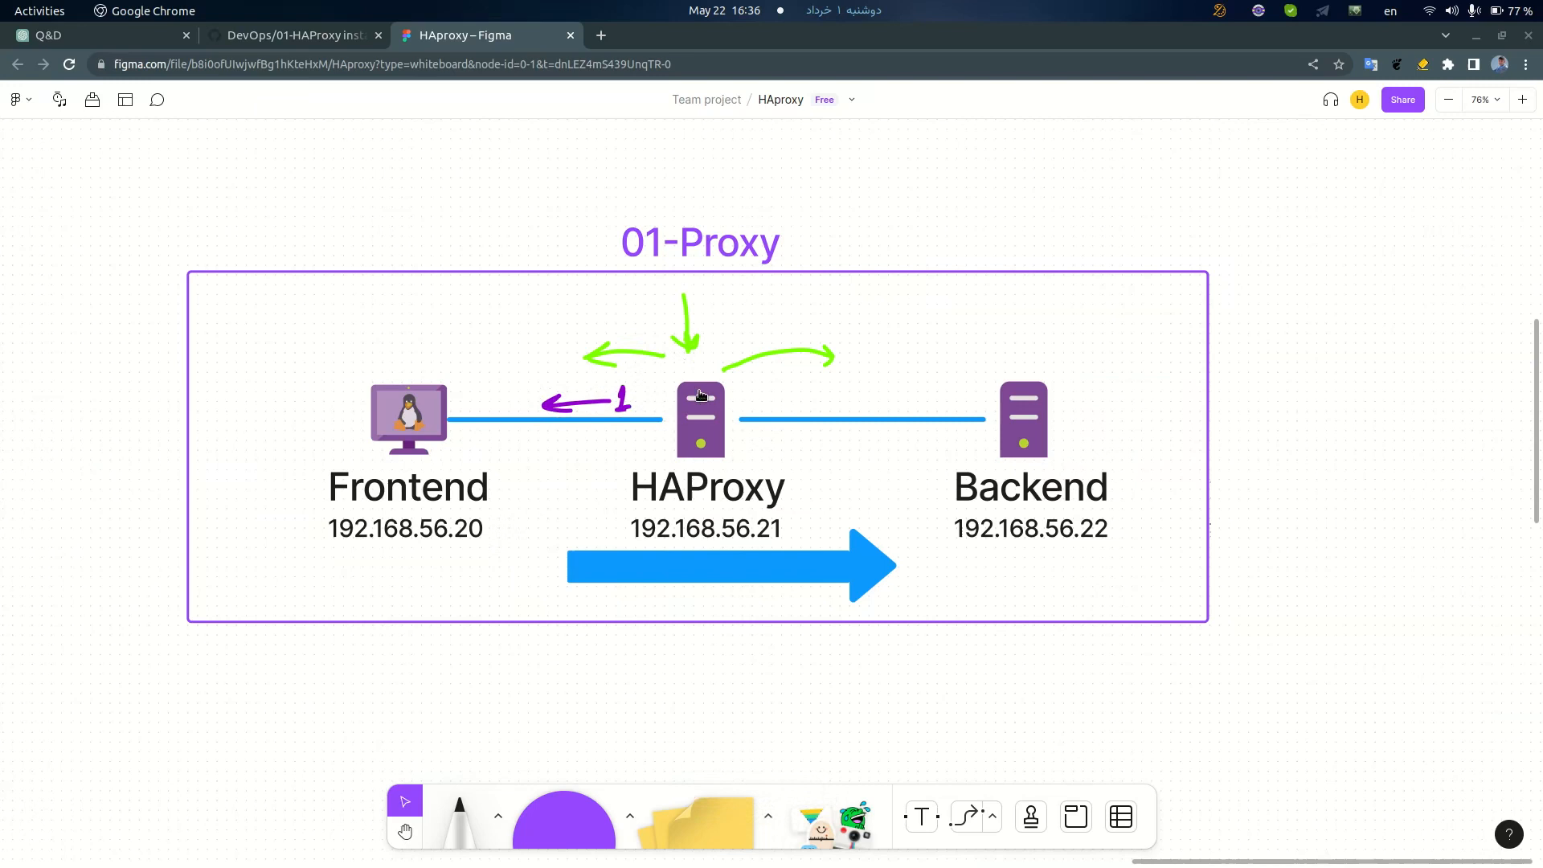
{"action": "mouse_move", "coordinate": [748, 394]}
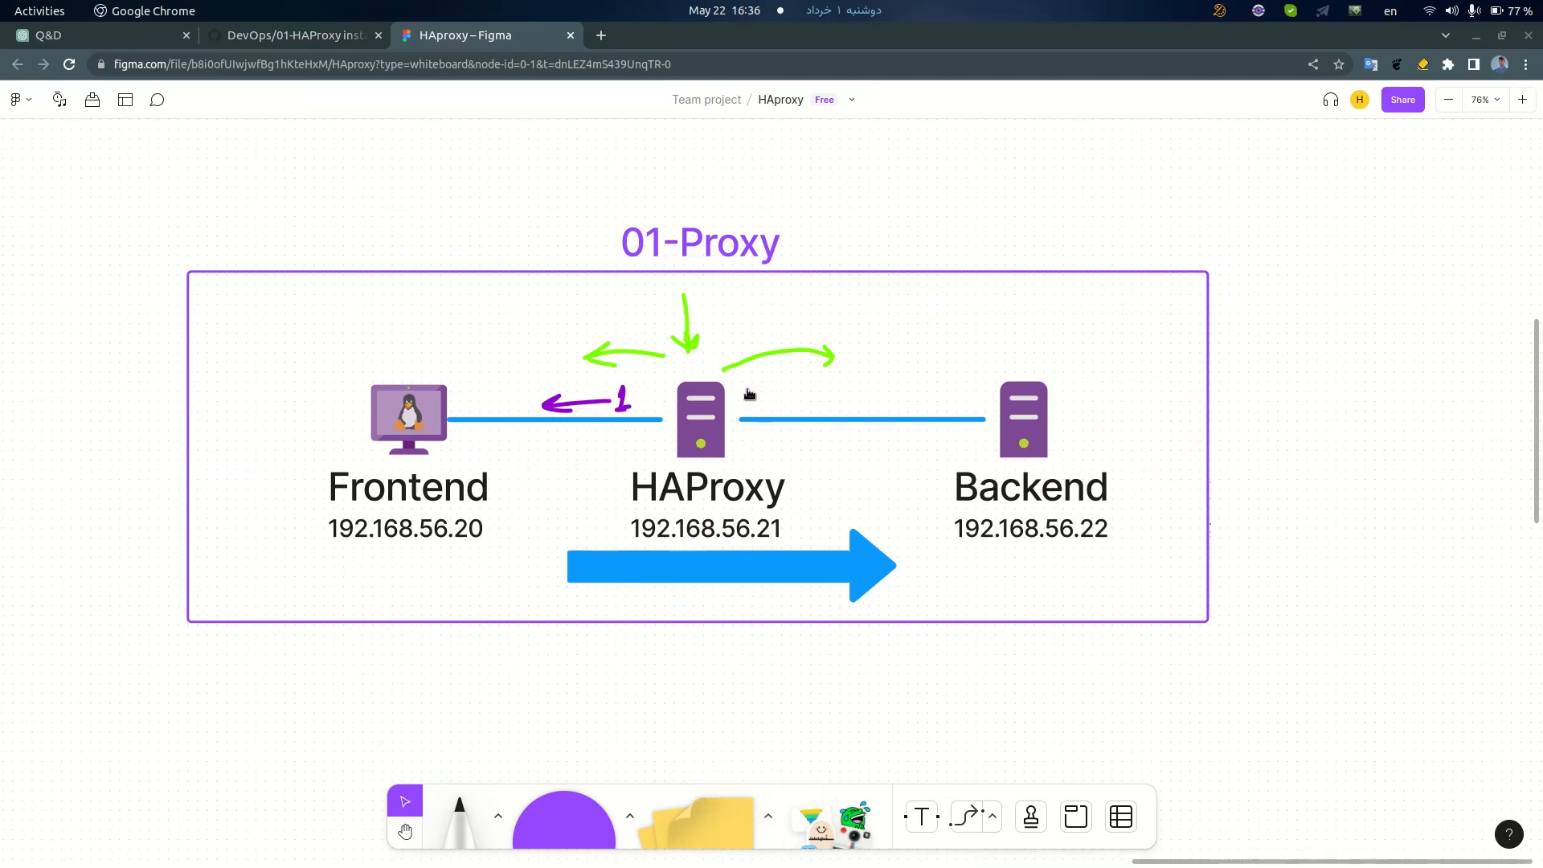
Step: Draw purple arrow 2 to Backend, circle 192.168.56.21, link Frontend→HAProxy→Backend IPs, and encircle Frontend
{"action": "left_click_drag", "start_coordinate": [742, 399], "coordinate": [802, 399]}
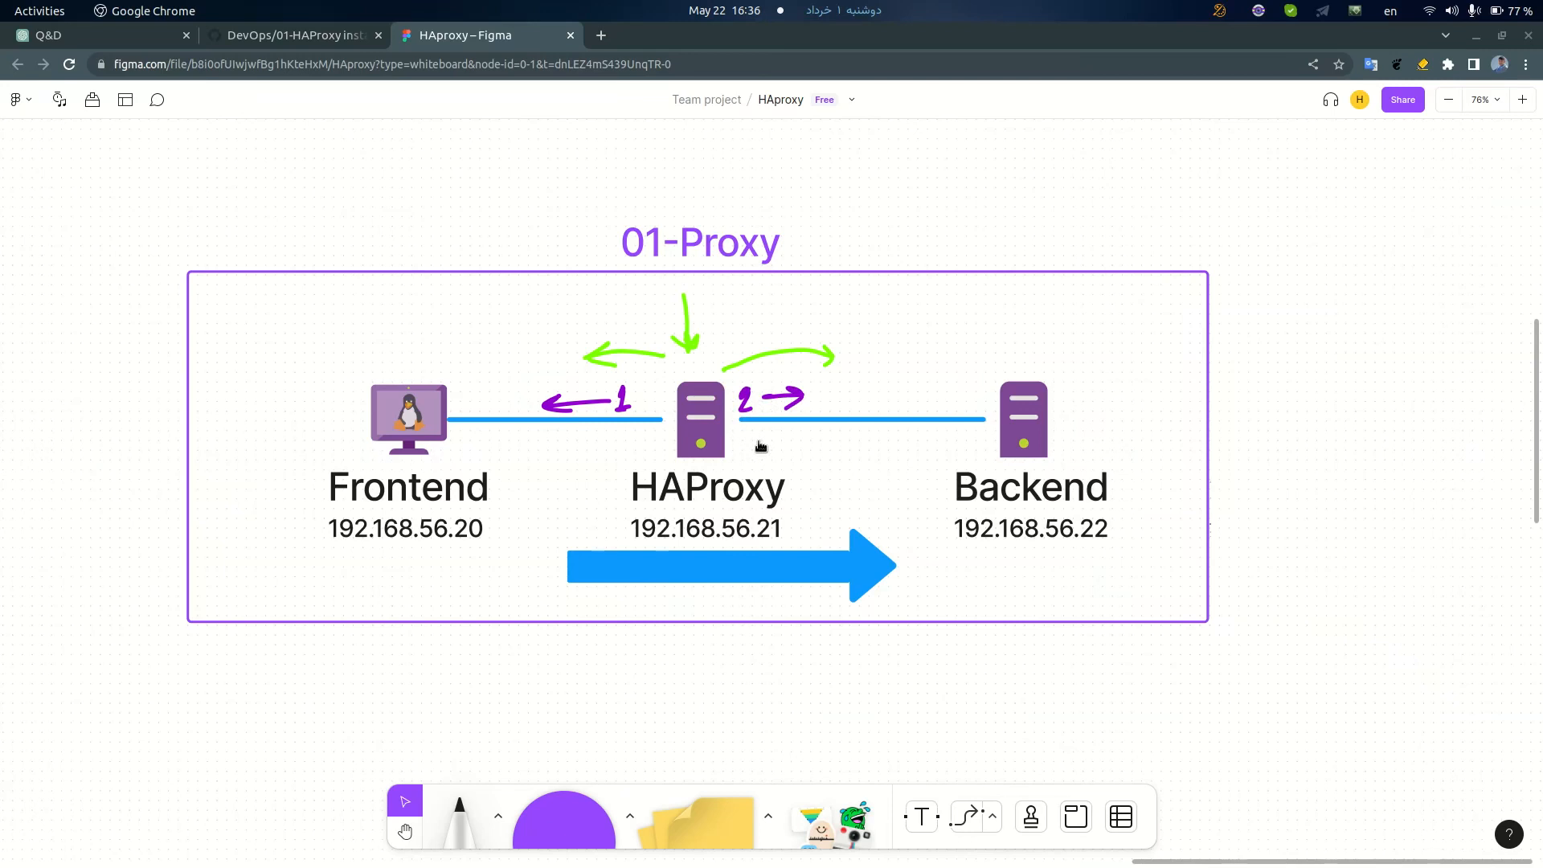
{"action": "mouse_move", "coordinate": [730, 534]}
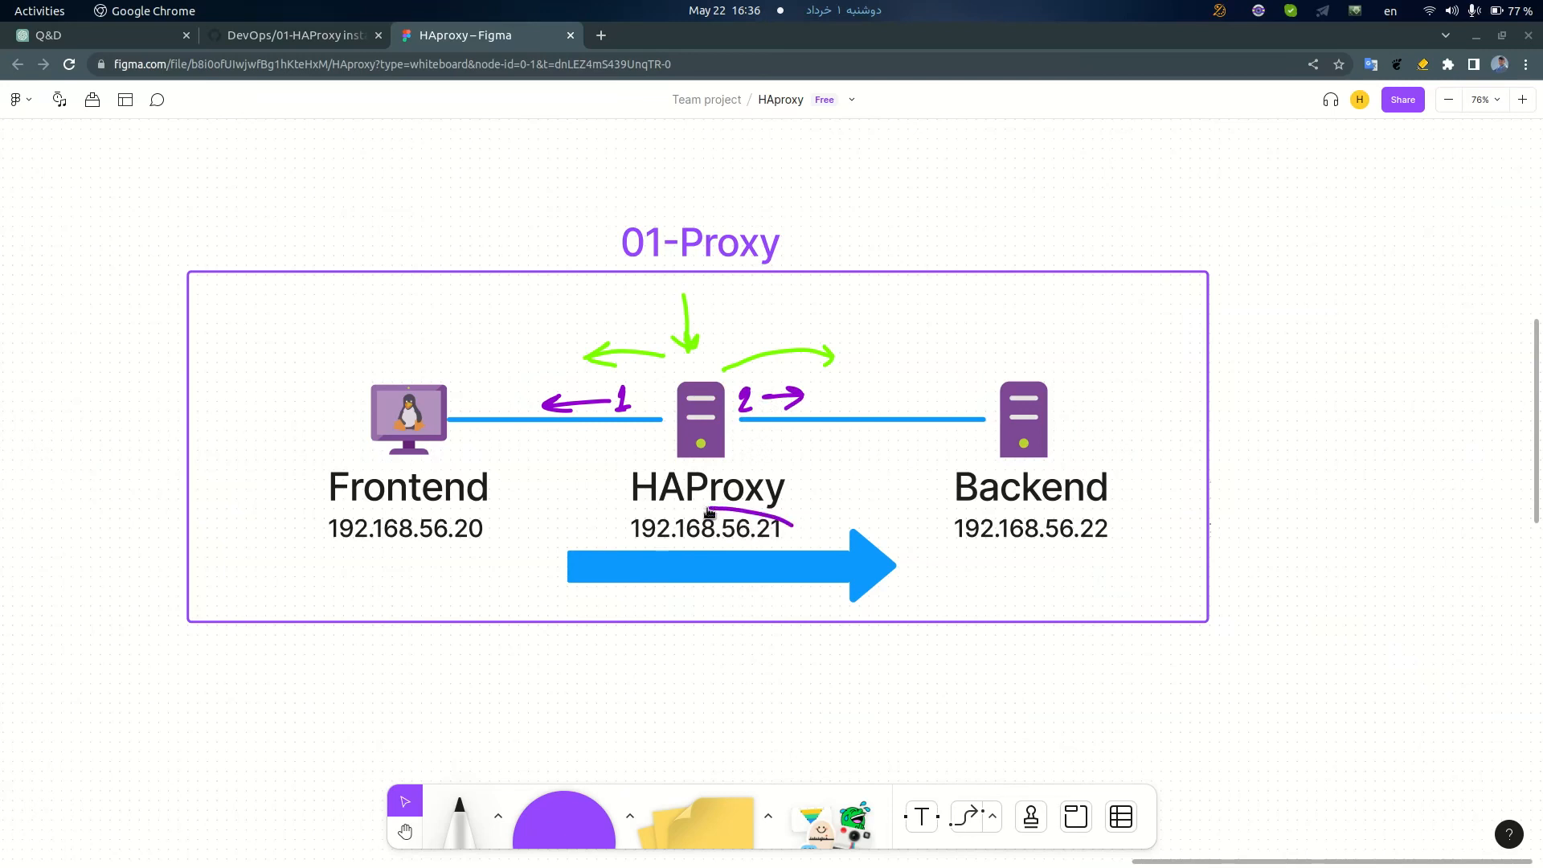
{"action": "left_click_drag", "start_coordinate": [700, 511], "coordinate": [798, 541]}
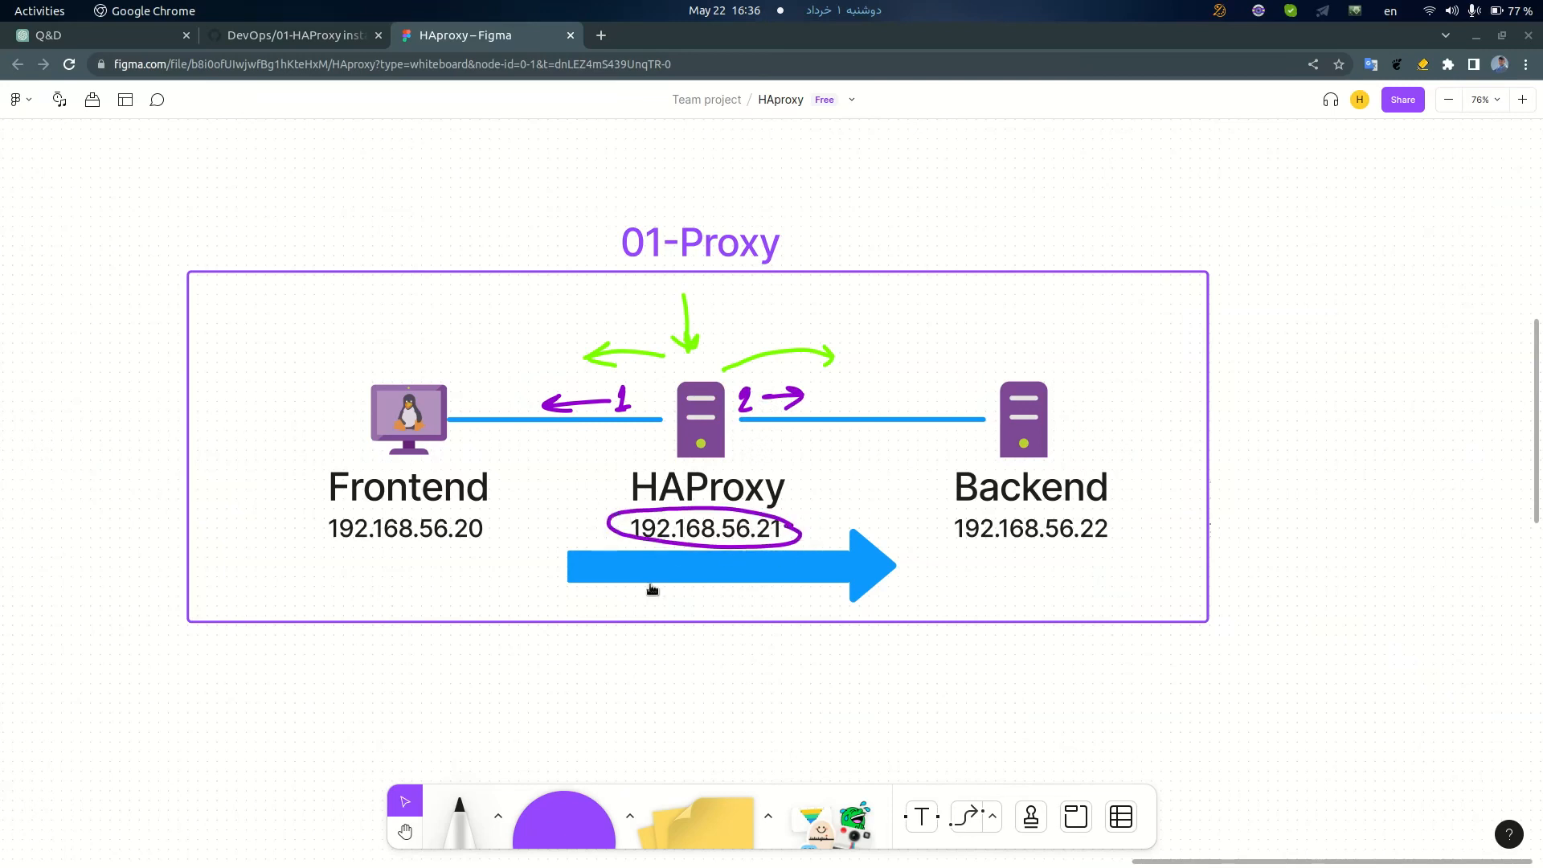
{"action": "mouse_move", "coordinate": [496, 553]}
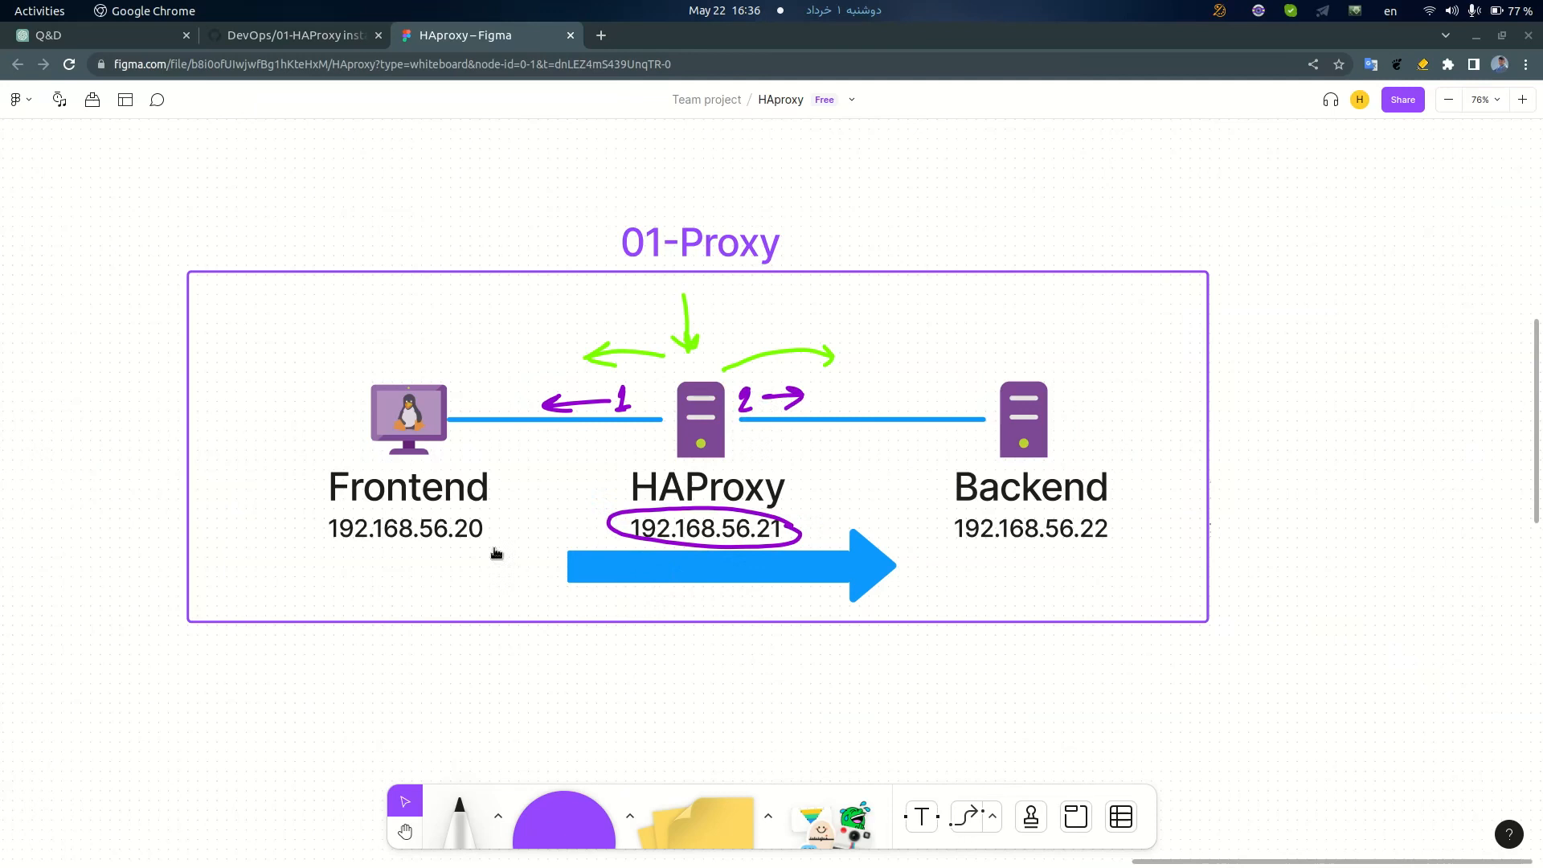
{"action": "left_click_drag", "start_coordinate": [483, 556], "coordinate": [595, 521]}
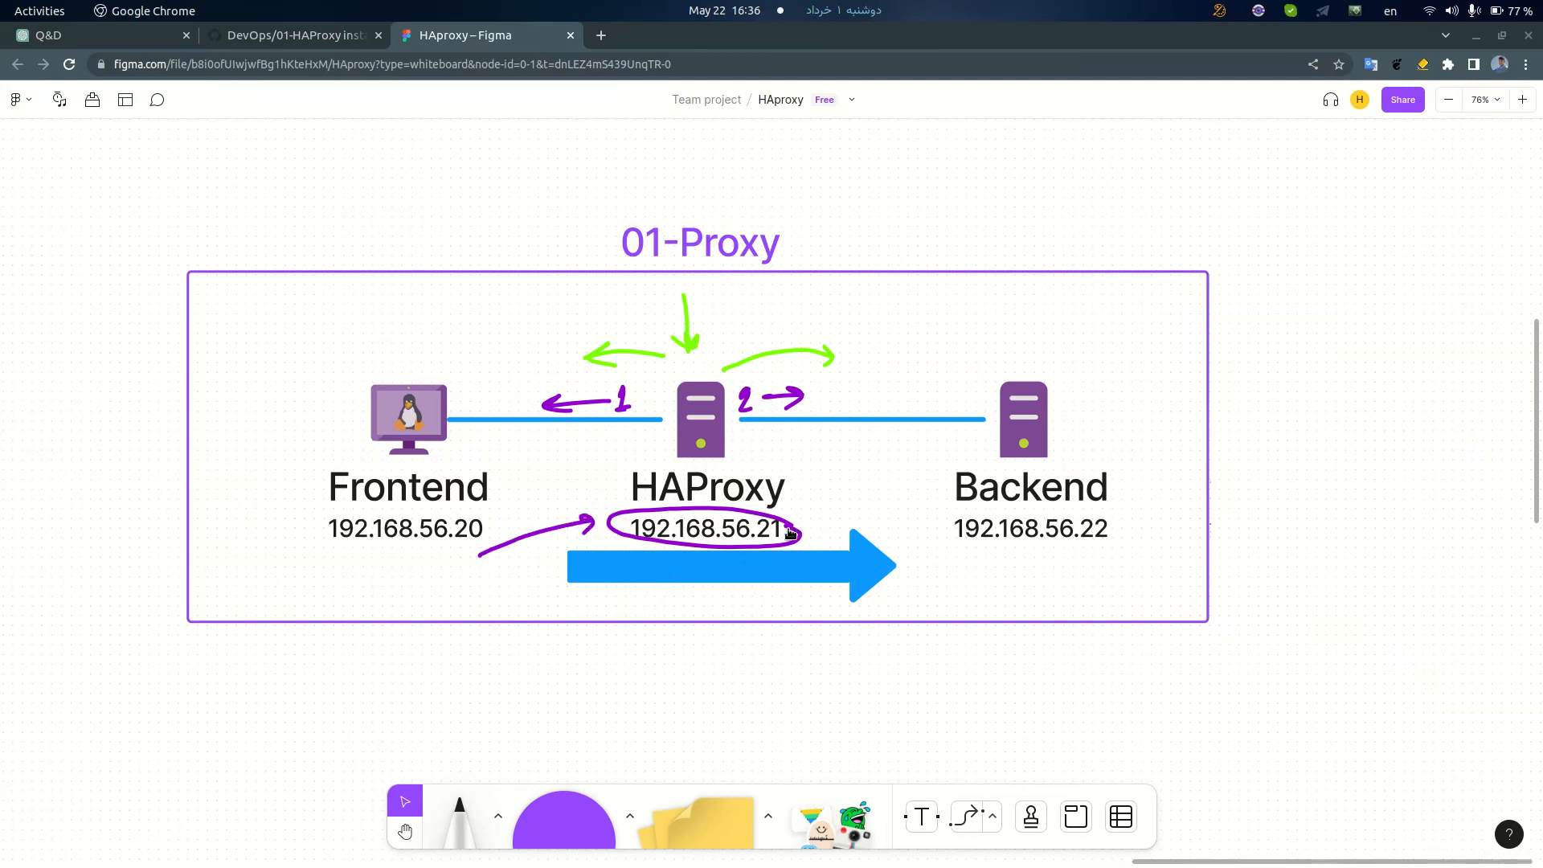
{"action": "left_click_drag", "start_coordinate": [793, 532], "coordinate": [910, 511]}
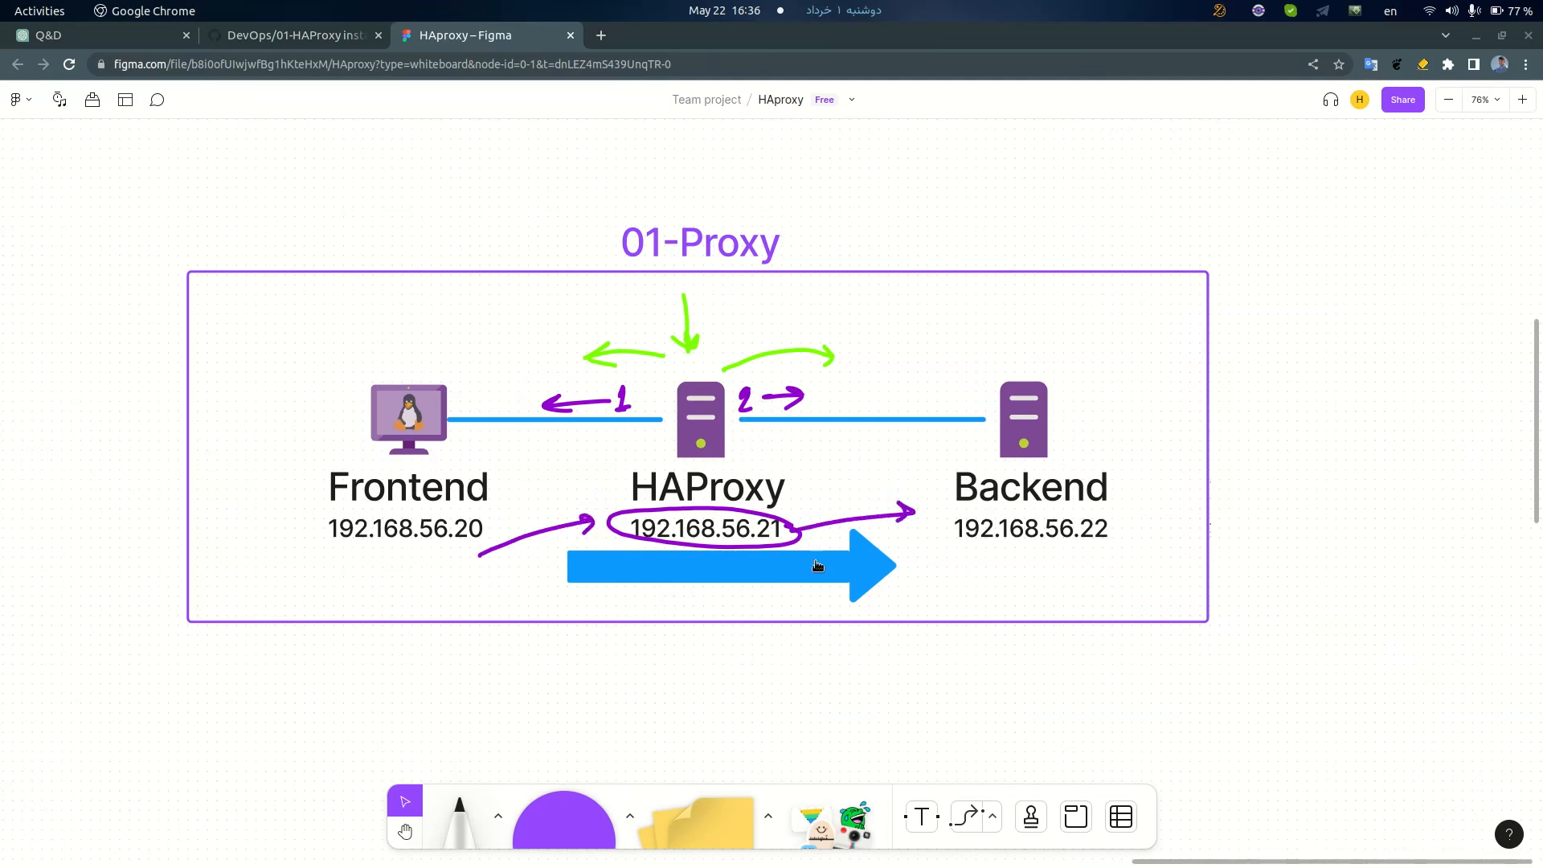
{"action": "mouse_move", "coordinate": [582, 610]}
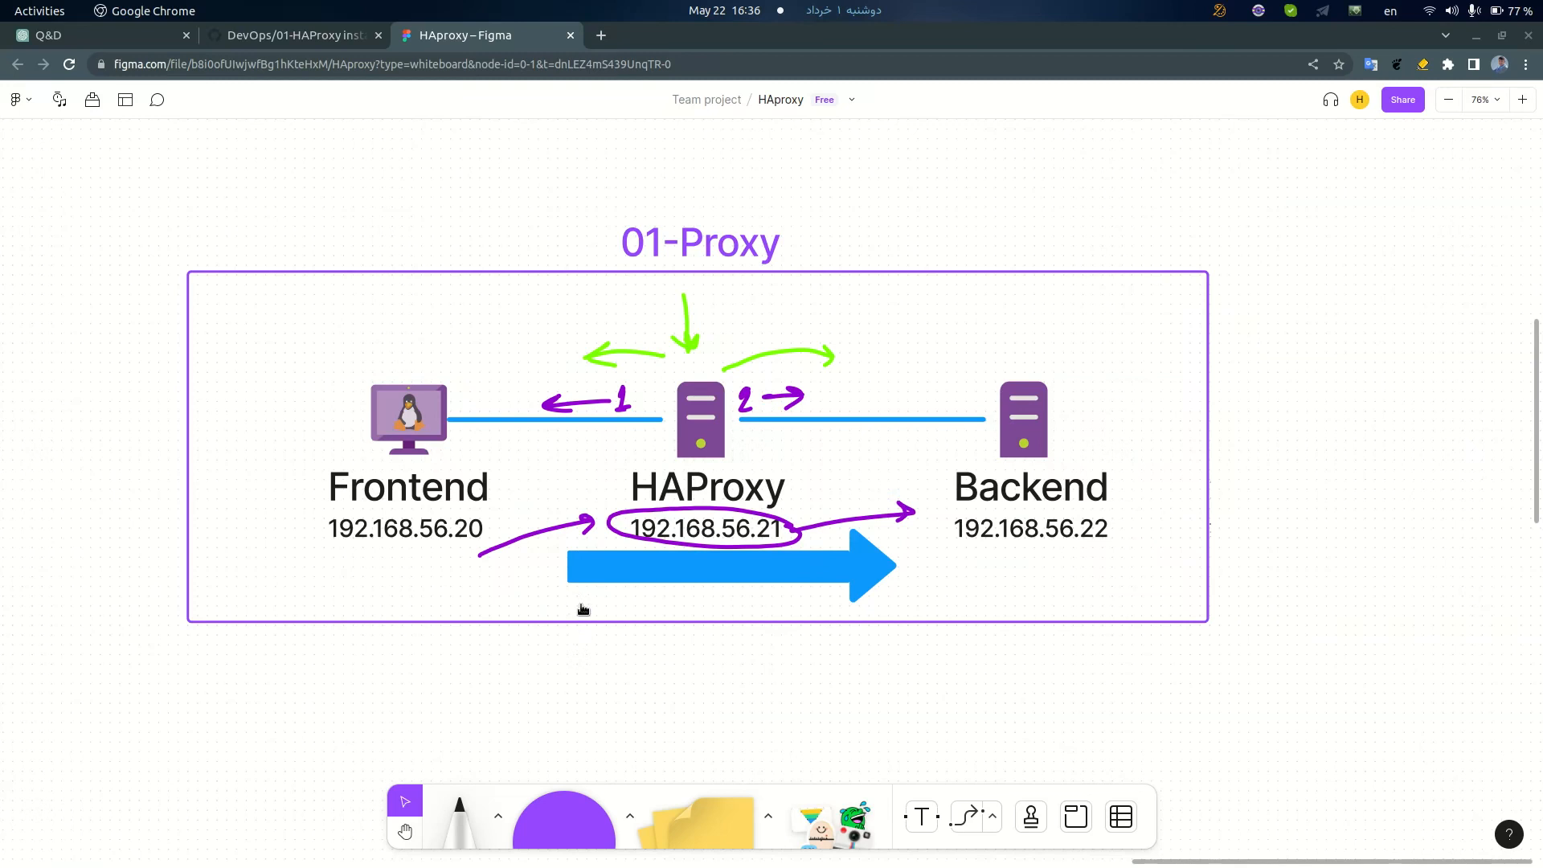
{"action": "mouse_move", "coordinate": [603, 620]}
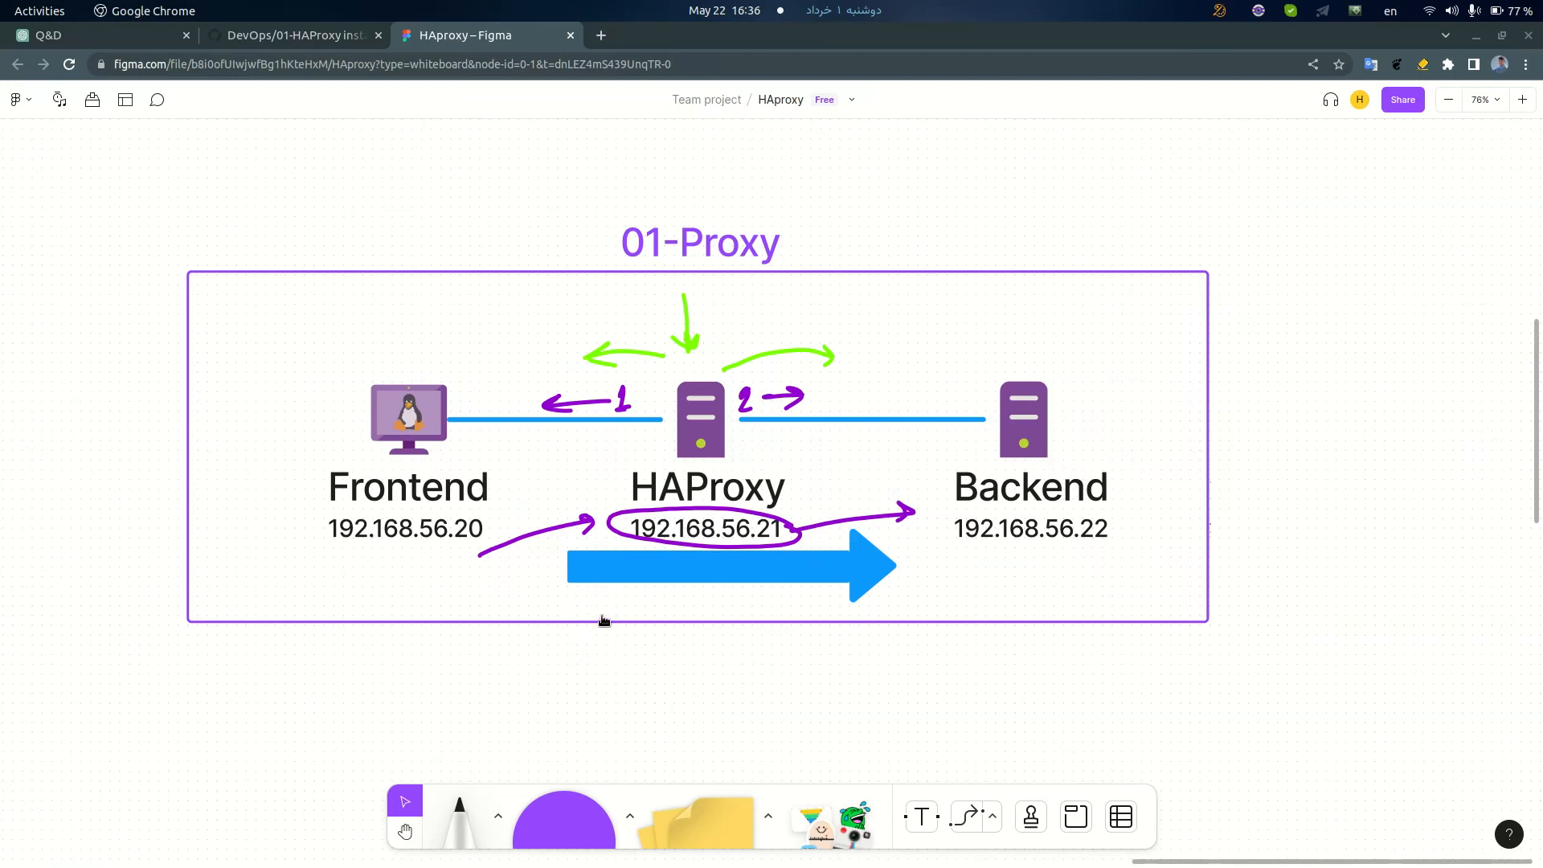
{"action": "mouse_move", "coordinate": [605, 618]}
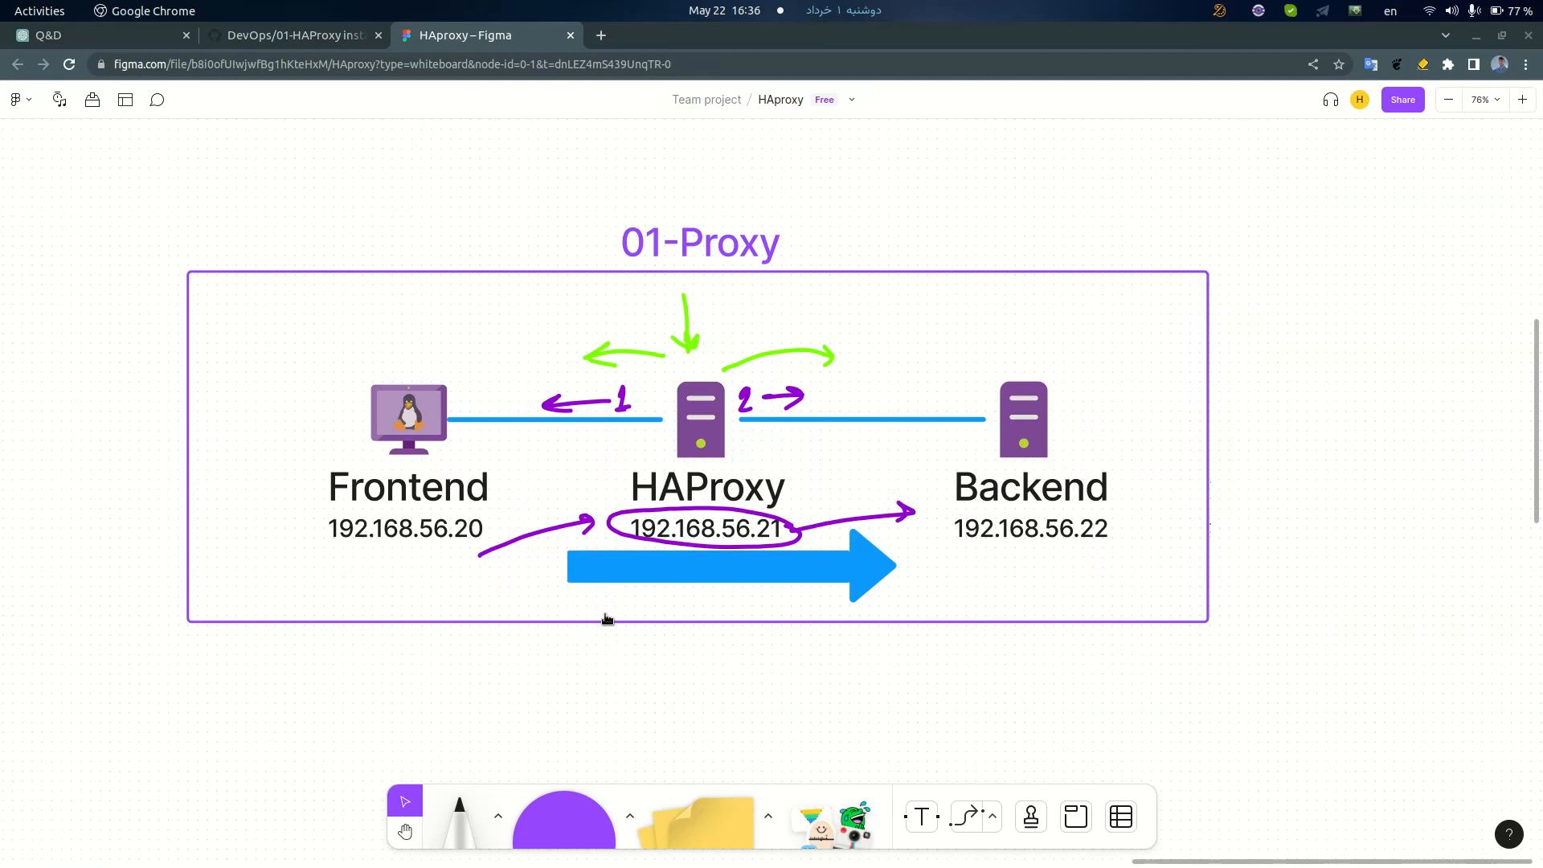
{"action": "mouse_move", "coordinate": [380, 534]}
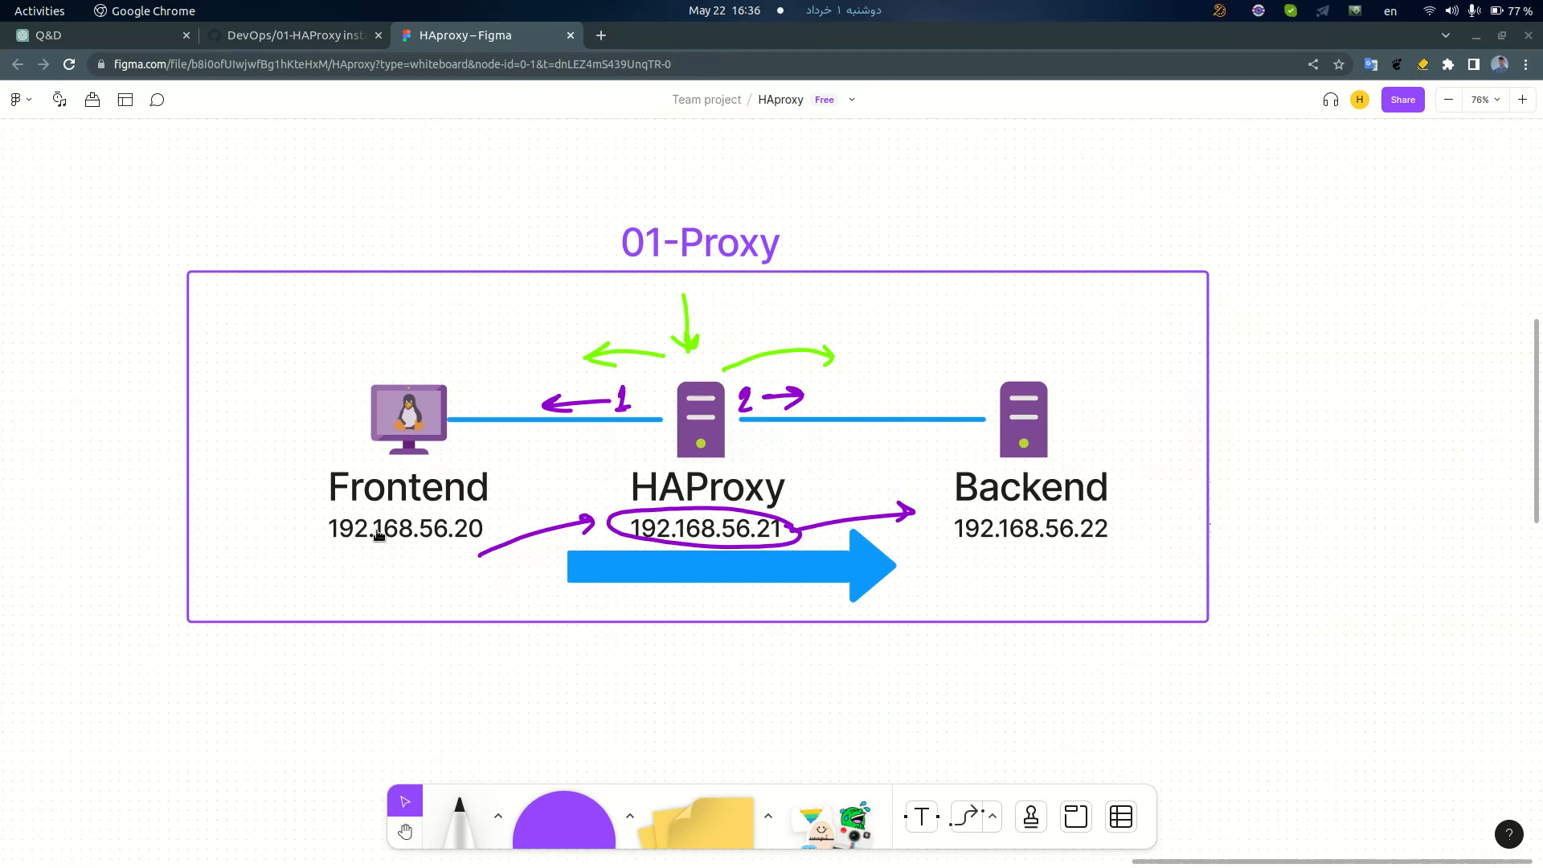
{"action": "mouse_move", "coordinate": [358, 443]}
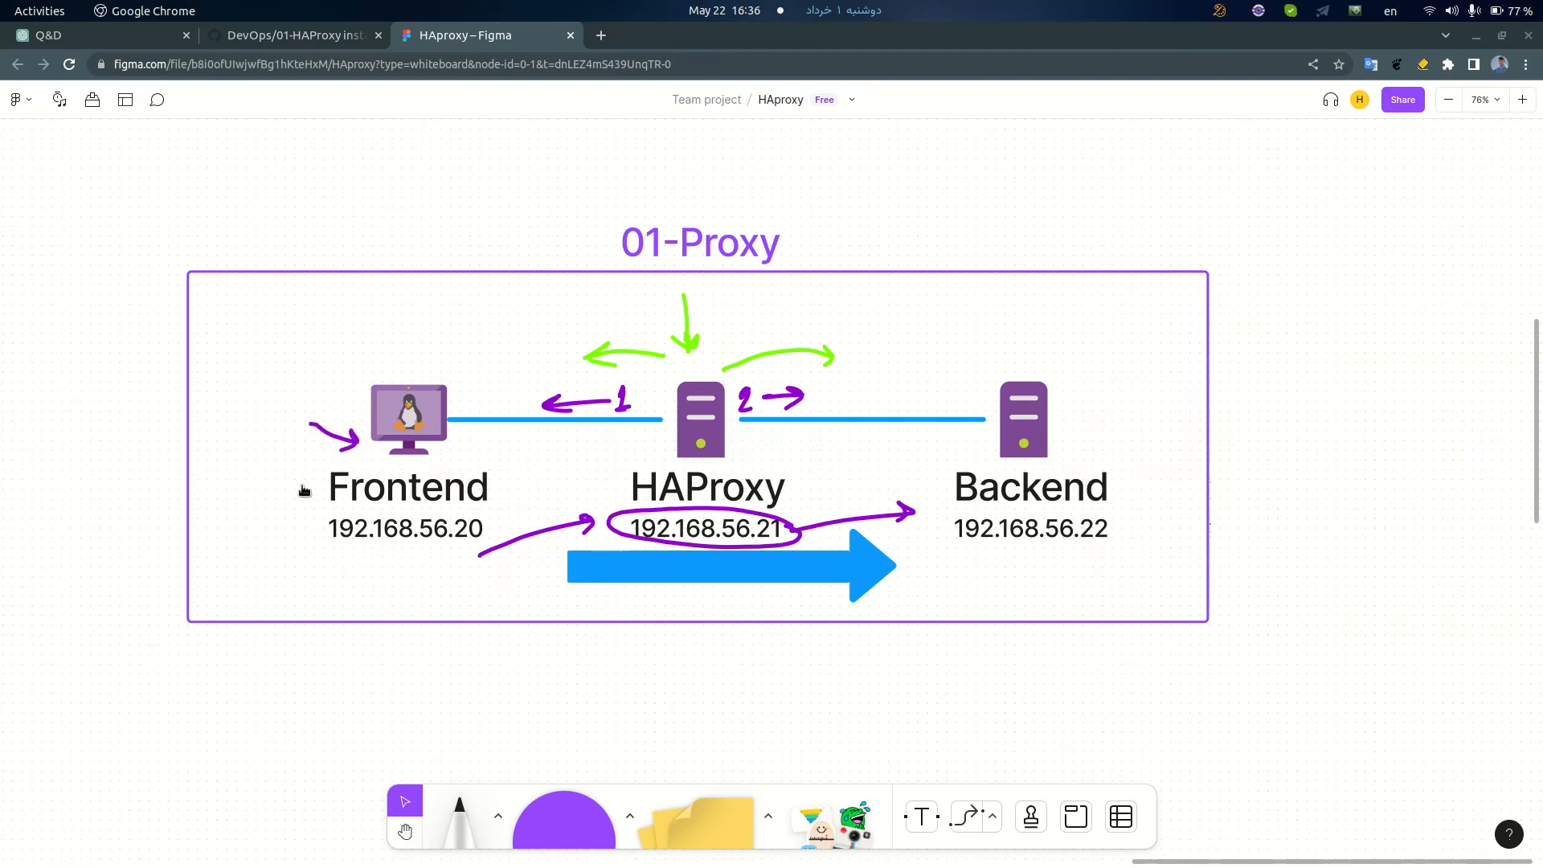
{"action": "left_click_drag", "start_coordinate": [344, 394], "coordinate": [468, 371]}
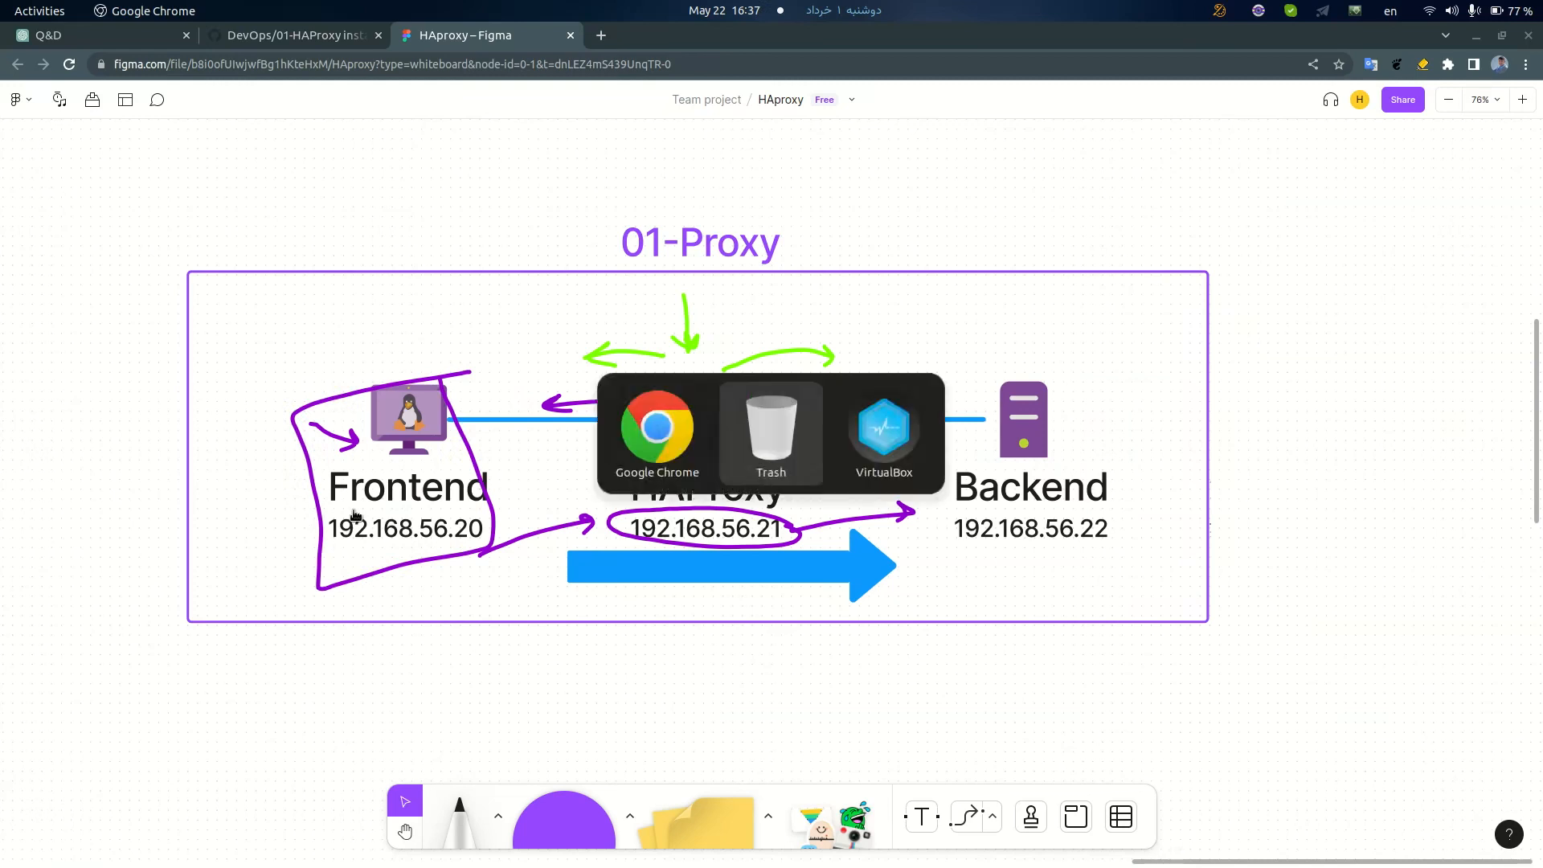
Step: Show the context menu of the UbuS20-base VM in VirtualBox Manager
{"action": "left_click", "coordinate": [883, 428]}
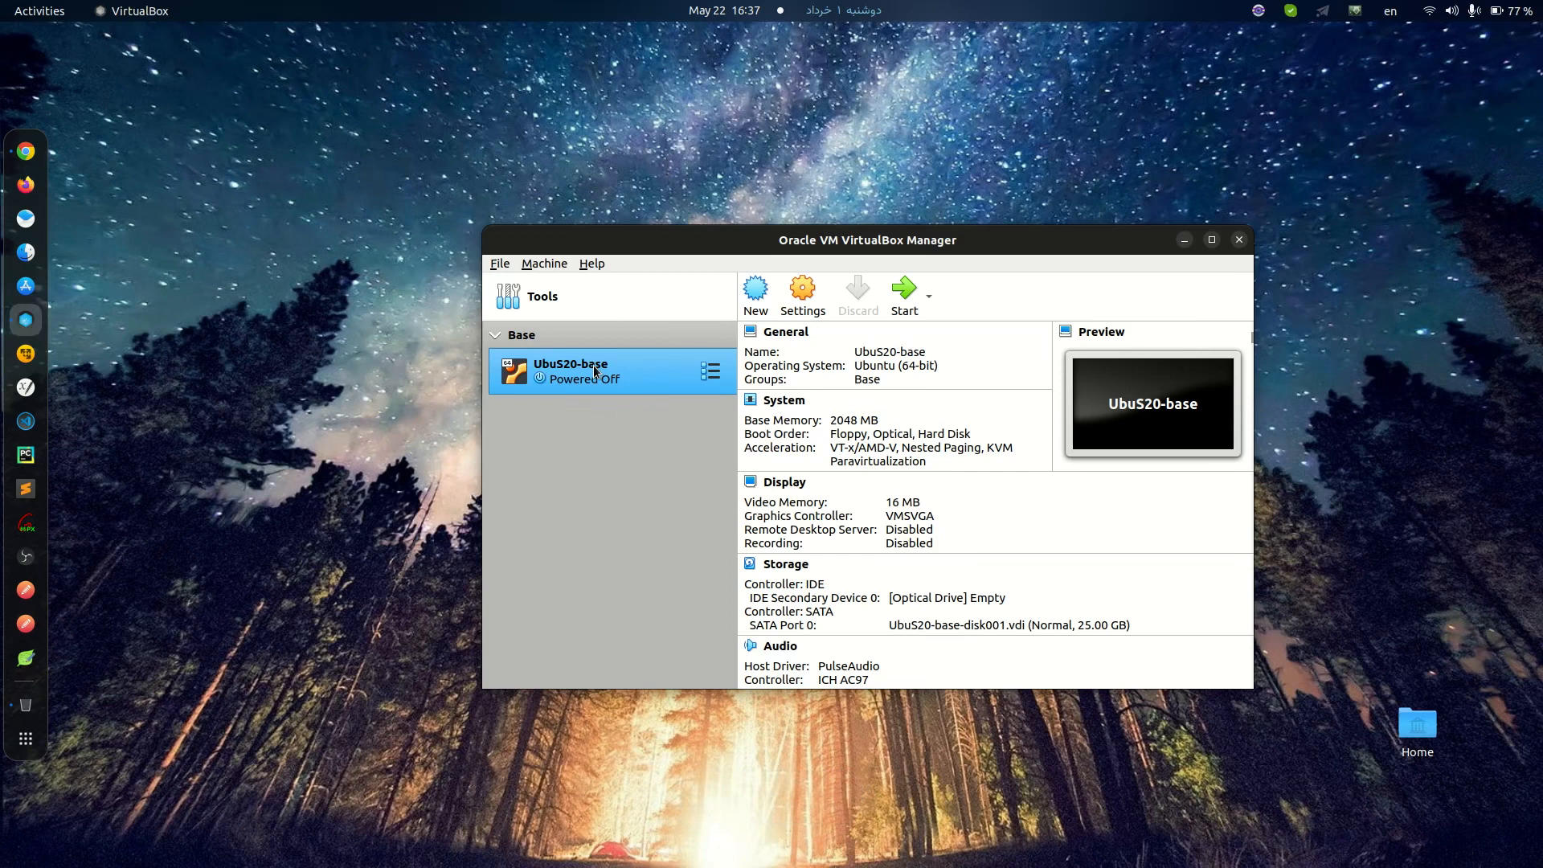
{"action": "mouse_move", "coordinate": [602, 383]}
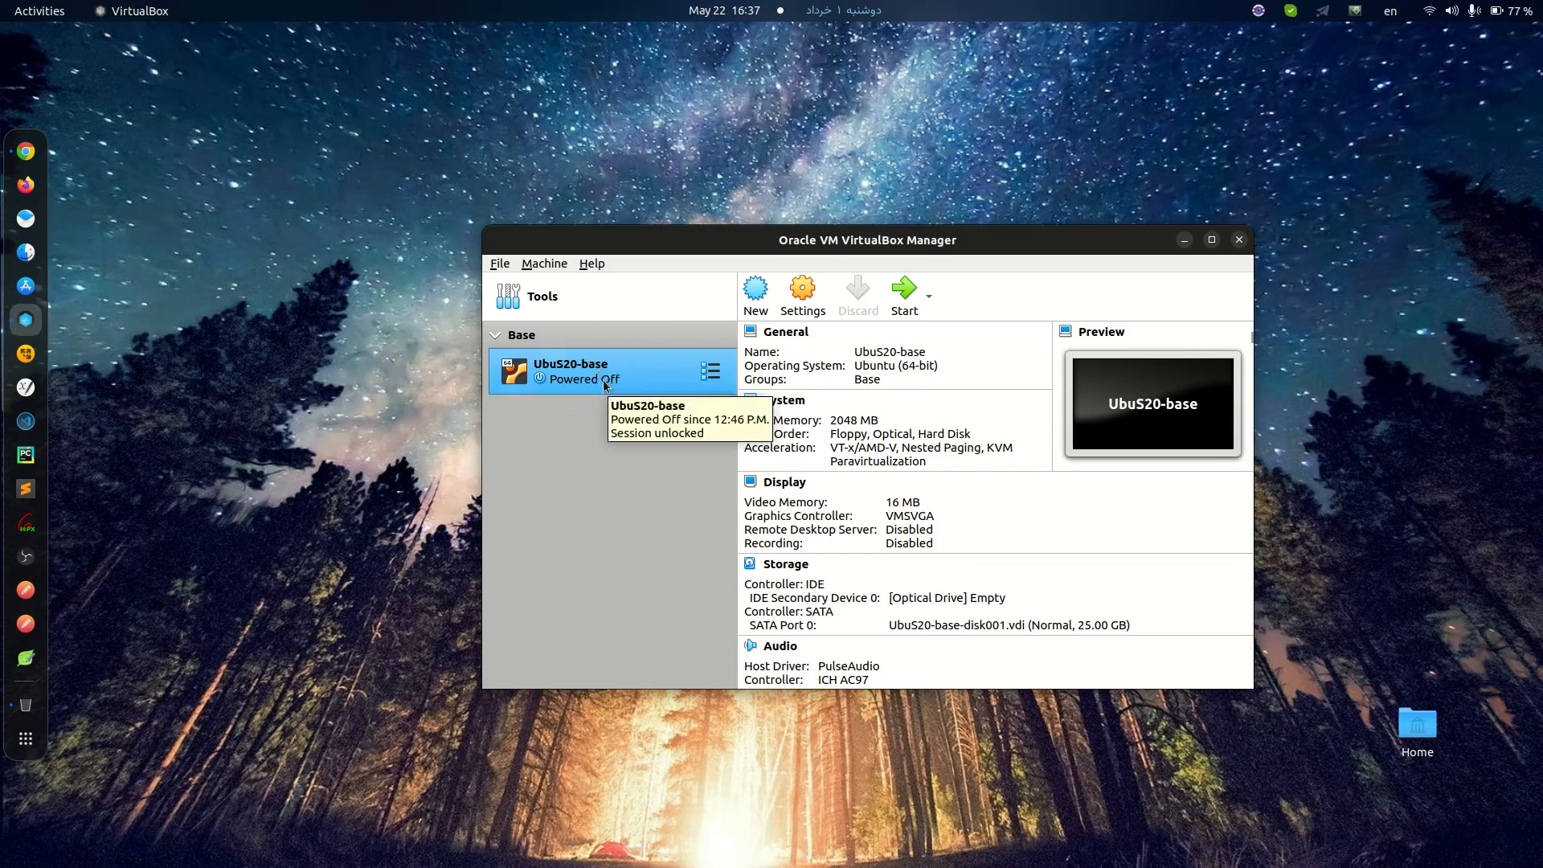
{"action": "mouse_move", "coordinate": [595, 383]}
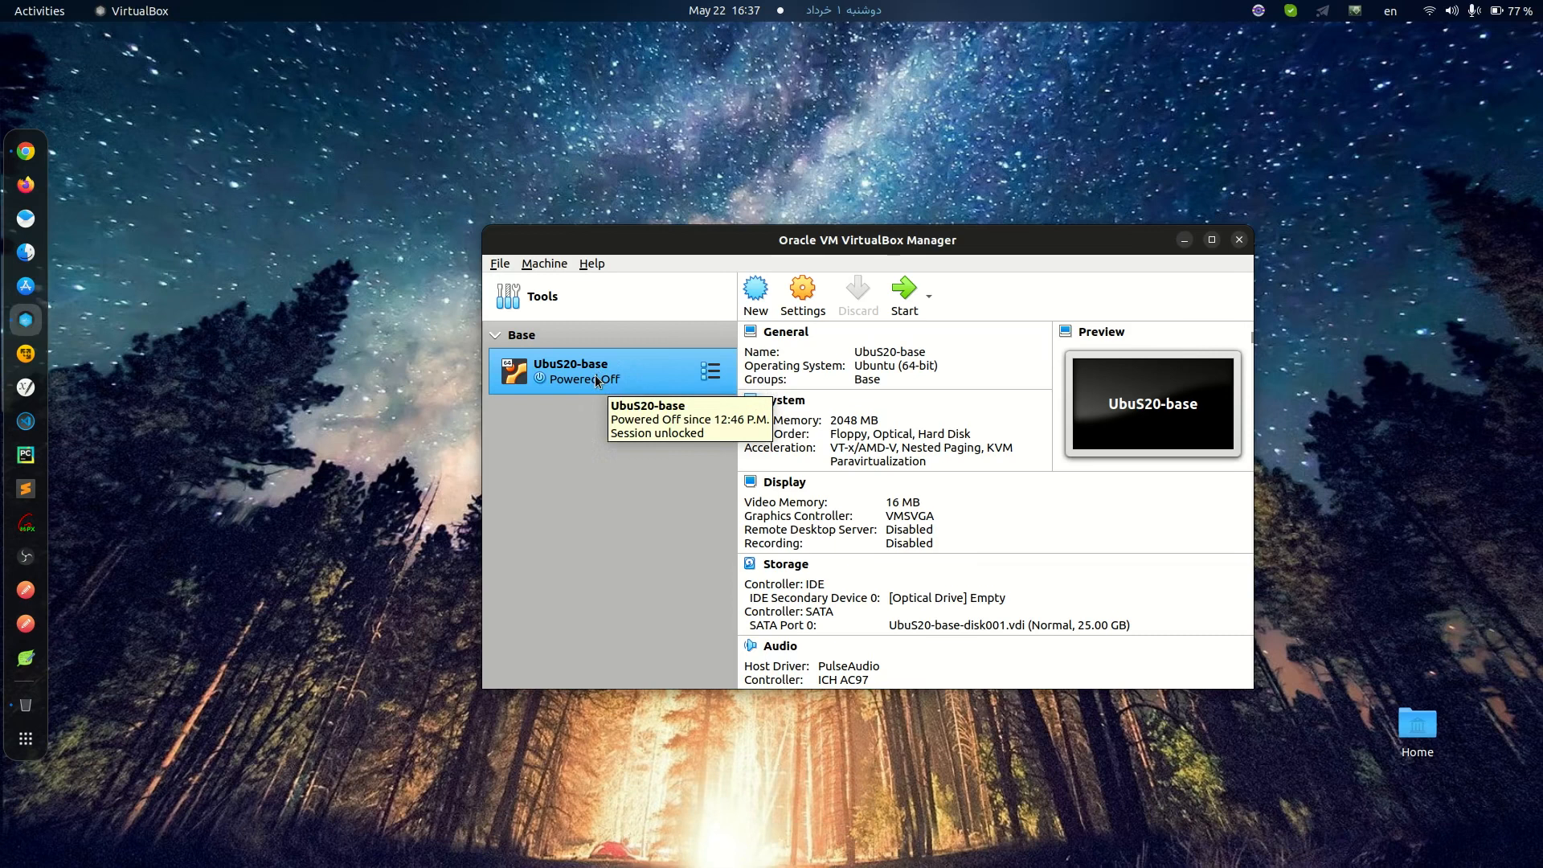
{"action": "right_click", "coordinate": [569, 371]}
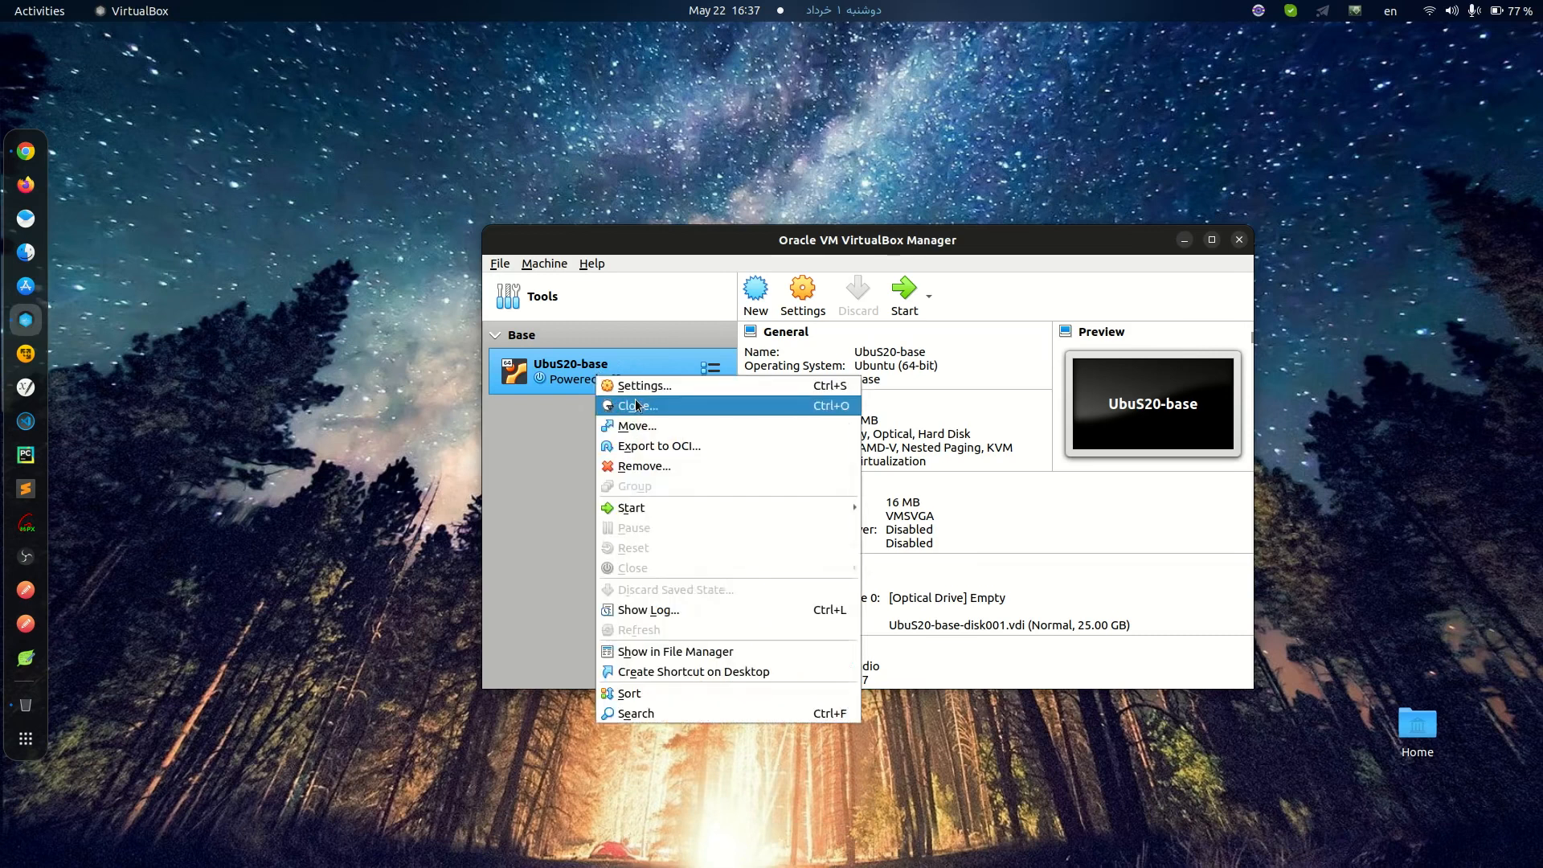
Step: Start cloning UbuS20-base and name the clone HAProxy-UbuS20-HAproxy
{"action": "left_click", "coordinate": [639, 405]}
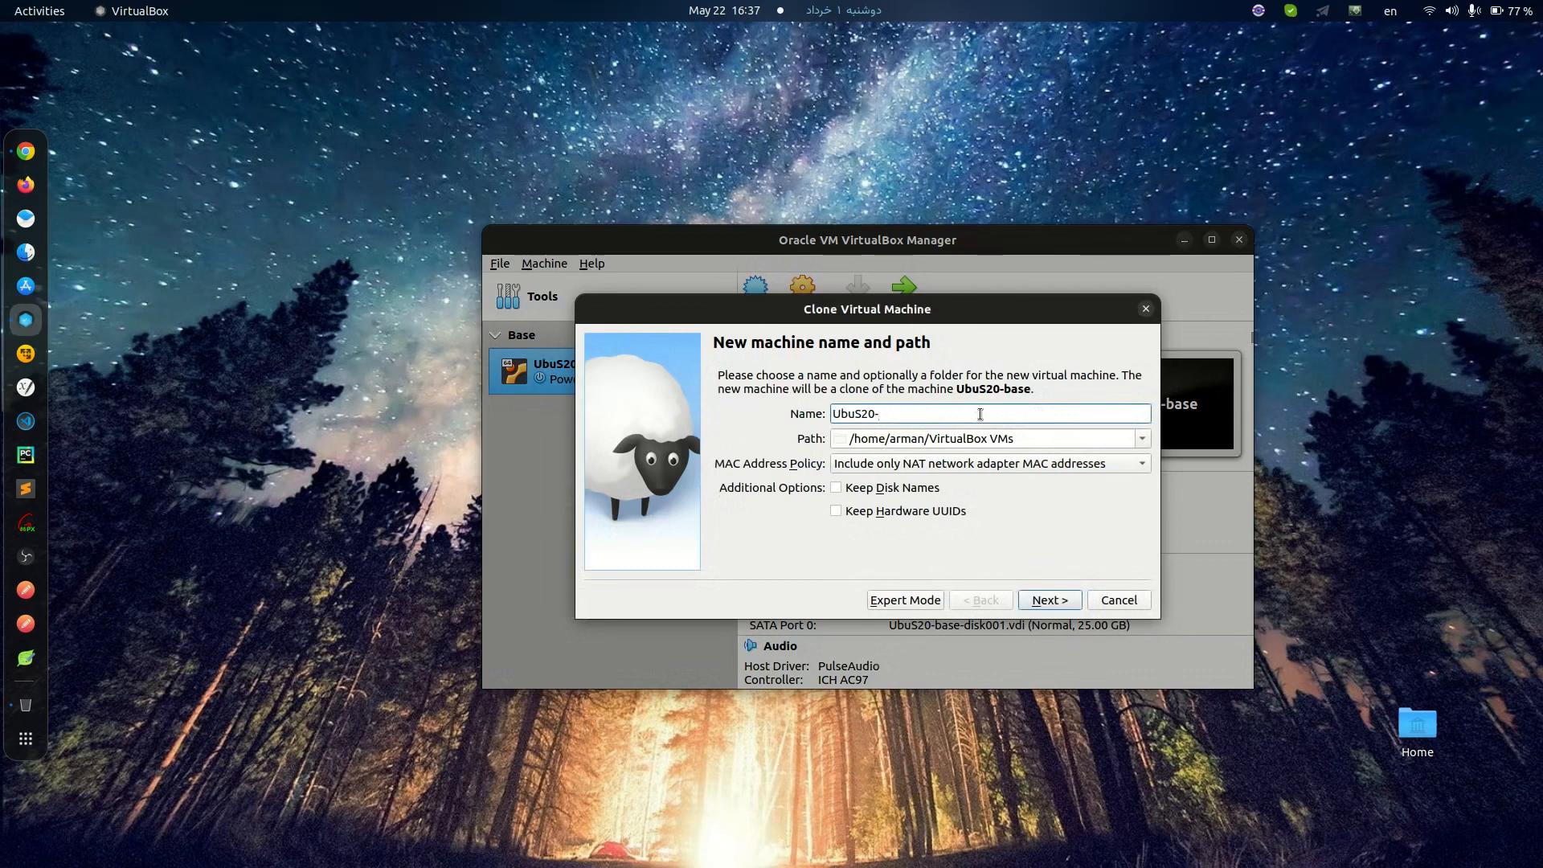
{"action": "type", "text": "S"}
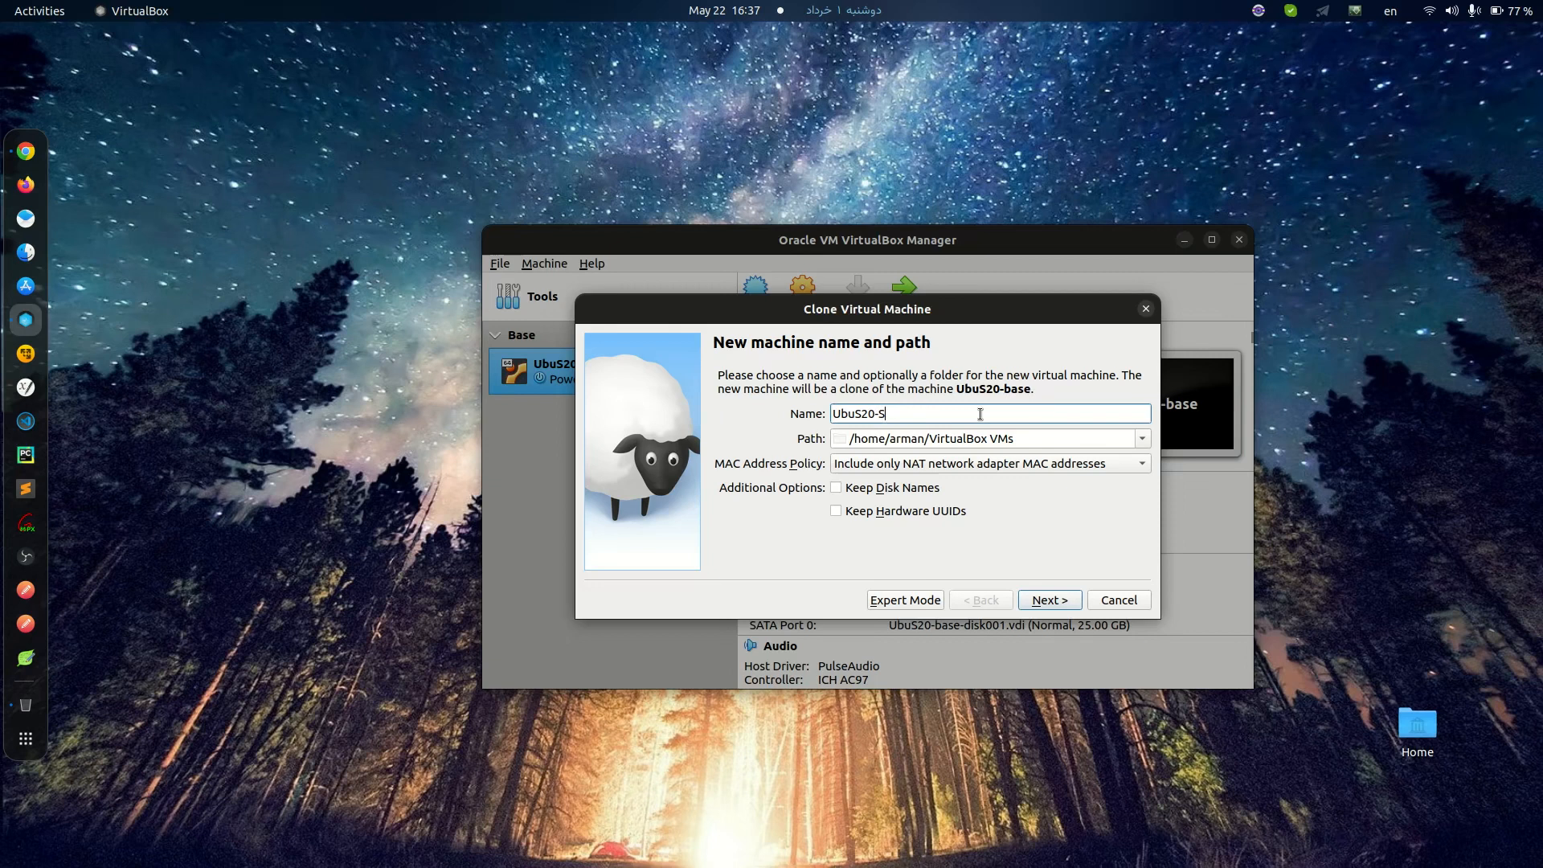
{"action": "type", "text": "erver"}
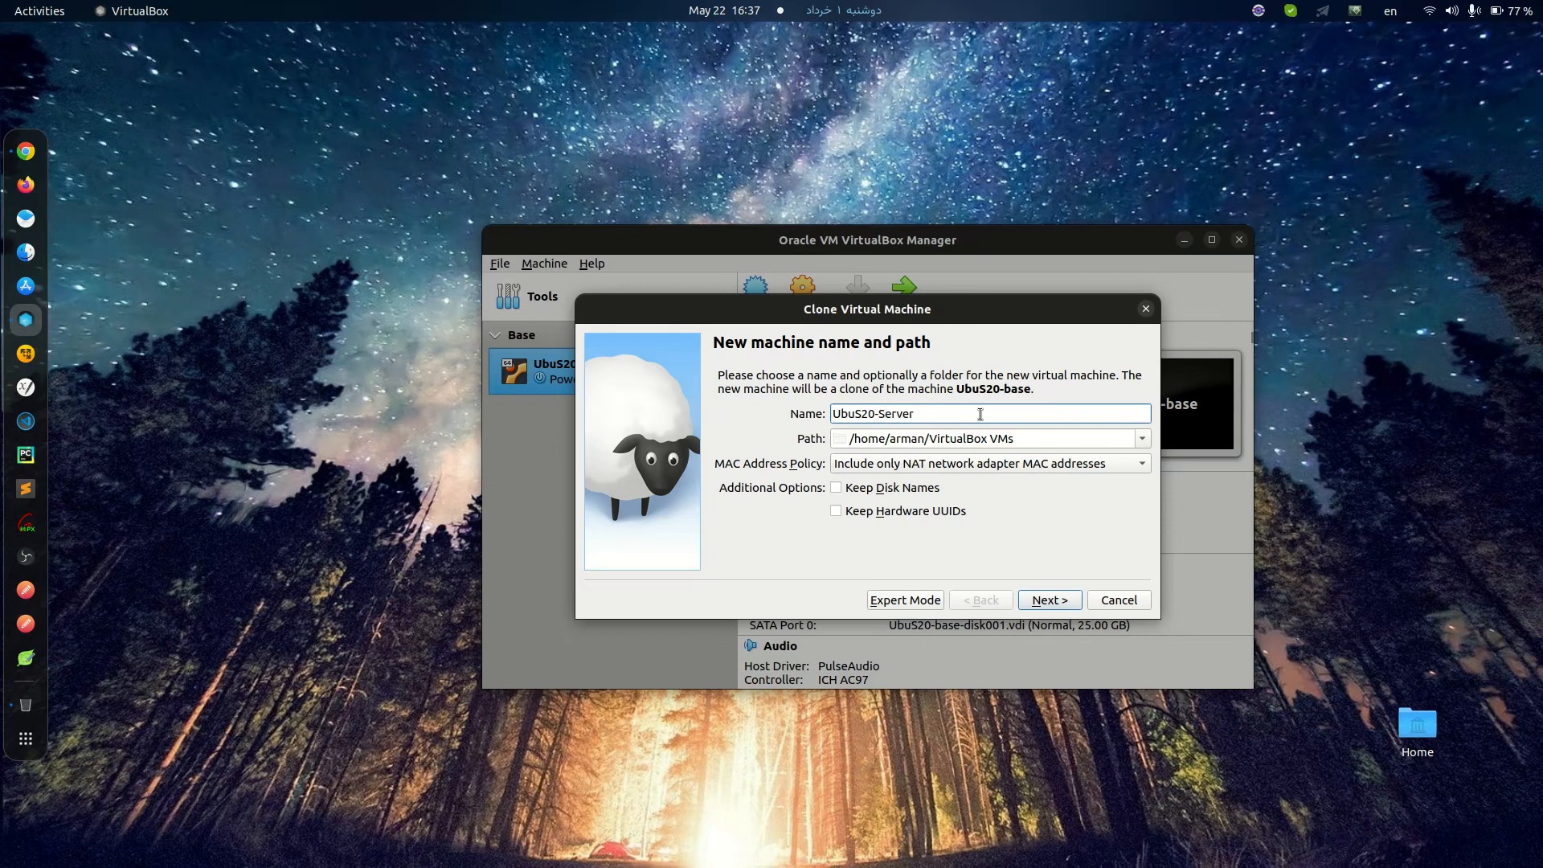
{"action": "type", "text": "HA"}
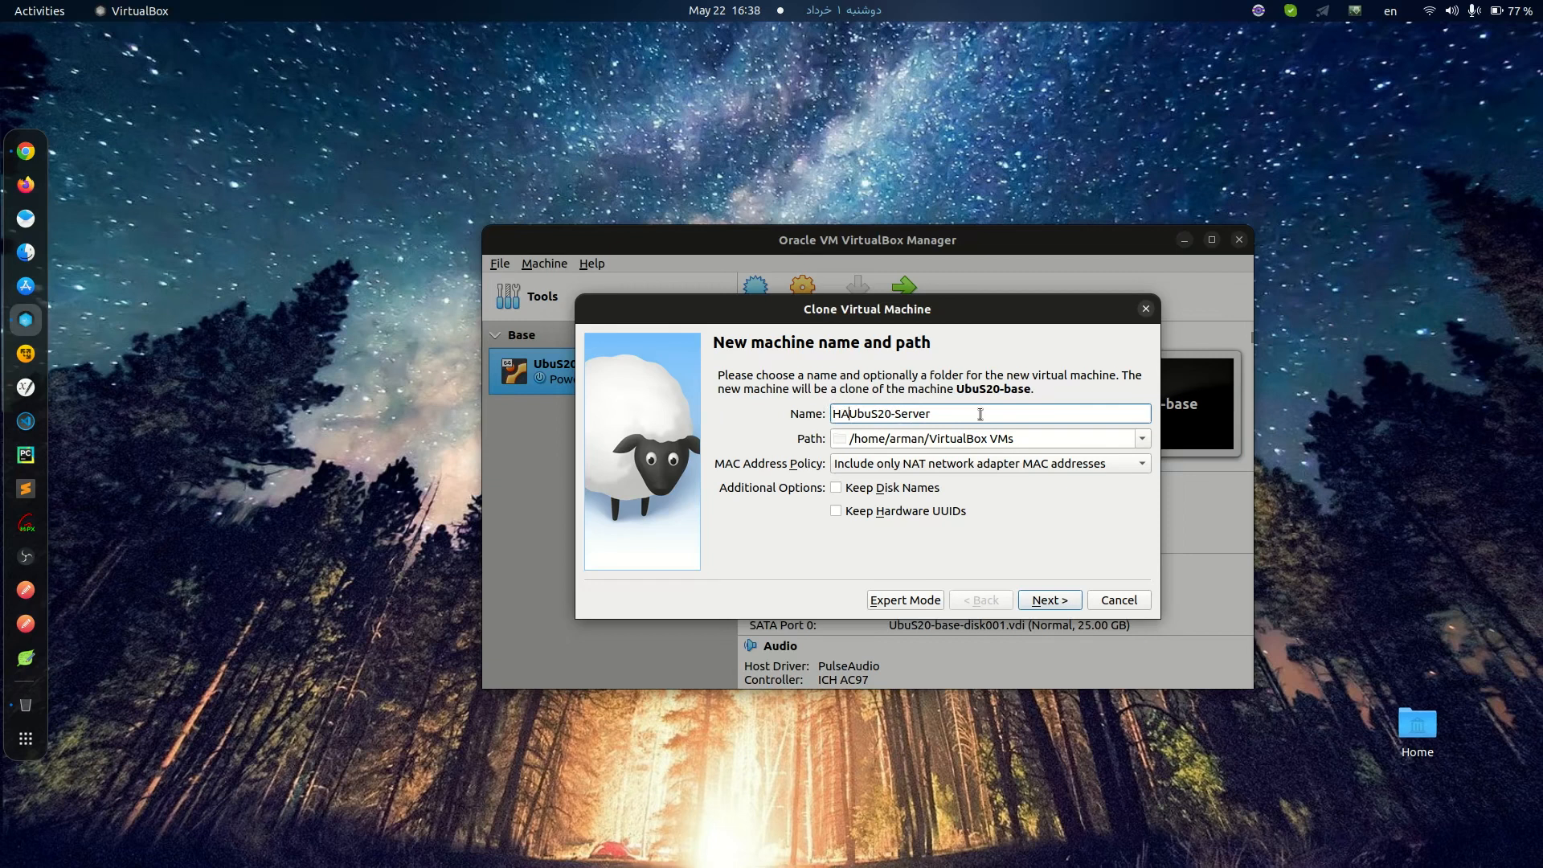
{"action": "type", "text": "Proxy"}
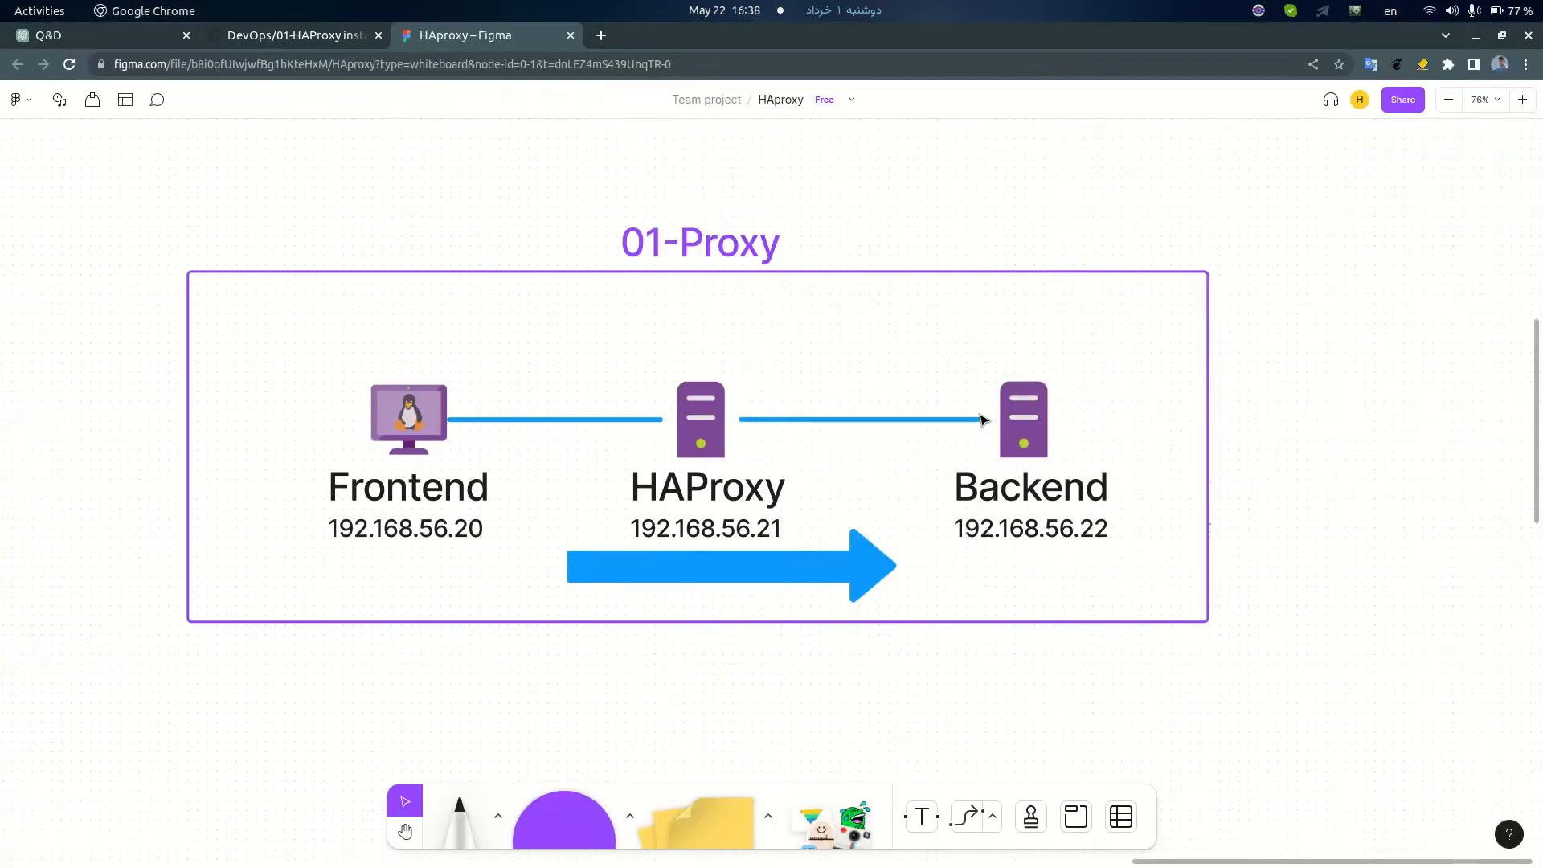
{"action": "mouse_move", "coordinate": [177, 591]}
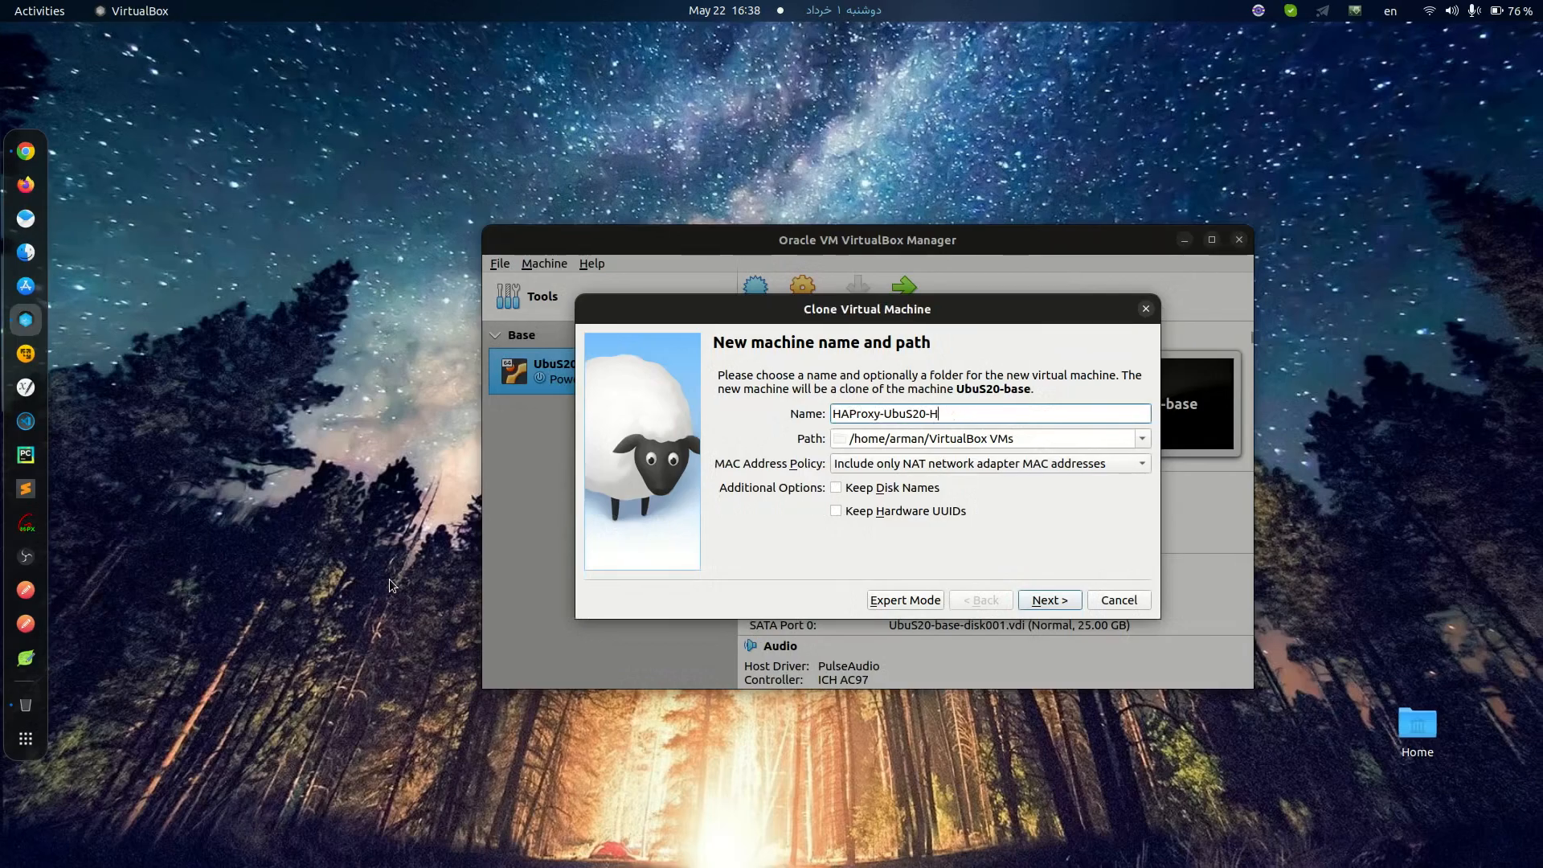
{"action": "type", "text": "Aproxy"}
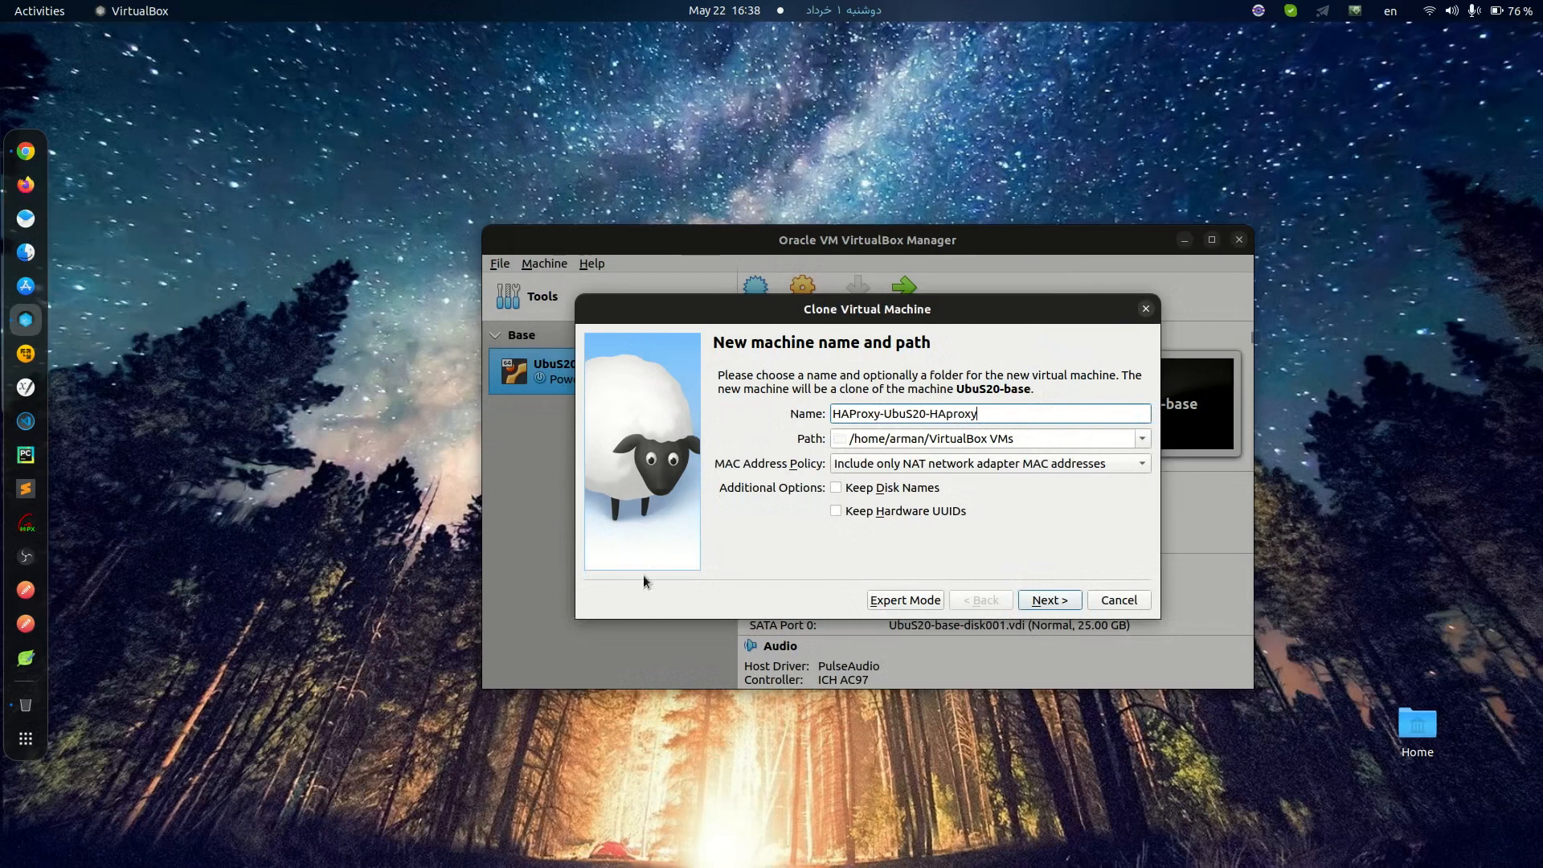
Step: Generate new MAC addresses for all adapters and create it as a linked clone
{"action": "left_click", "coordinate": [989, 463]}
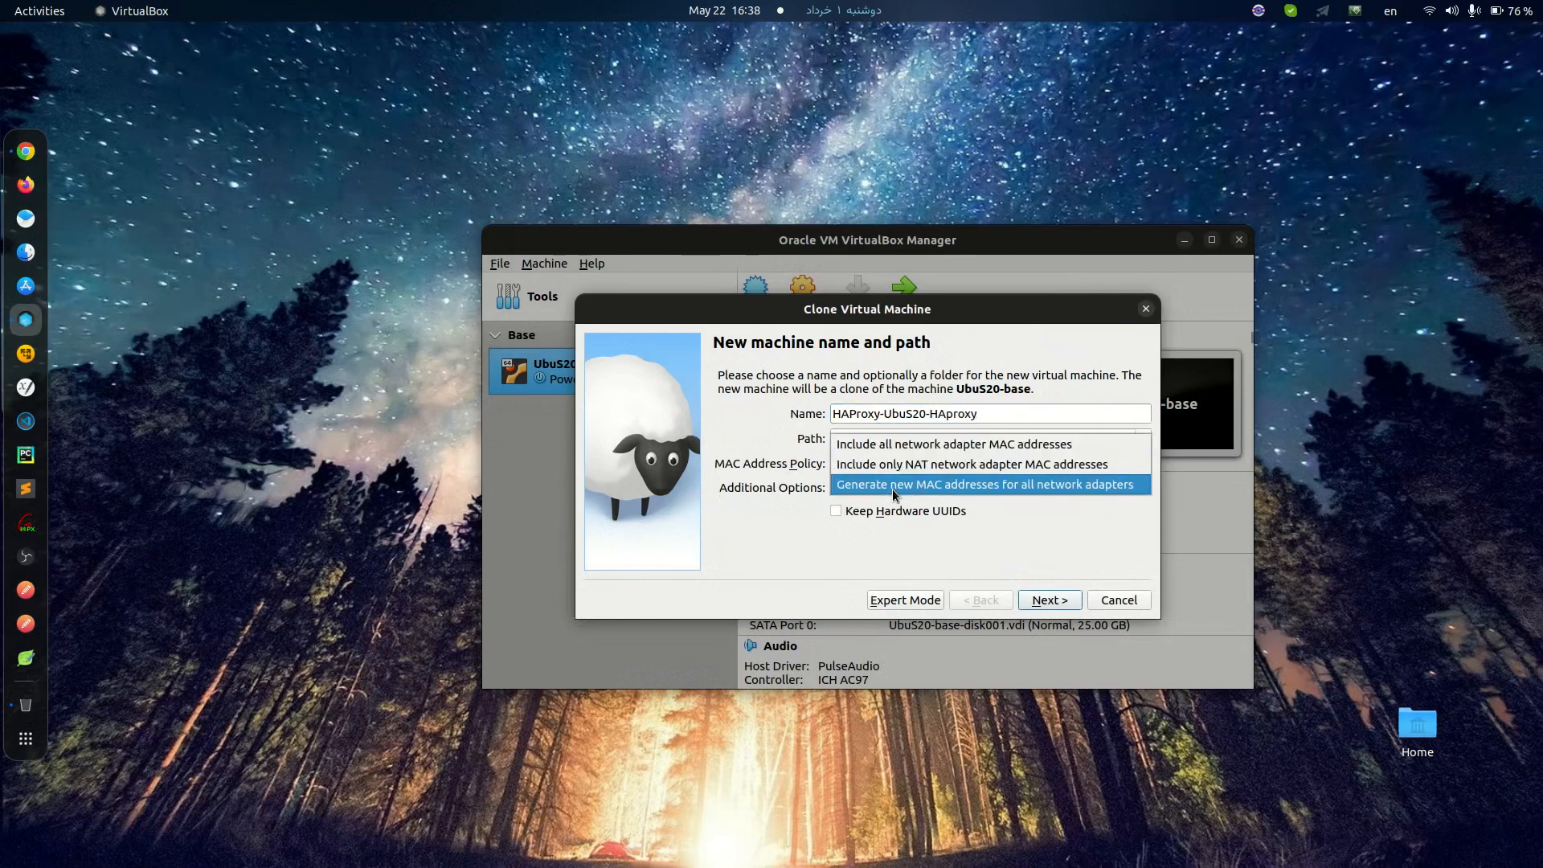
{"action": "left_click", "coordinate": [1046, 600]}
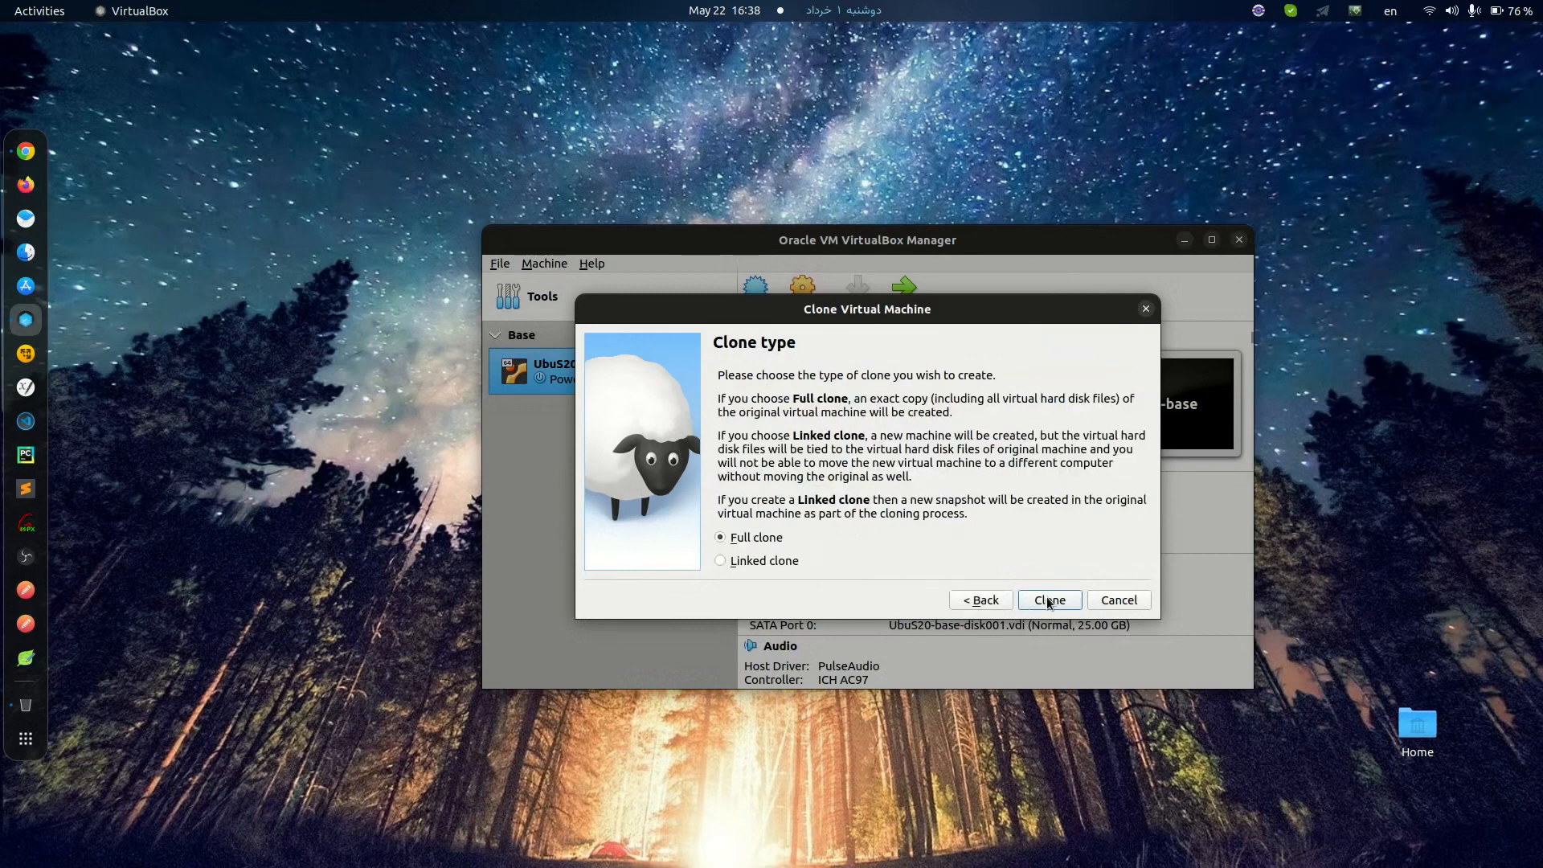
{"action": "left_click", "coordinate": [720, 559]}
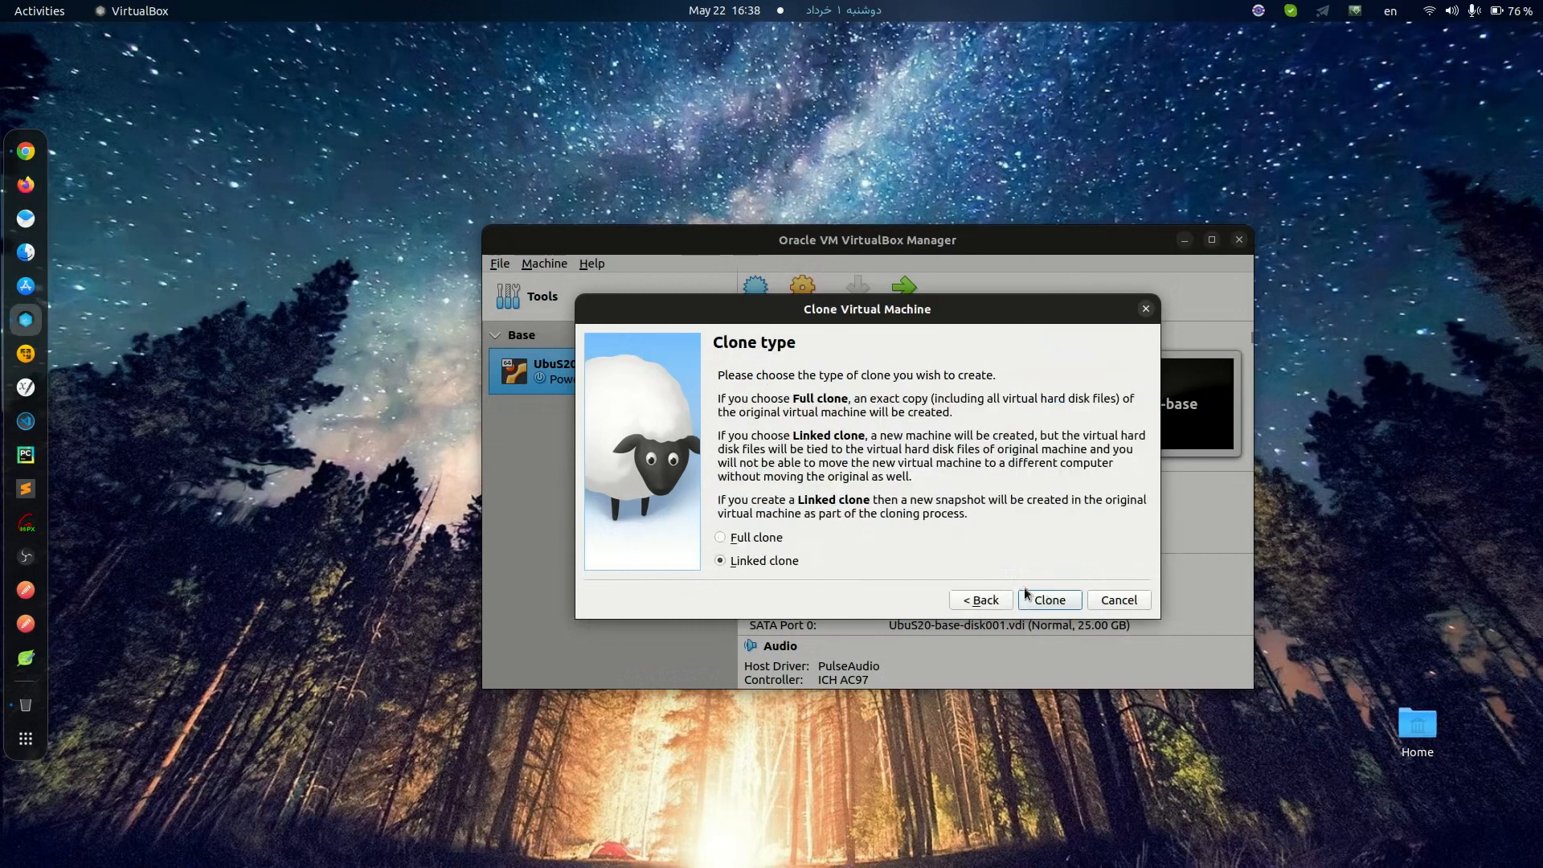
{"action": "left_click", "coordinate": [1049, 600]}
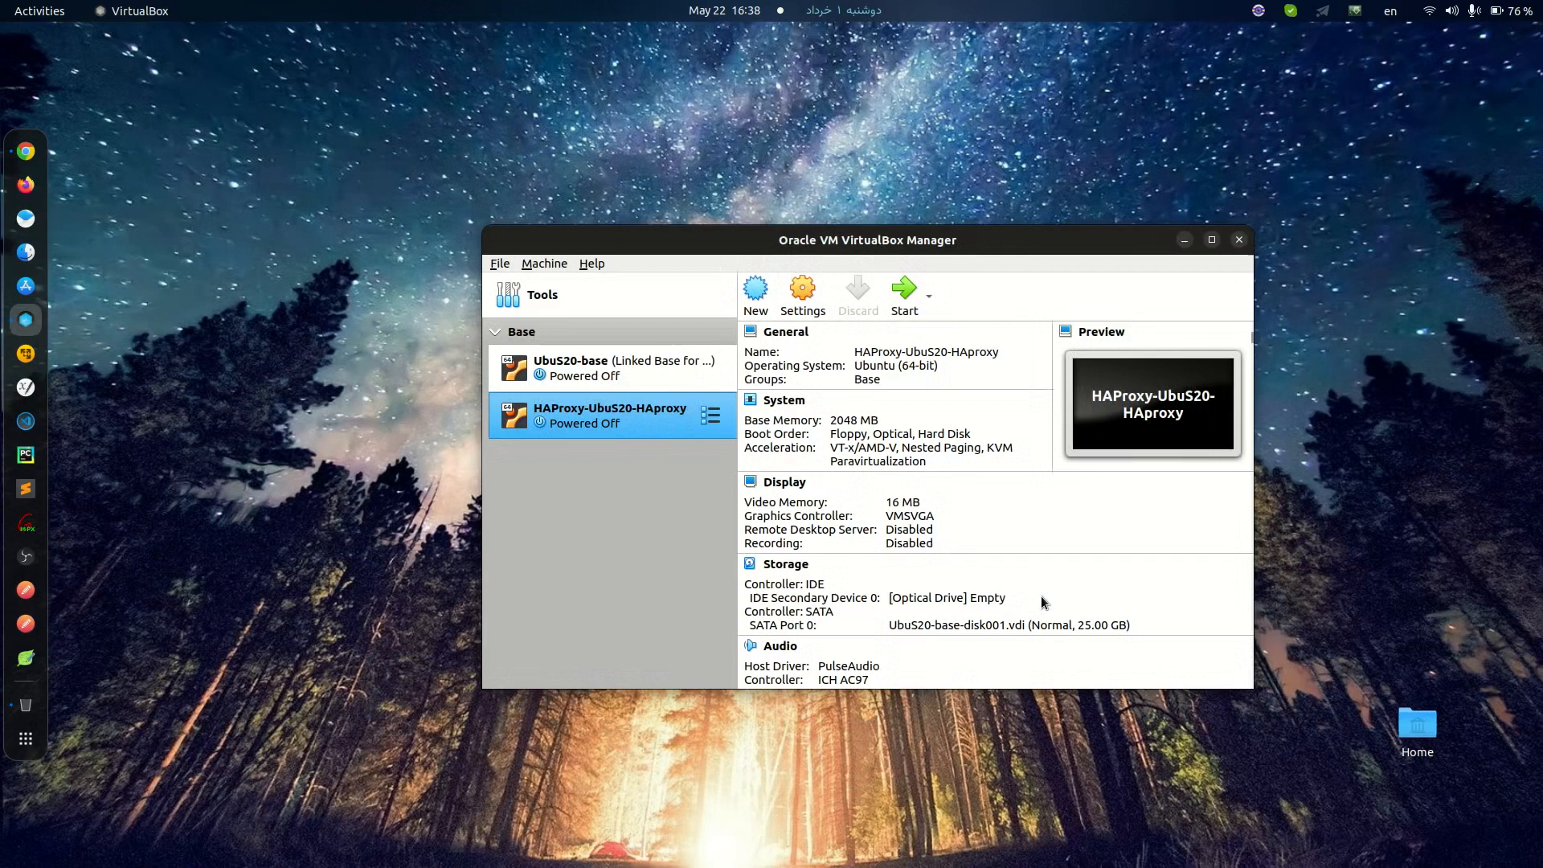
Step: Clone UbuS20-base again, naming the new clone HAProxy-UbuS20-Backend
{"action": "left_click", "coordinate": [611, 367]}
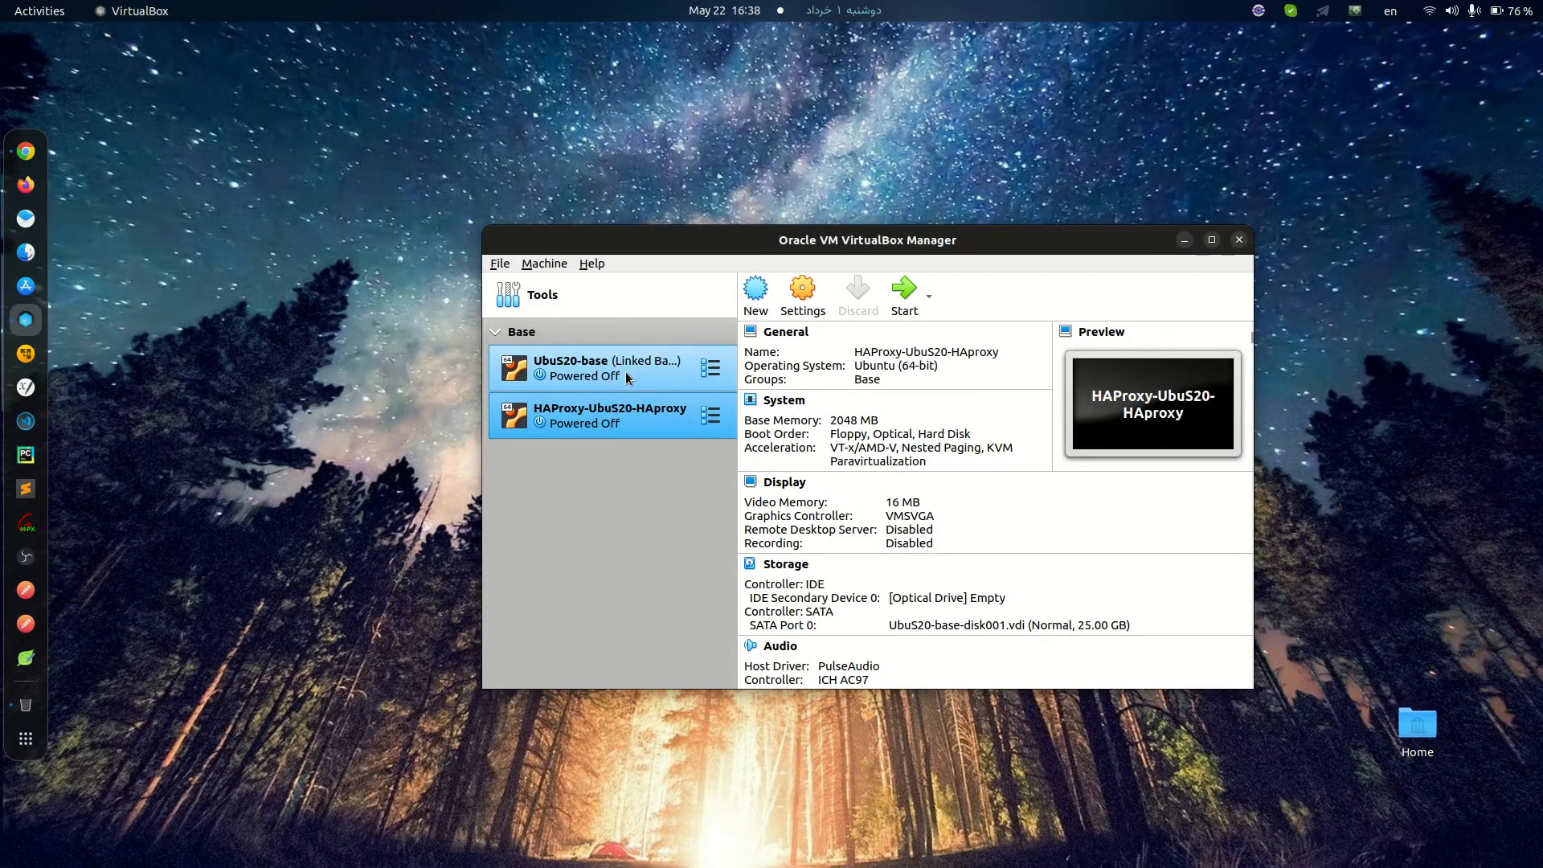
{"action": "right_click", "coordinate": [571, 367]}
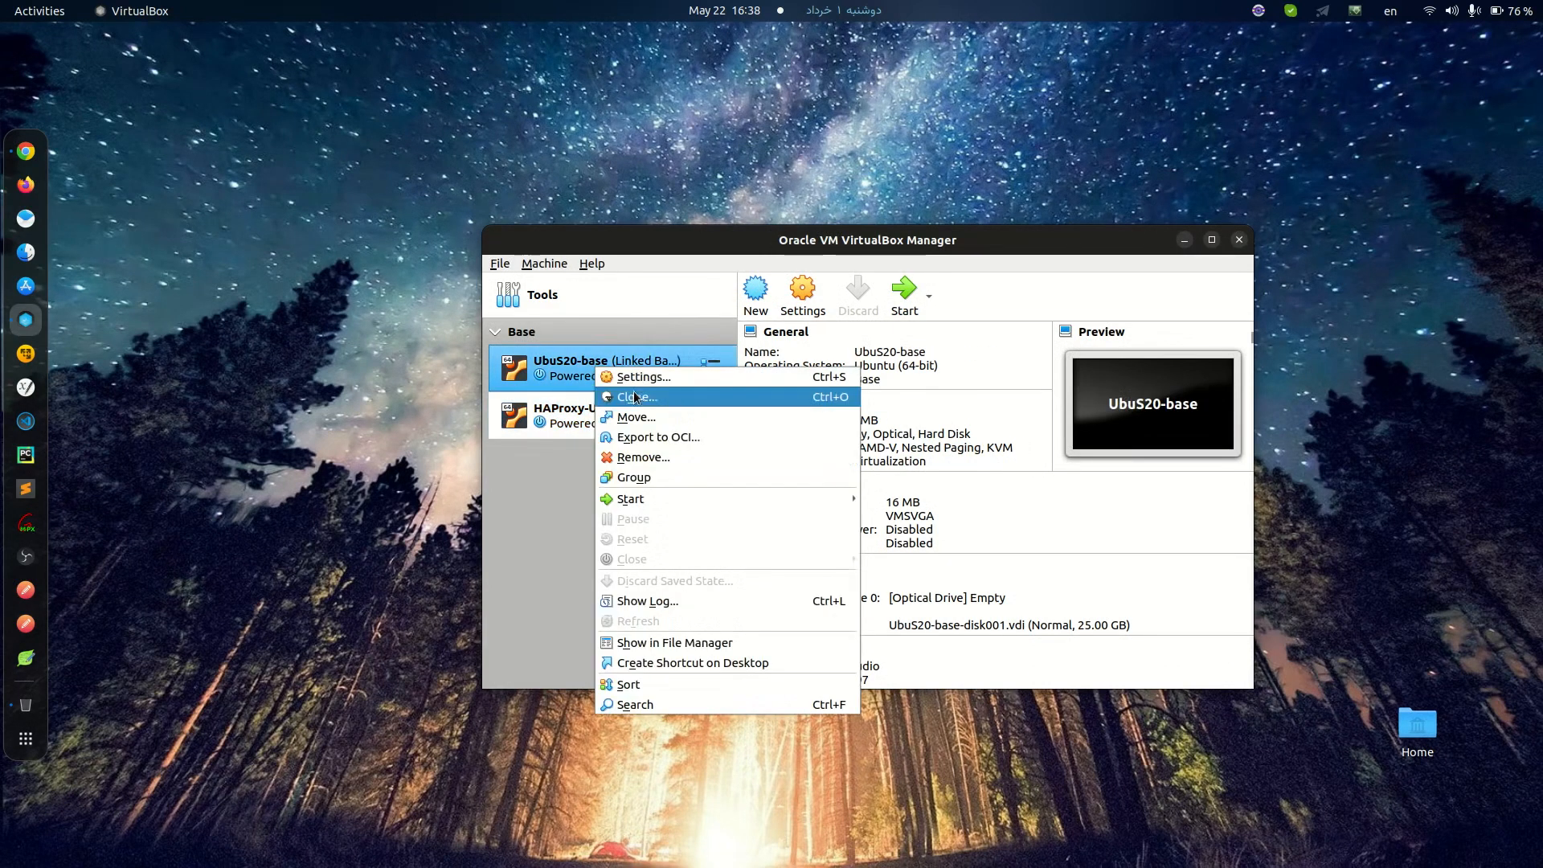
{"action": "left_click", "coordinate": [638, 397]}
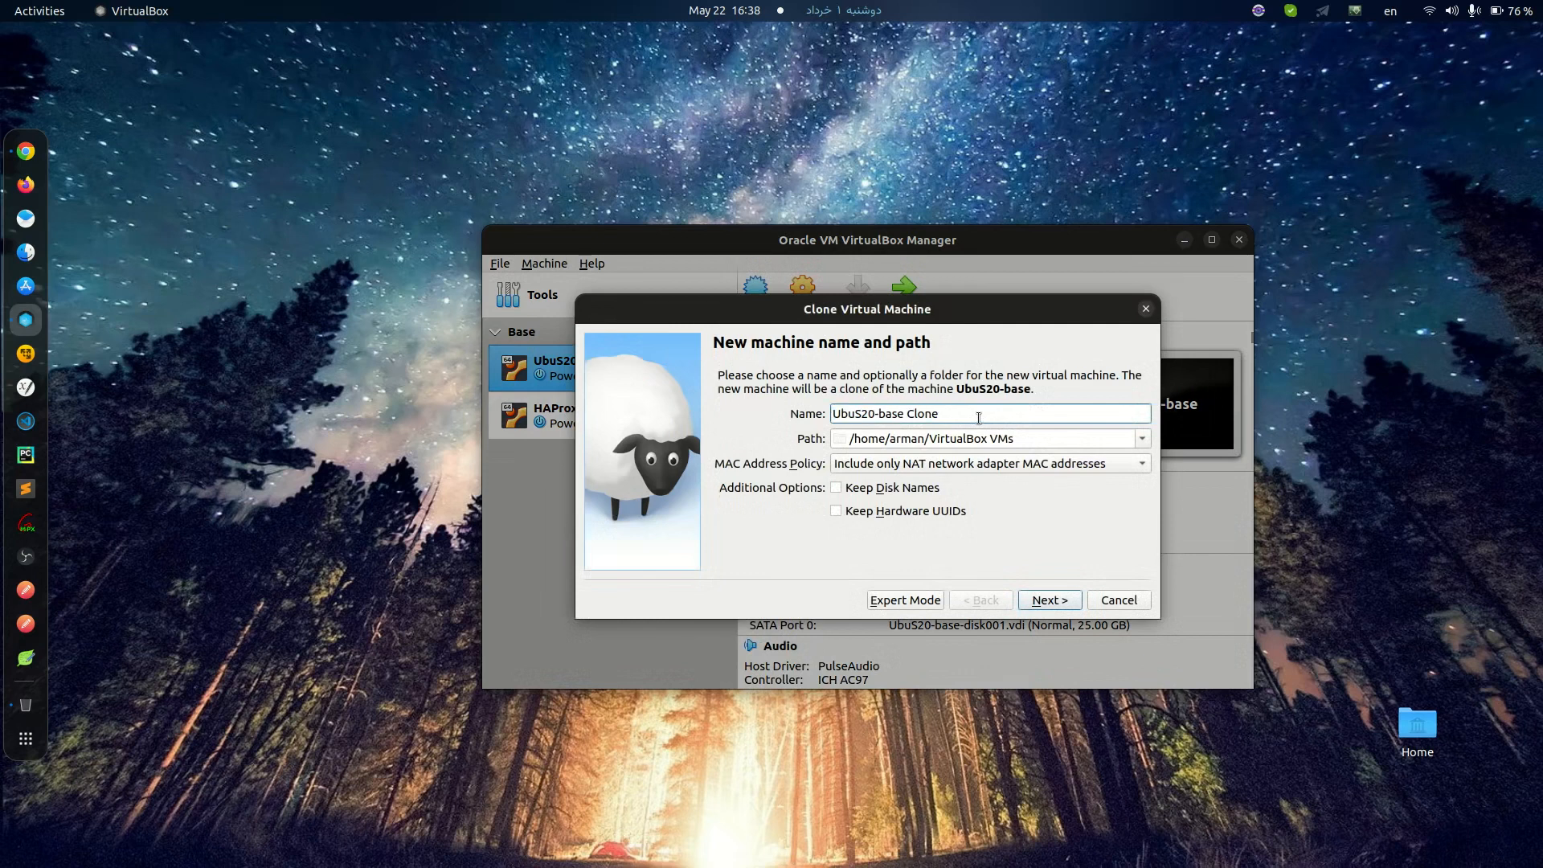
{"action": "key", "text": "BackSpace"}
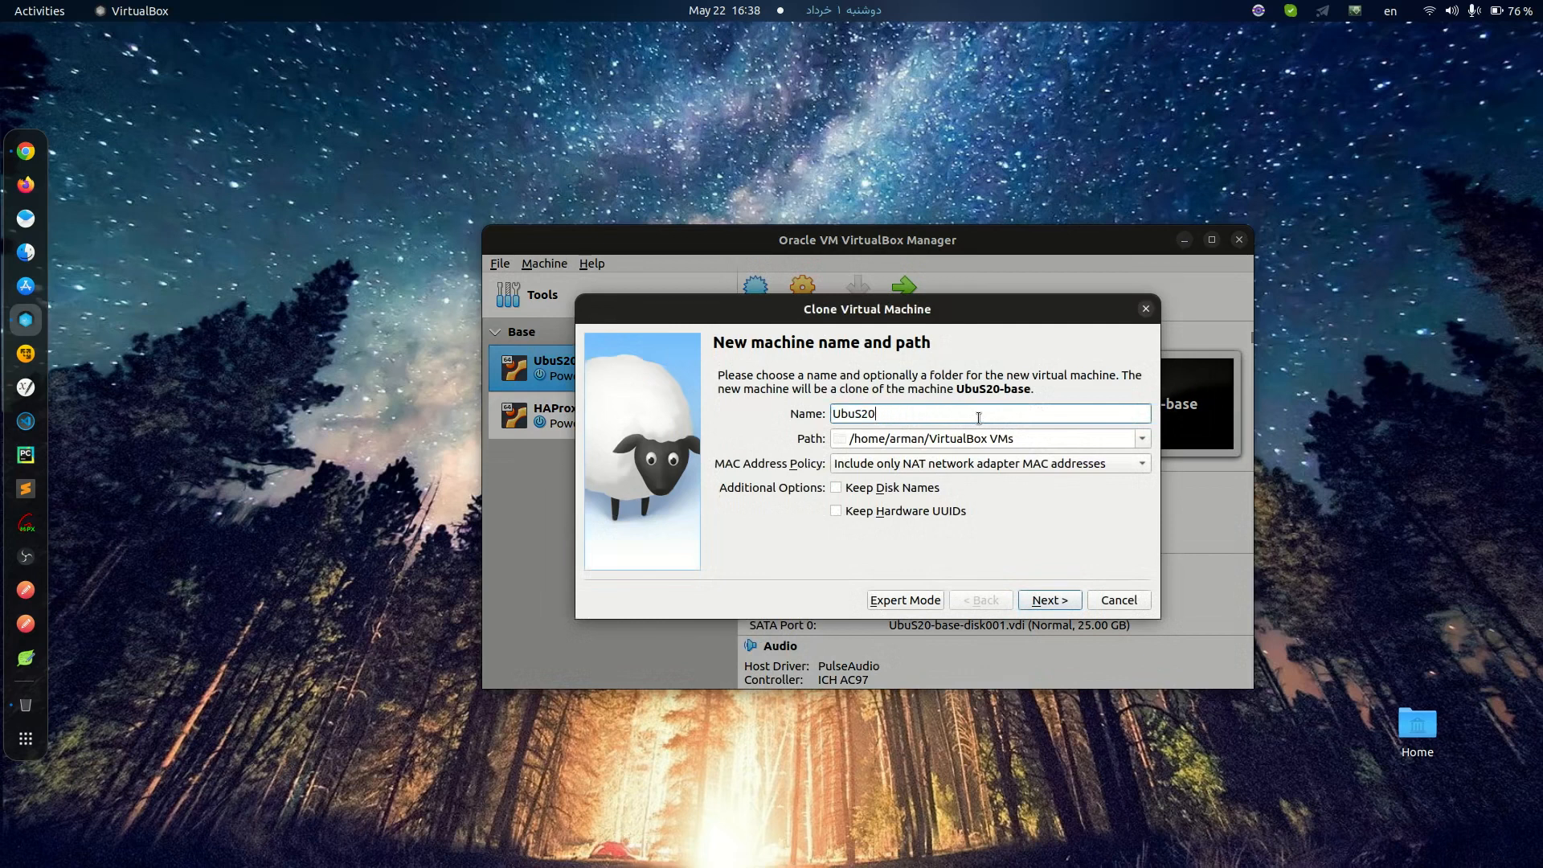
{"action": "type", "text": "-Ba"}
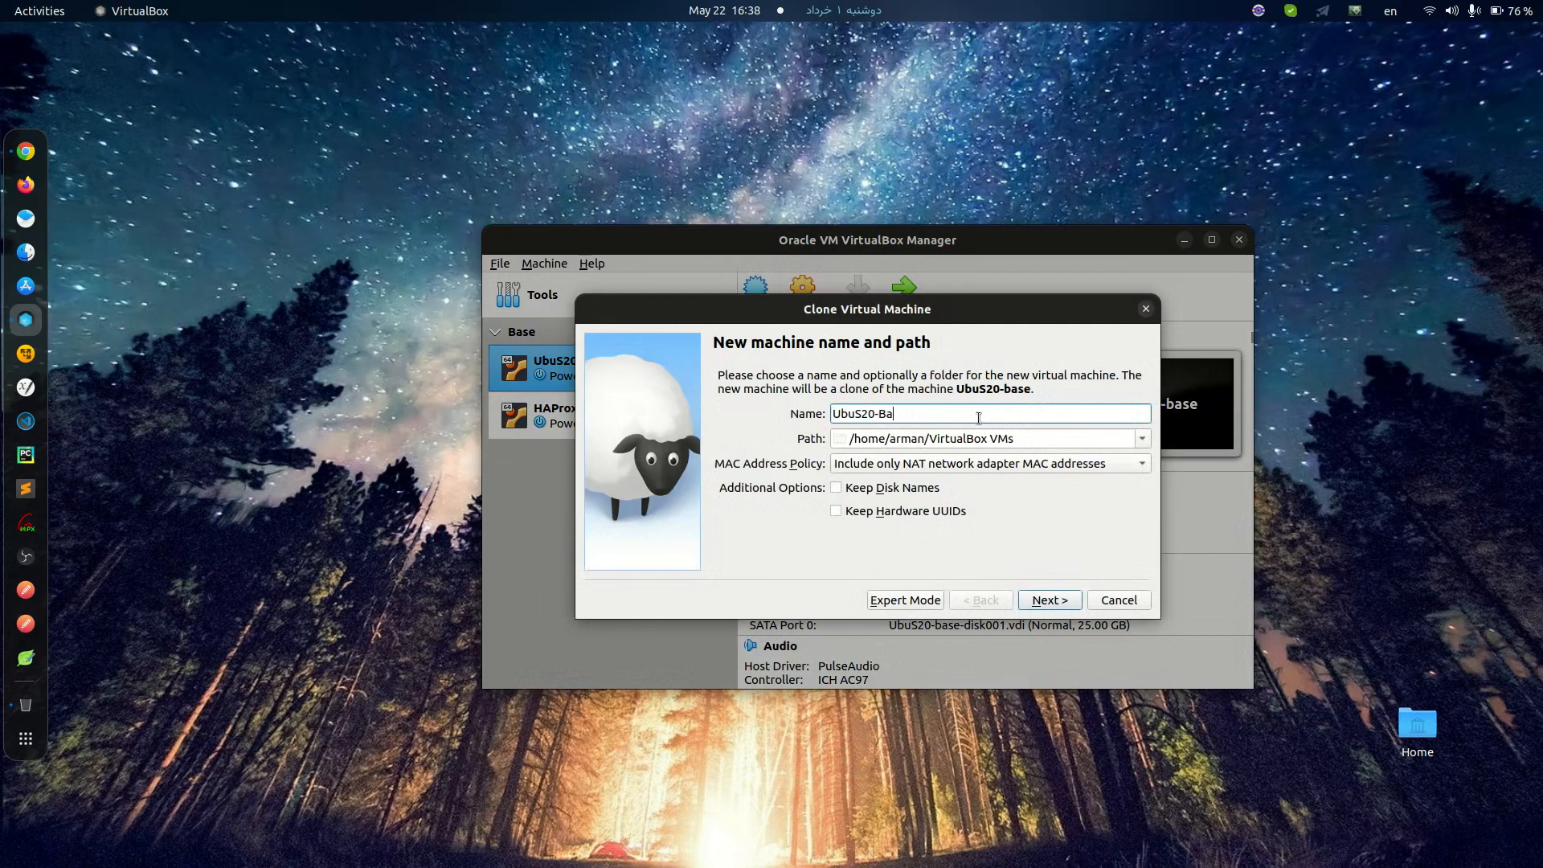
{"action": "type", "text": "ckend"}
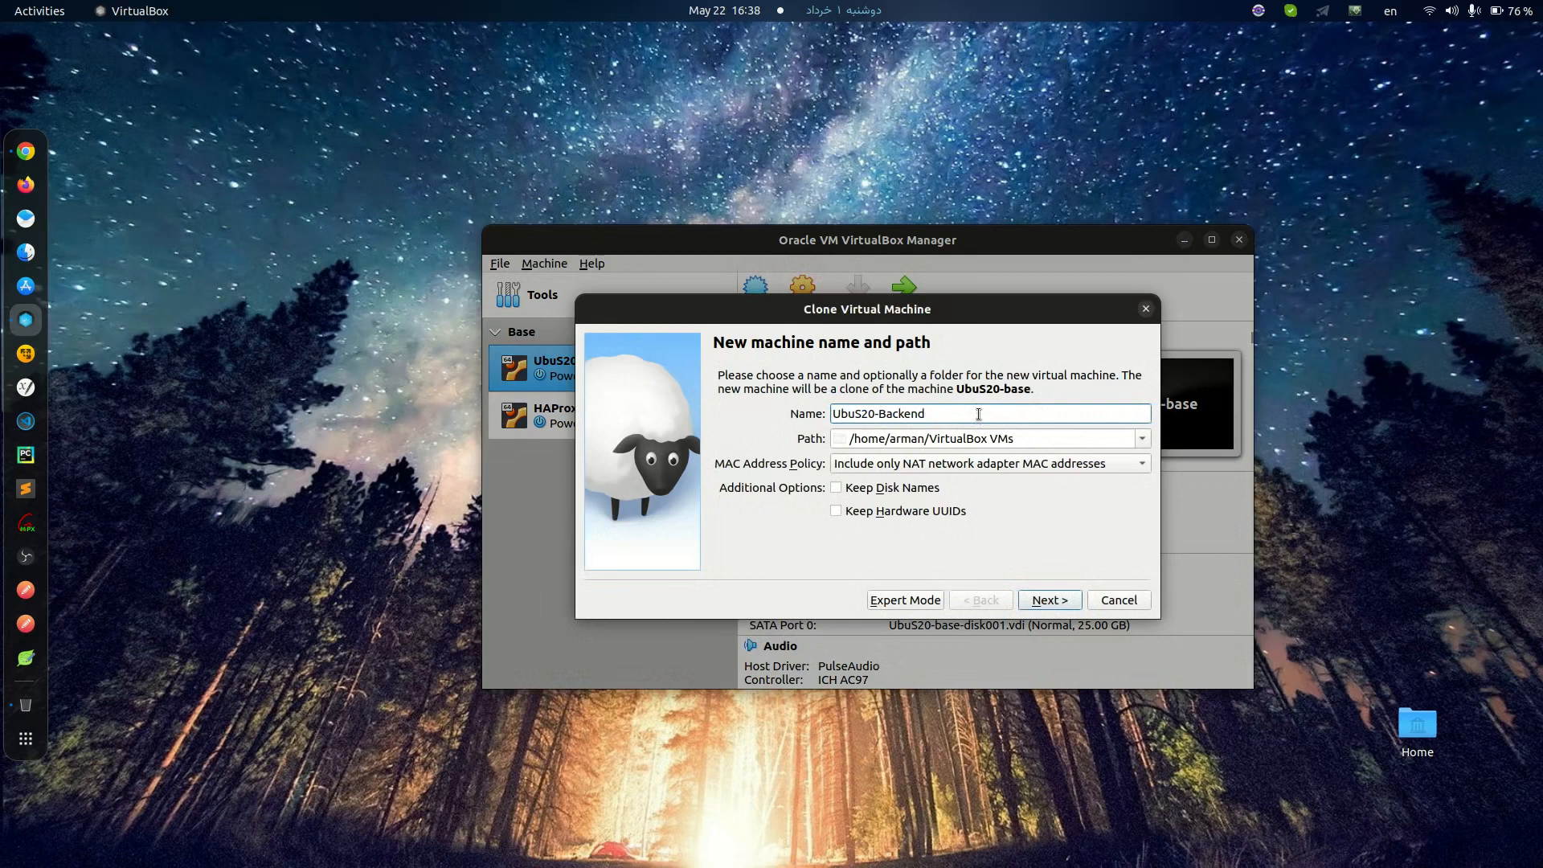
{"action": "type", "text": "AHA"}
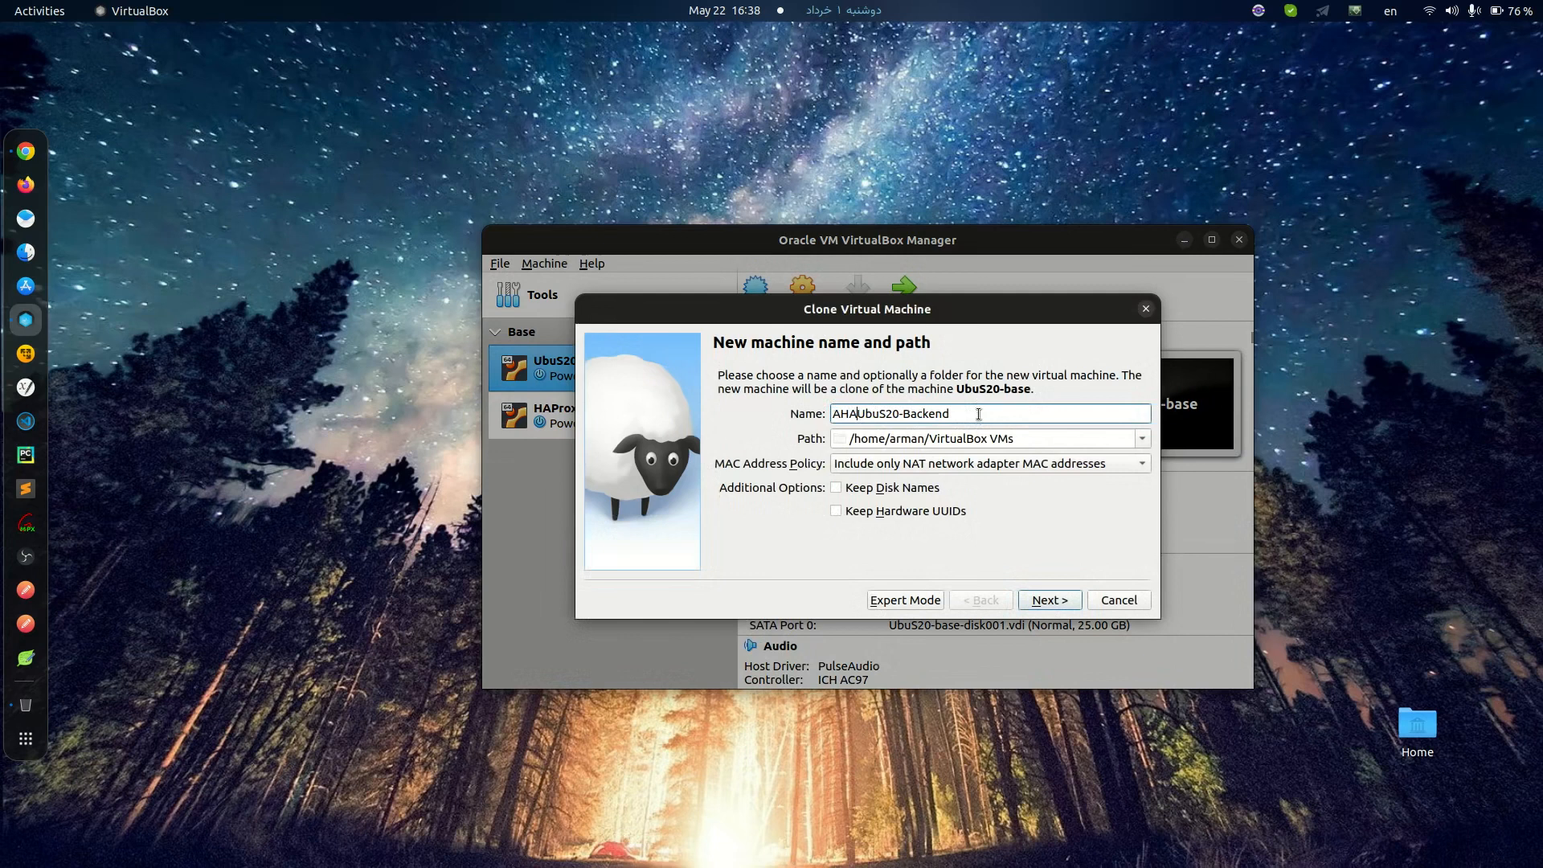
{"action": "key", "text": "BackSpace"}
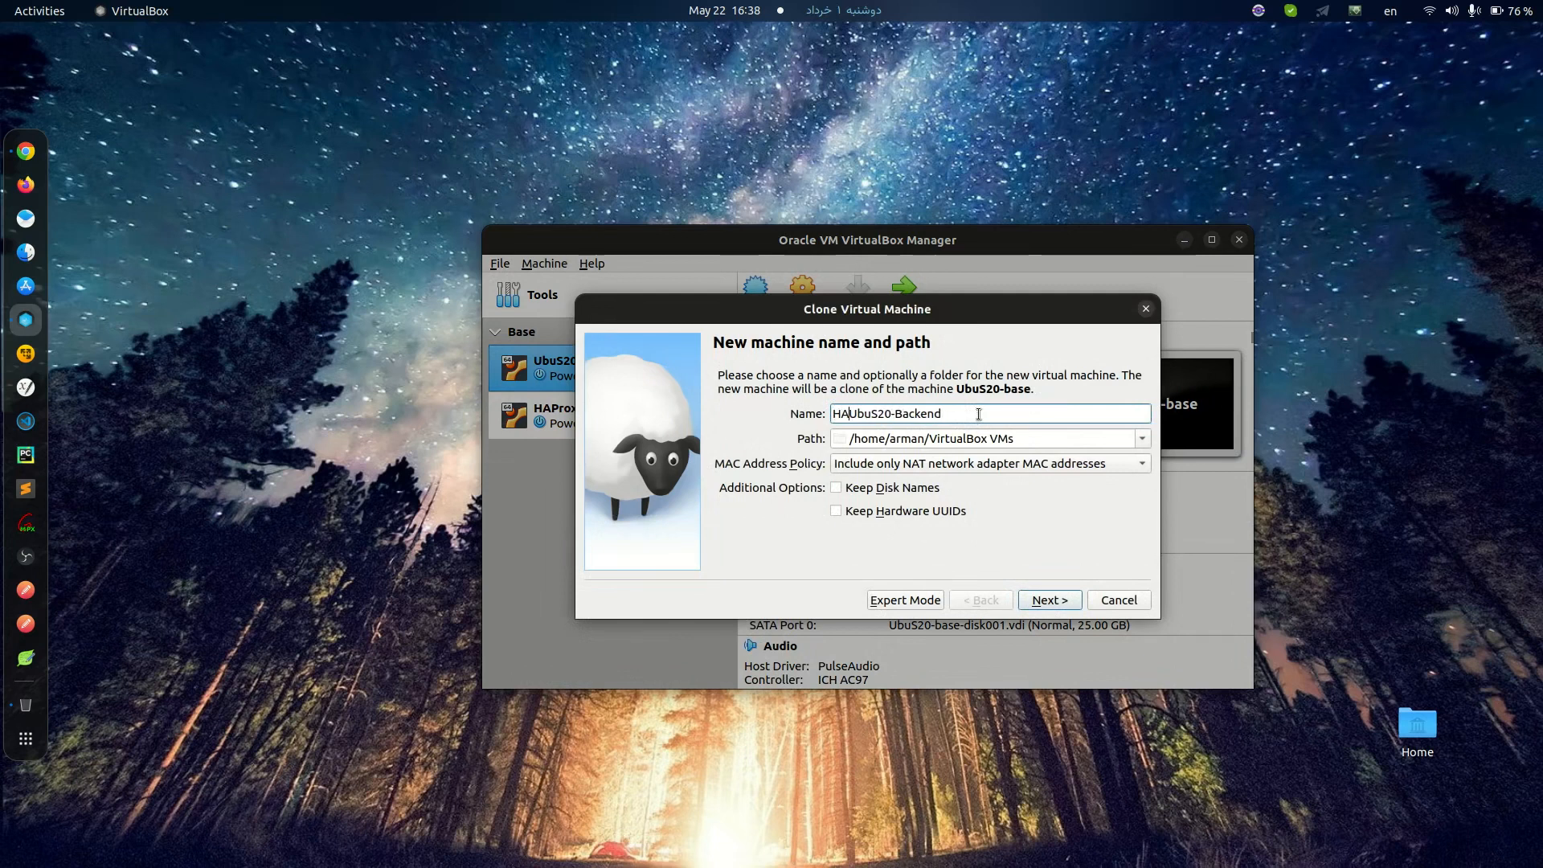
{"action": "type", "text": "Proxy-"}
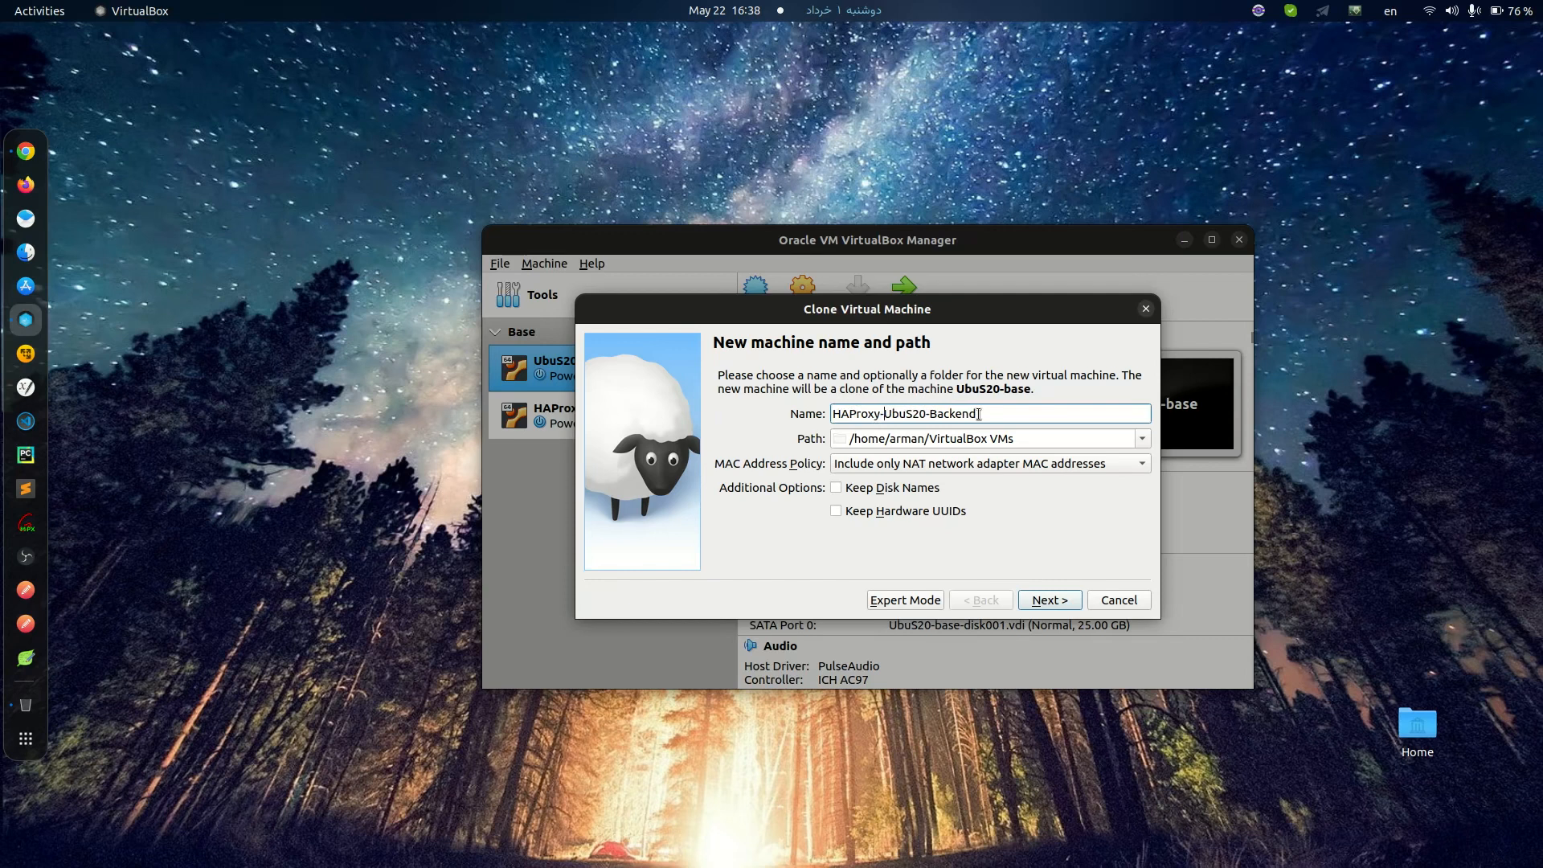
Step: Generate new MAC addresses for all adapters and create the Backend linked clone
{"action": "left_click", "coordinate": [984, 463]}
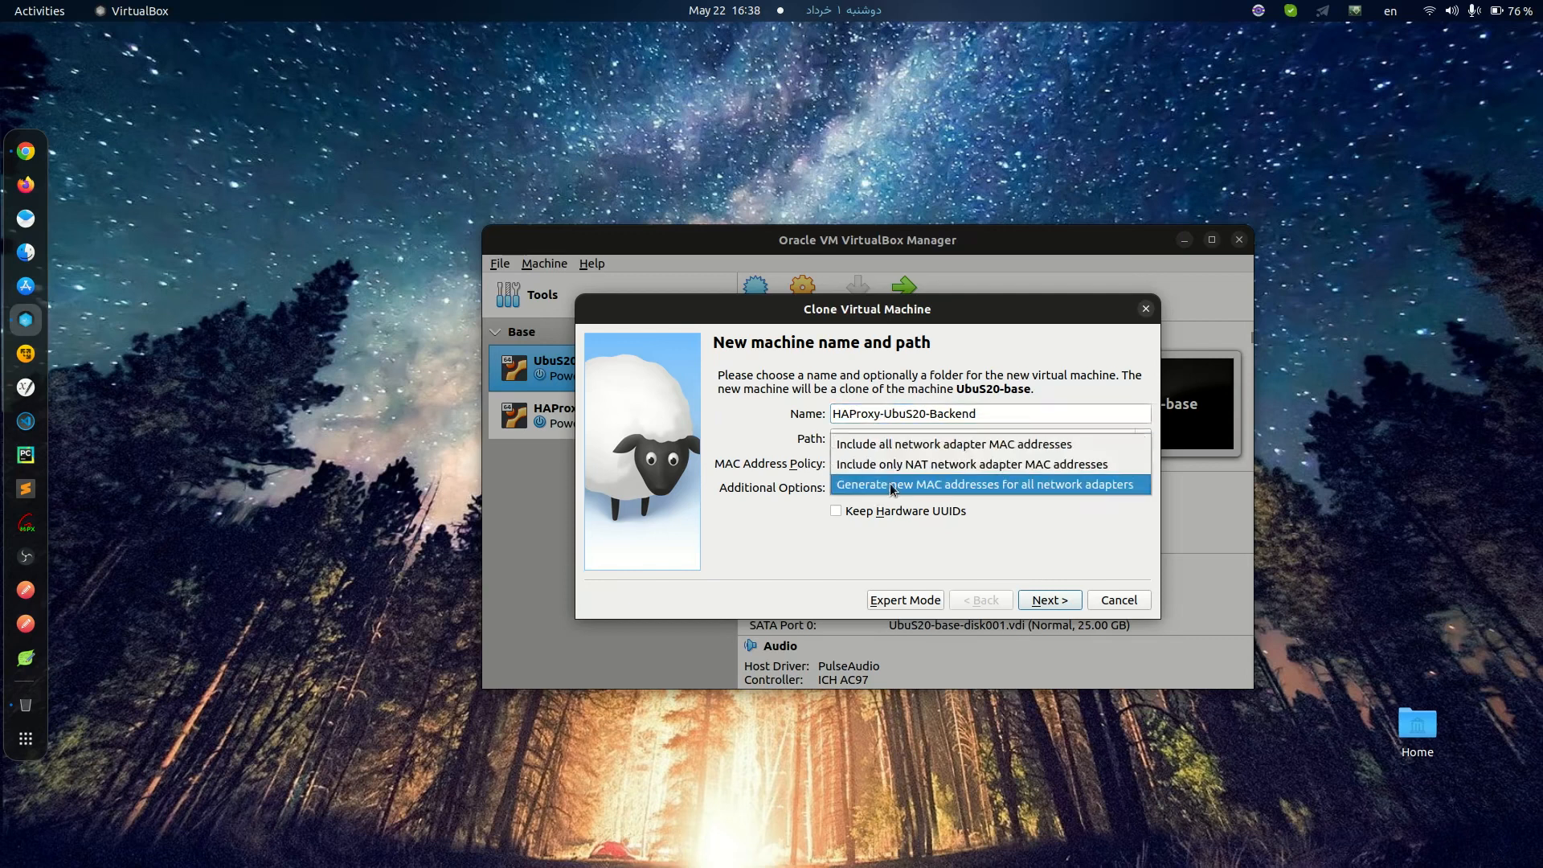
{"action": "left_click", "coordinate": [1047, 600]}
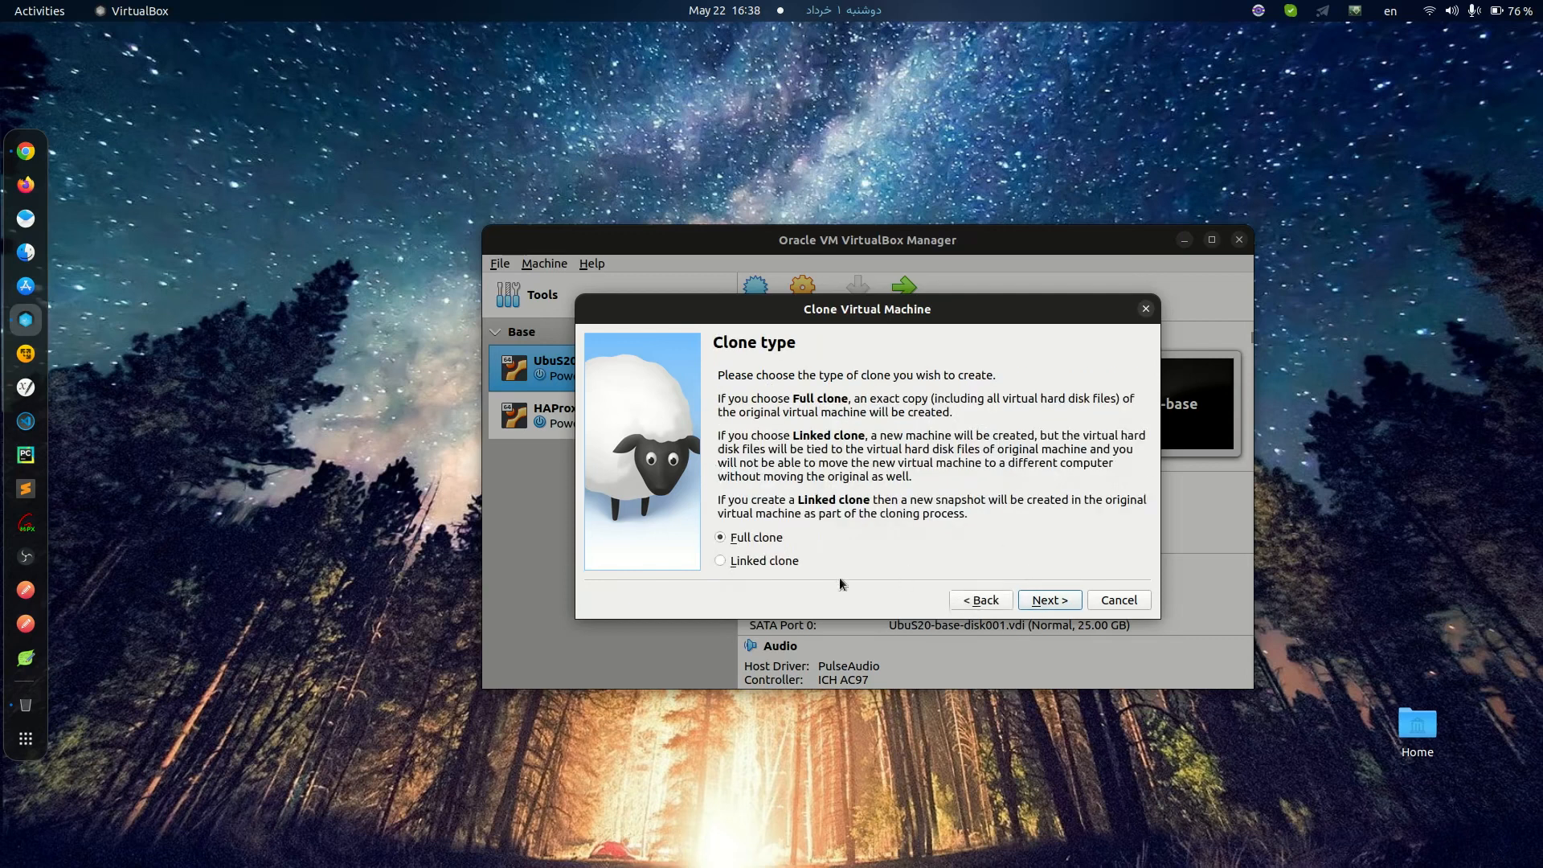
{"action": "left_click", "coordinate": [720, 559]}
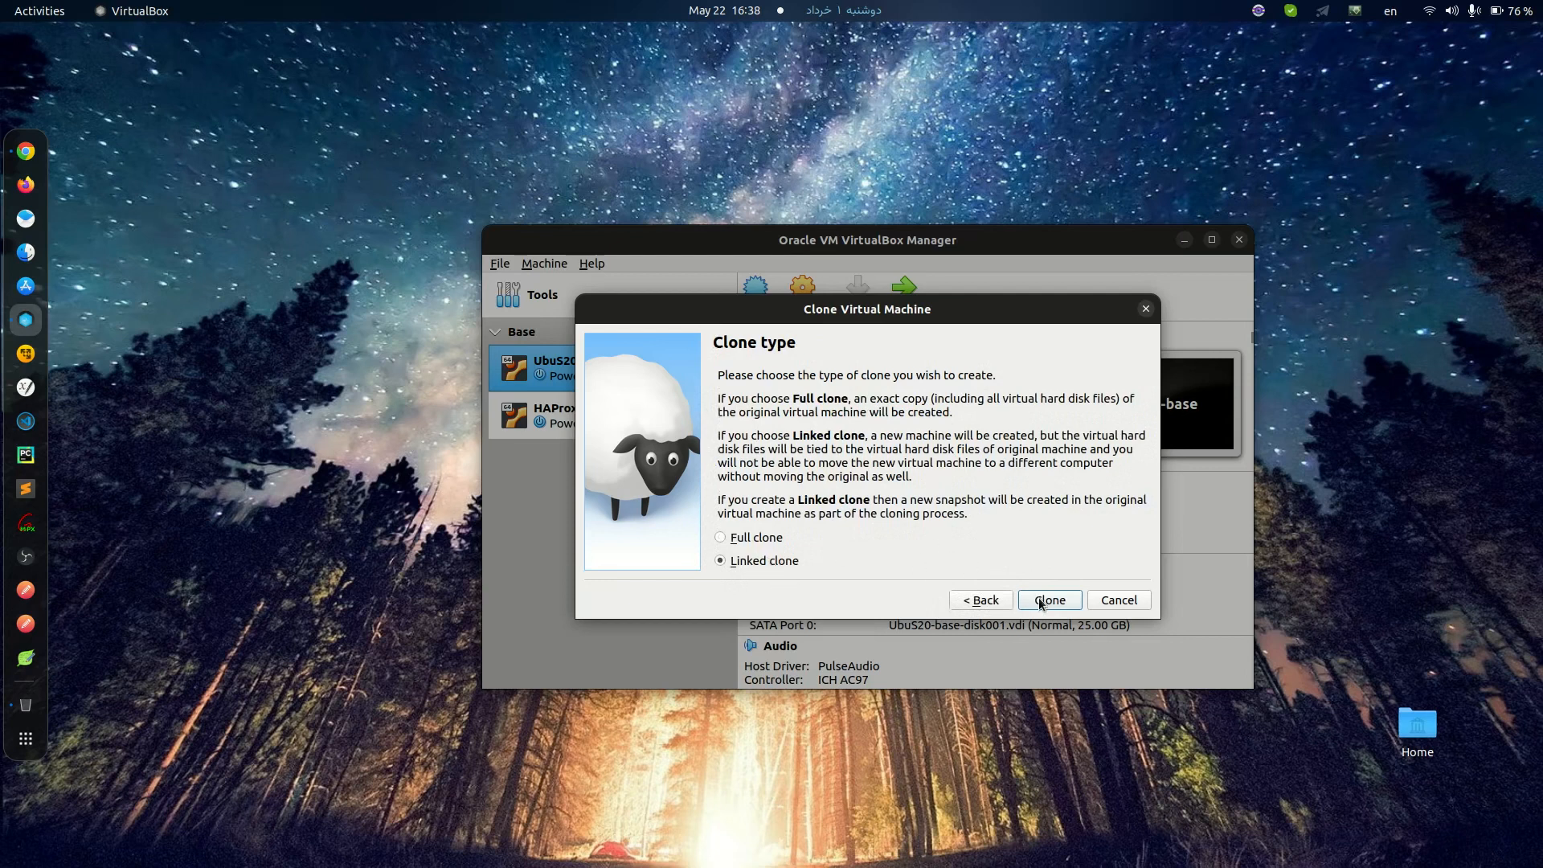
{"action": "left_click", "coordinate": [1048, 599]}
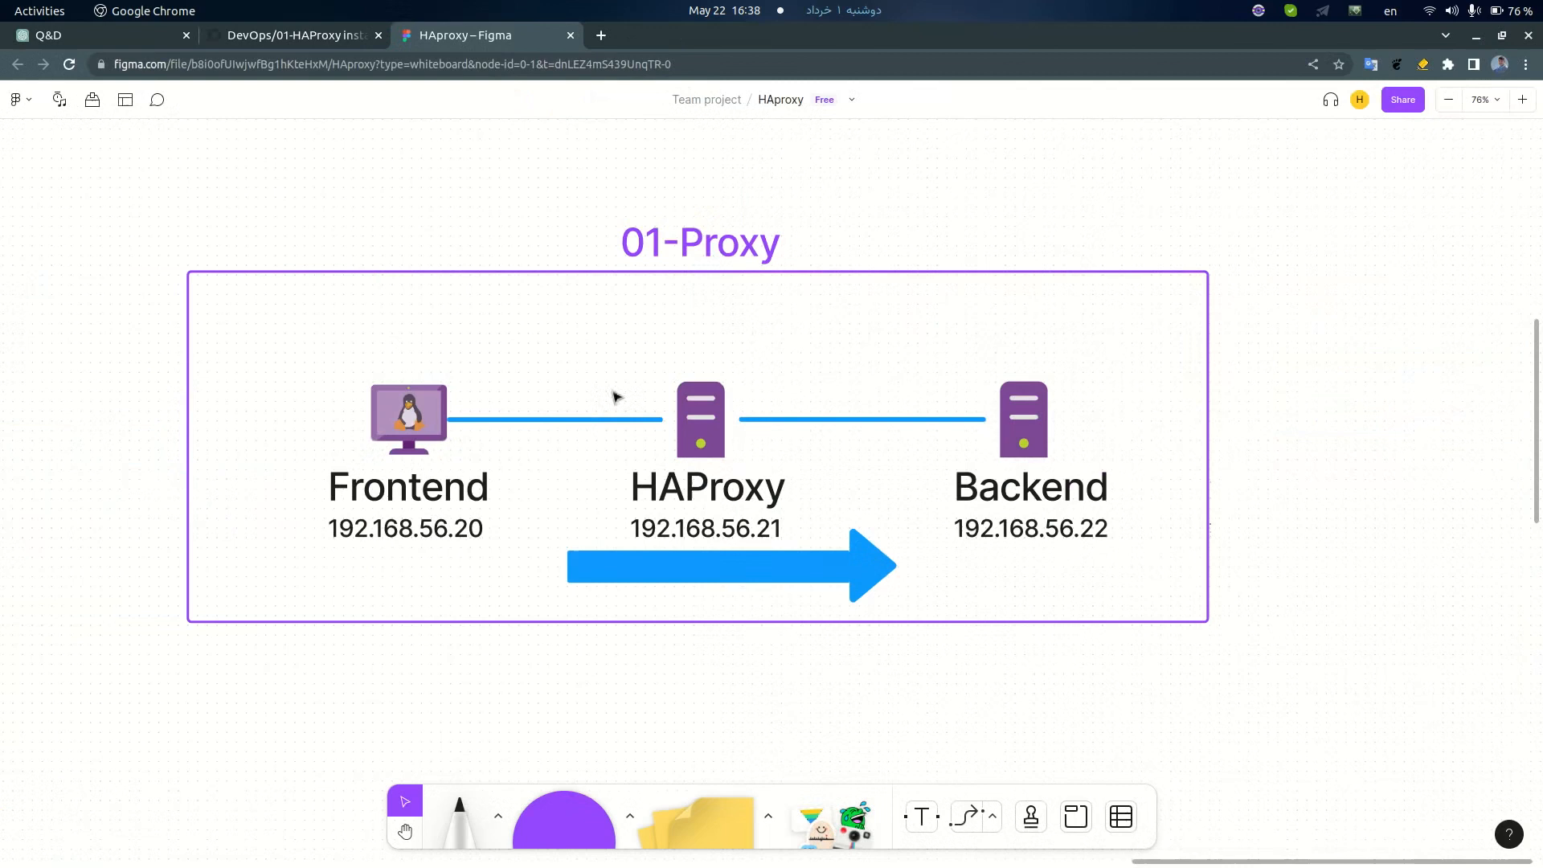
{"action": "mouse_move", "coordinate": [446, 555]}
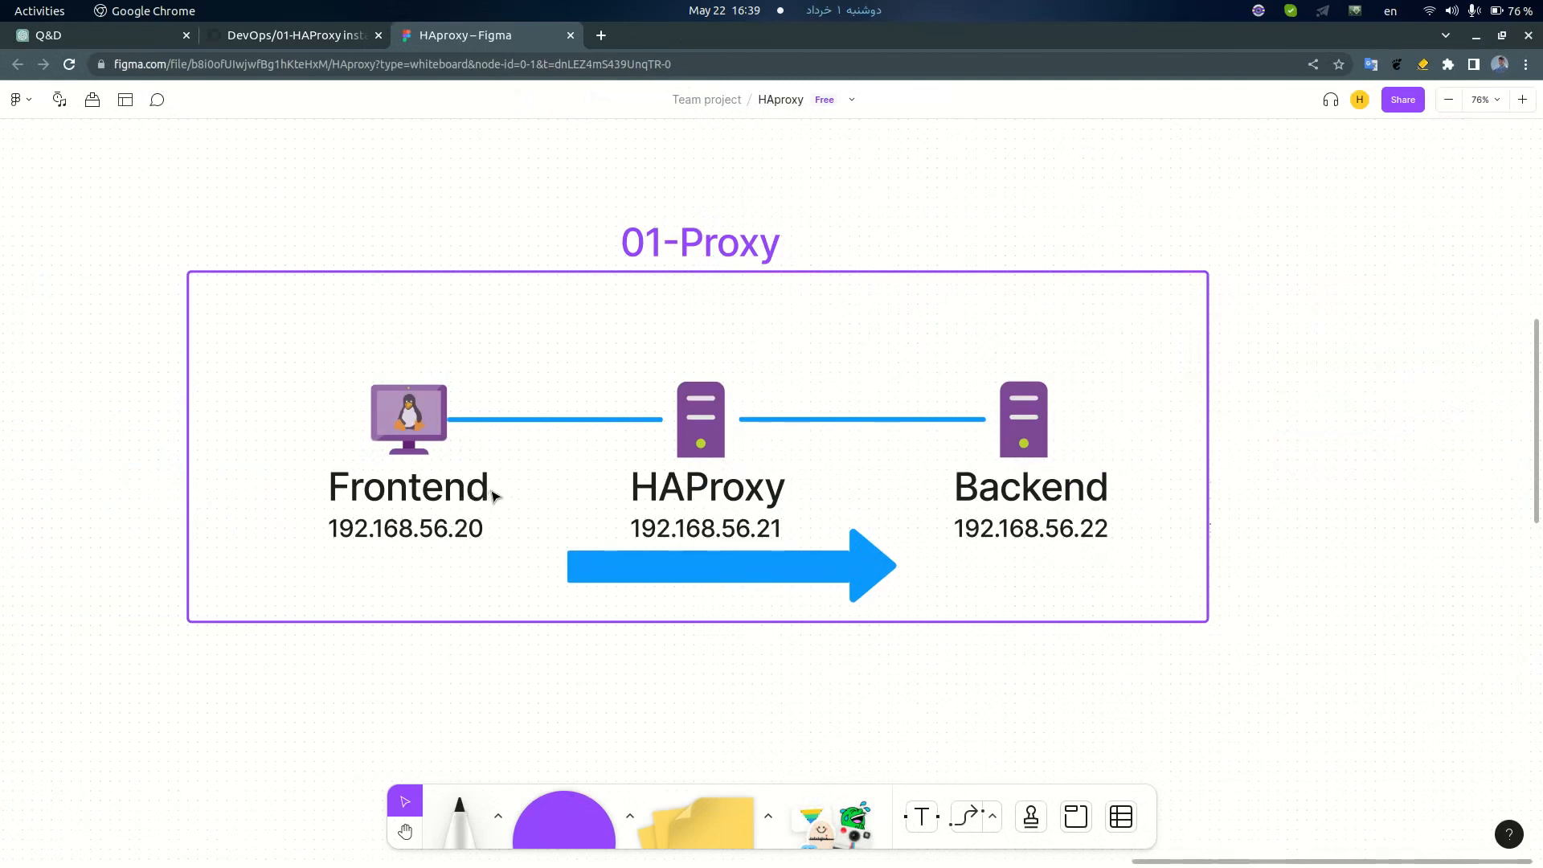
{"action": "mouse_move", "coordinate": [487, 497]}
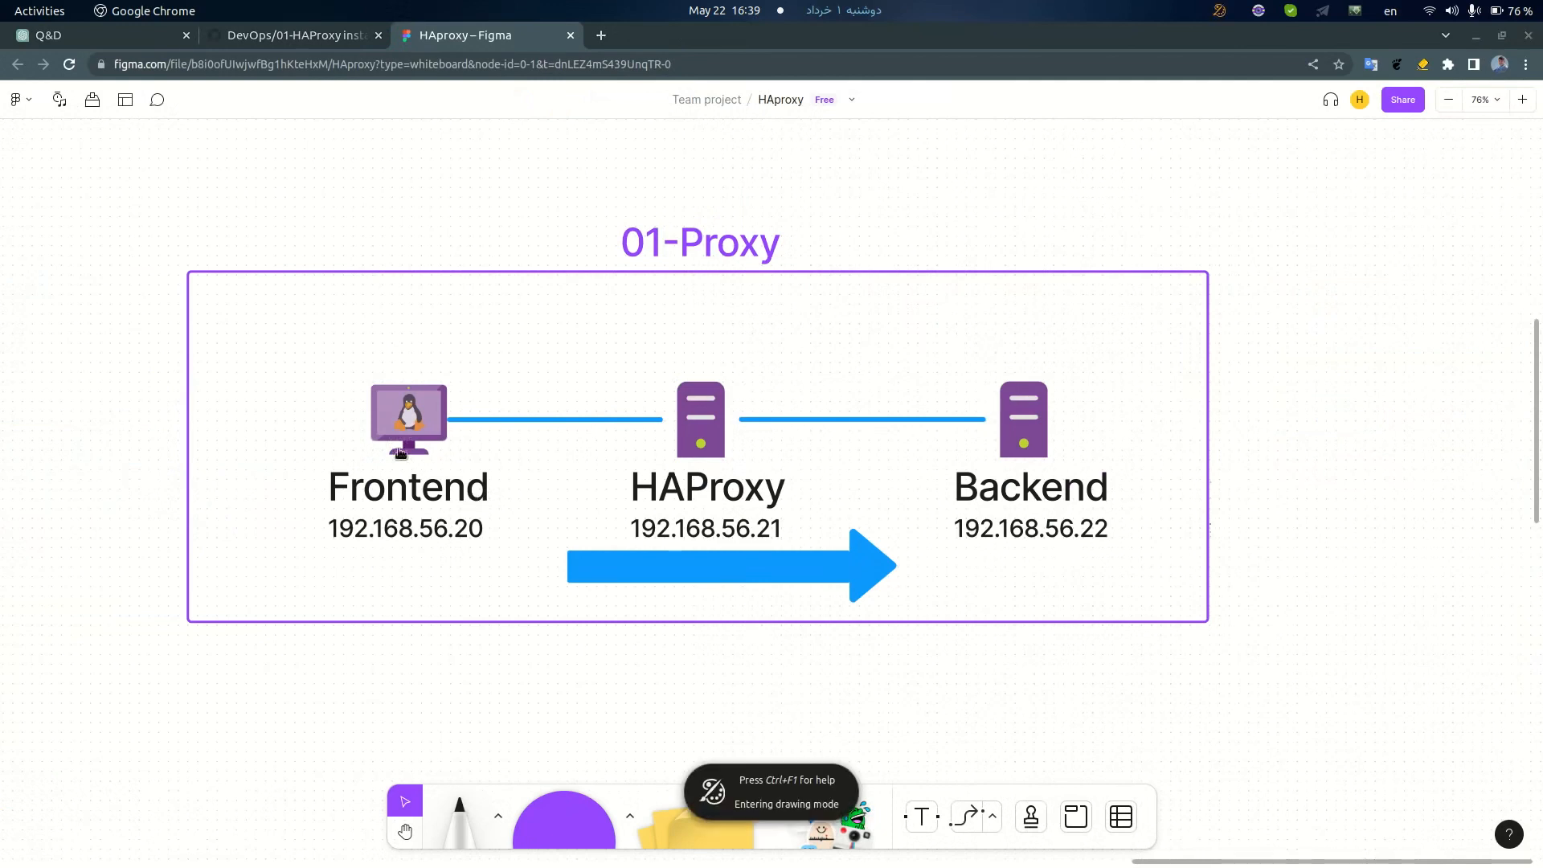
{"action": "mouse_move", "coordinate": [496, 481]}
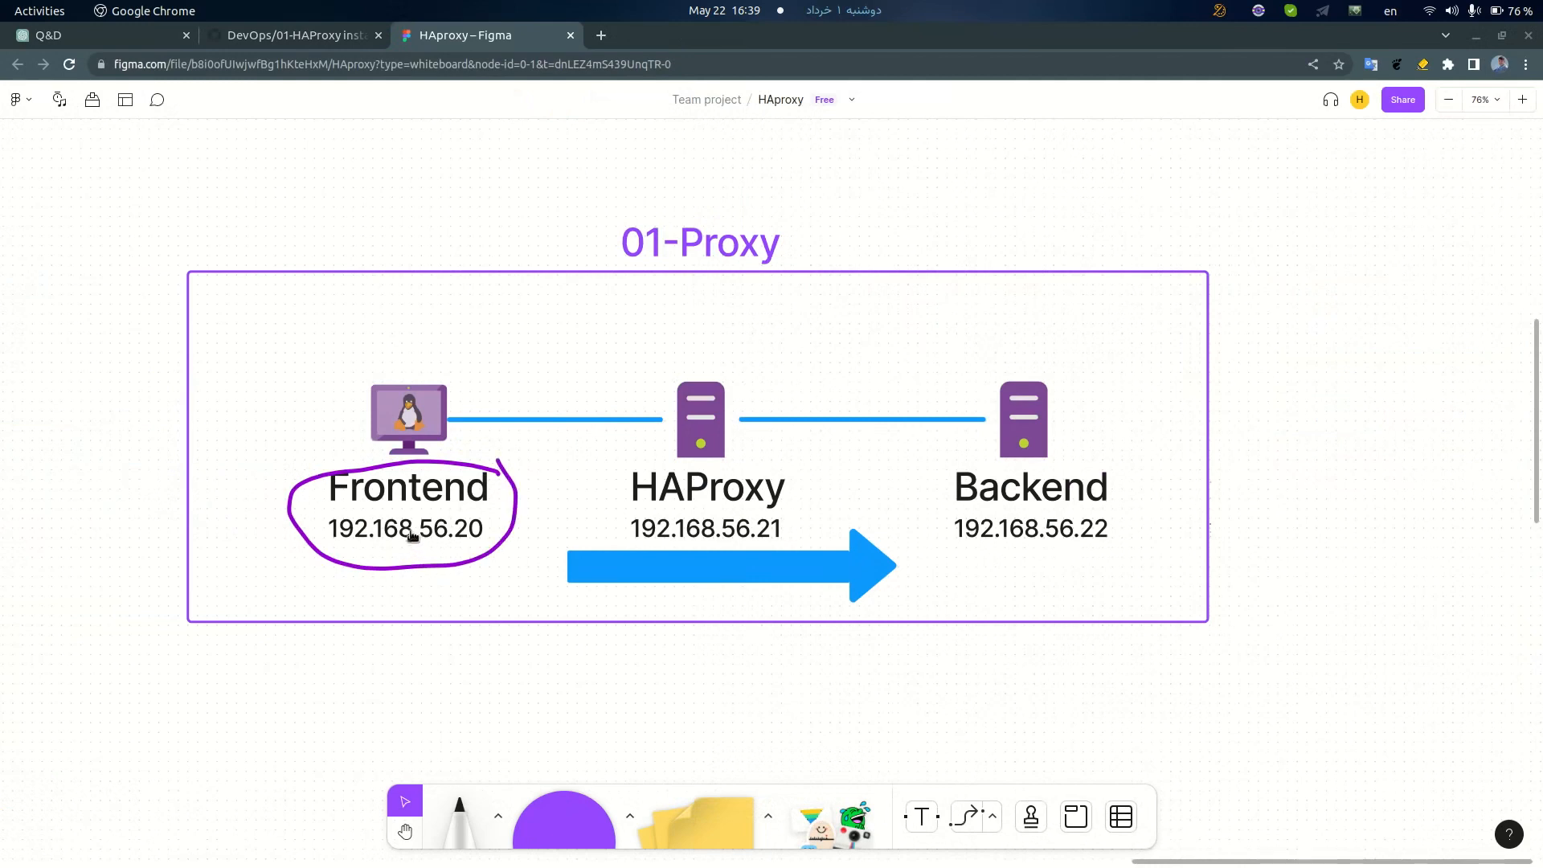
{"action": "mouse_move", "coordinate": [446, 495]}
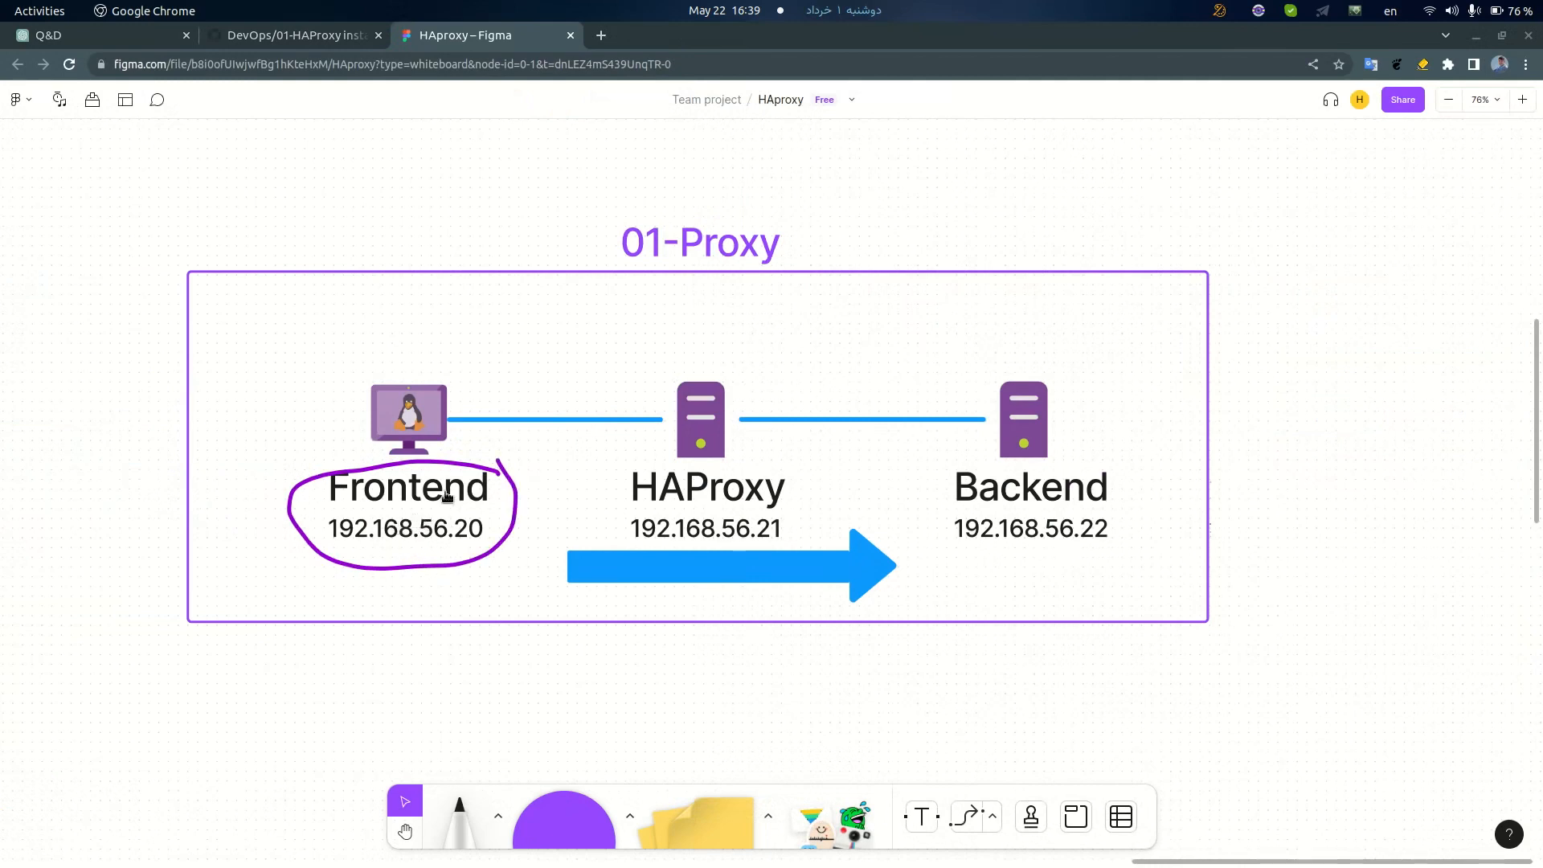
Step: Draw a purple arrow curving from the circled Frontend 192.168.56.20 to HAProxy
{"action": "left_click_drag", "start_coordinate": [496, 473], "coordinate": [645, 422]}
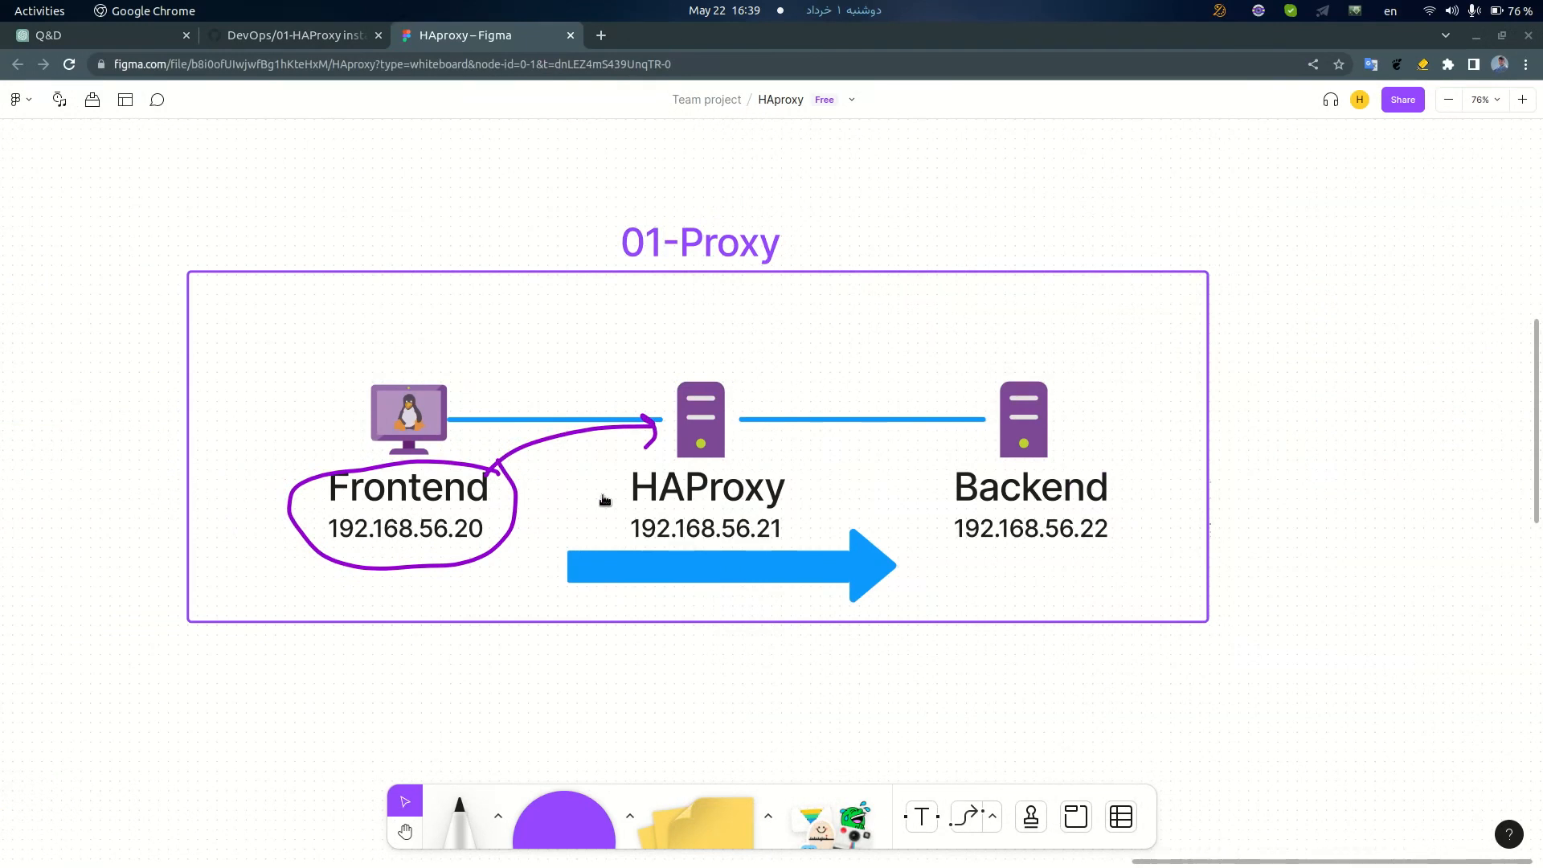
{"action": "mouse_move", "coordinate": [299, 681]}
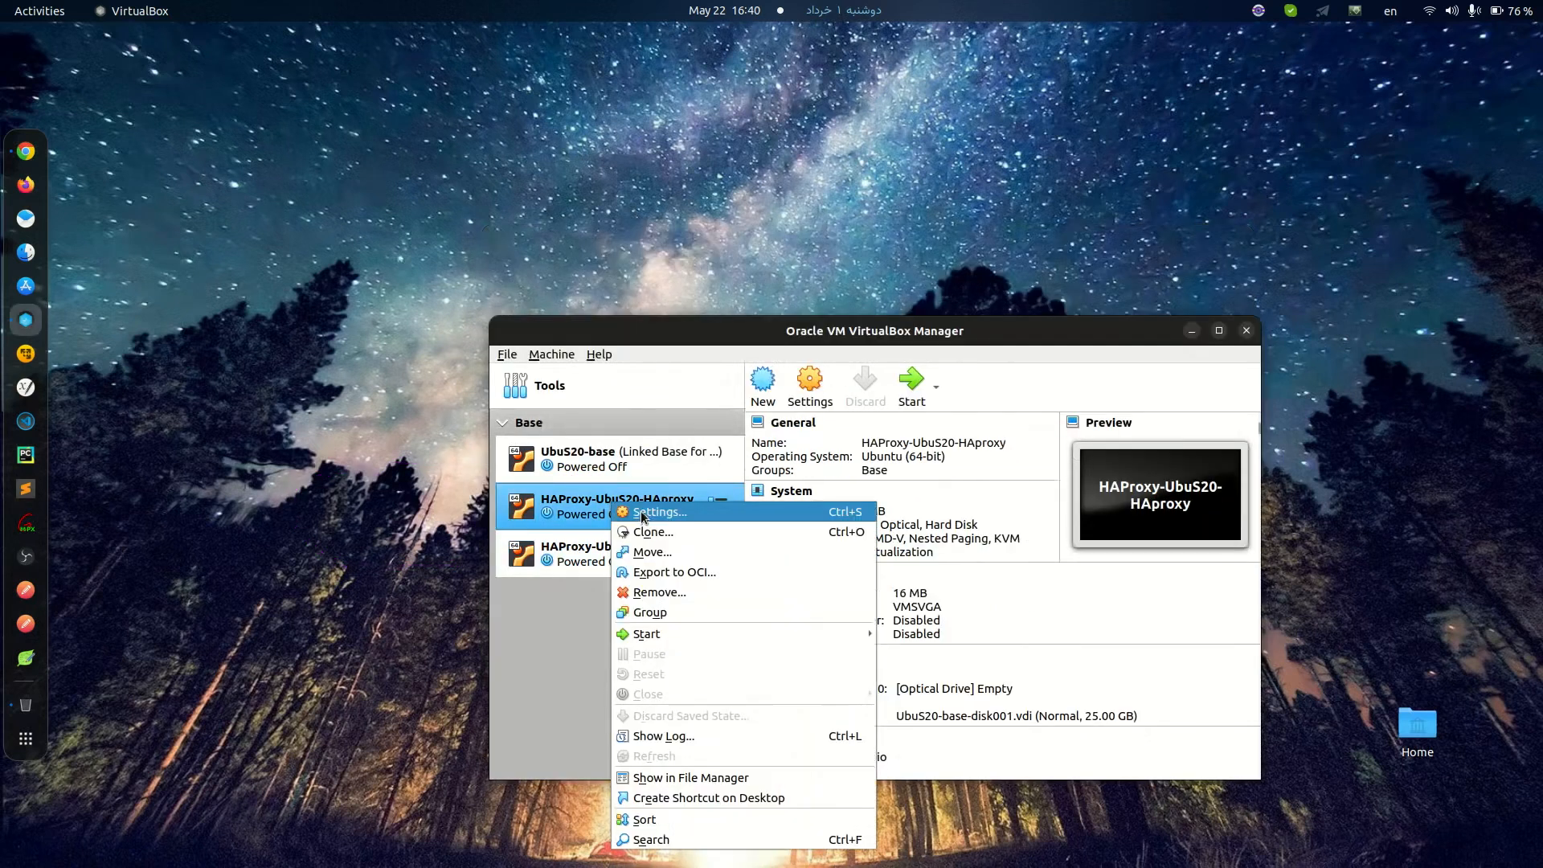
Step: Rename the HAProxy clone to HAProxy-UbuS20-HAproxy-56.21 in its settings
{"action": "left_click", "coordinate": [660, 511]}
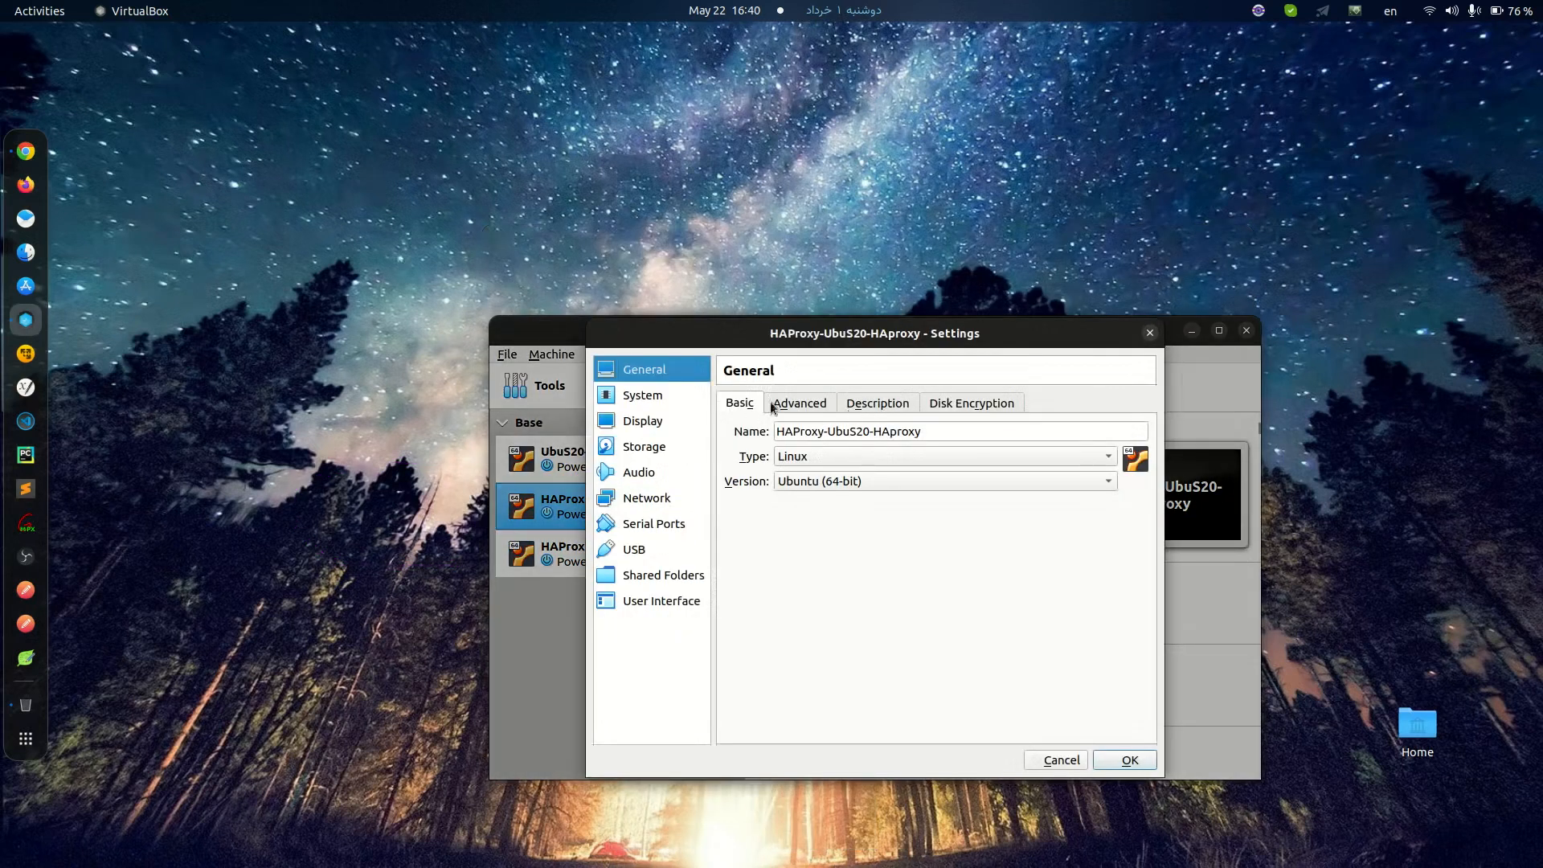
{"action": "left_click", "coordinate": [956, 430]}
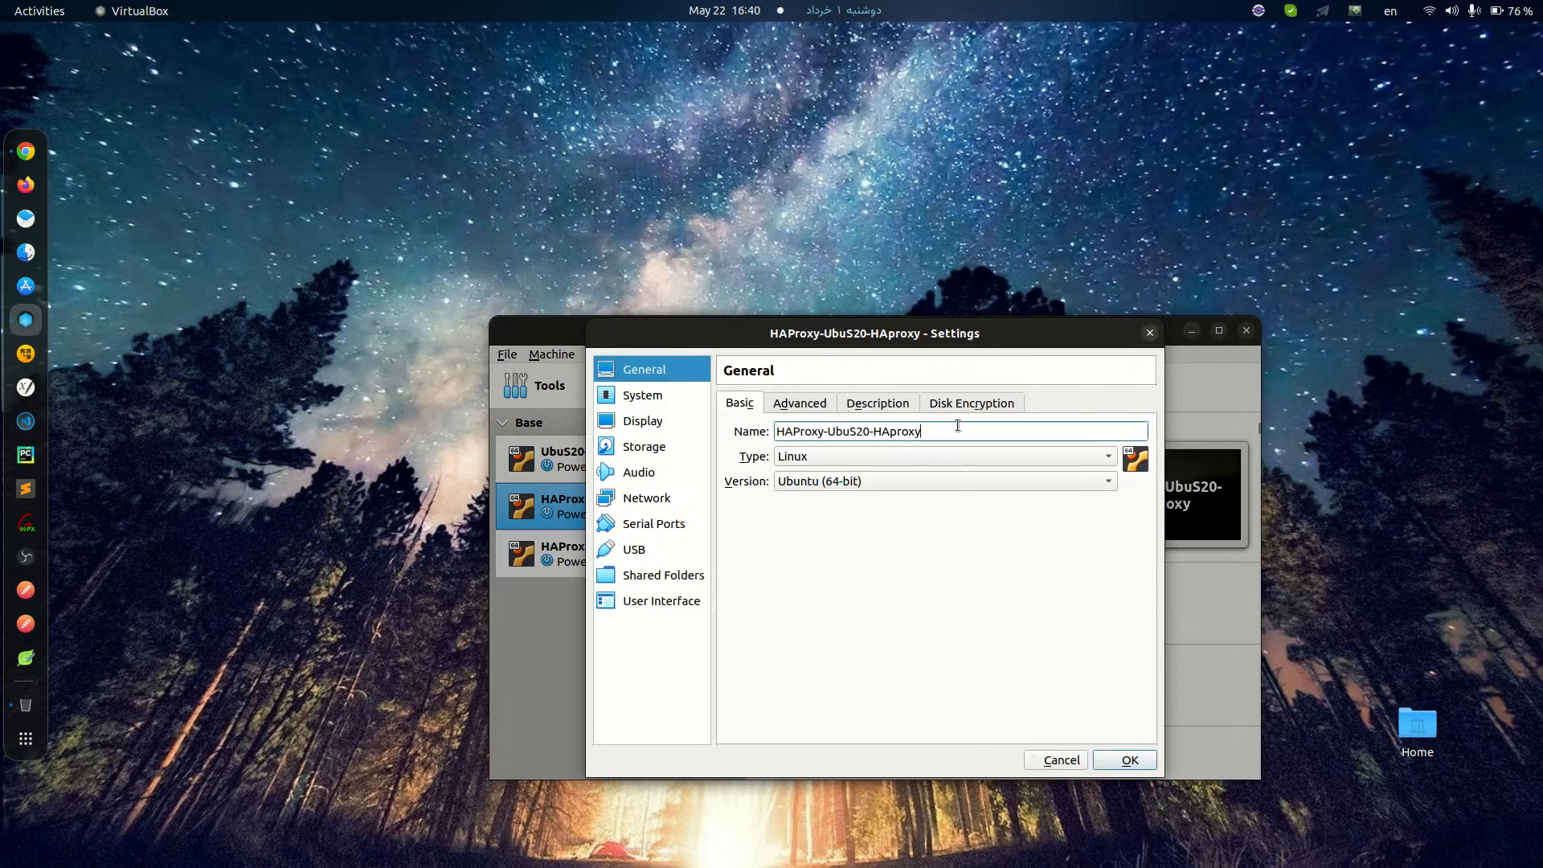
{"action": "type", "text": "-56"}
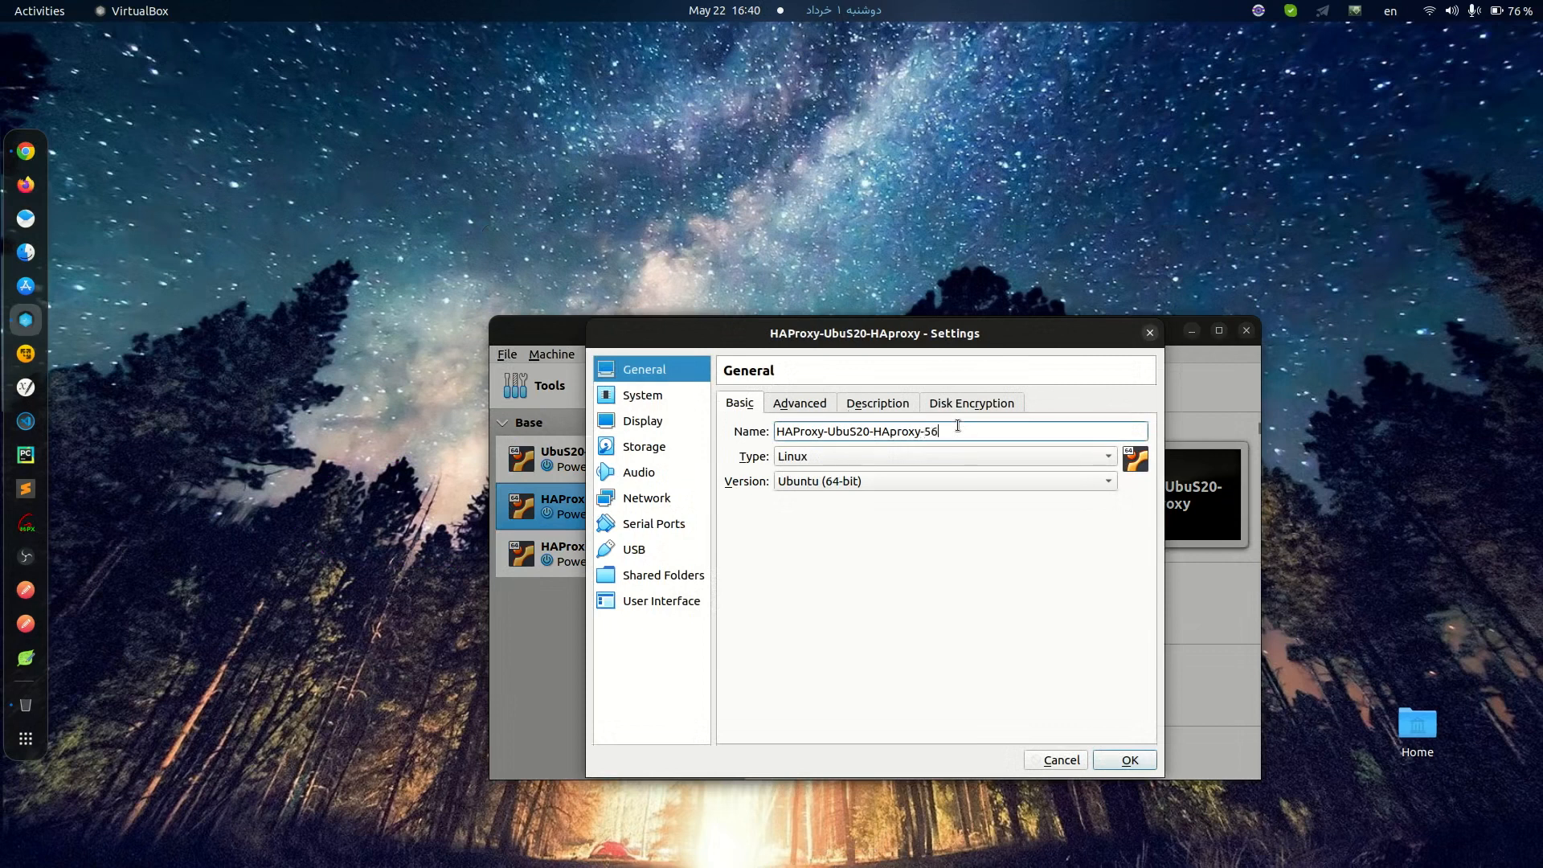
{"action": "type", "text": "."}
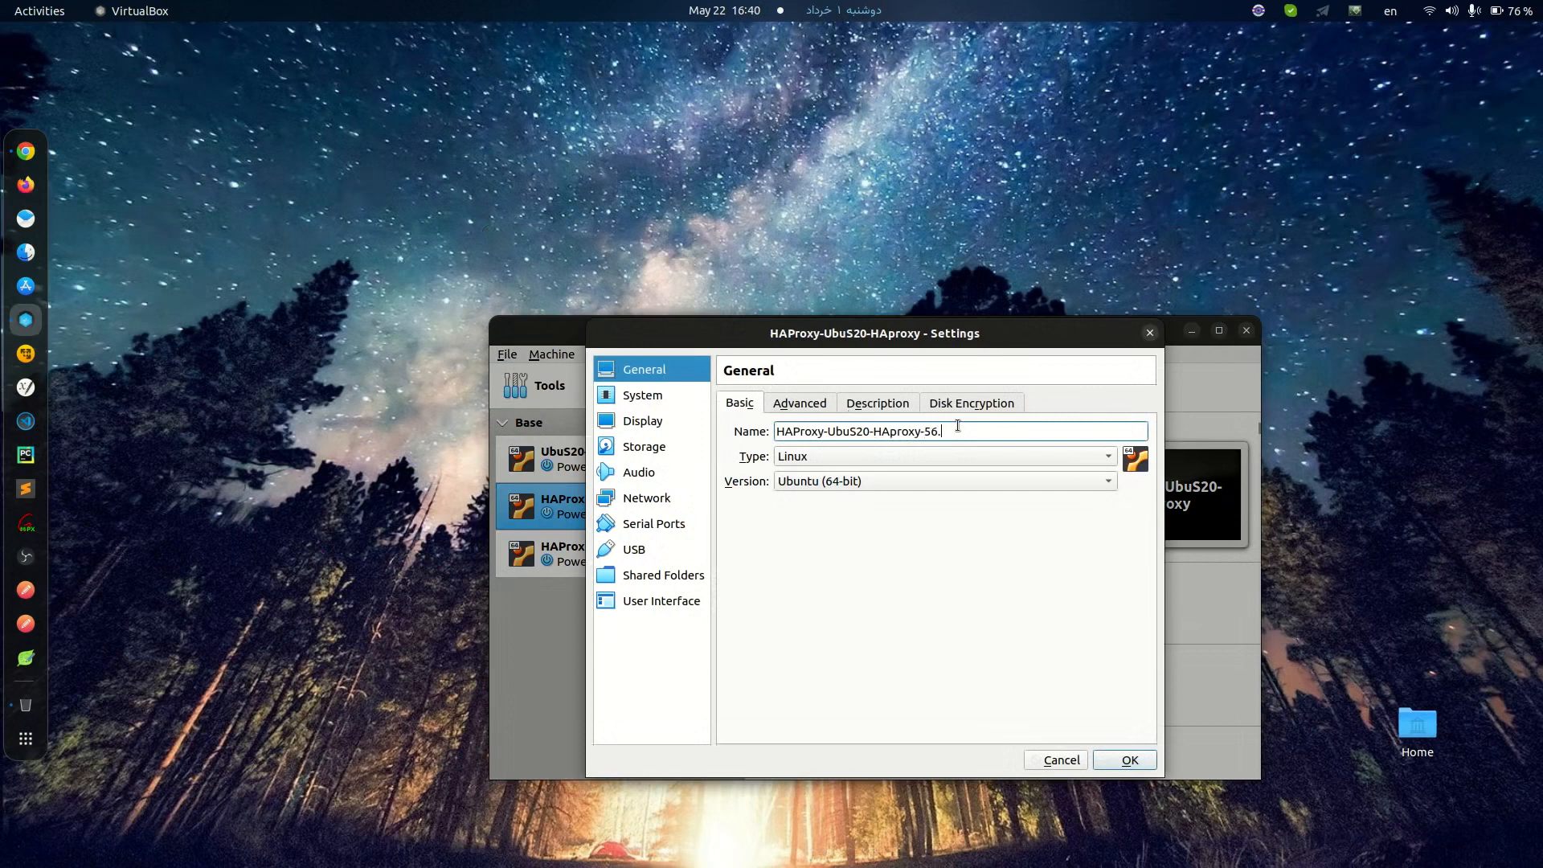
{"action": "type", "text": "21"}
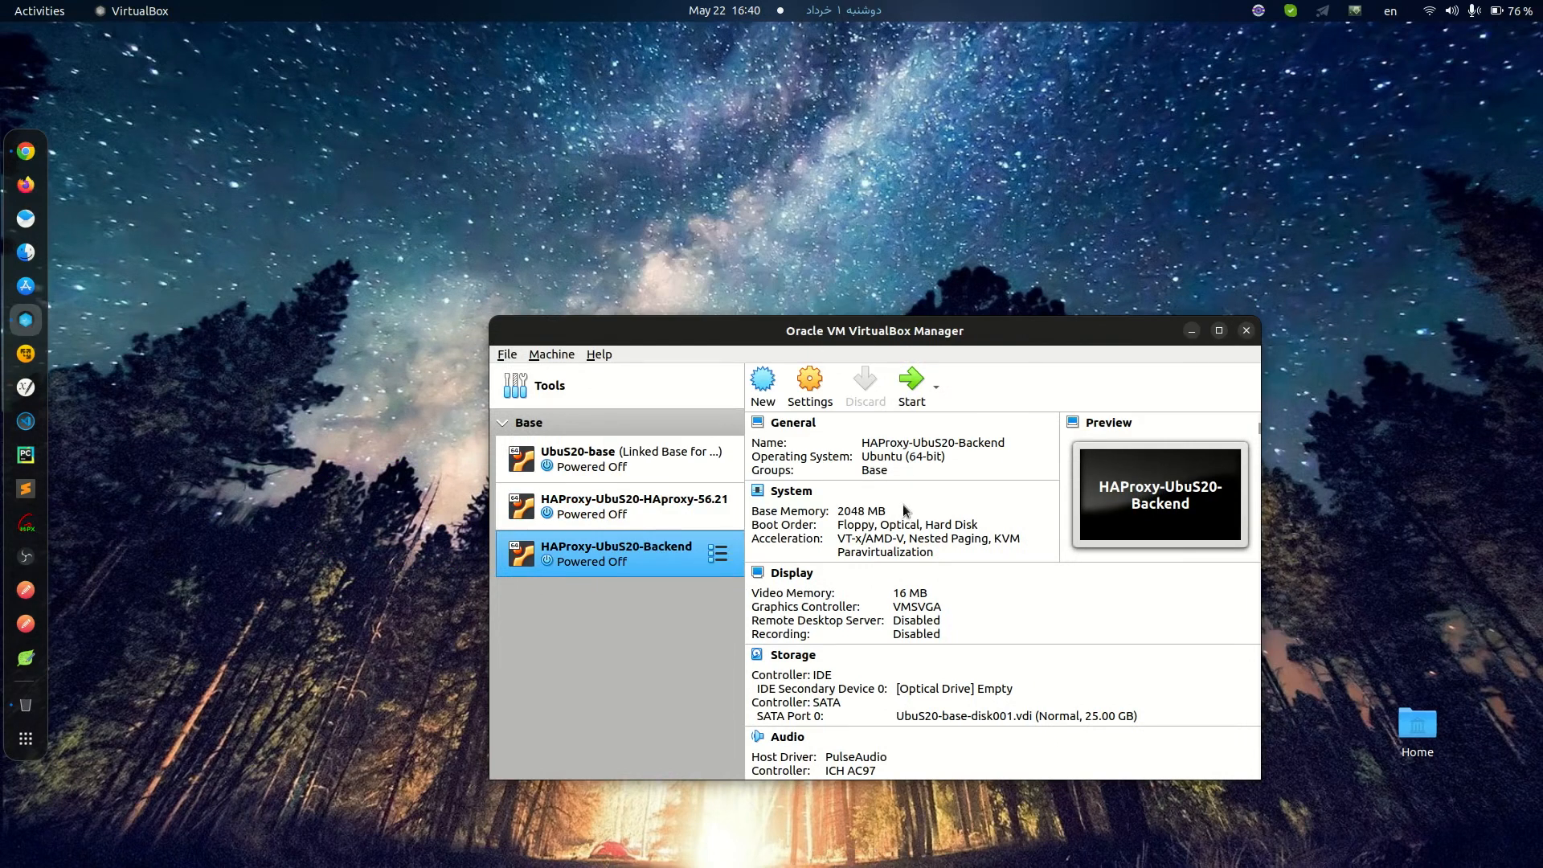
Step: Rename the backend clone to HAProxy-UbuS20-Backend-56.22 and save
{"action": "left_click", "coordinate": [808, 385]}
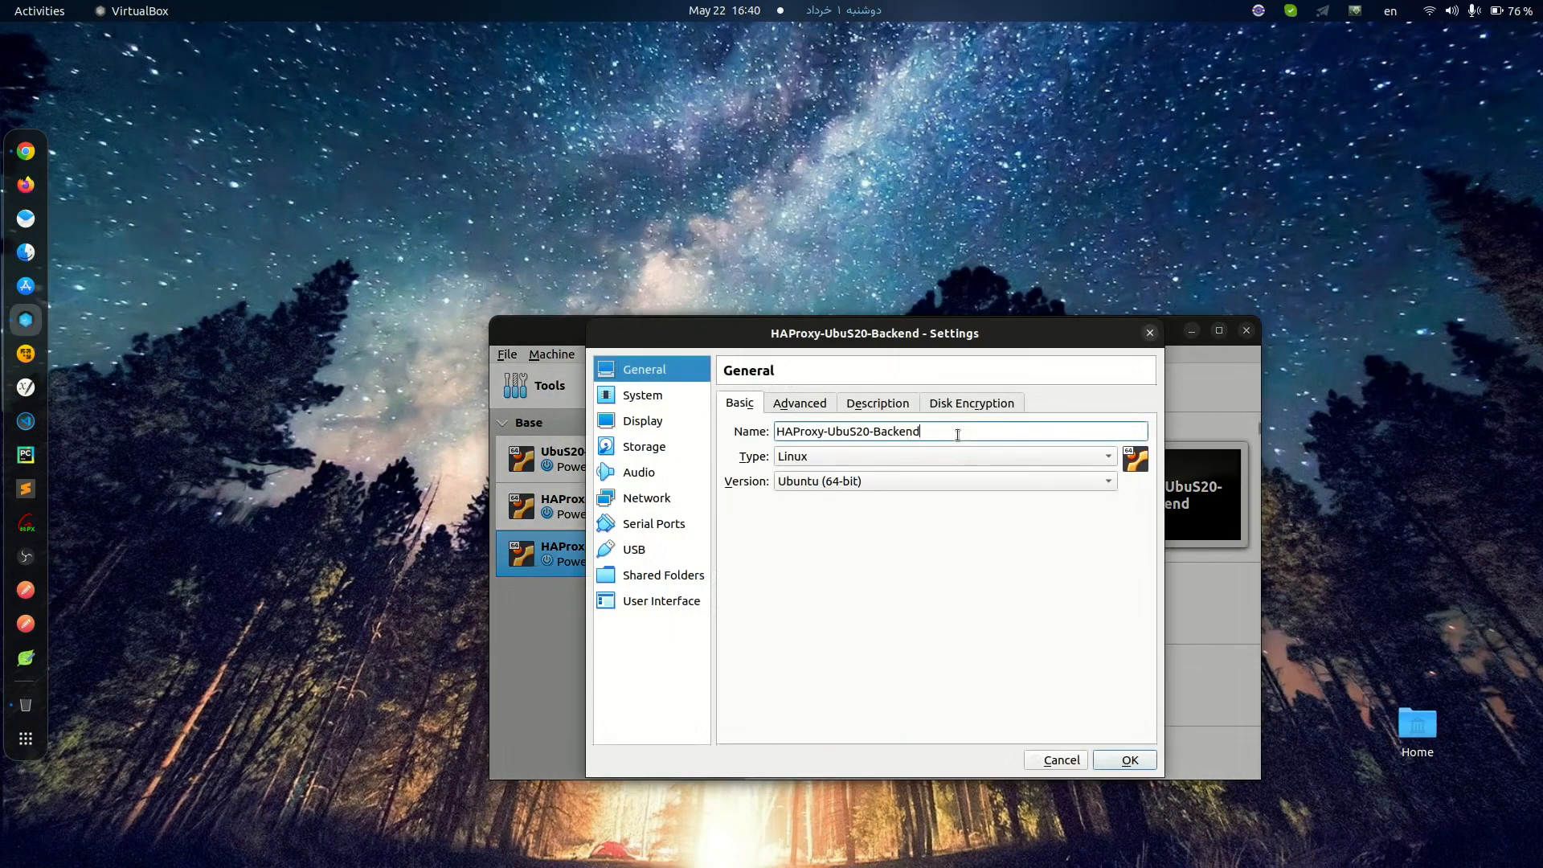
{"action": "type", "text": "-56.22"}
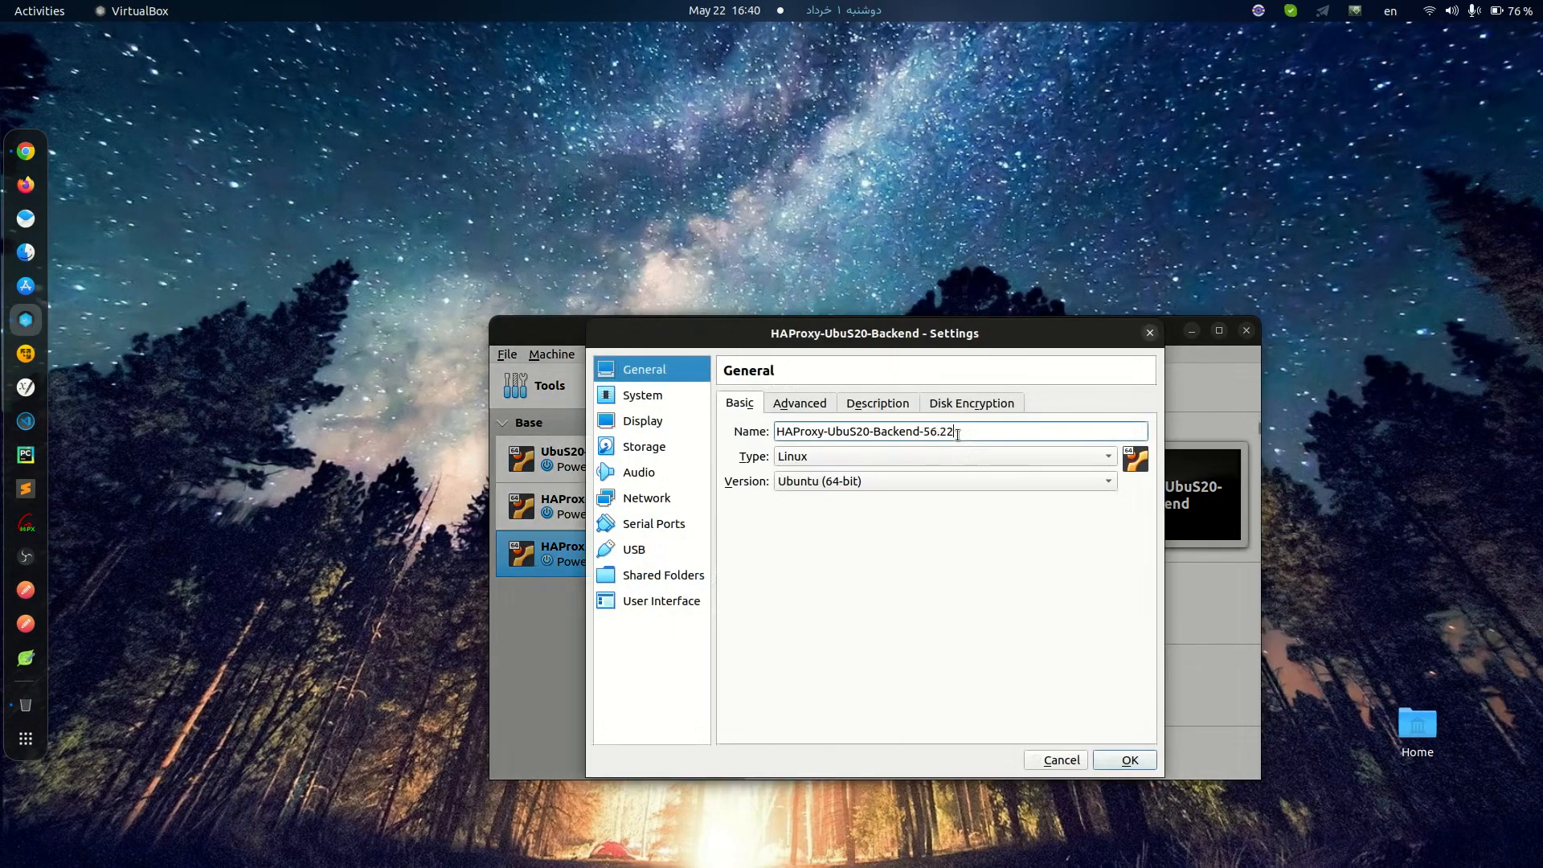
{"action": "left_click", "coordinate": [1124, 759]}
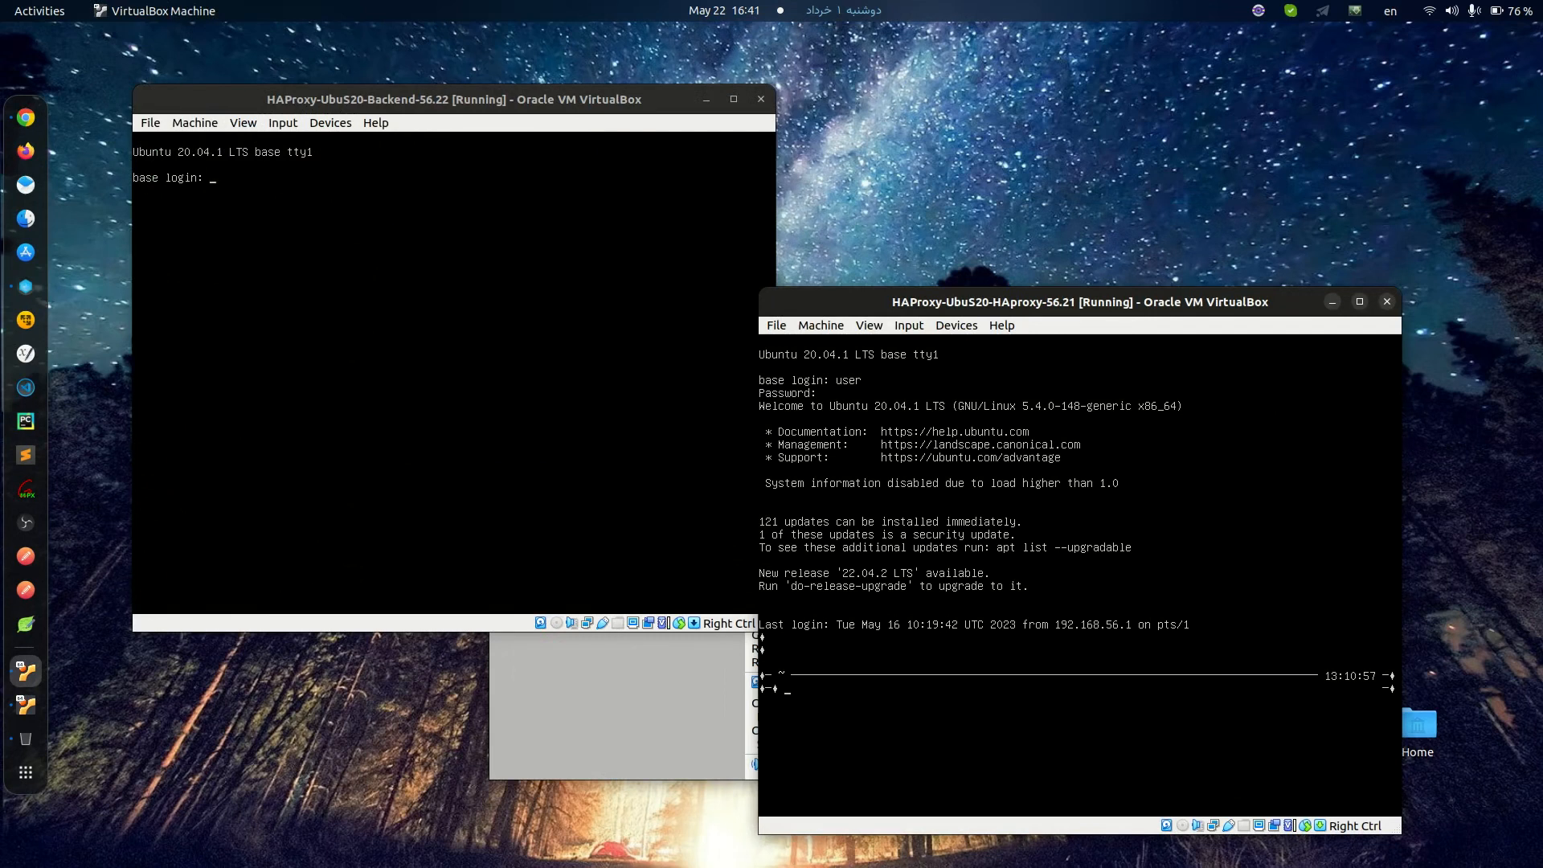
Step: Set the HAProxy VM's hostname to HAPorxy with sudo hostnamectl set-hostname
{"action": "type", "text": "hostname"}
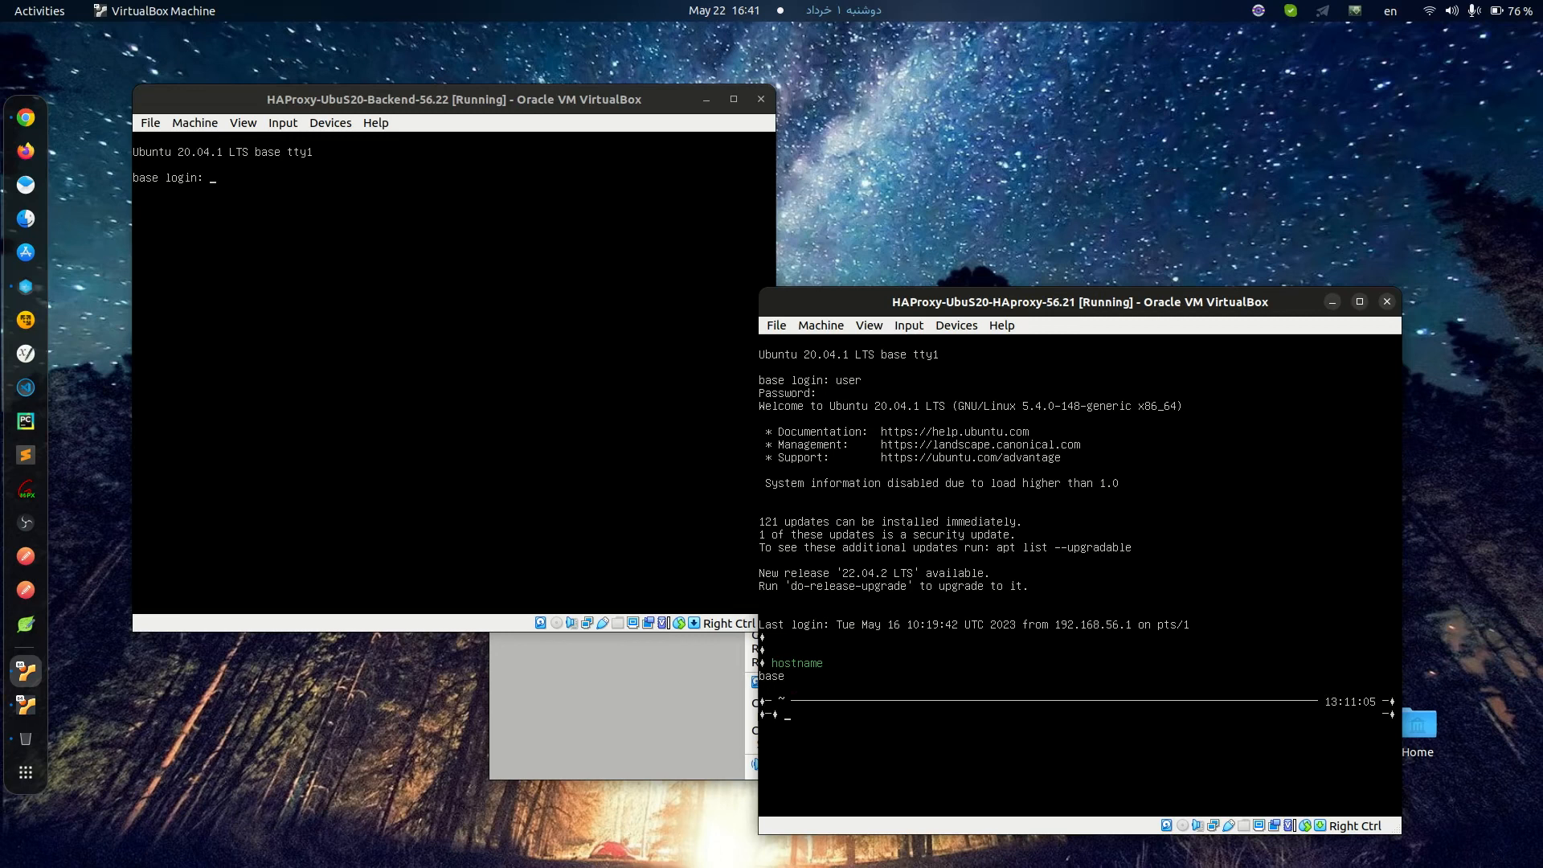
{"action": "type", "text": "sudo netplan apply"}
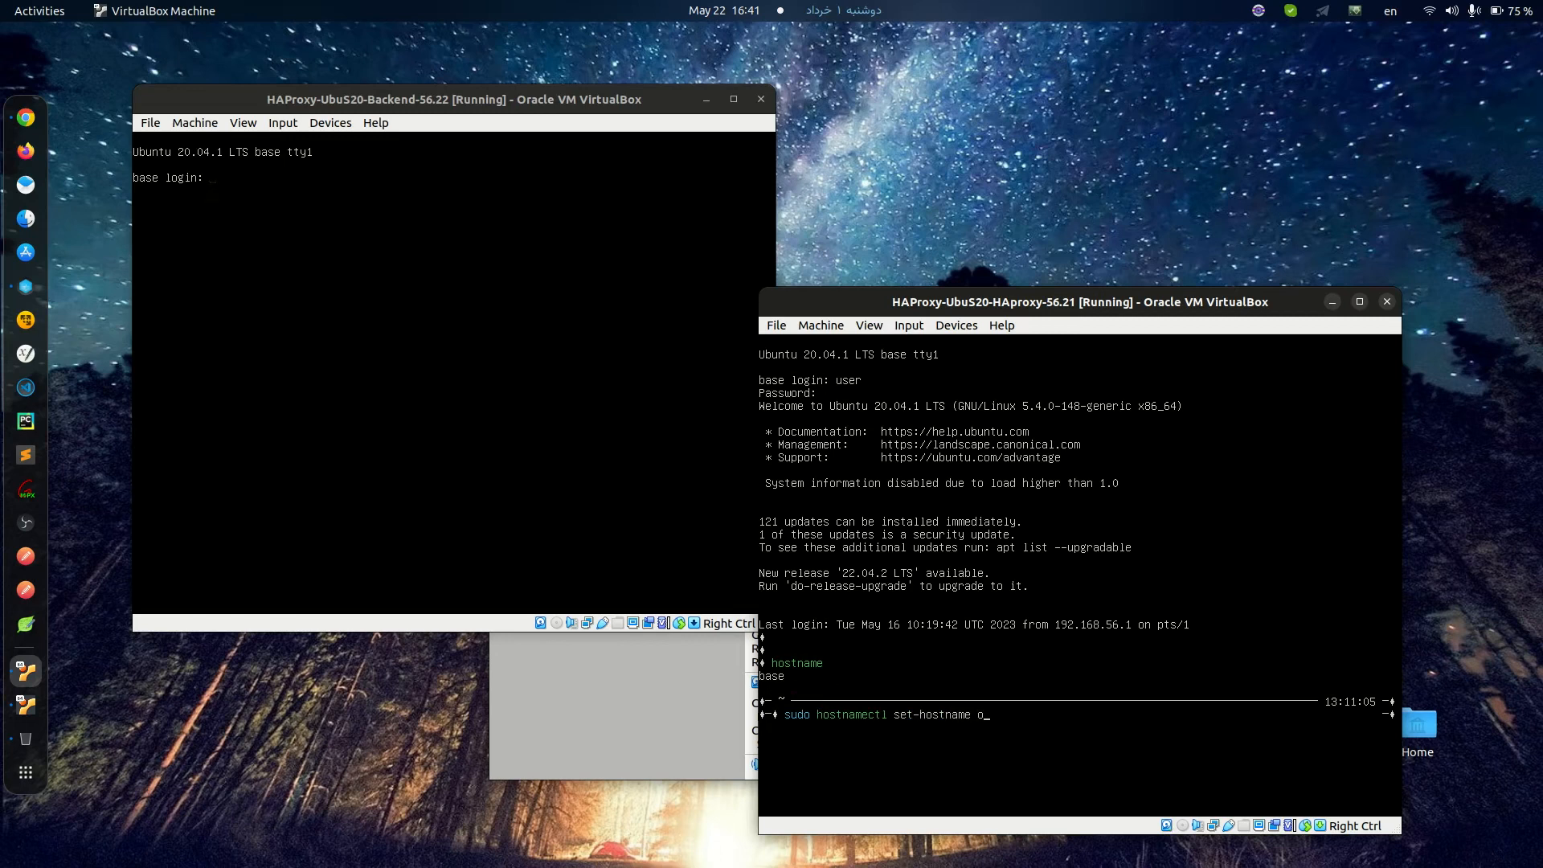
{"action": "type", "text": "HA"}
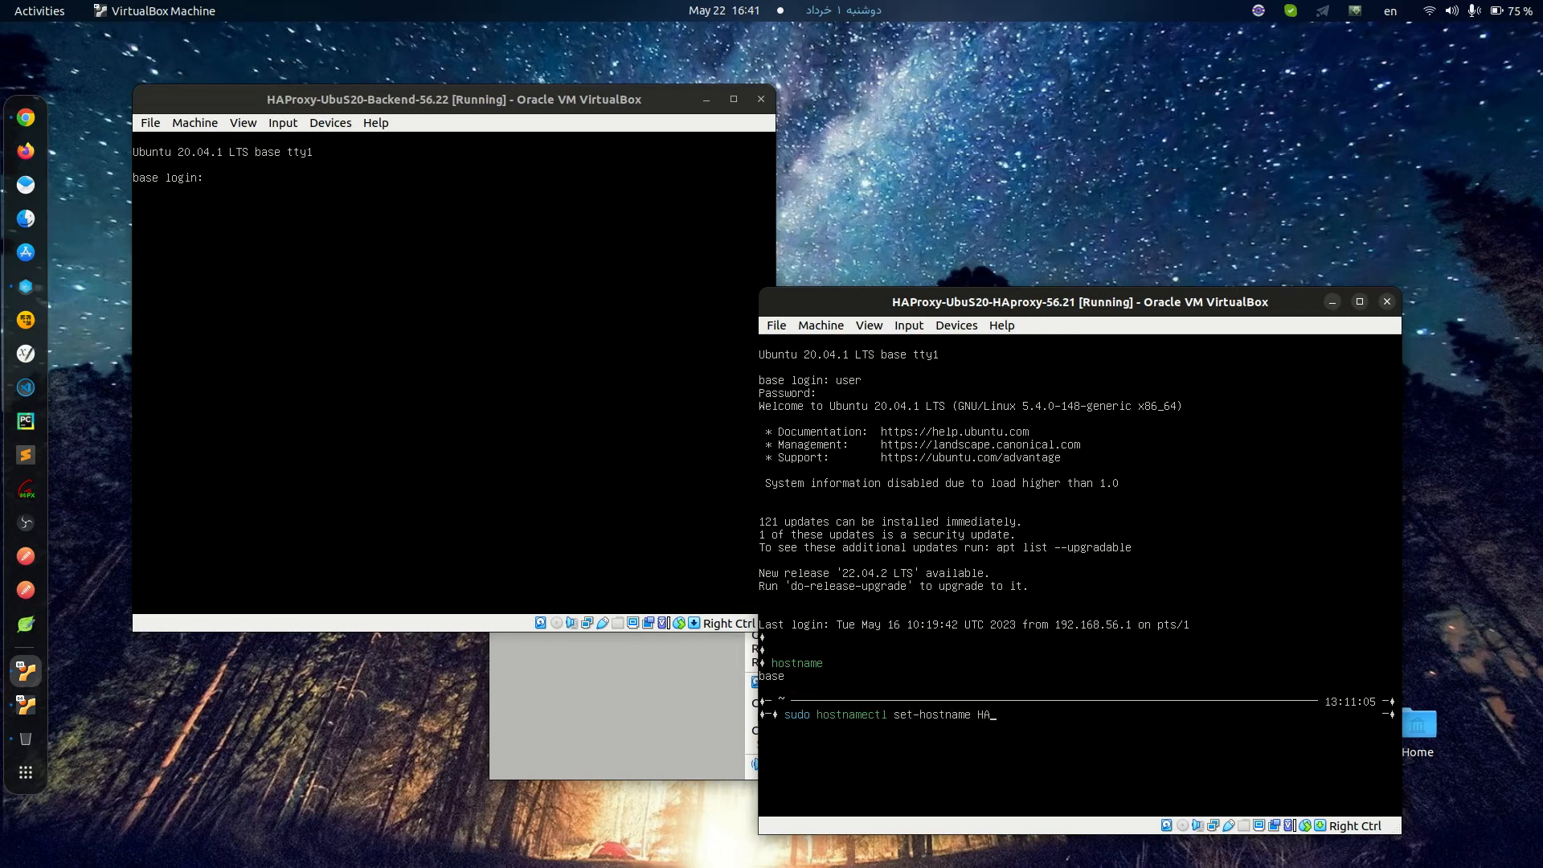
{"action": "type", "text": "Porxy"}
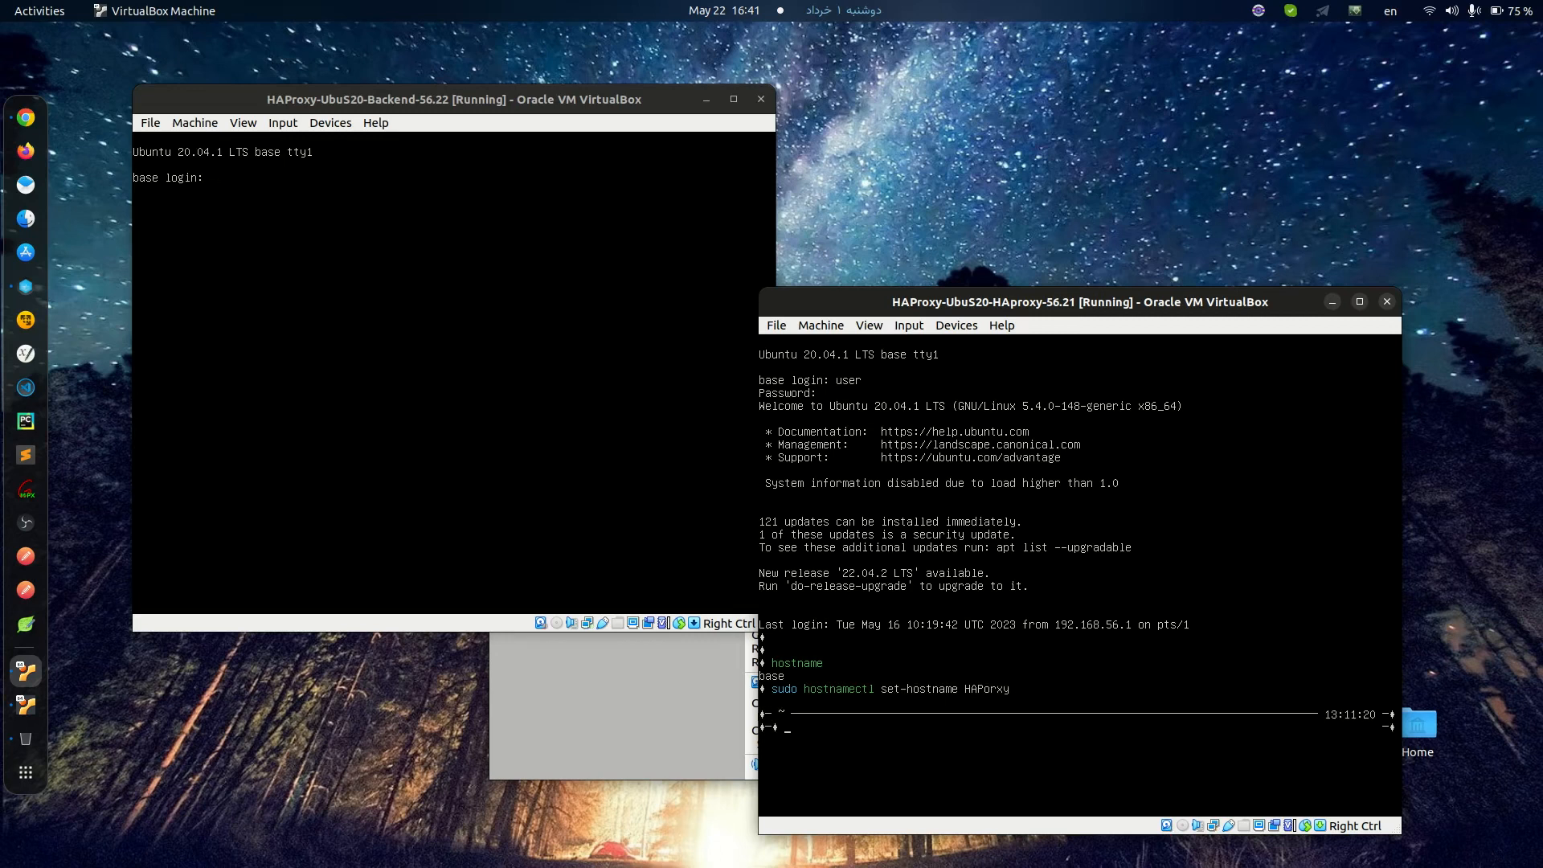
Step: Edit /etc/hosts in vim so its entry reads HAPorxy and save
{"action": "type", "text": "sudo vim /etc/netplan/00-installer-config.yaml"}
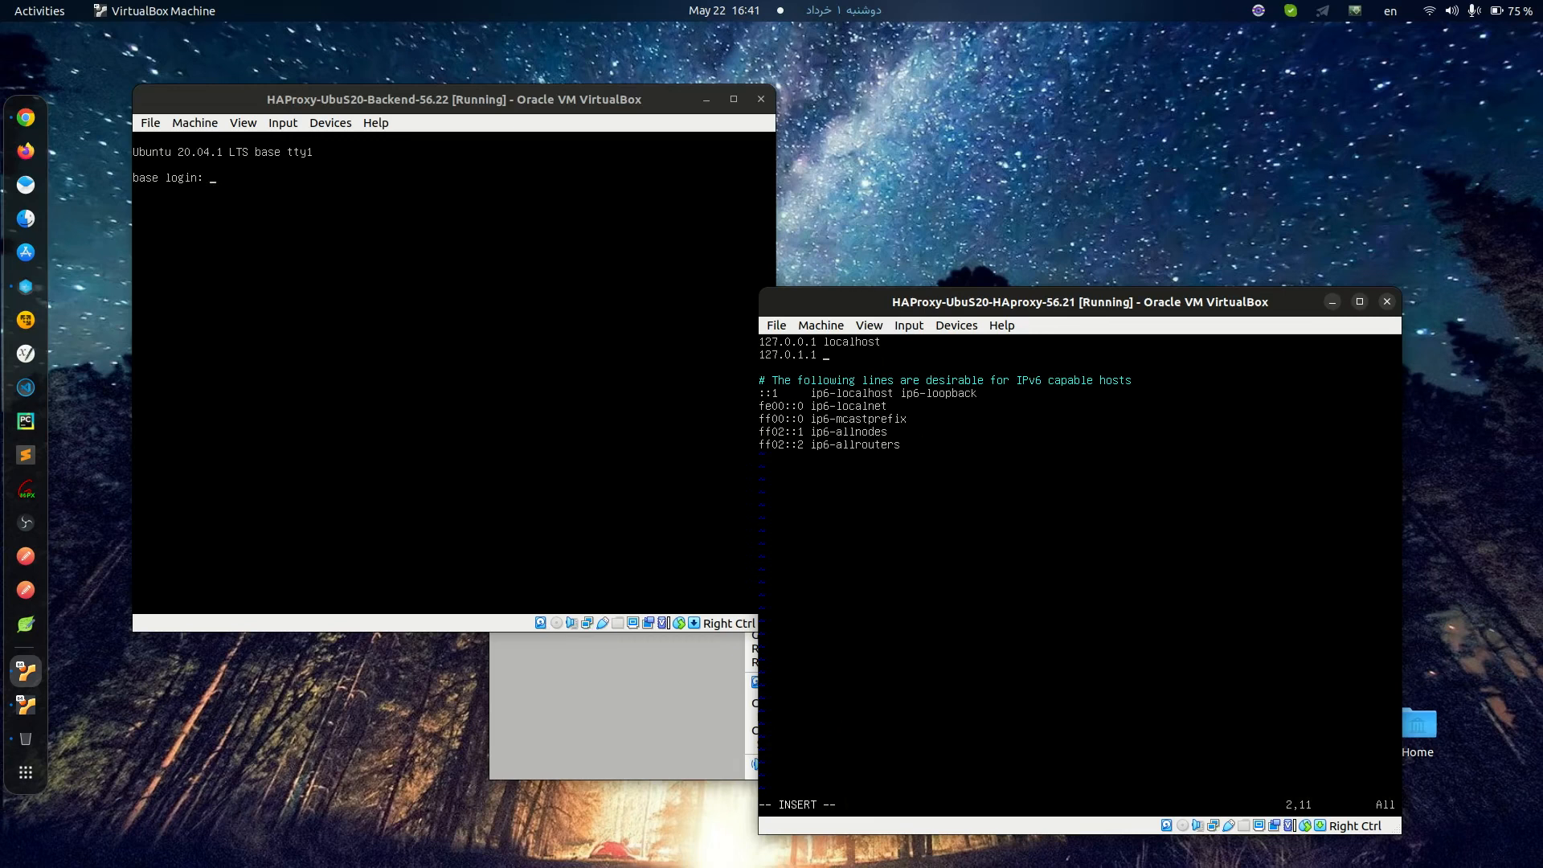
{"action": "type", "text": "HAPo"}
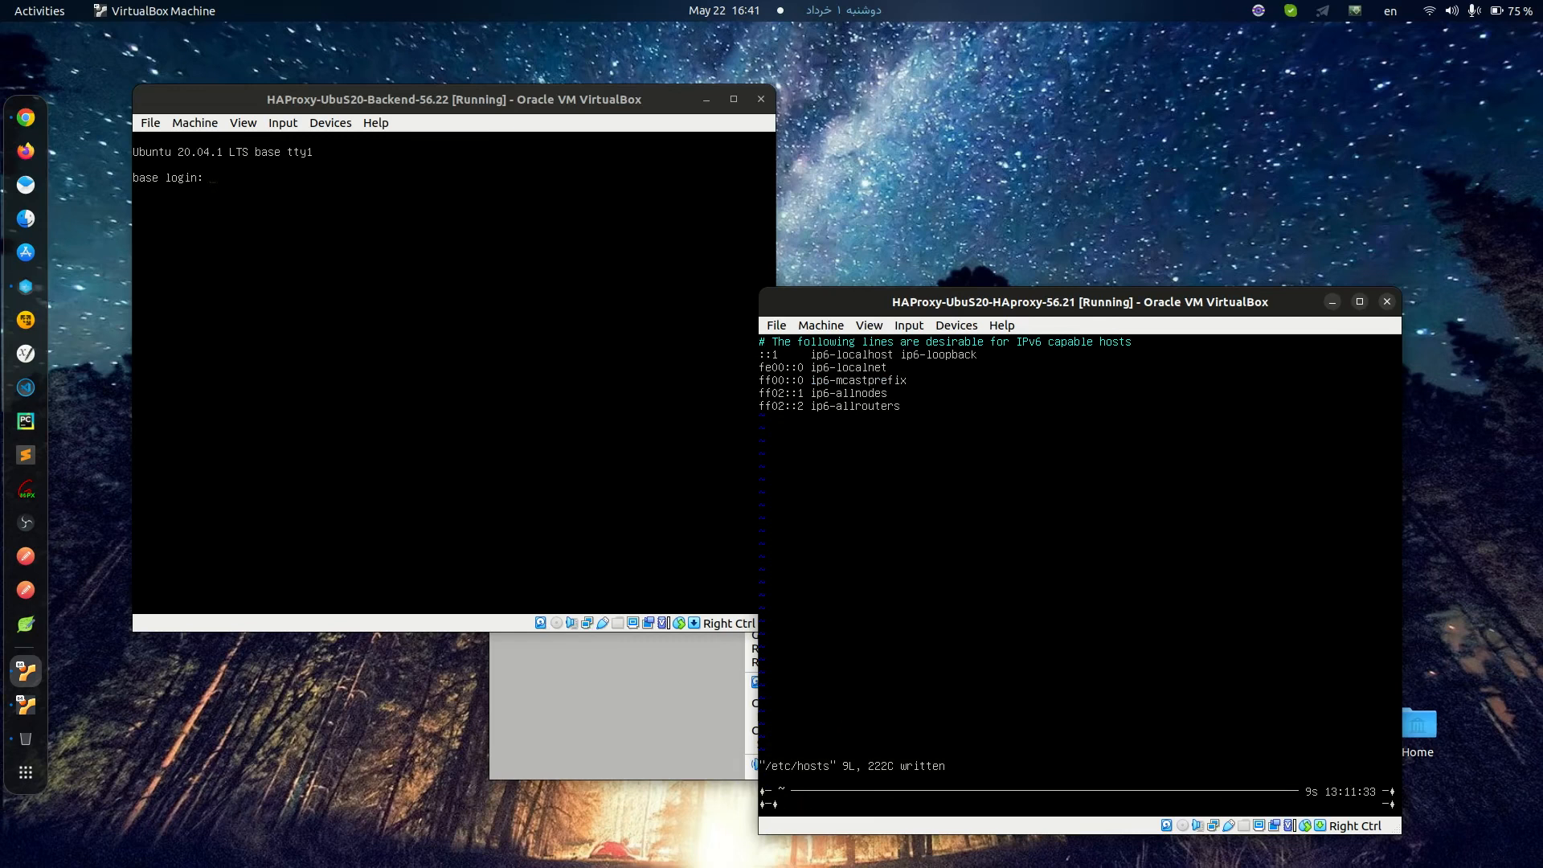
{"action": "mouse_move", "coordinate": [1156, 336]}
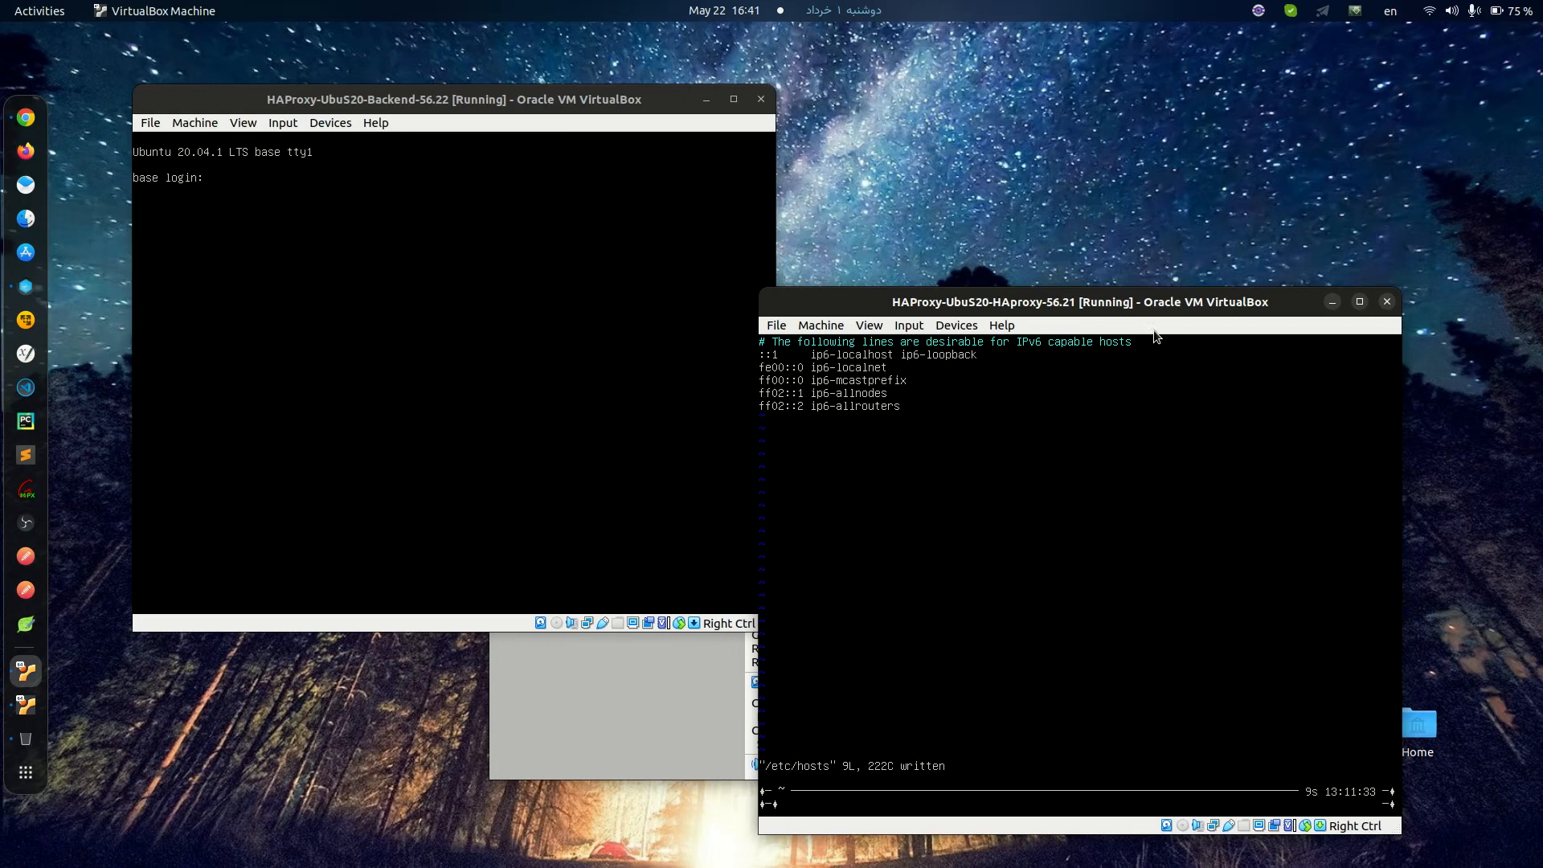
Step: Set addresses to 192.168.56.21/24 in 00-installer-config.yaml, save, and run sudo netplan apply
{"action": "type", "text": "sudo vim /etc/hosts"}
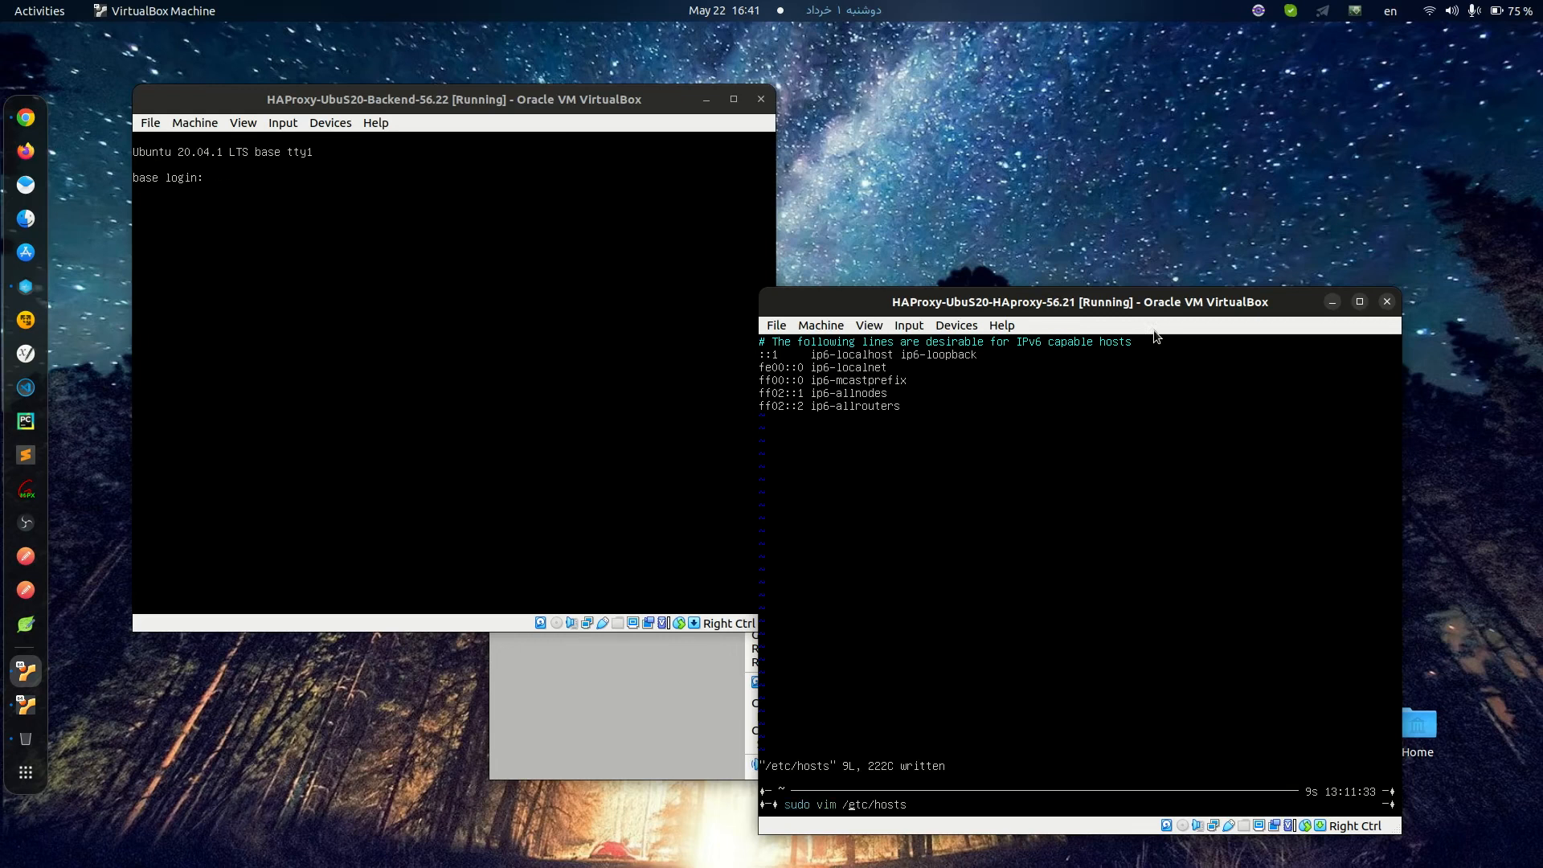
{"action": "type", "text": "sudo vim /etc/netplan/00-installer-config.yaml"}
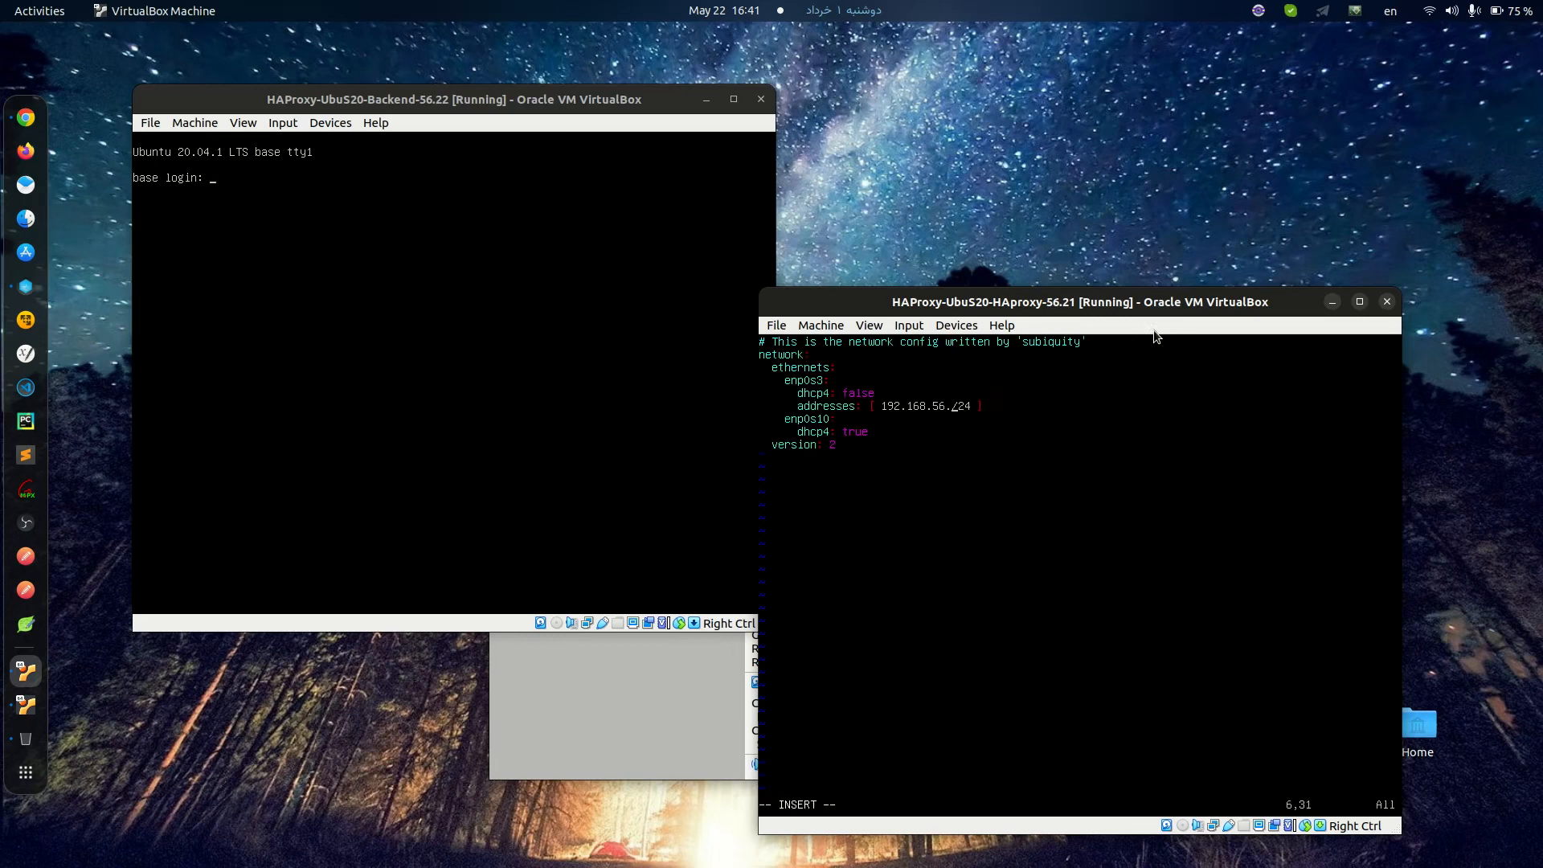
{"action": "type", "text": "21"}
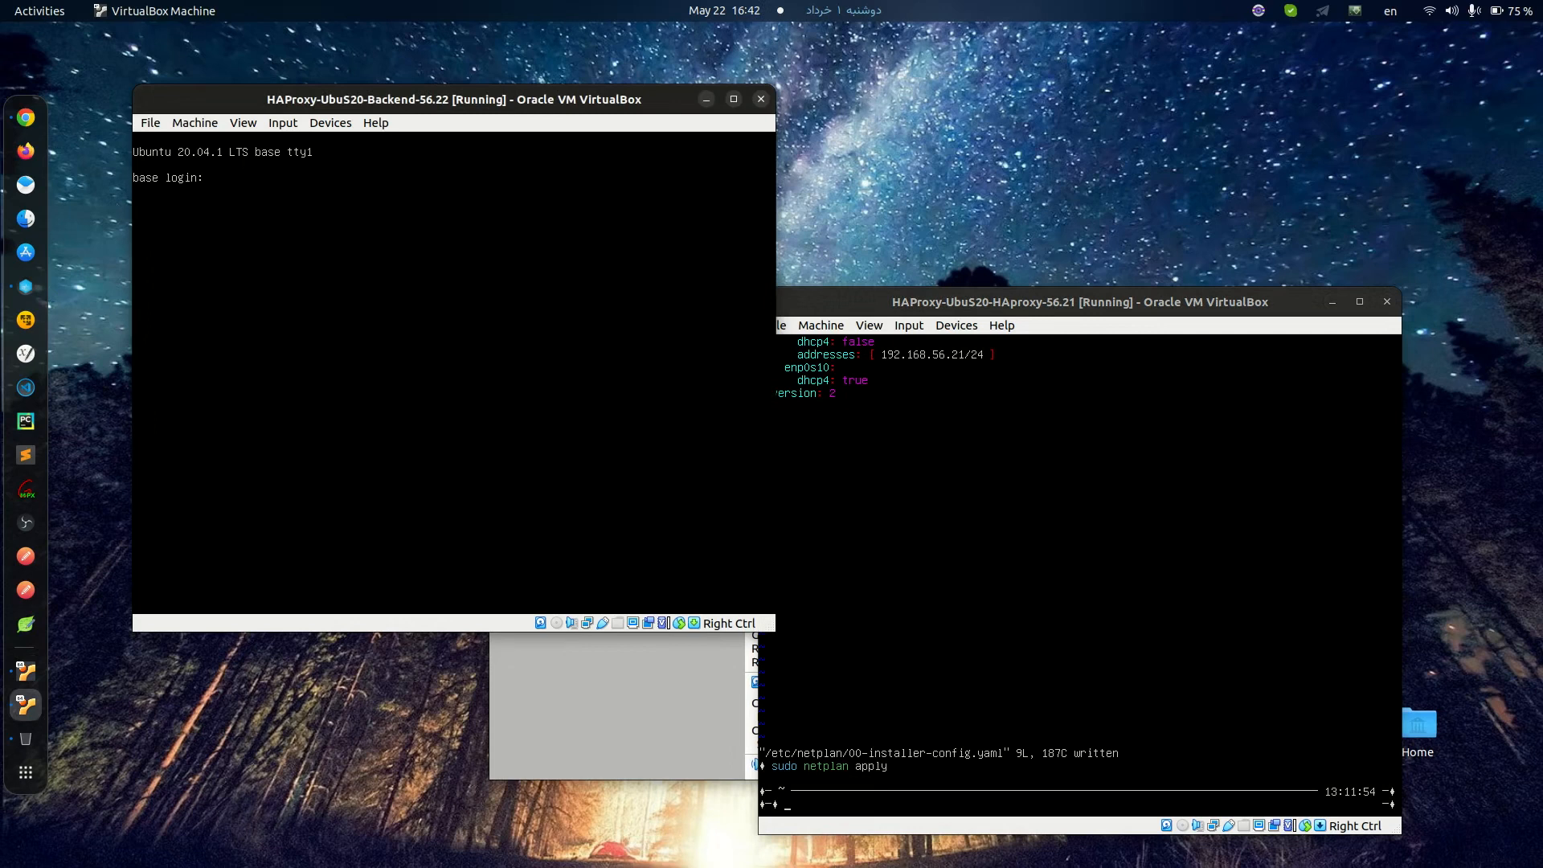
Step: Log into the Backend VM and set its hostname to Backend with hostnamectl
{"action": "type", "text": "user"}
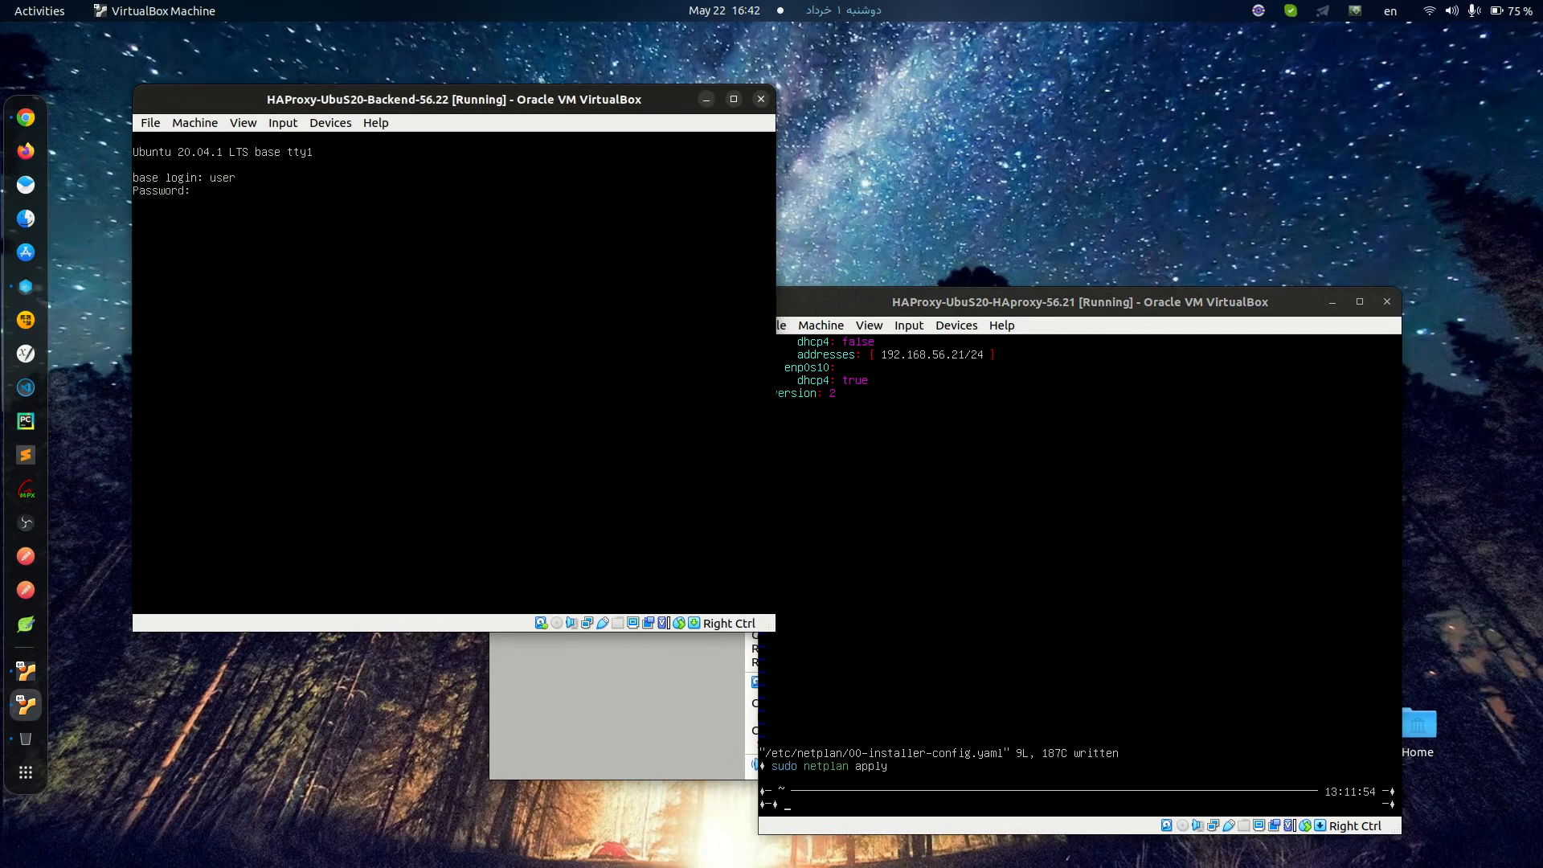
{"action": "key", "text": "Return"}
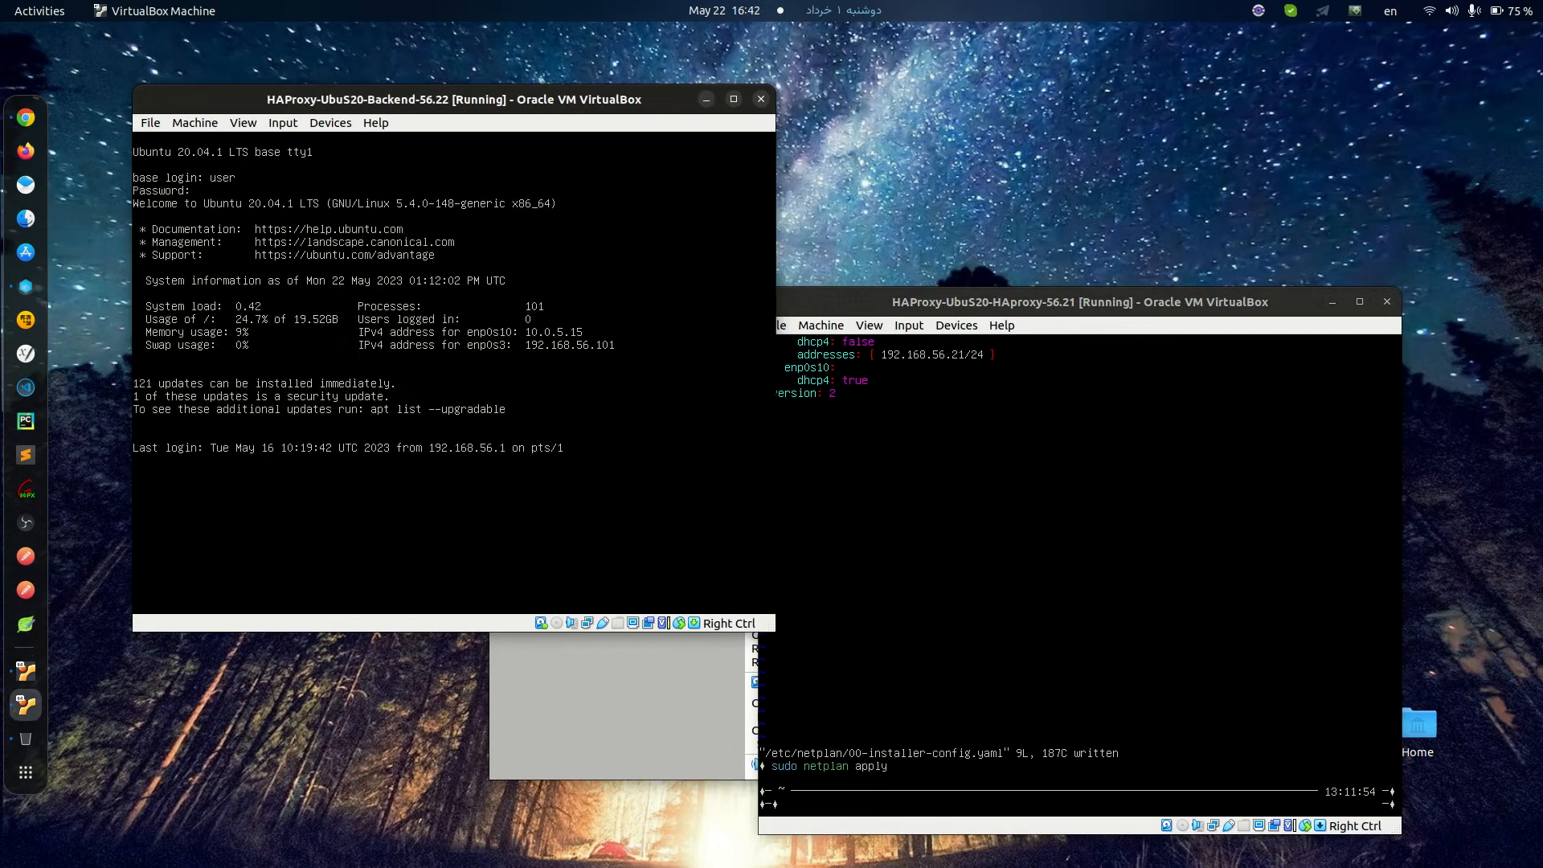
{"action": "type", "text": "sudo hostnamectl"}
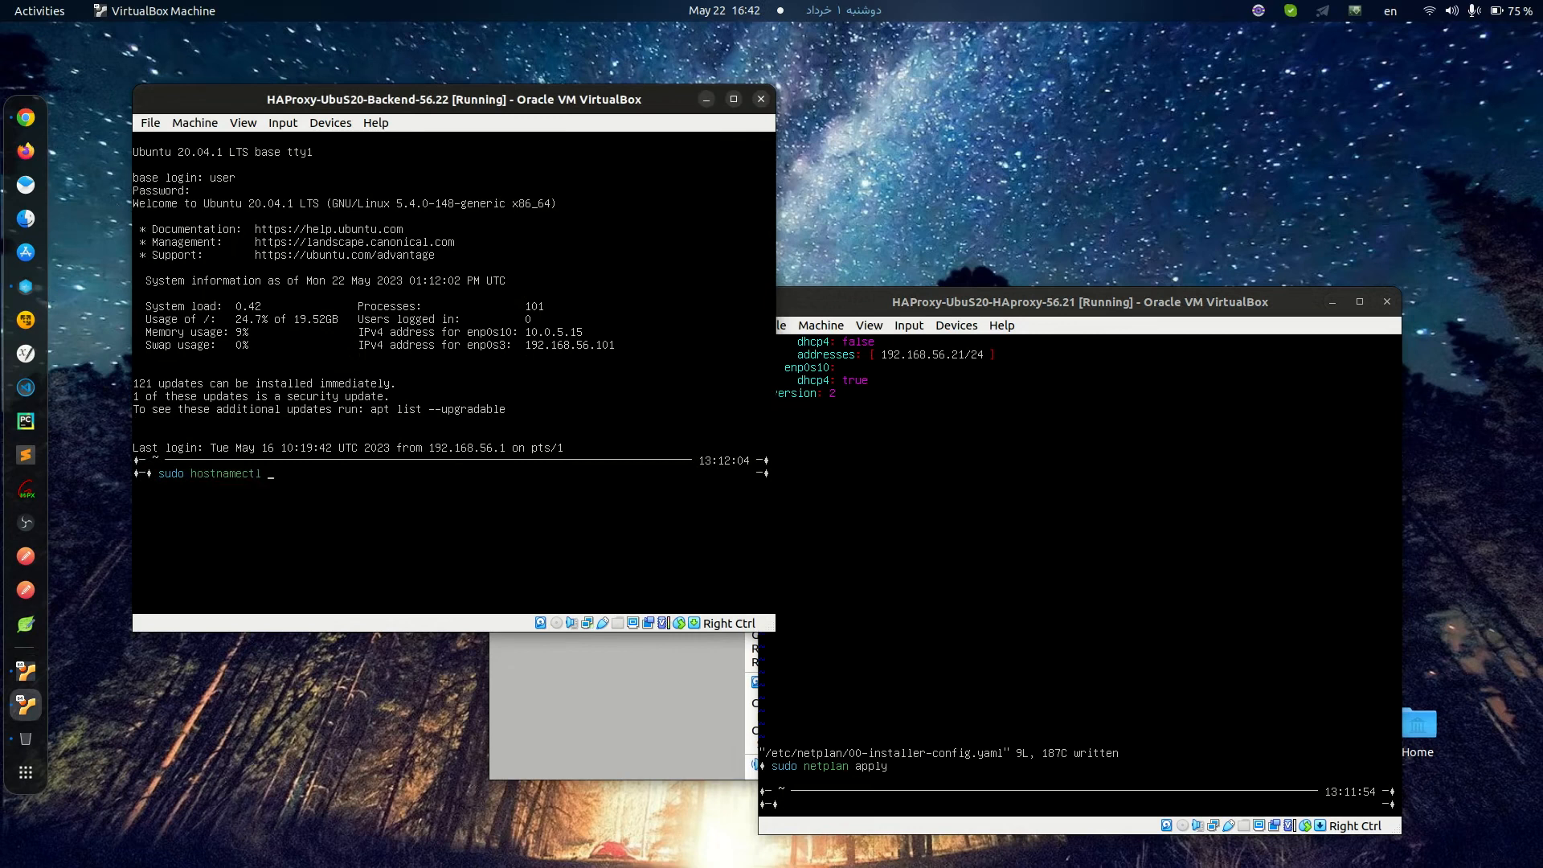
{"action": "type", "text": "set-"}
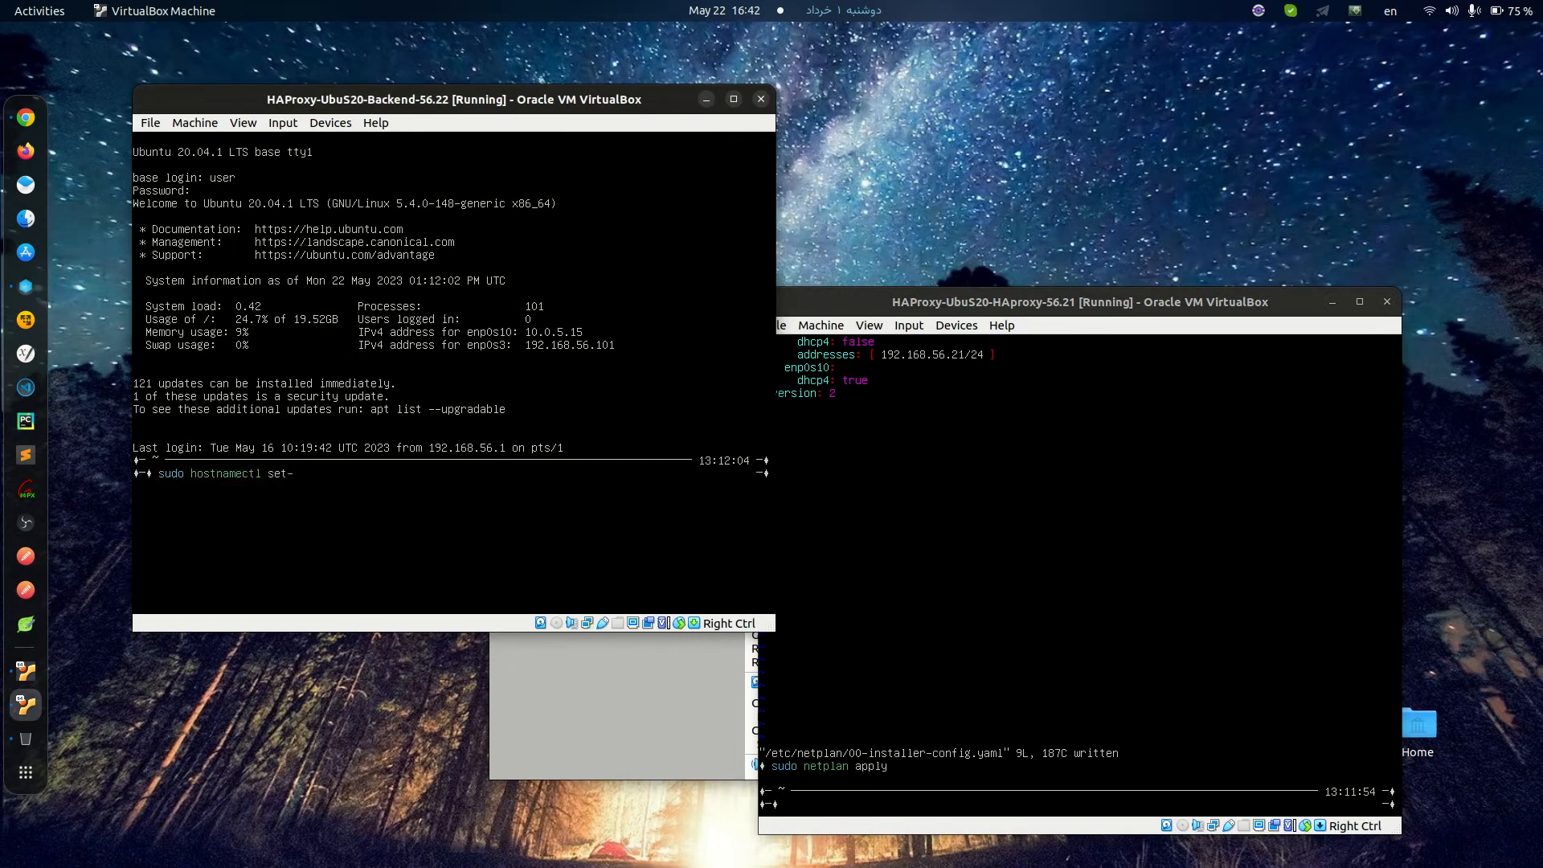
{"action": "type", "text": "hostname Back"}
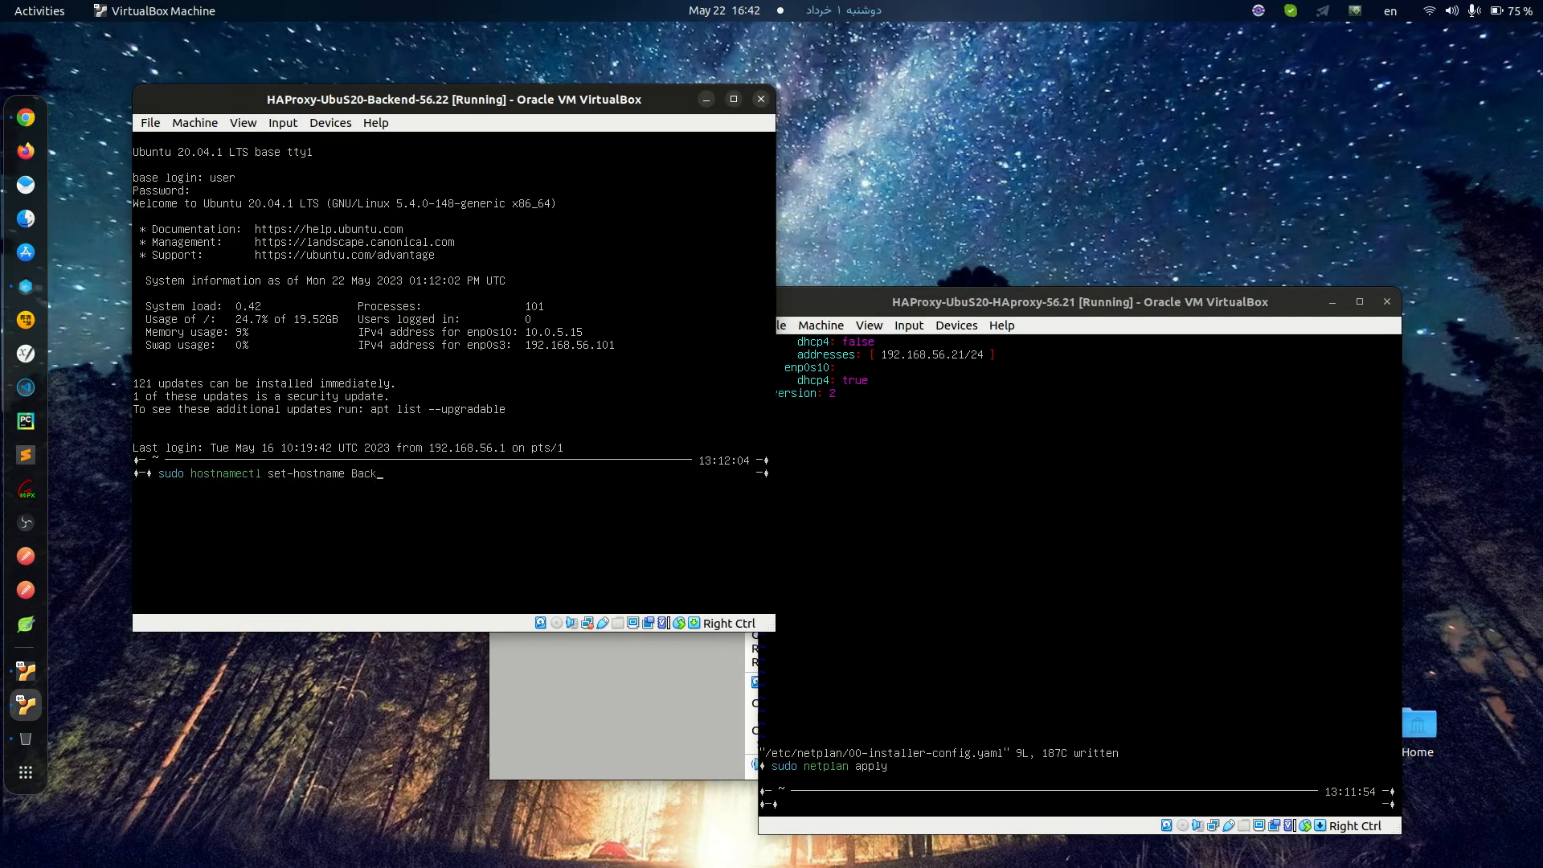
{"action": "key", "text": "BackSpace"}
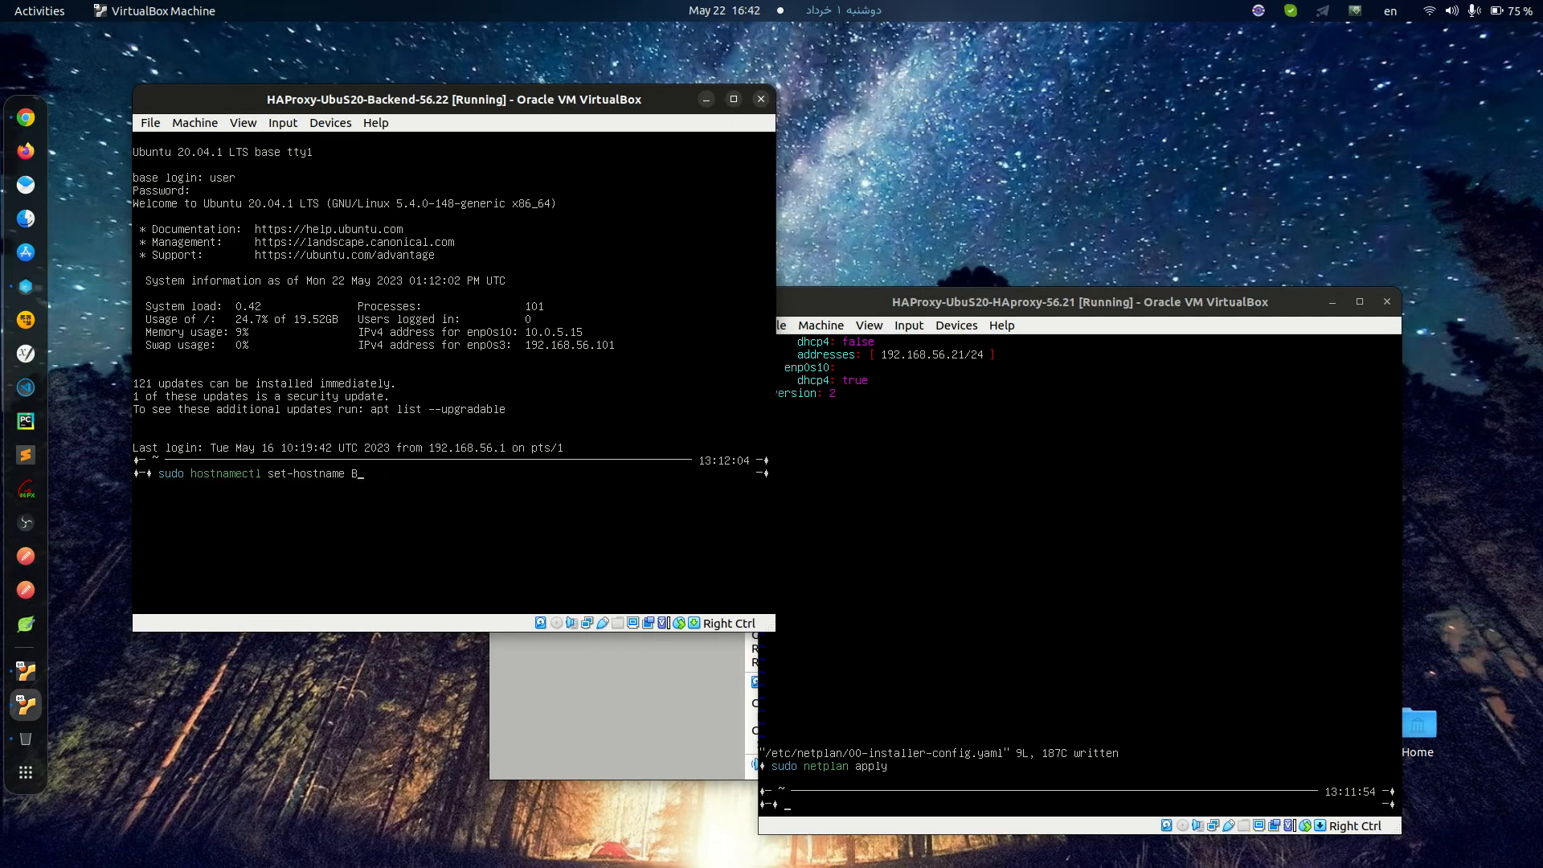
{"action": "type", "text": "acke"}
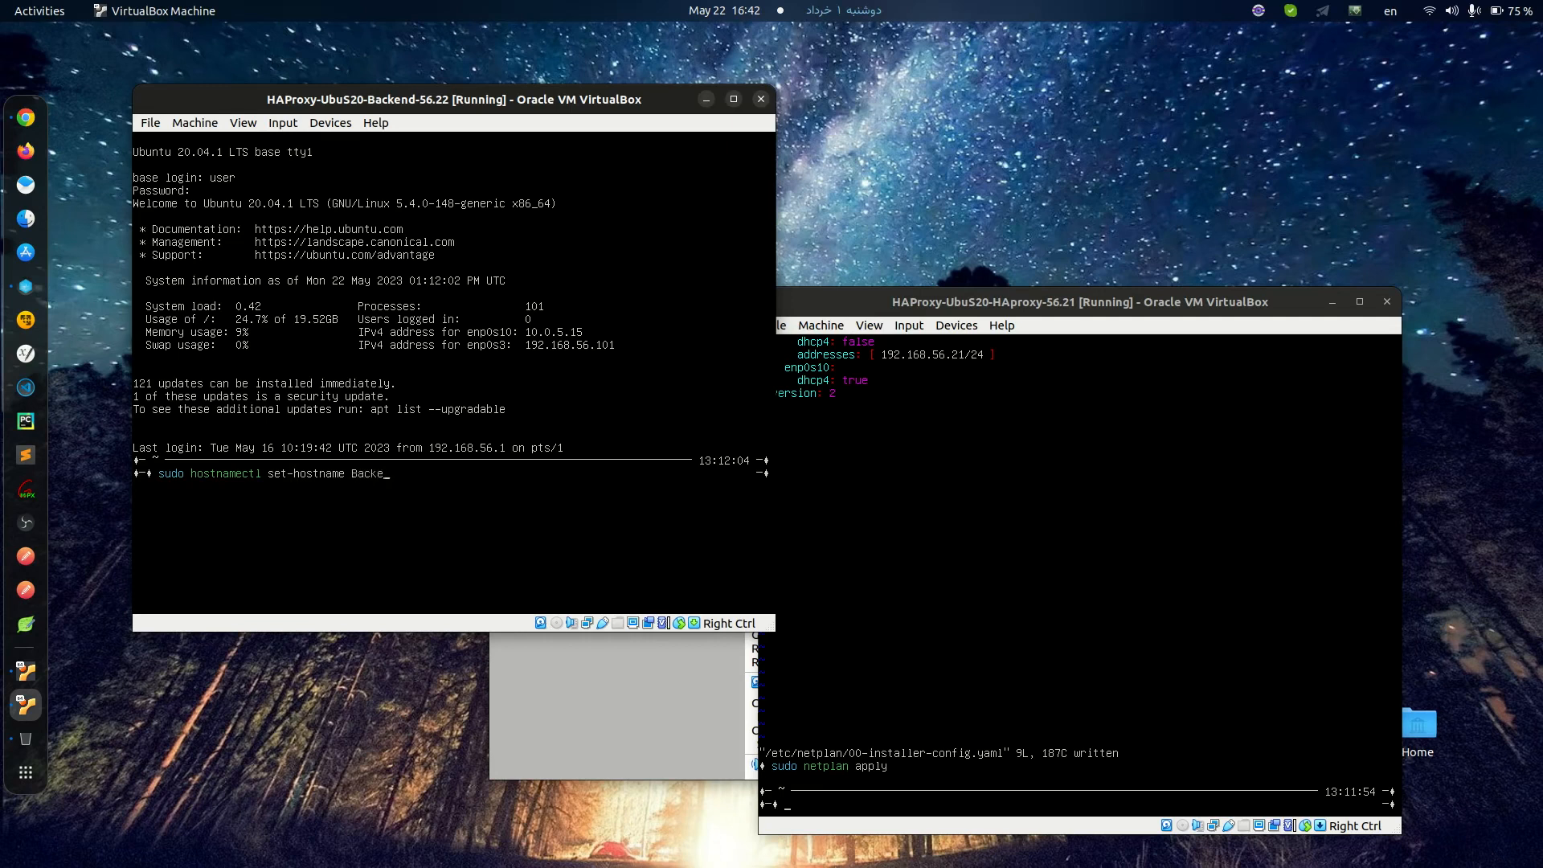
{"action": "type", "text": "nd"}
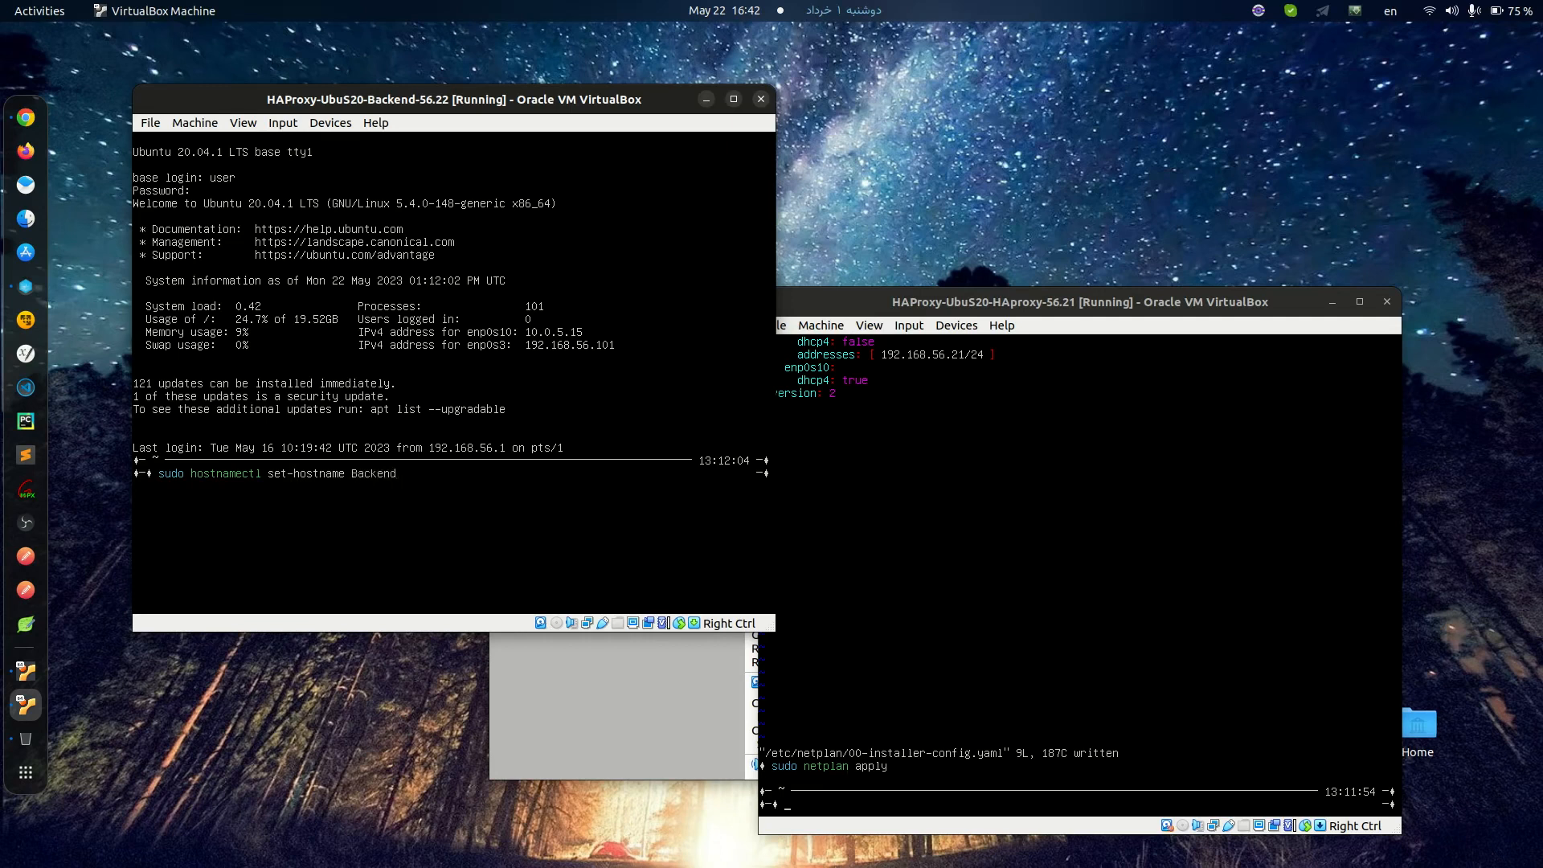
Step: Edit /etc/hosts in vim so its entry reads Backend and save
{"action": "type", "text": "sudo vim /etc/netplan/00-installer-config.yaml"}
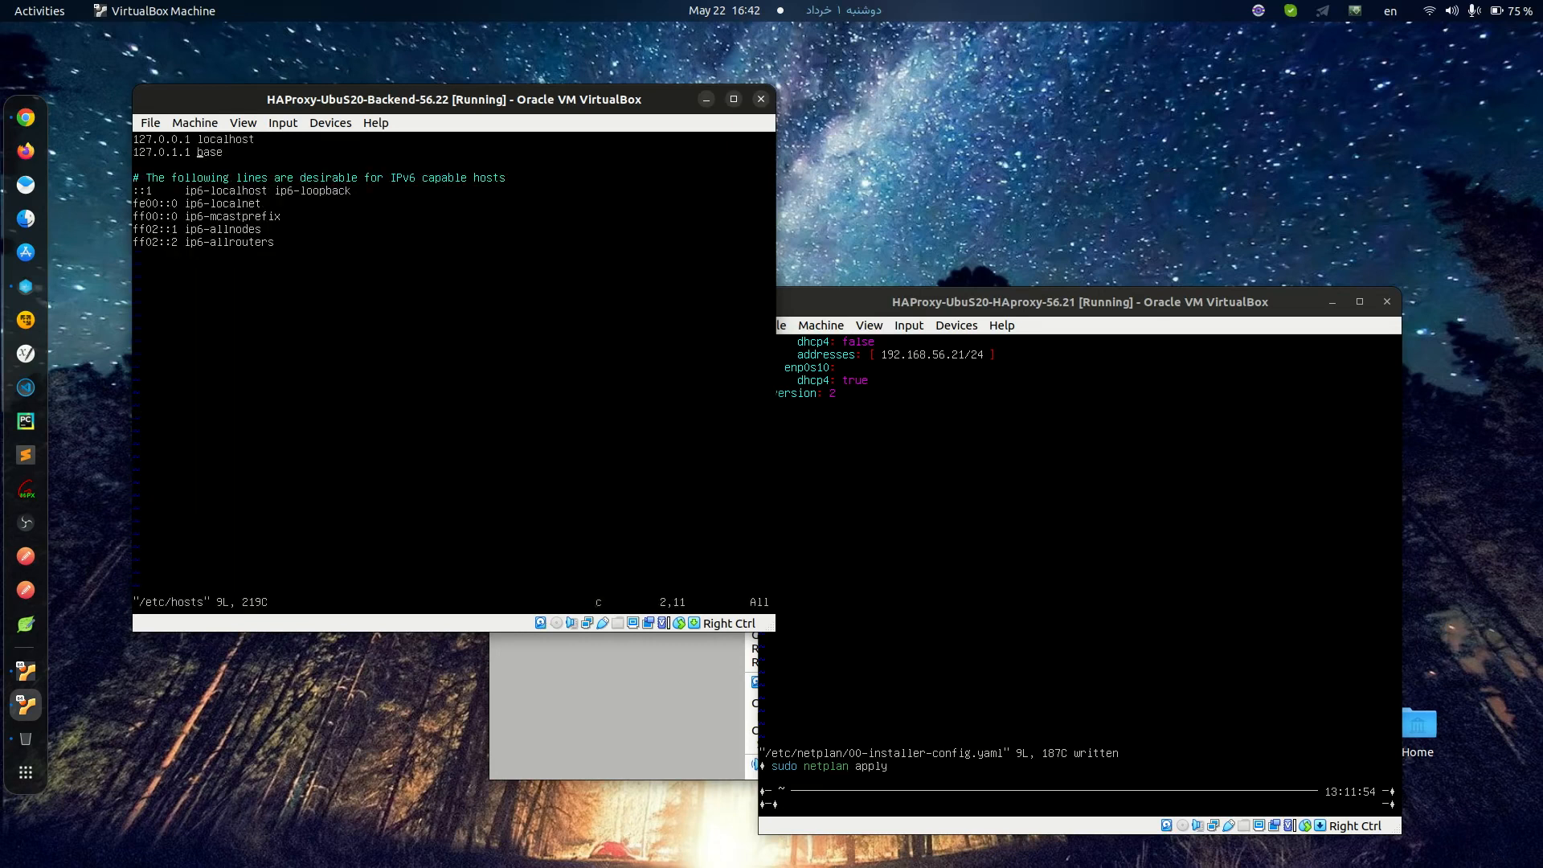
{"action": "type", "text": "Backend"}
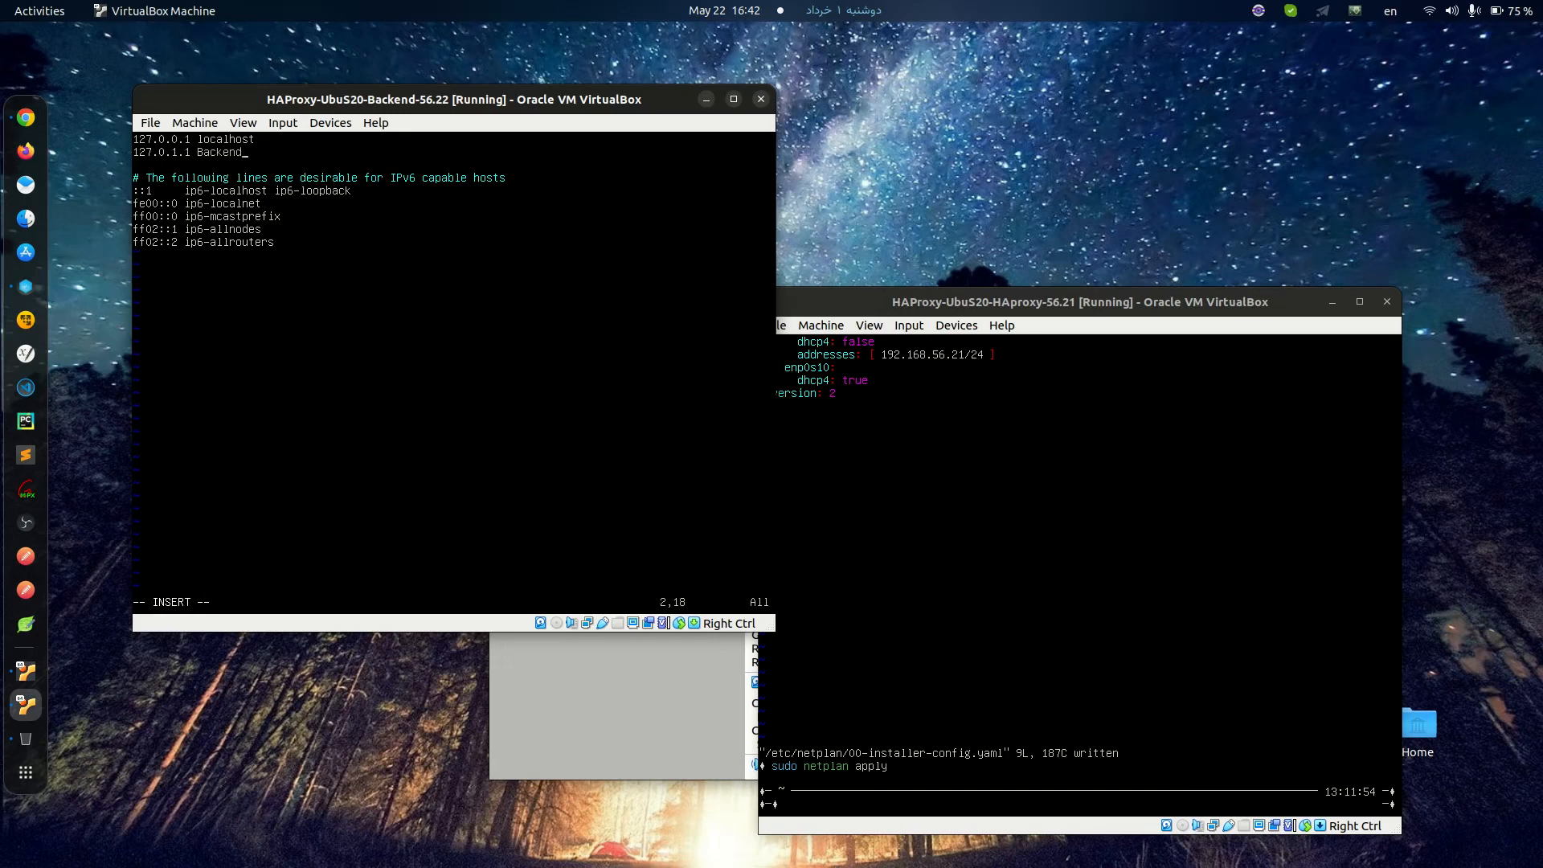
{"action": "key", "text": "BackSpace"}
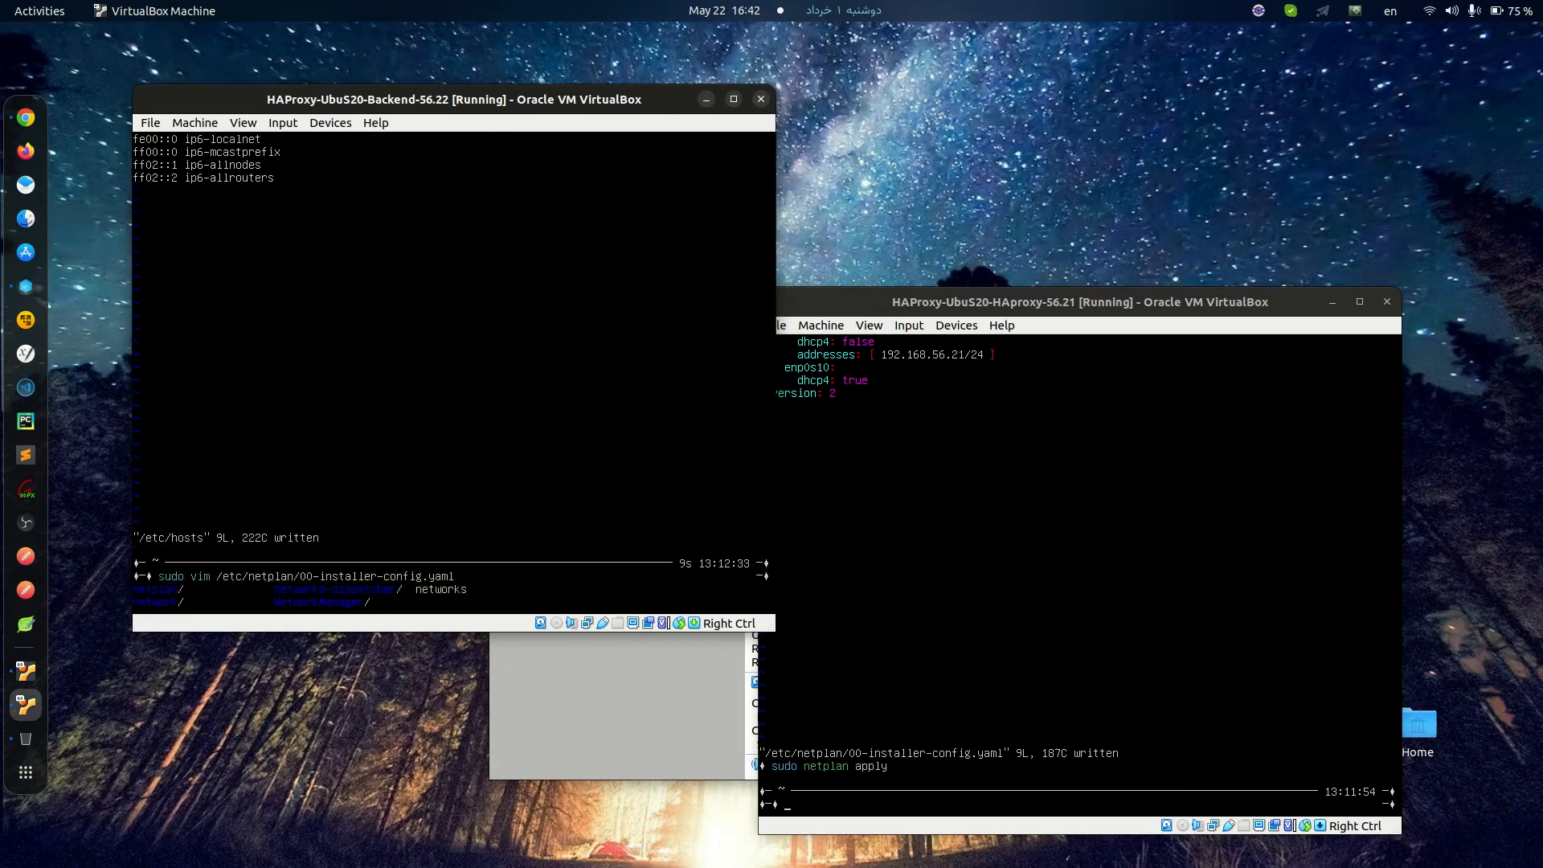
Step: Open the Backend VM's netplan YAML to set static address 192.168.56.22/24
{"action": "key", "text": "Return"}
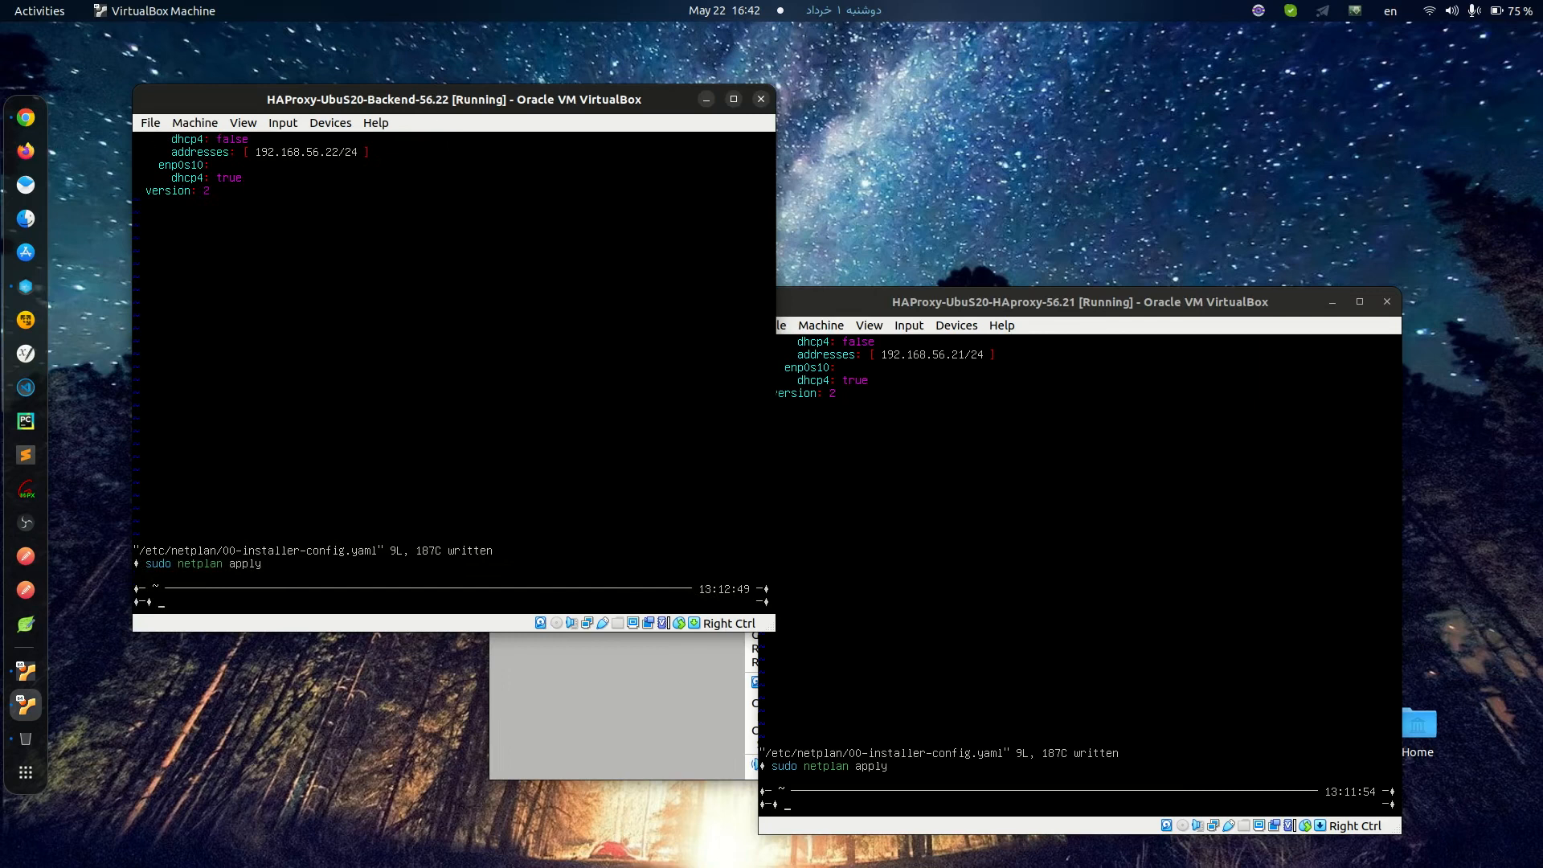
{"action": "mouse_move", "coordinate": [894, 8]}
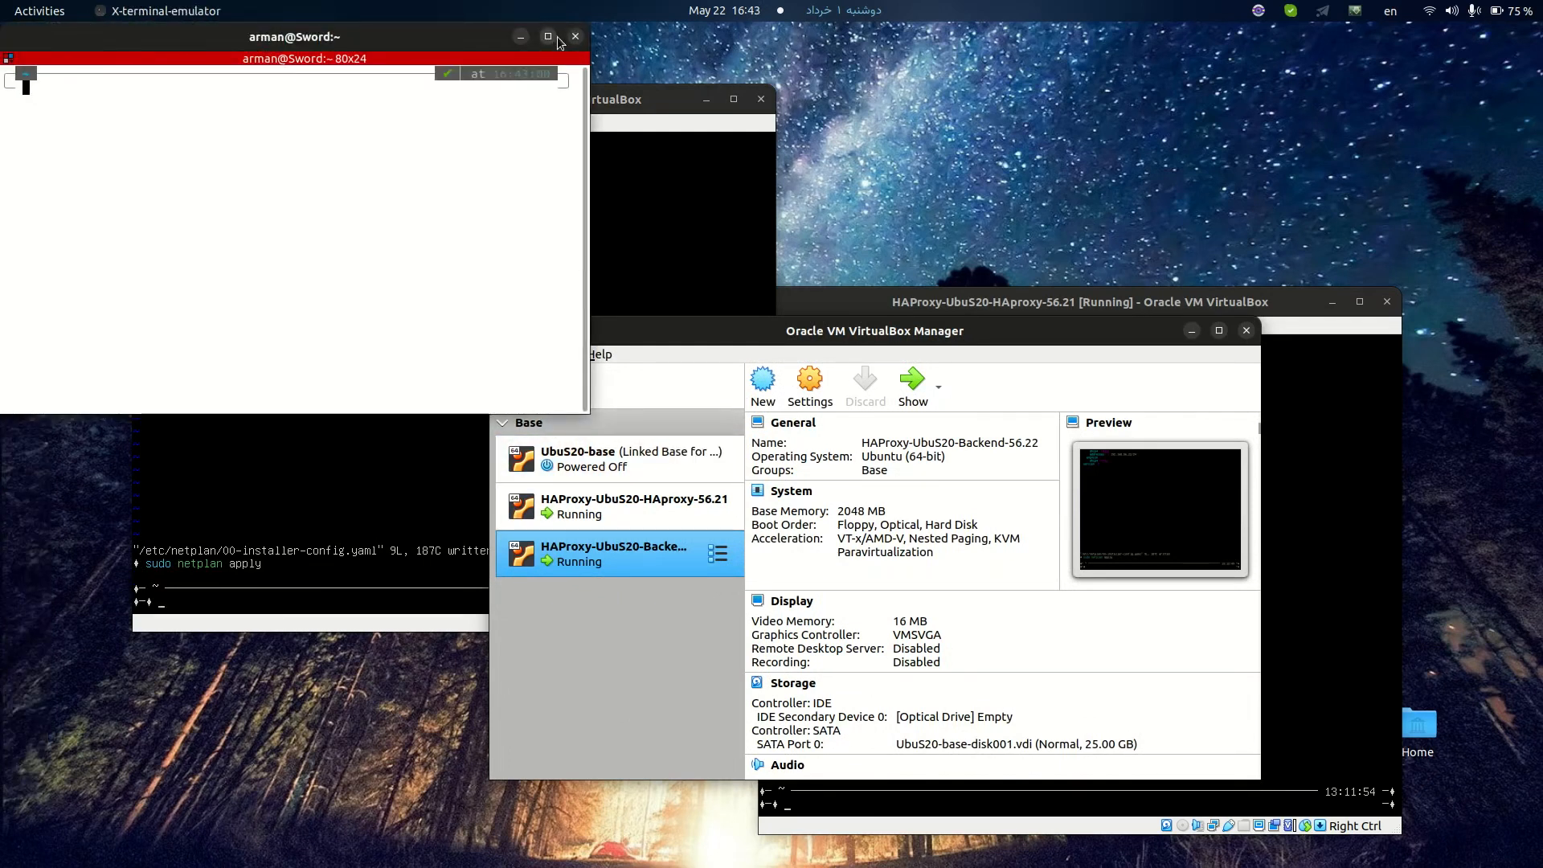
Step: Enlarge the host terminal, run ssh-keygen and list ~/.ssh showing id_rsa and id_rsa.pub
{"action": "left_click", "coordinate": [548, 37]}
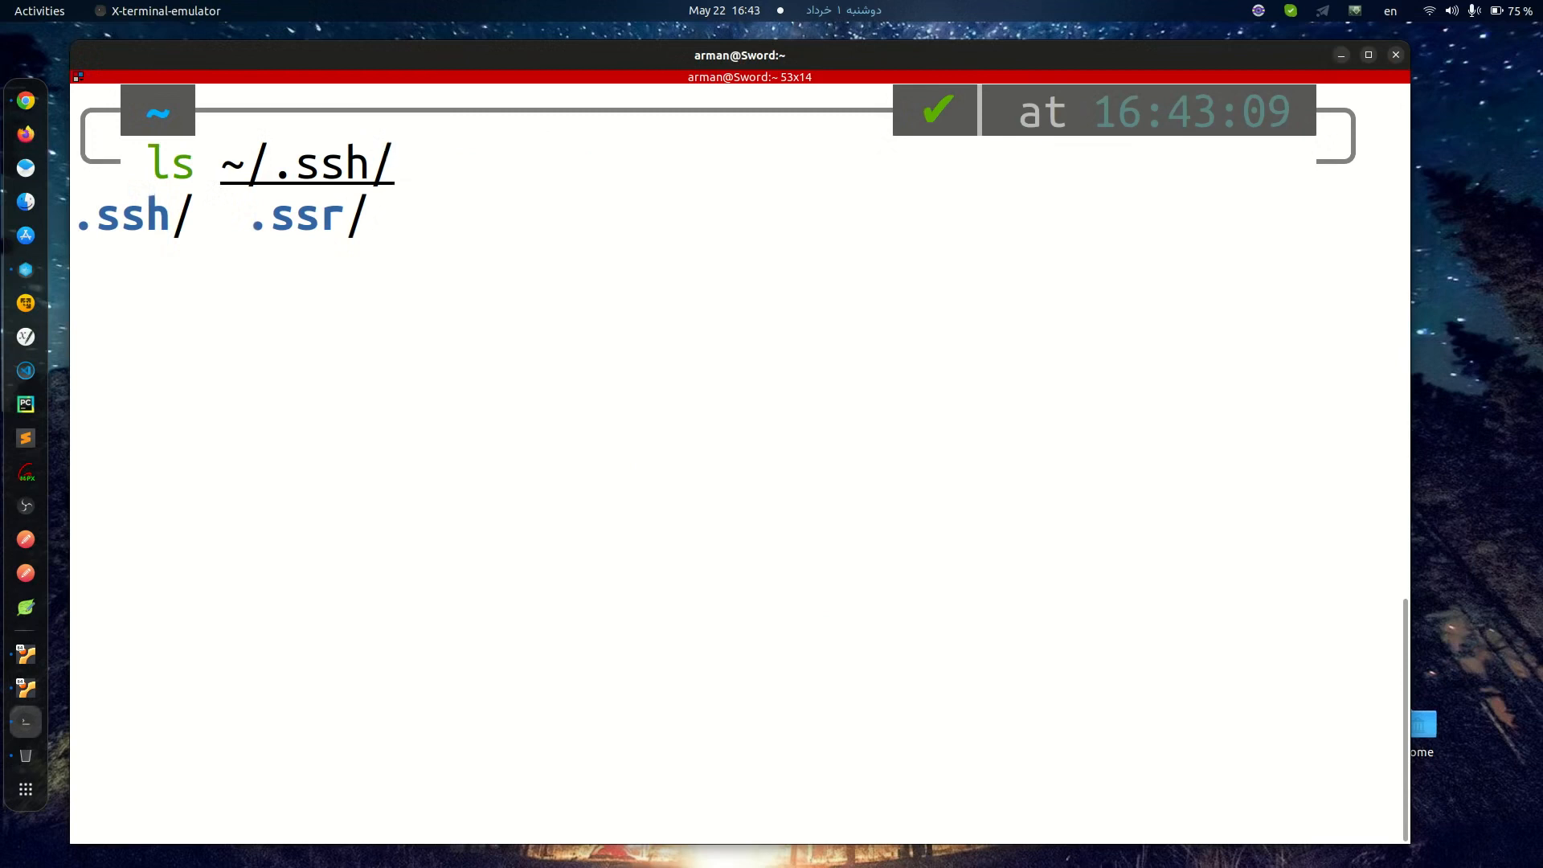
{"action": "key", "text": "Return"}
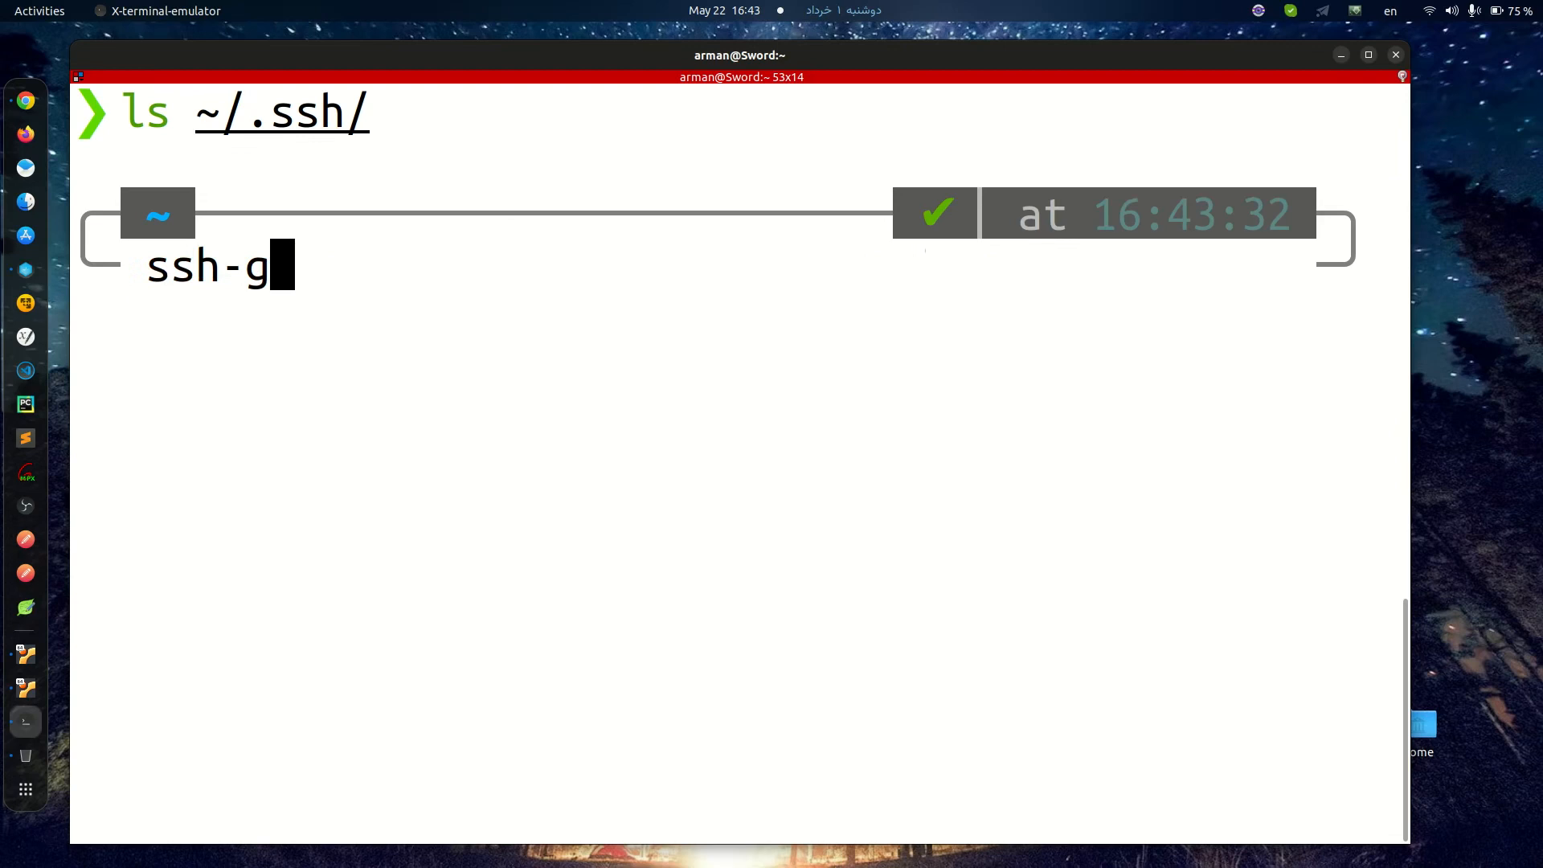
{"action": "type", "text": "eygen"}
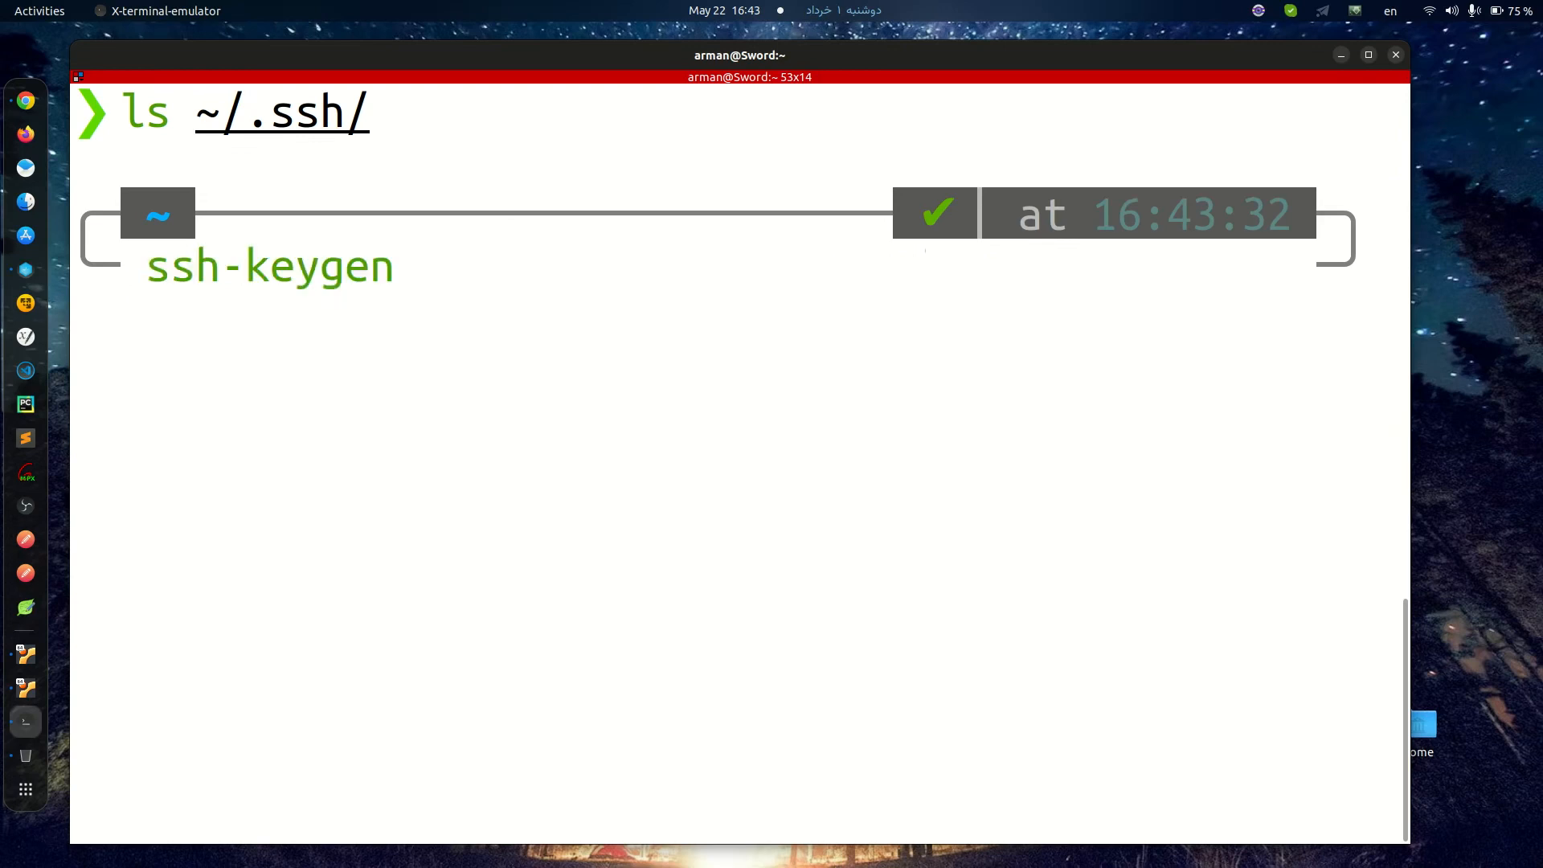
{"action": "key", "text": "Return"}
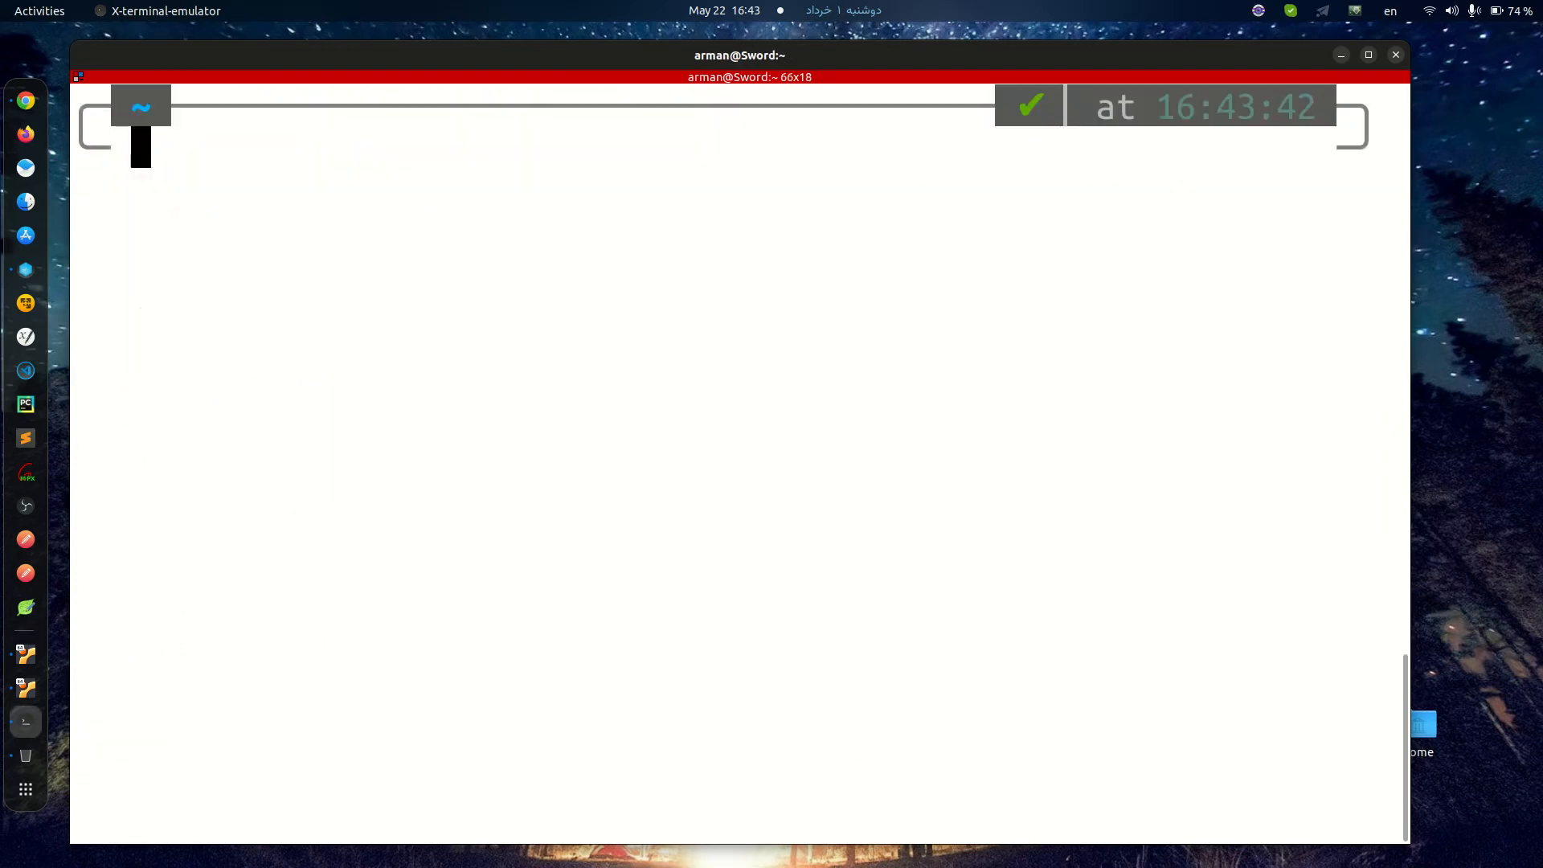
{"action": "type", "text": "ls ~/.ssh/"}
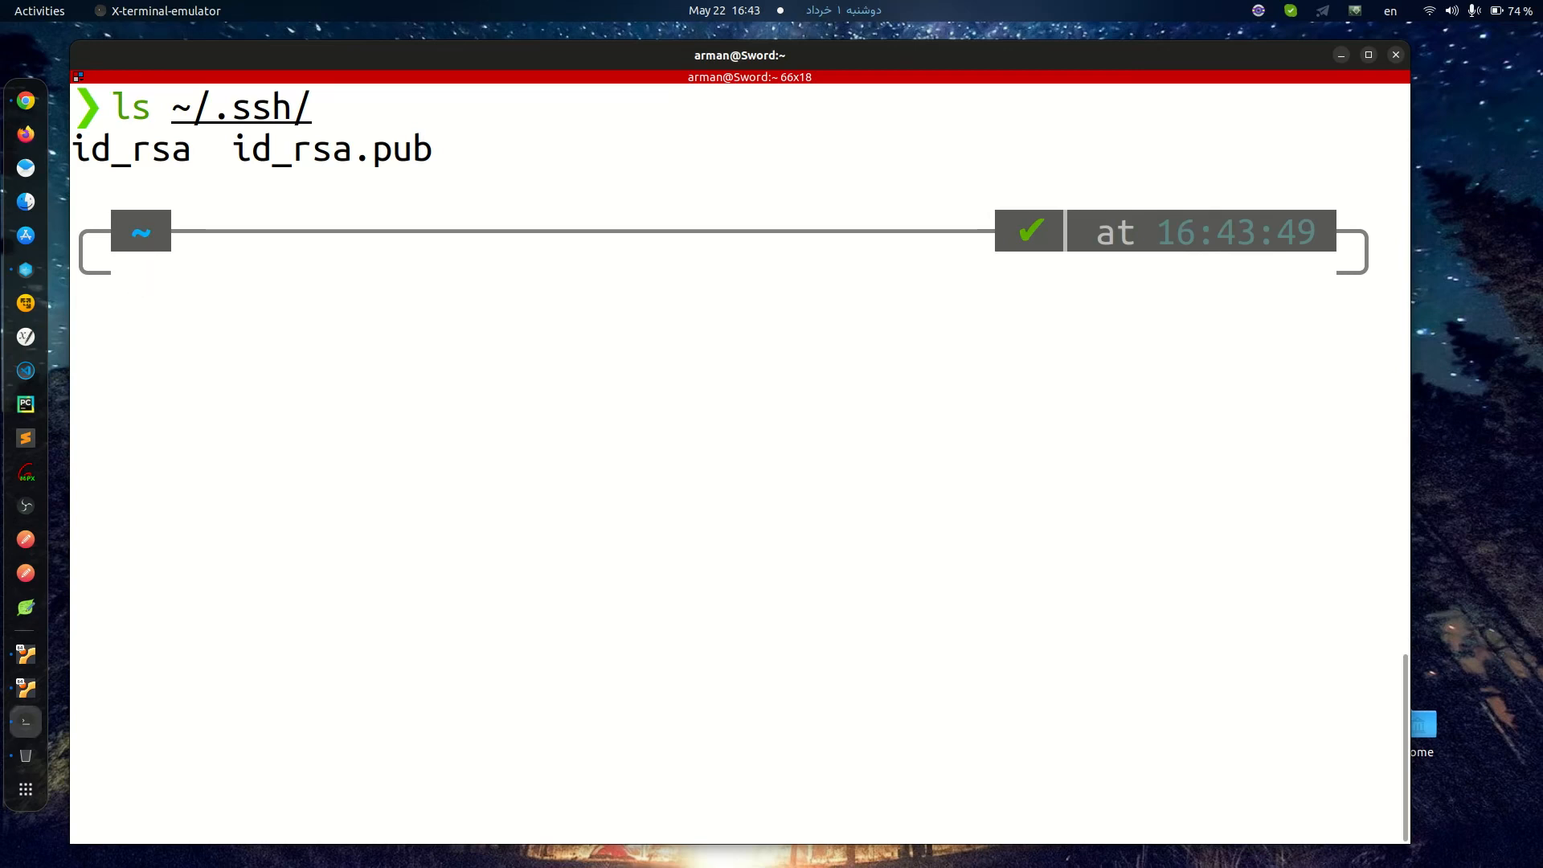
{"action": "type", "text": "ssh-c"}
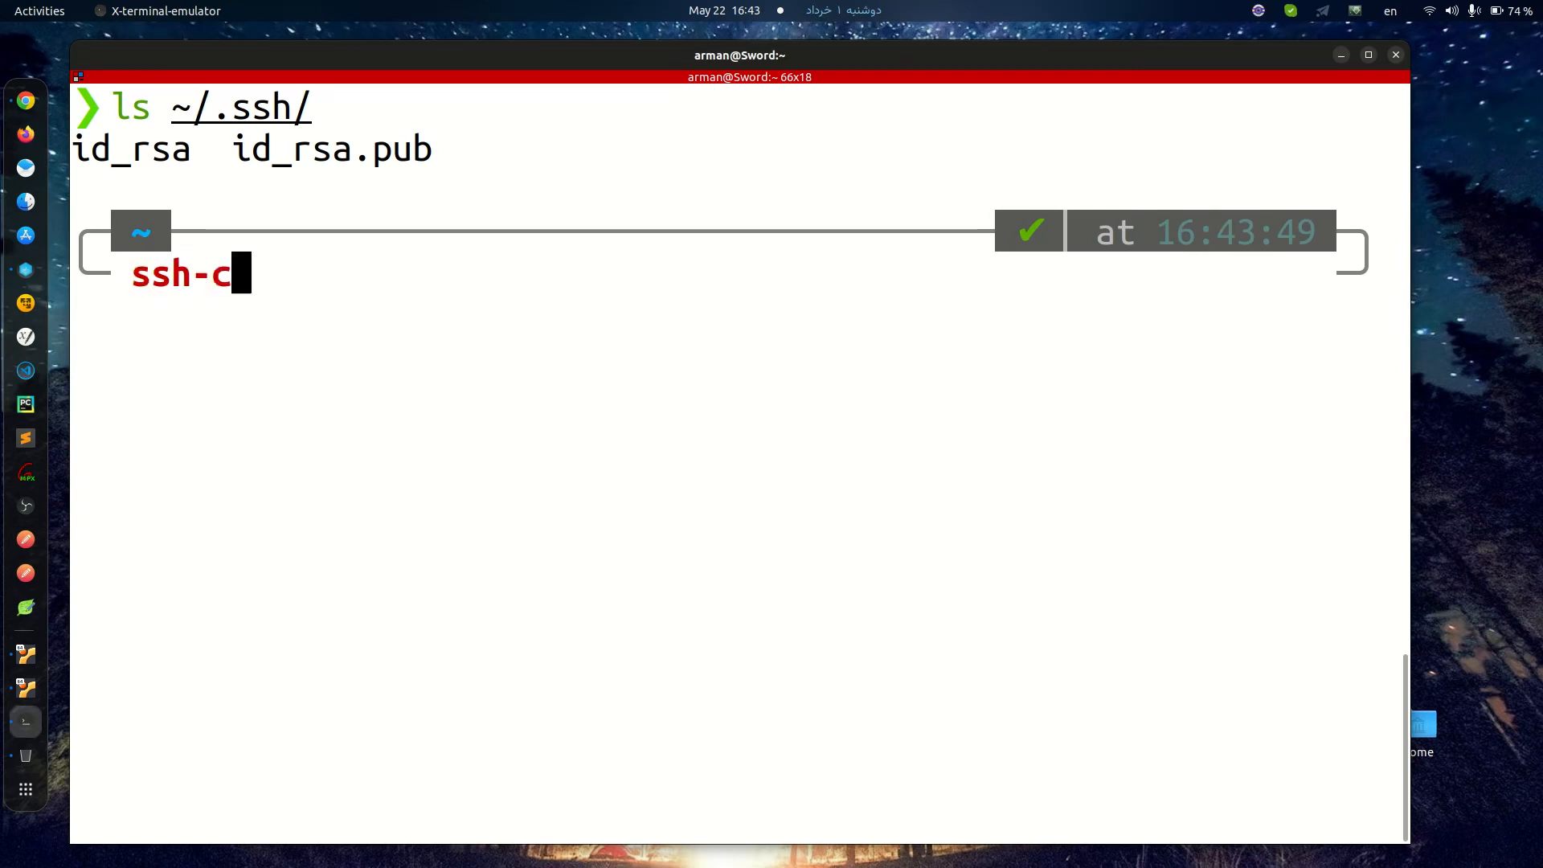
{"action": "type", "text": "opy-id user"}
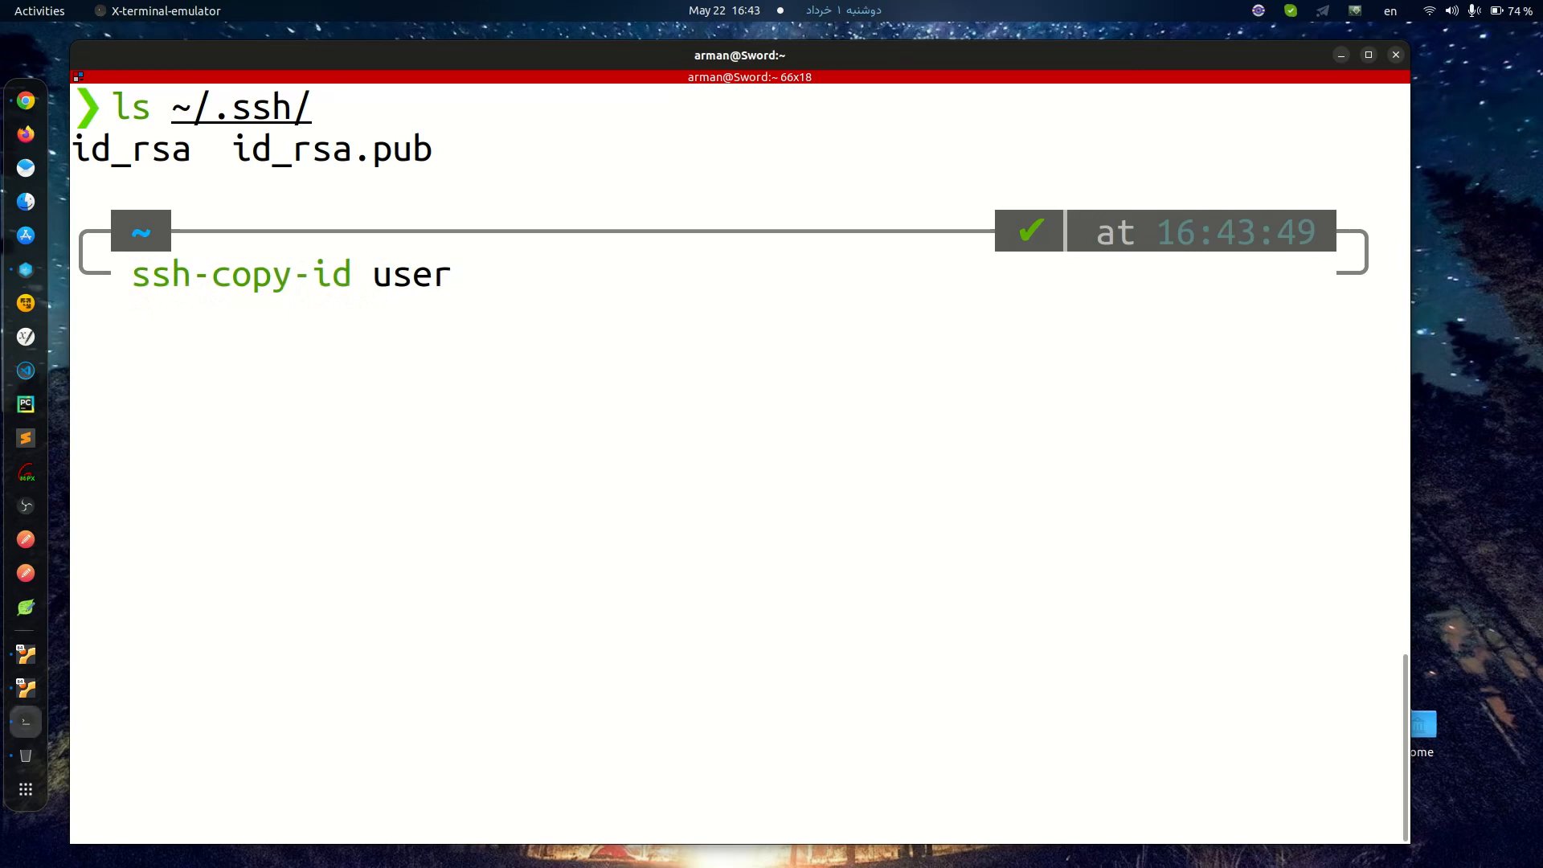
{"action": "type", "text": "@"}
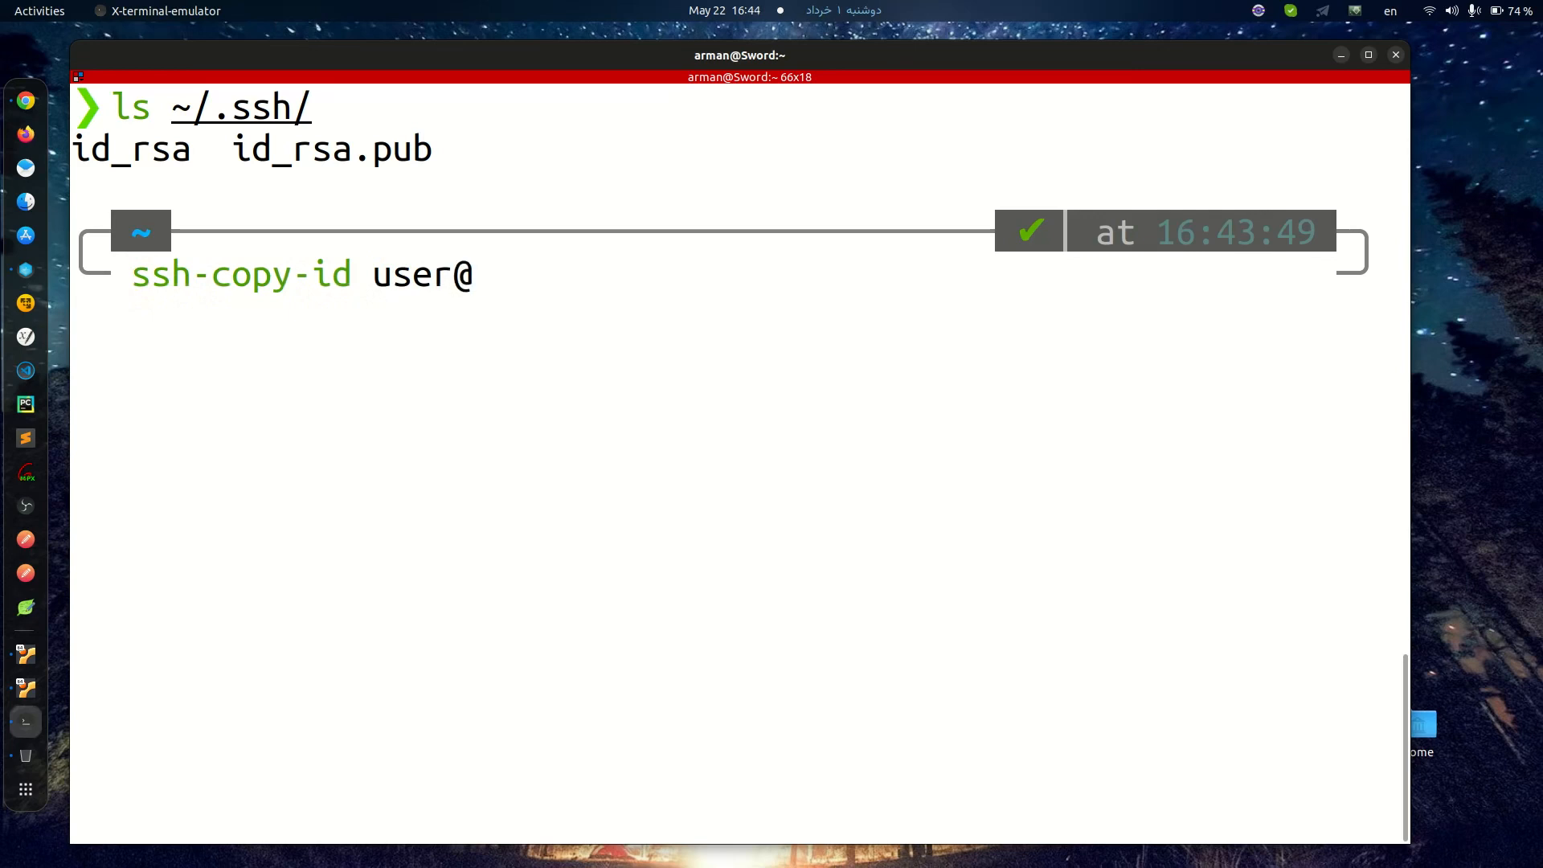
{"action": "type", "text": "192.168."}
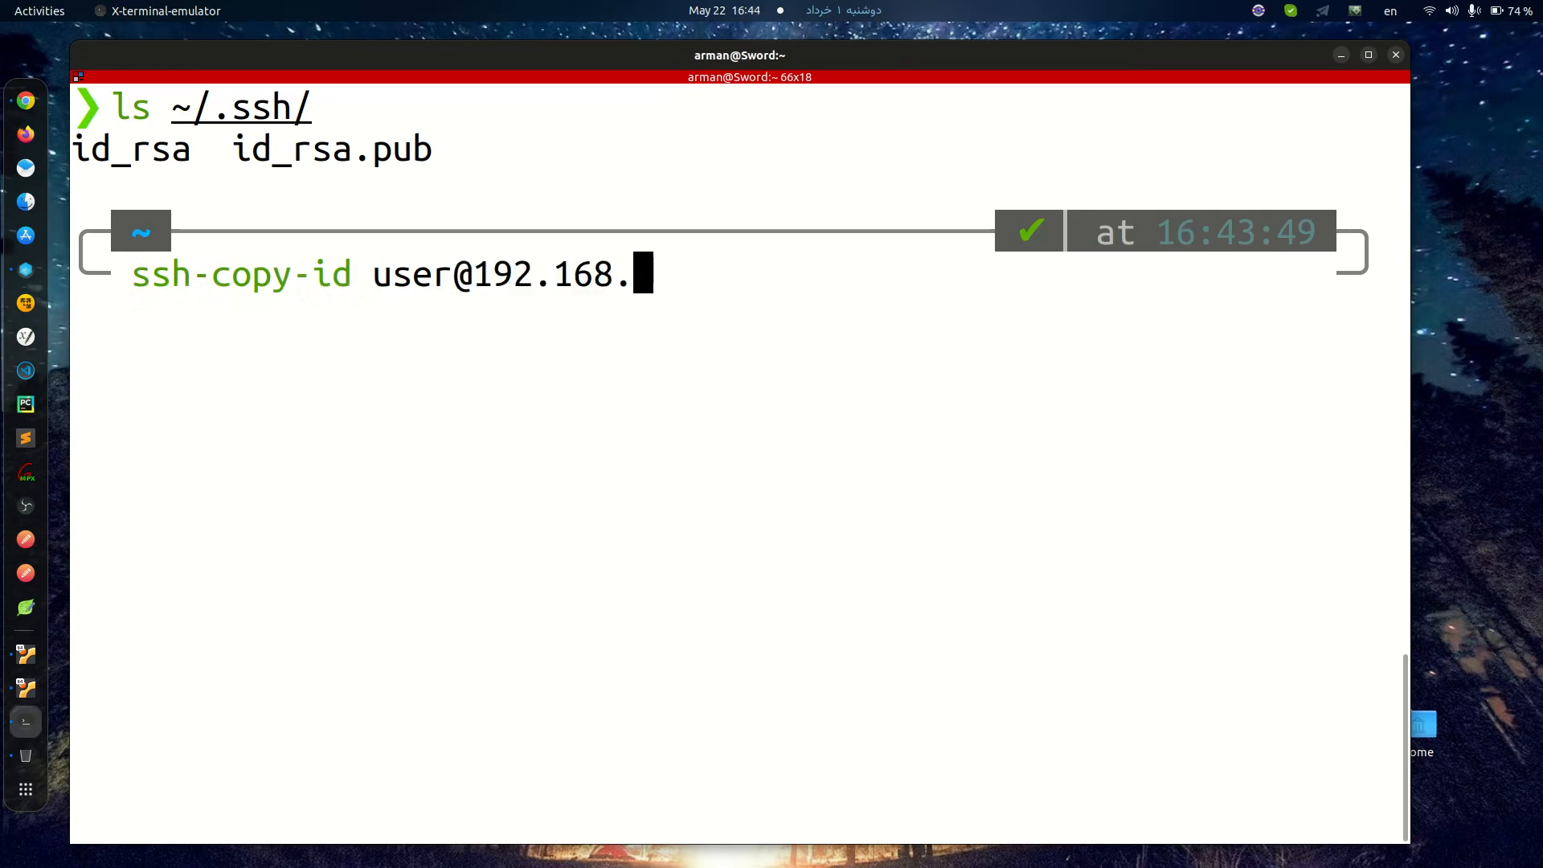
{"action": "type", "text": "56.21"}
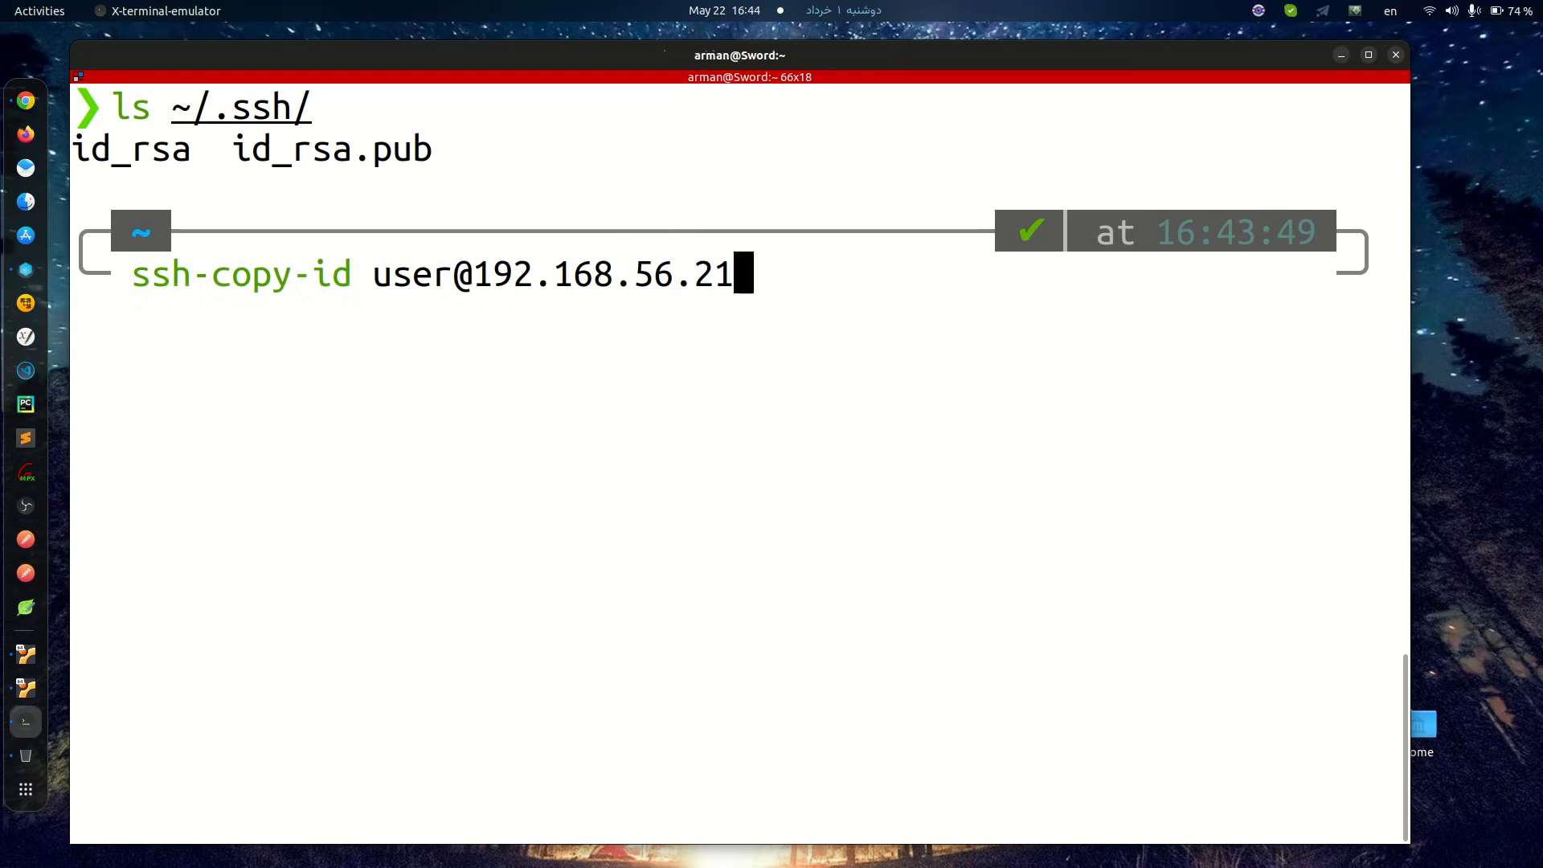
{"action": "type", "text": "yes/no/[fingerprint])? yes"}
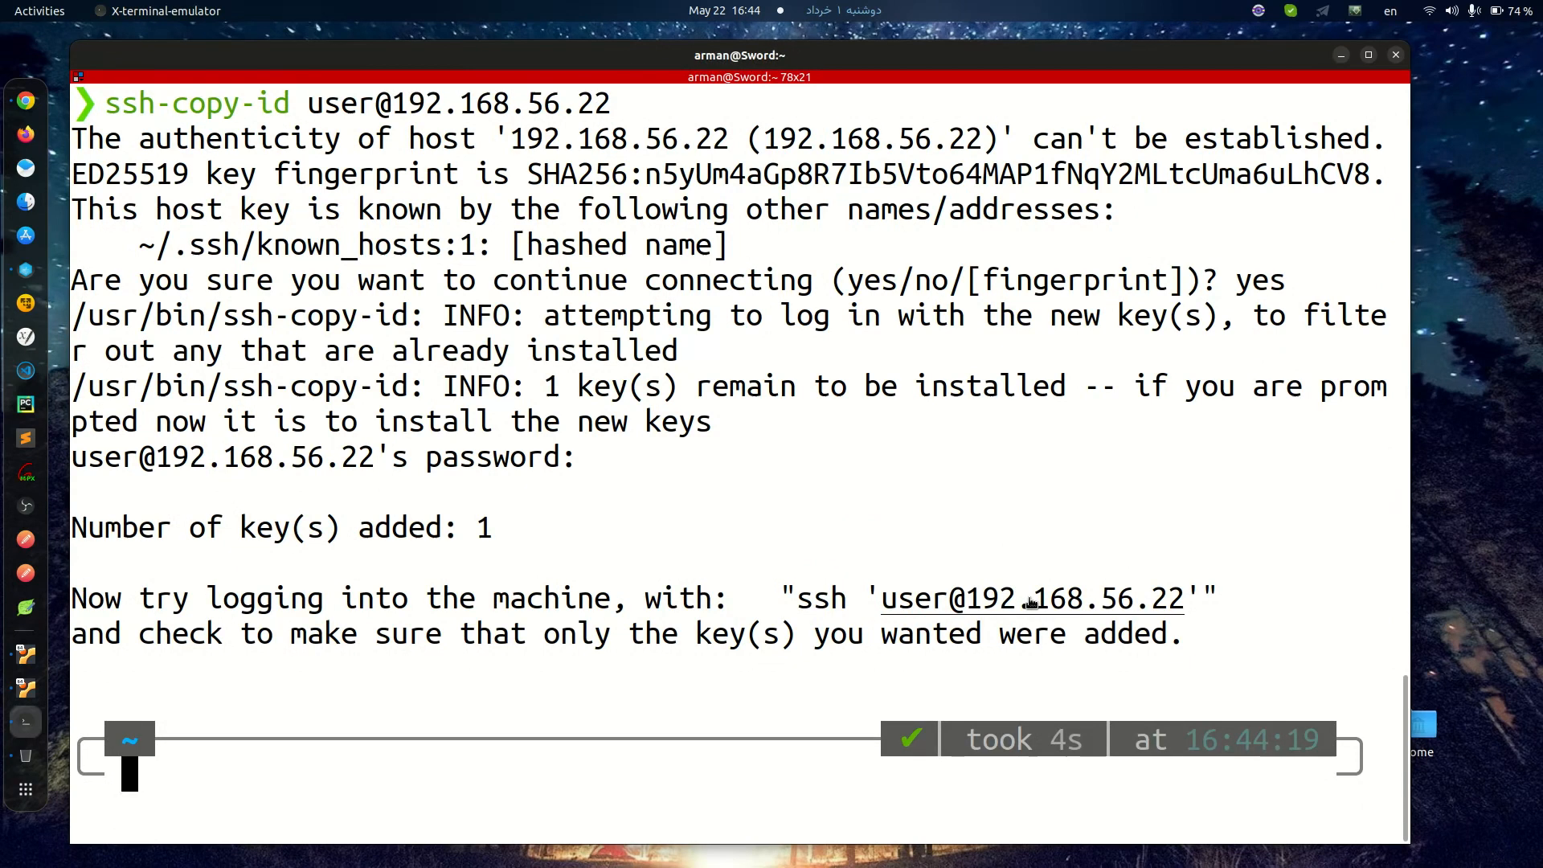
{"action": "mouse_move", "coordinate": [1008, 577]}
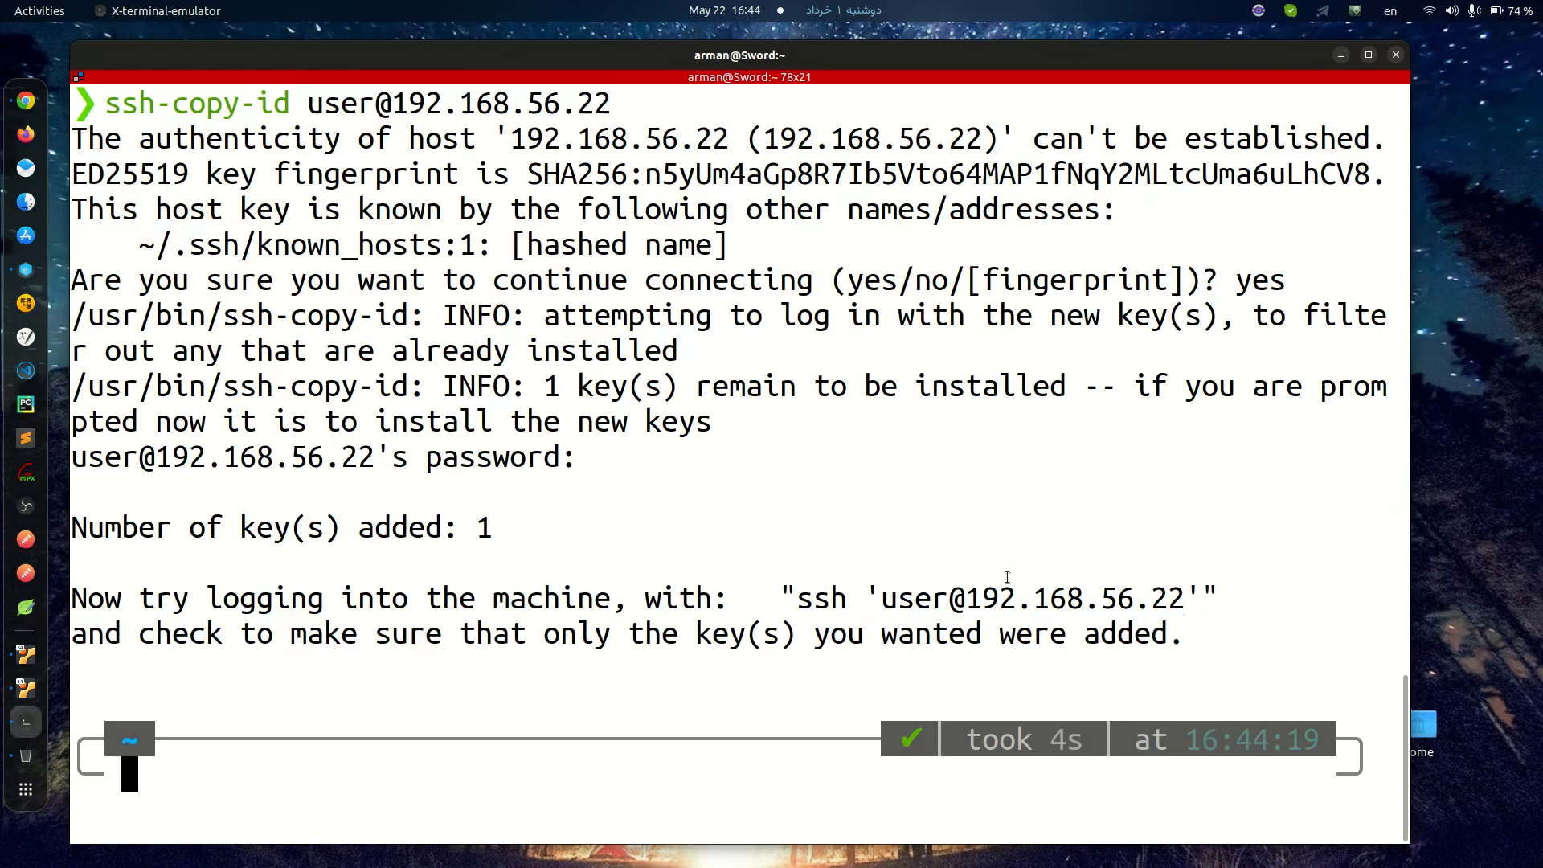
Step: Begin opening a config file in vim for the SSH host aliases
{"action": "type", "text": "vim ~/.zshrc"}
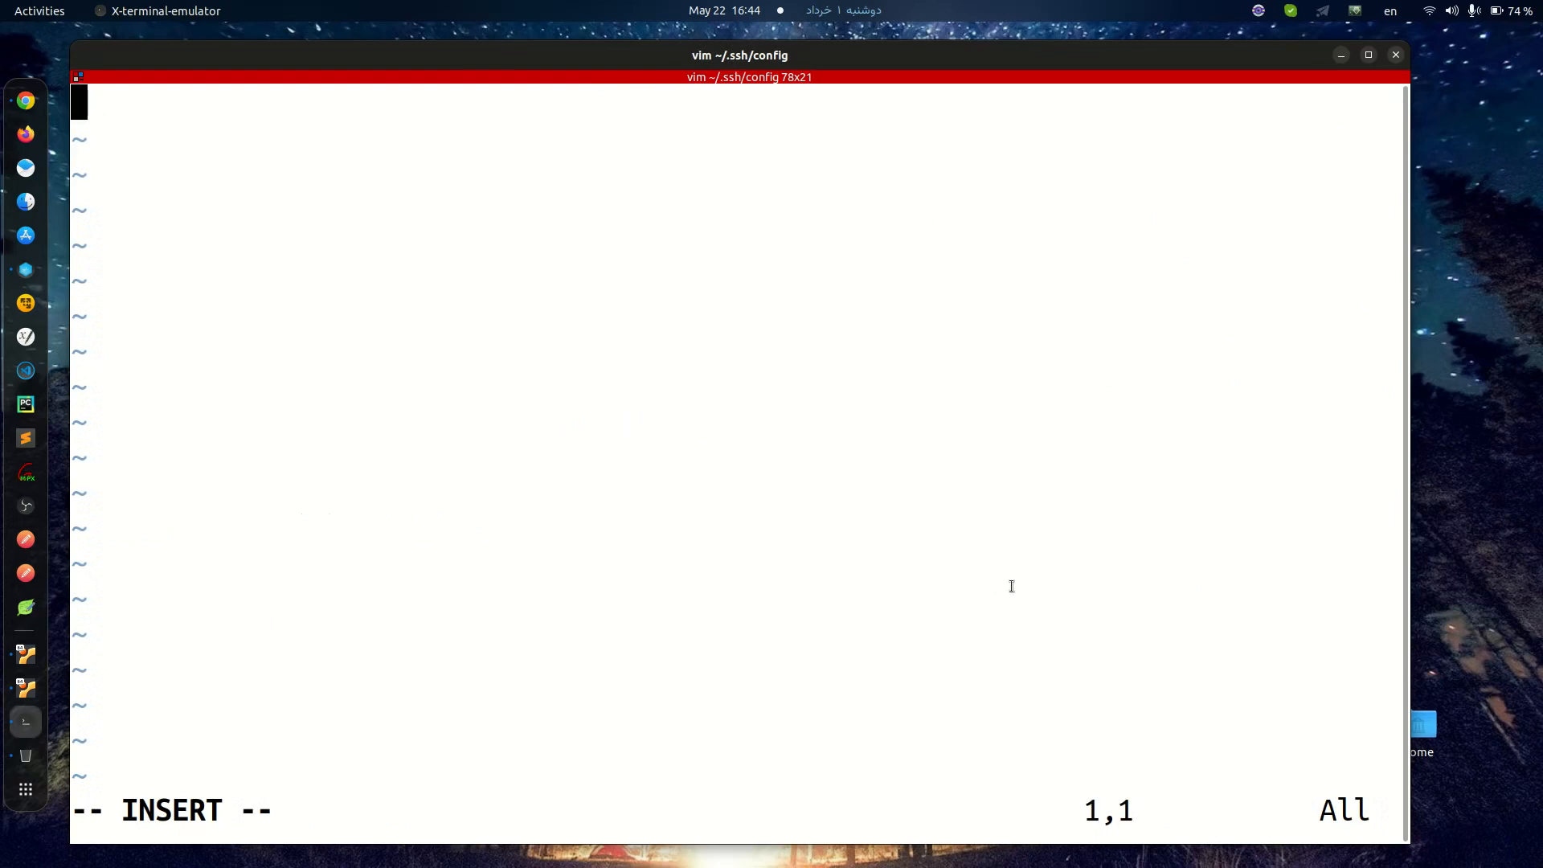
Step: Write the haproxy Host block: hostname 192.168.56.21, port 22, user user
{"action": "type", "text": "host hapr"}
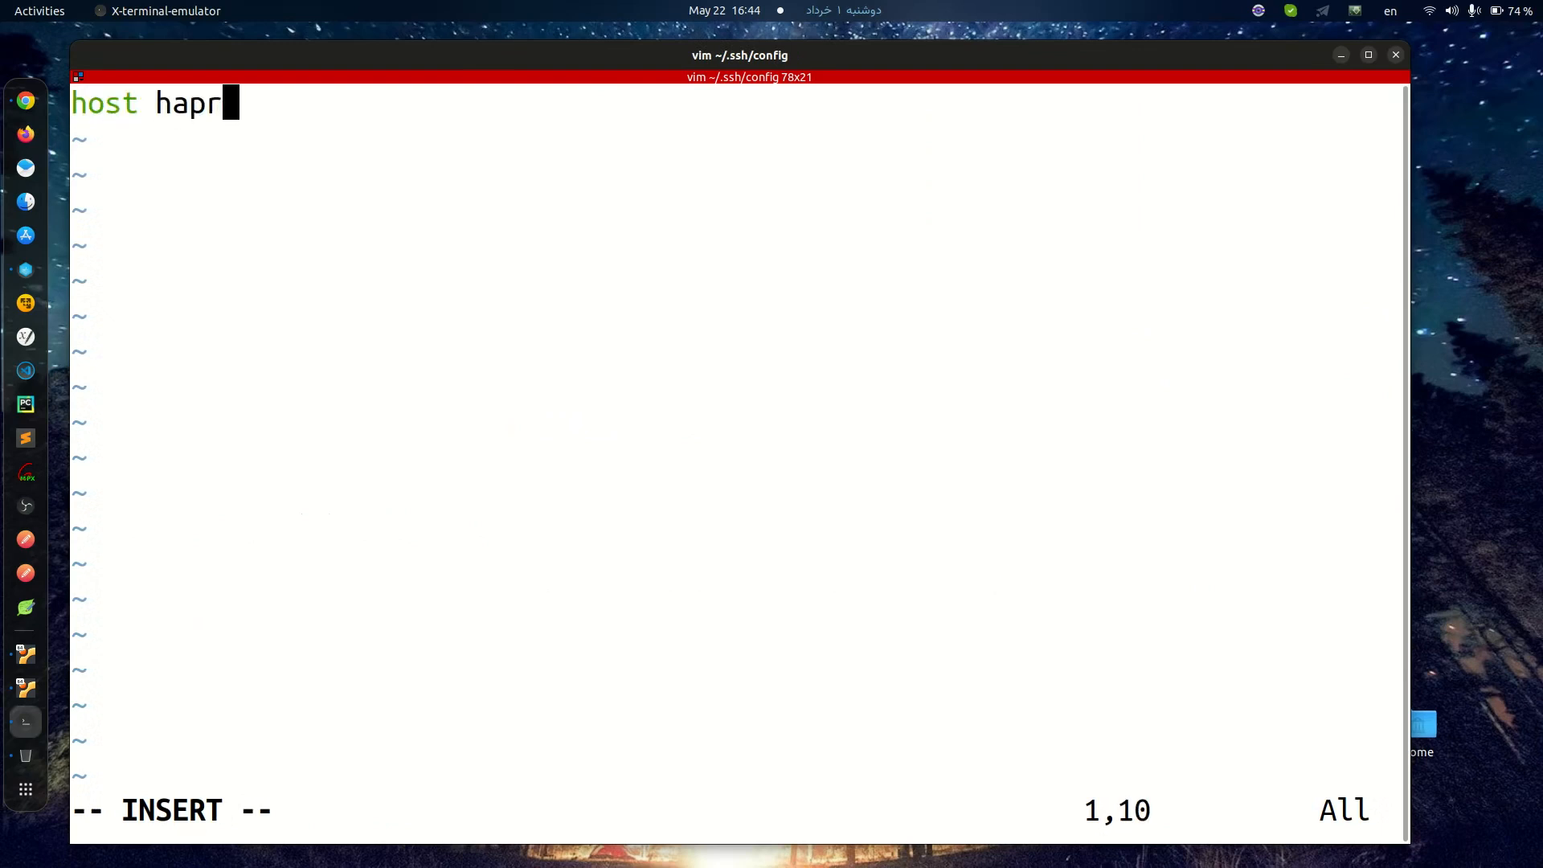
{"action": "type", "text": "oxy"}
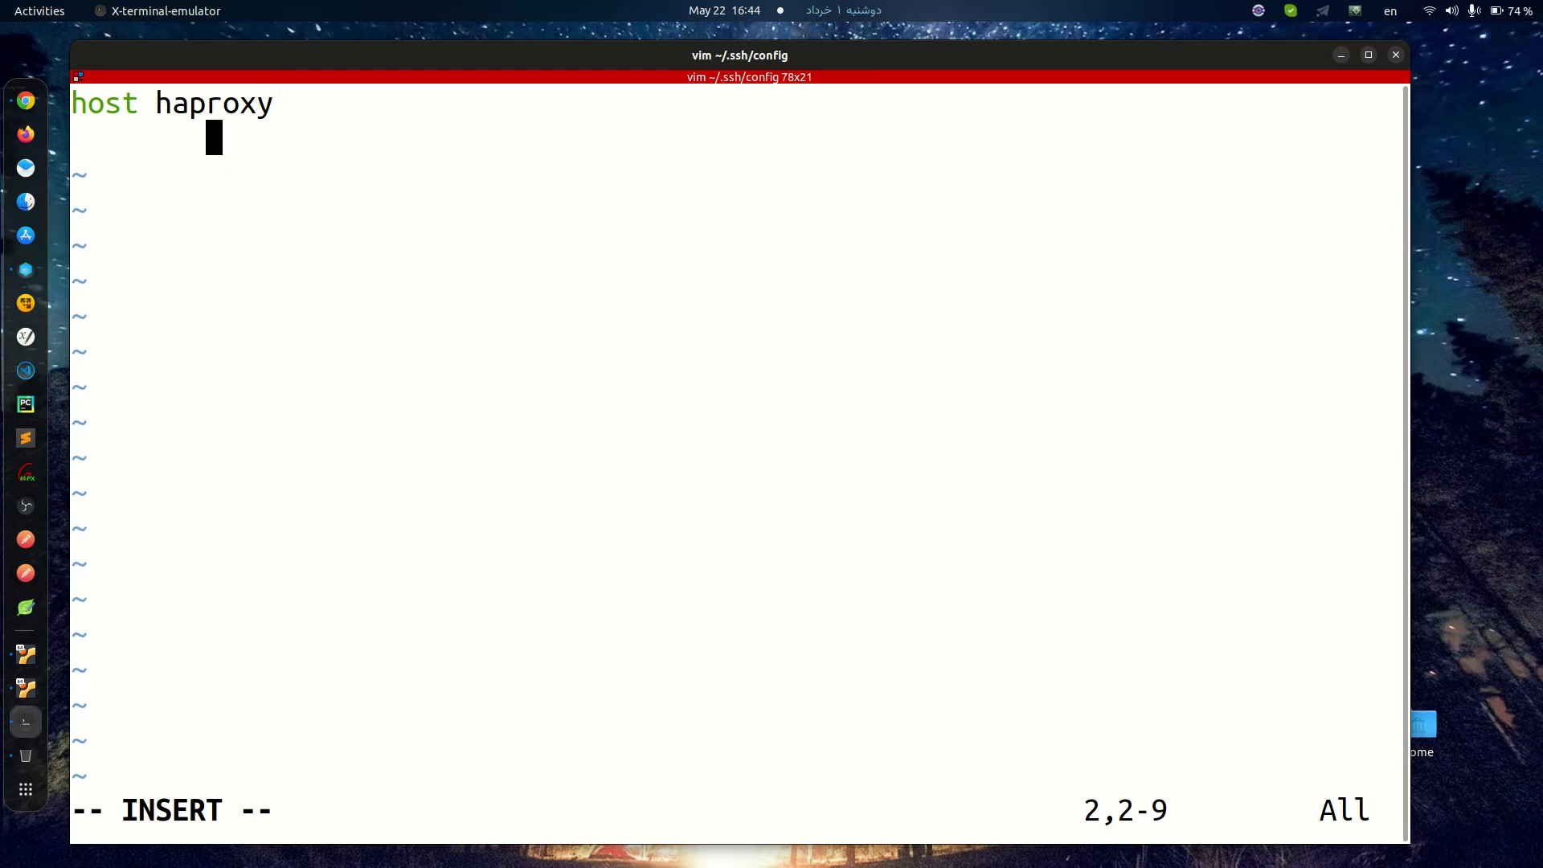
{"action": "mouse_move", "coordinate": [1010, 576]}
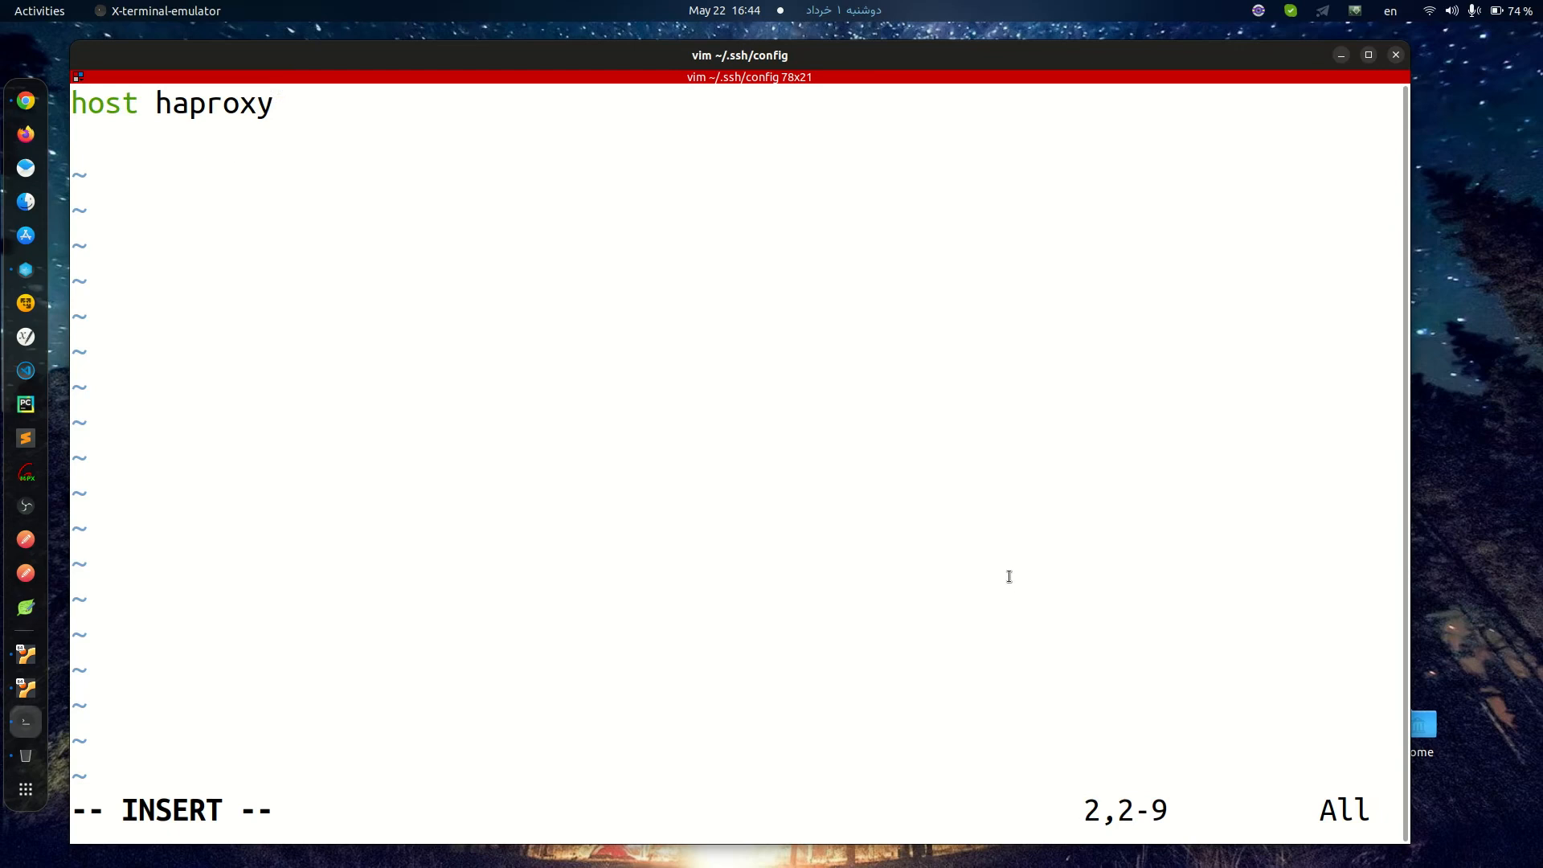
{"action": "type", "text": "hostname"}
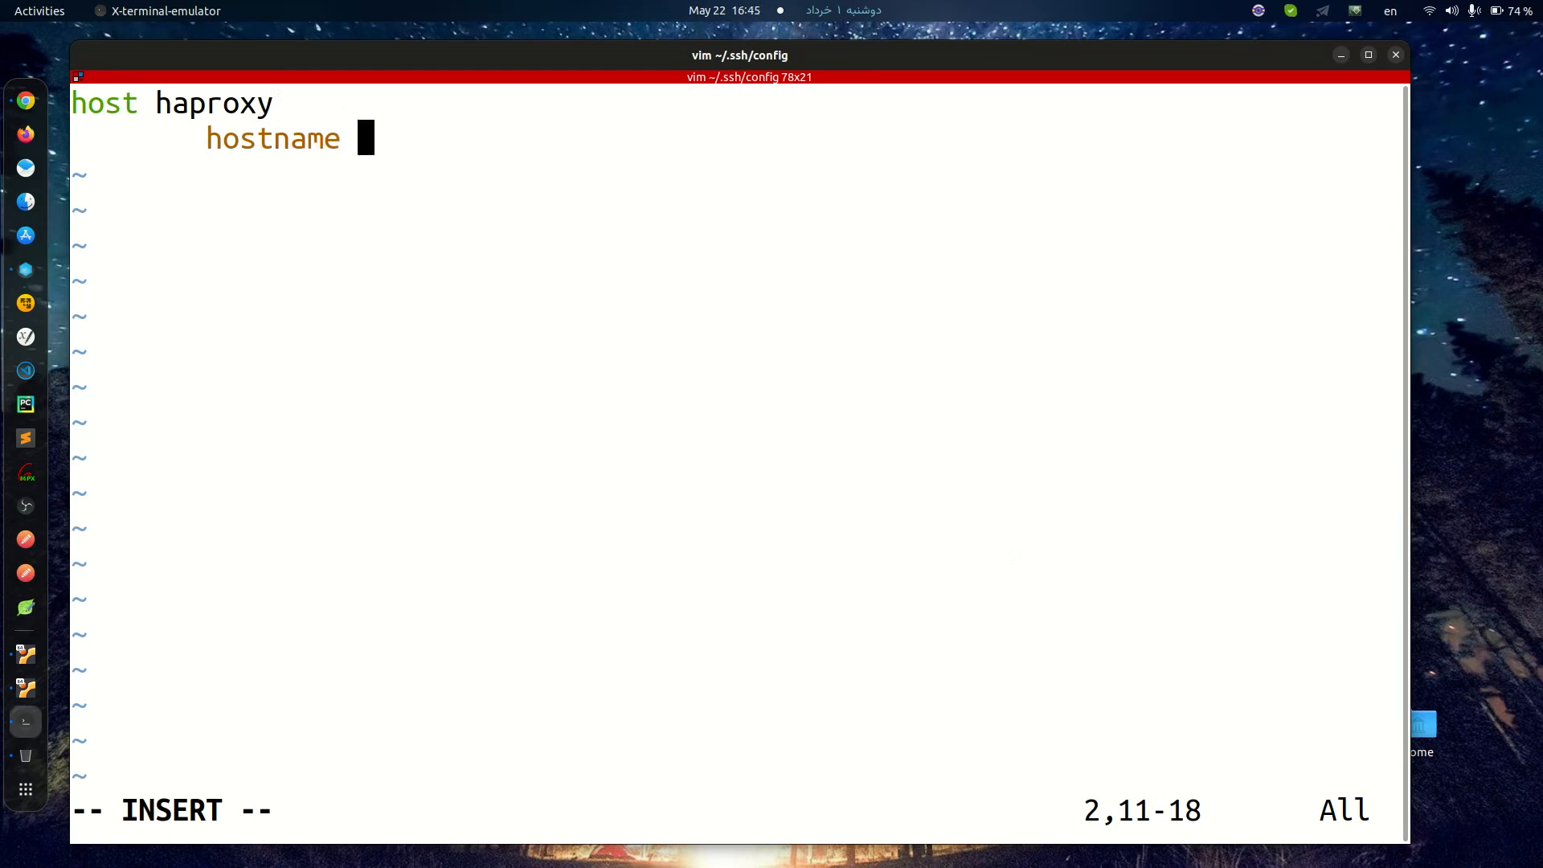
{"action": "type", "text": "19"}
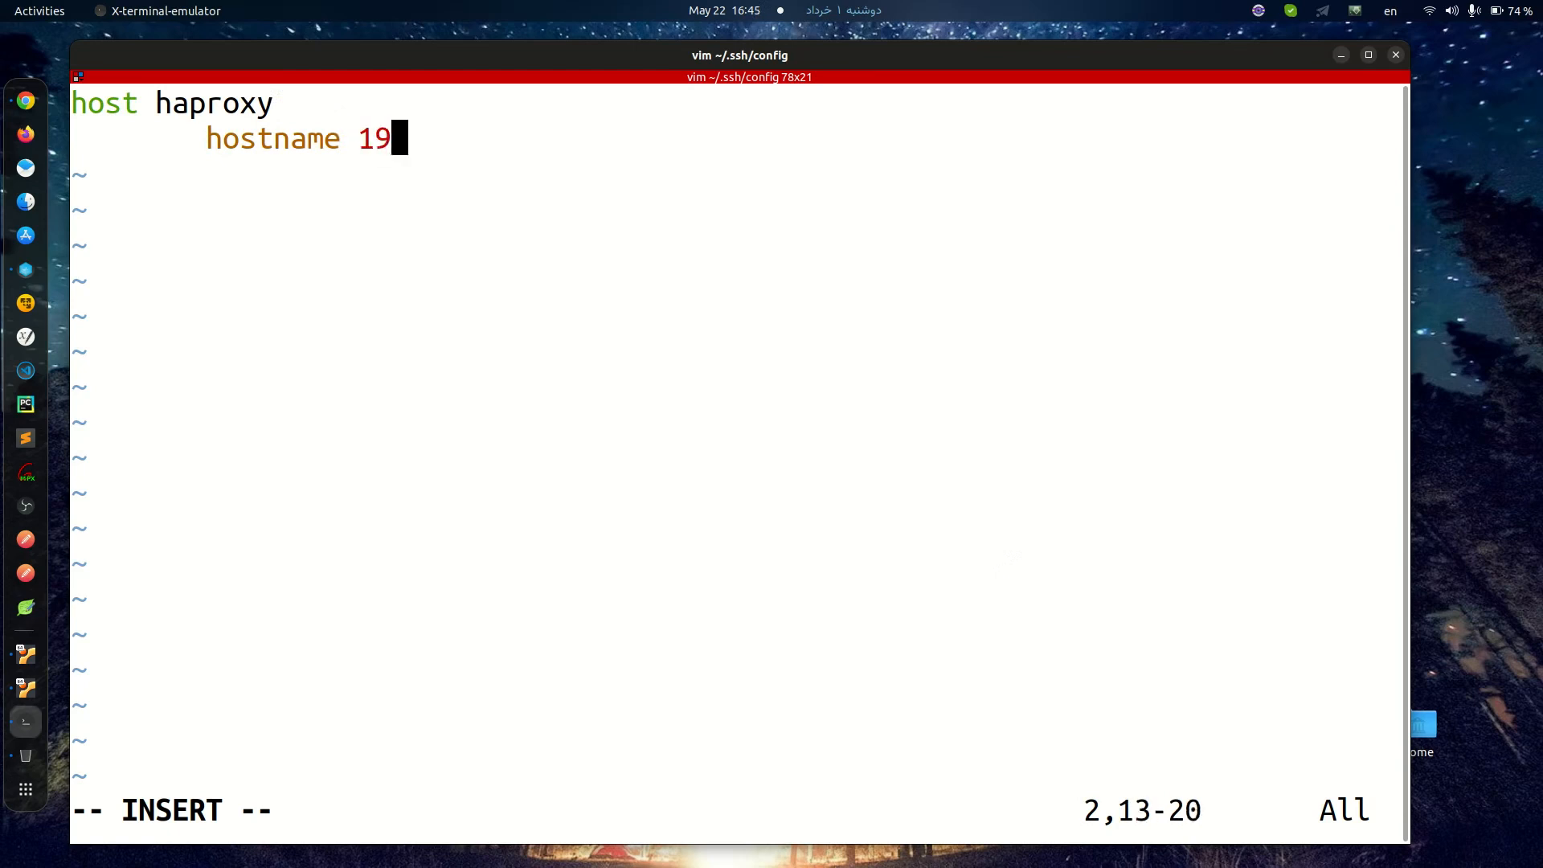
{"action": "type", "text": "2.168.56."}
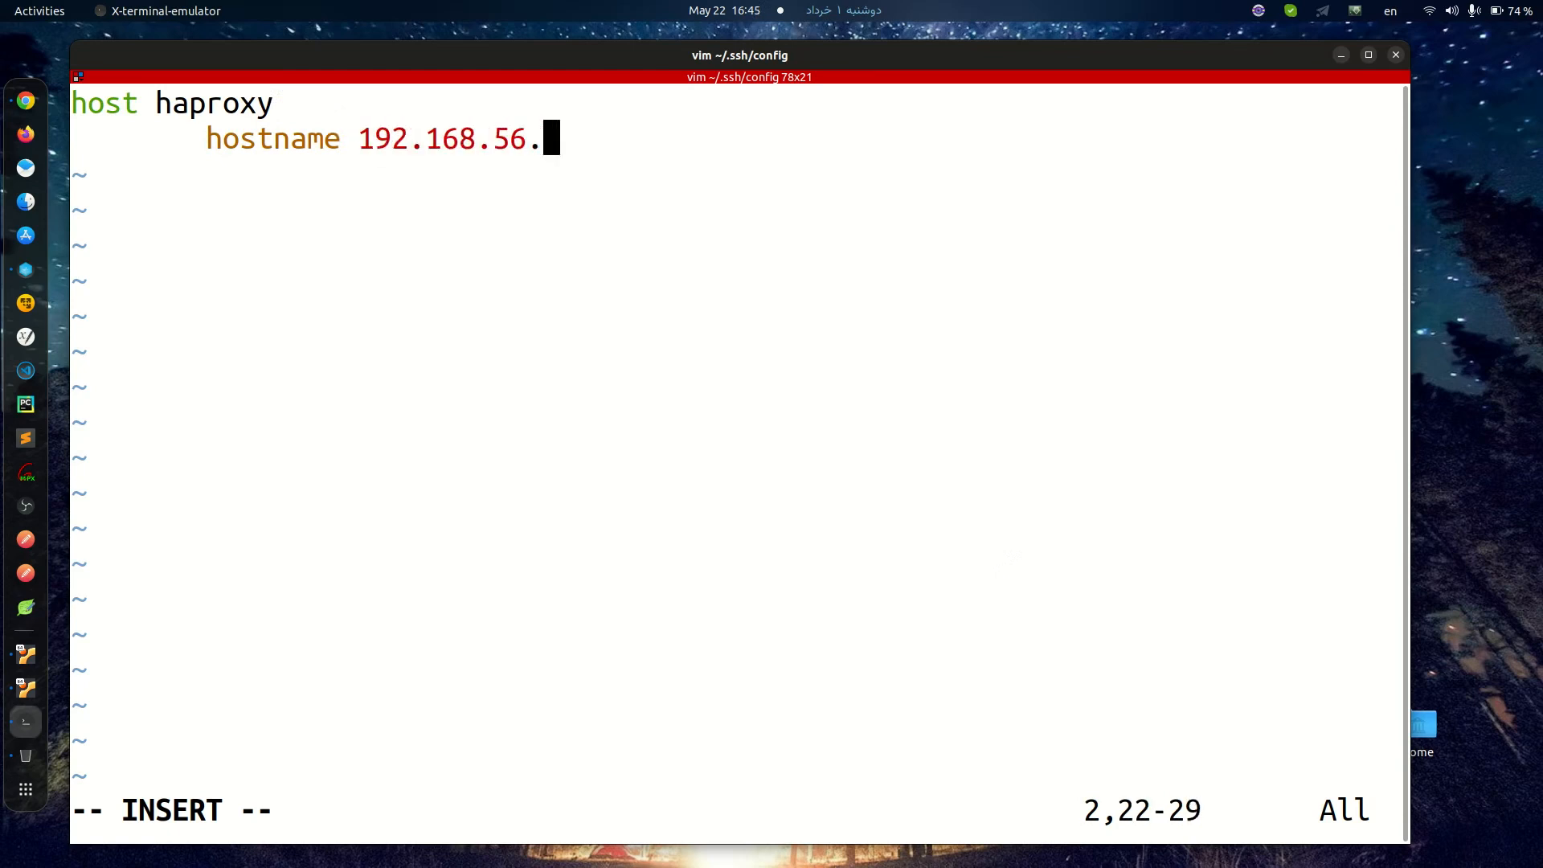
{"action": "type", "text": "21"}
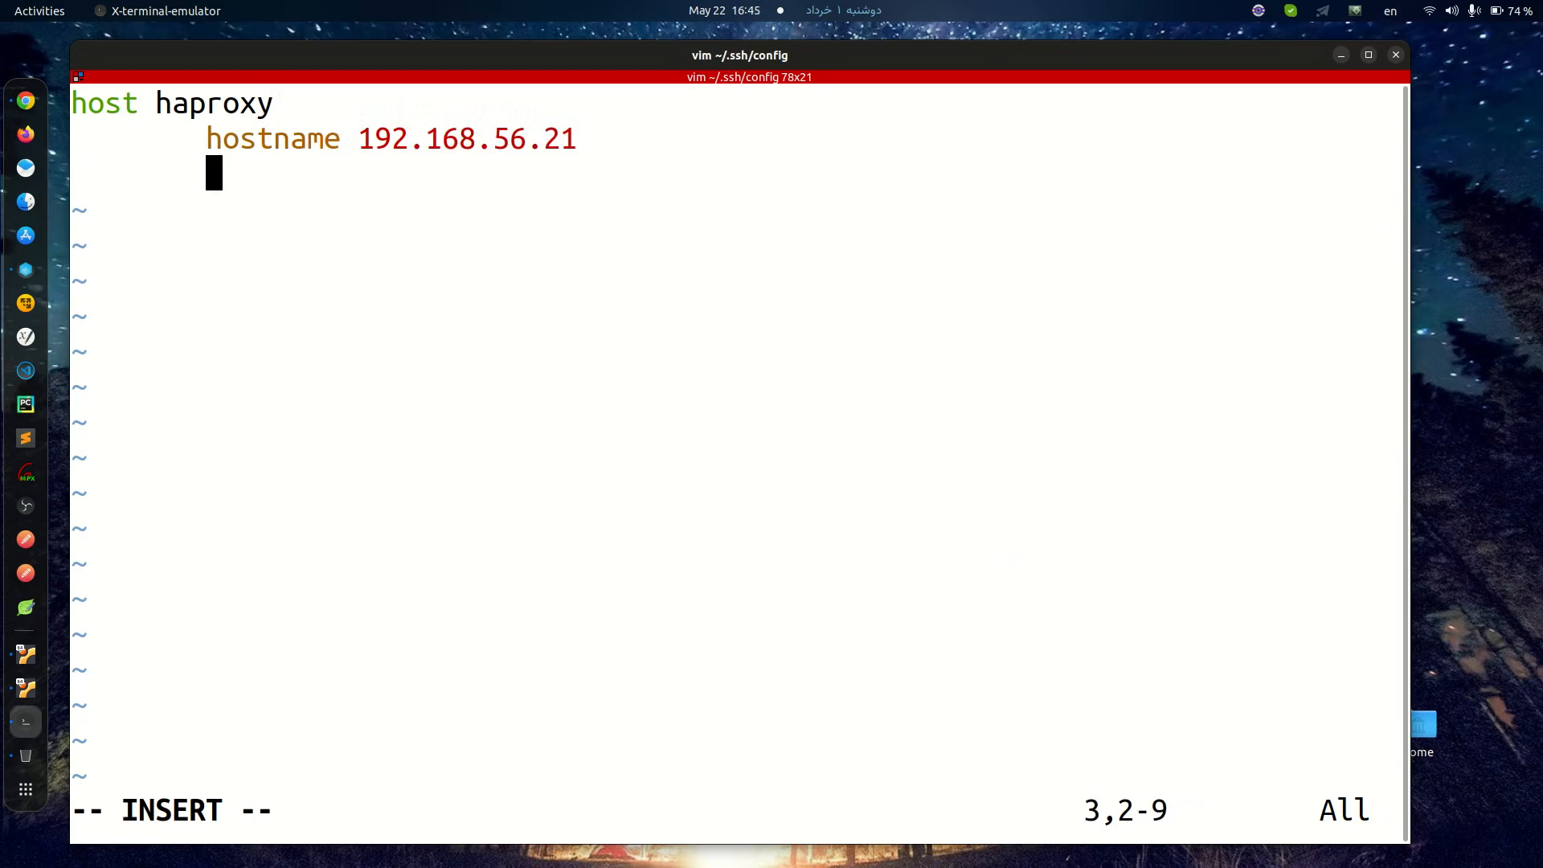
{"action": "type", "text": "port 22"}
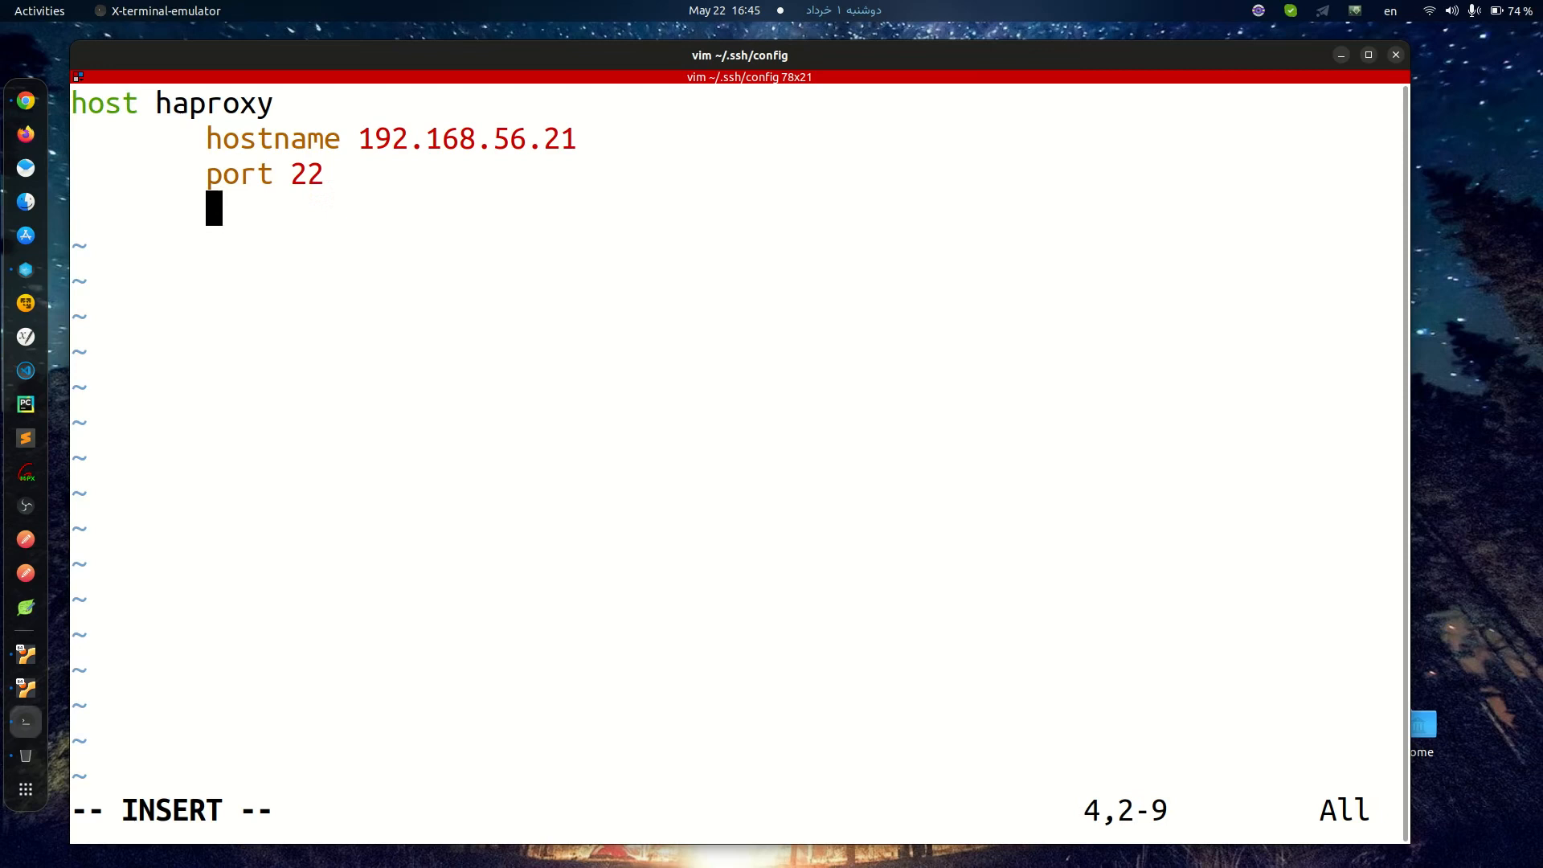
{"action": "type", "text": "user"}
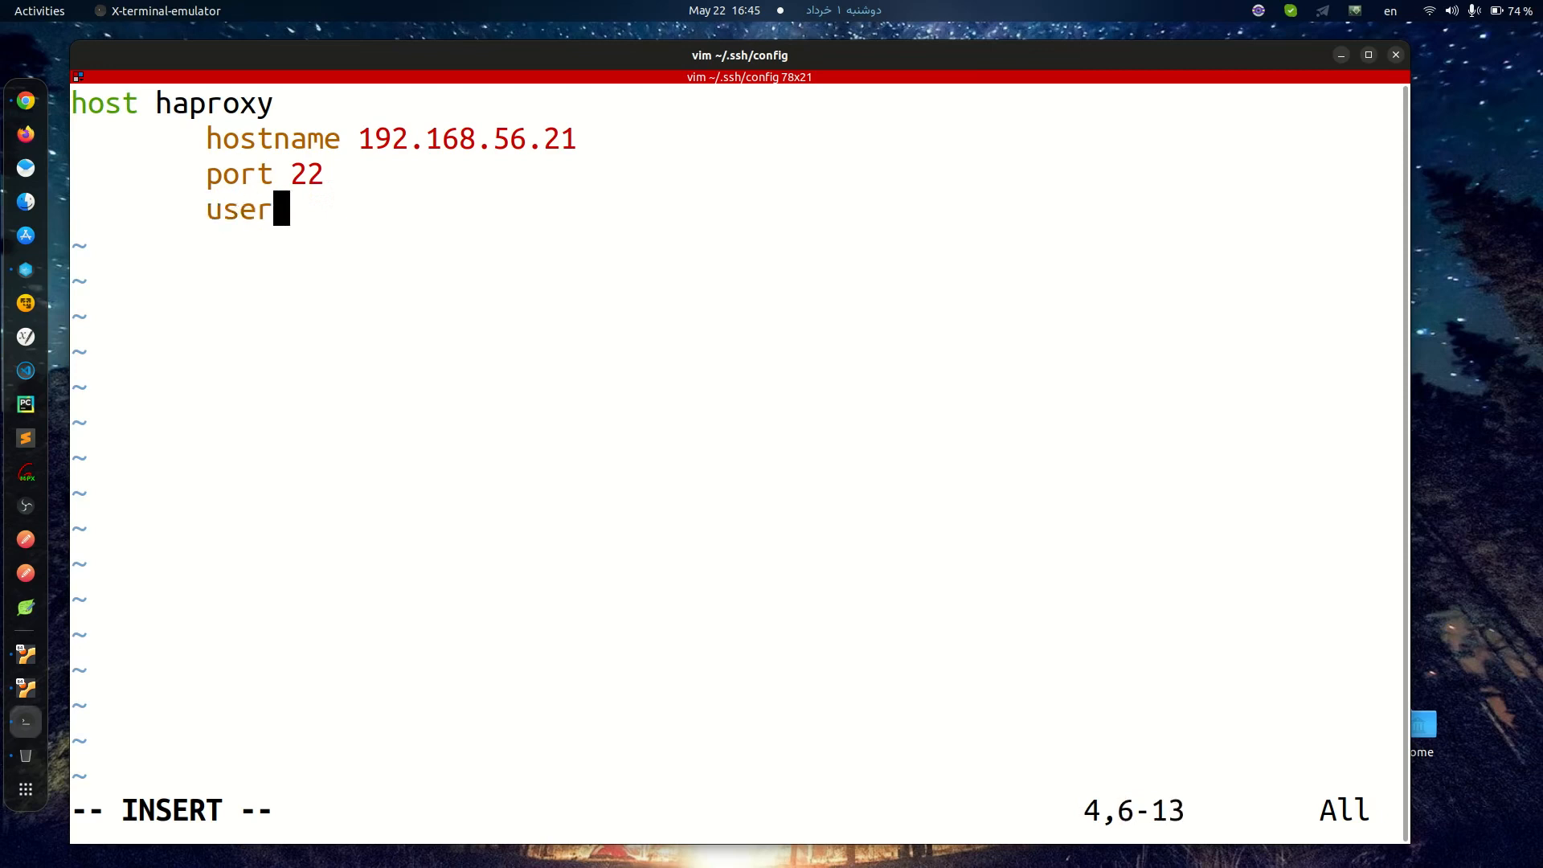
{"action": "type", "text": "user"}
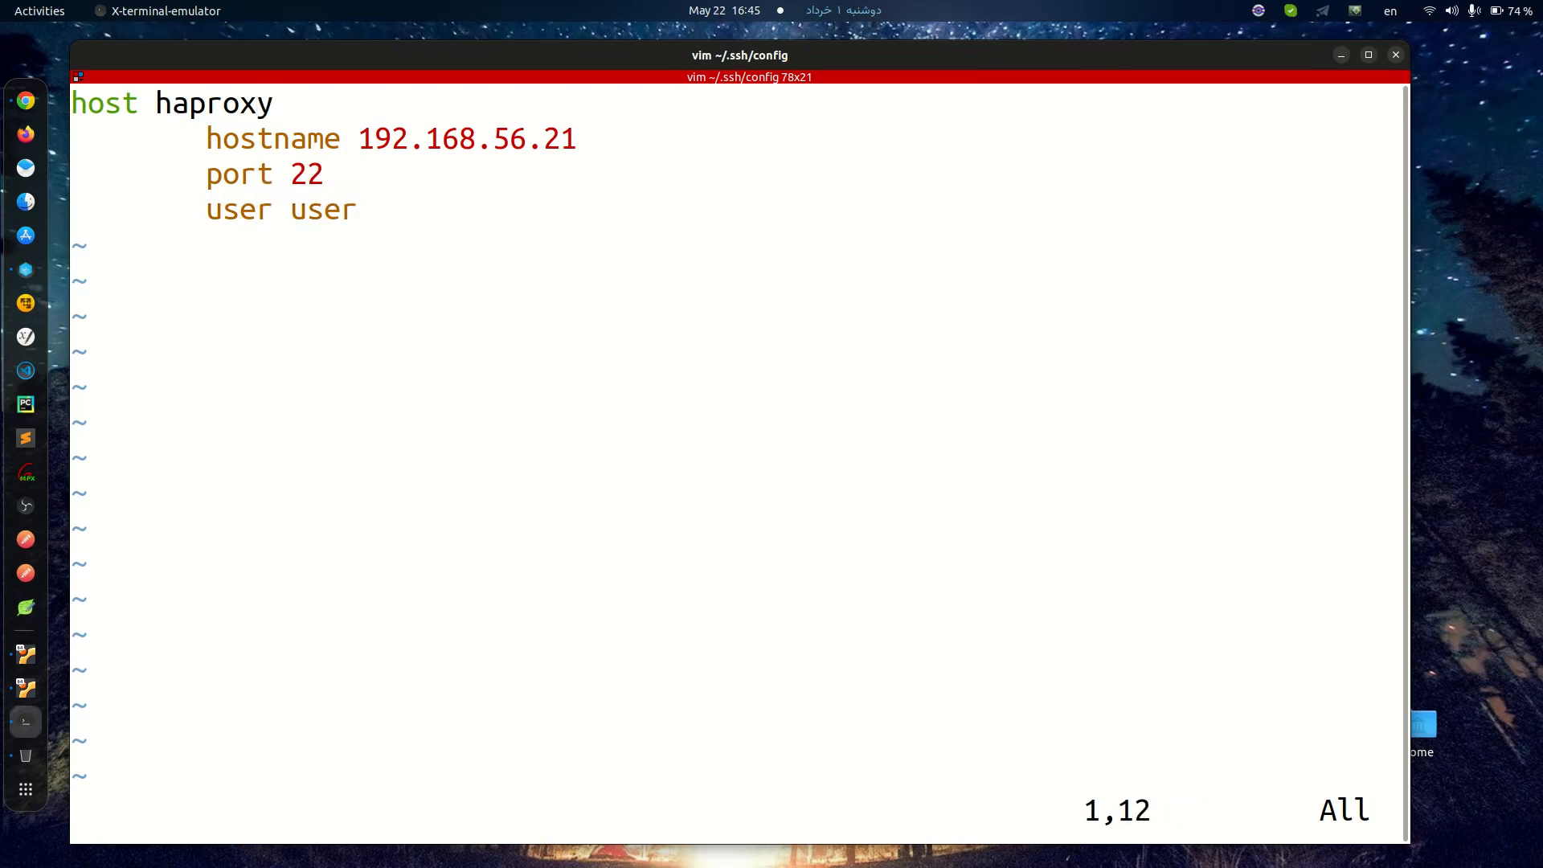
Step: Duplicate the block as a Backend host entry and save the config with :wq
{"action": "key", "text": "y"}
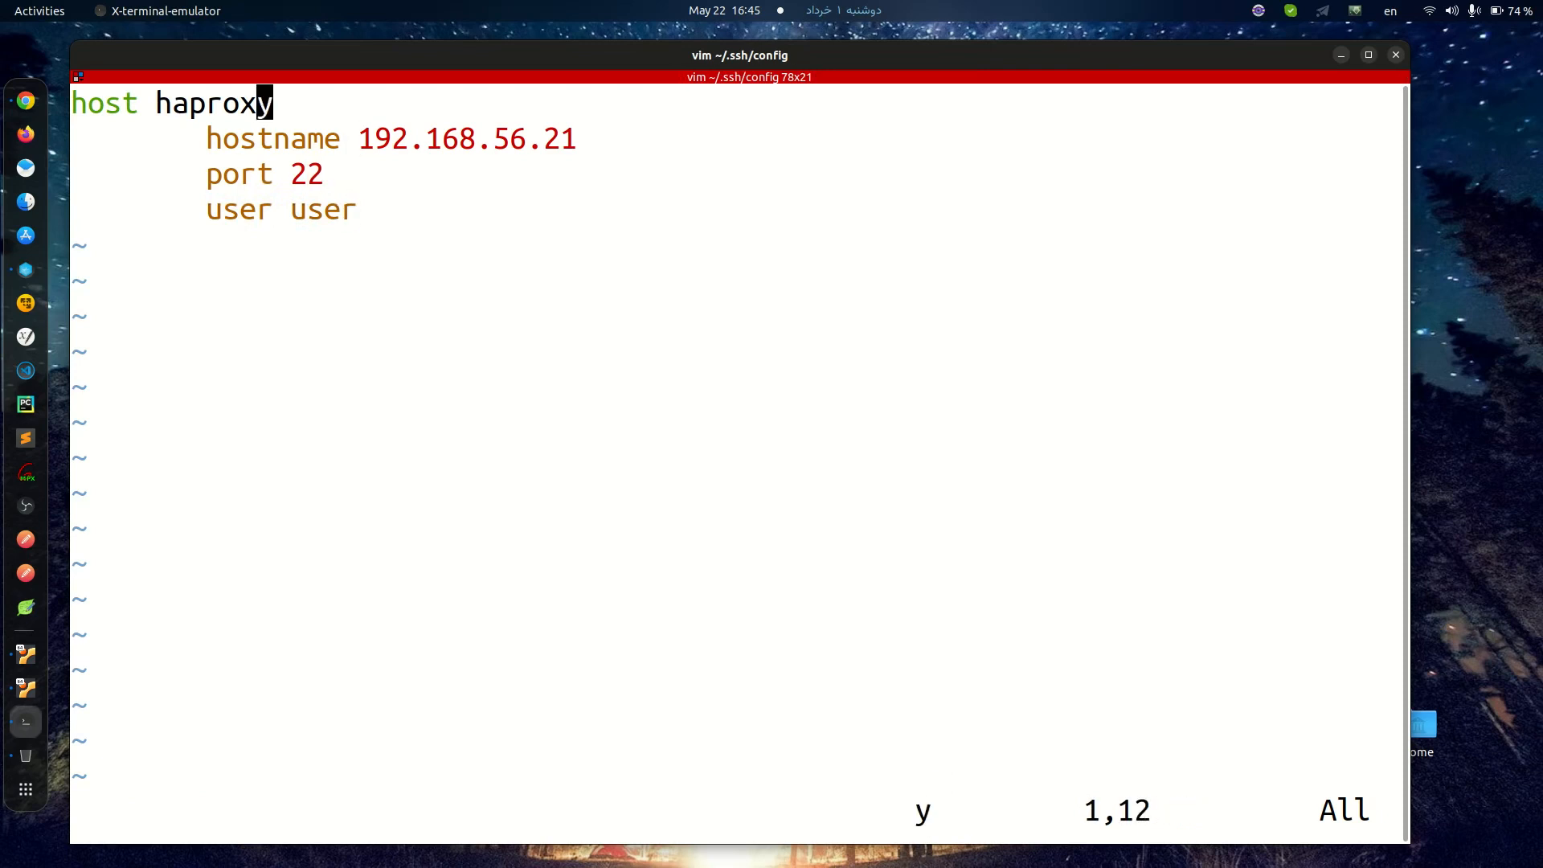
{"action": "key", "text": "p"}
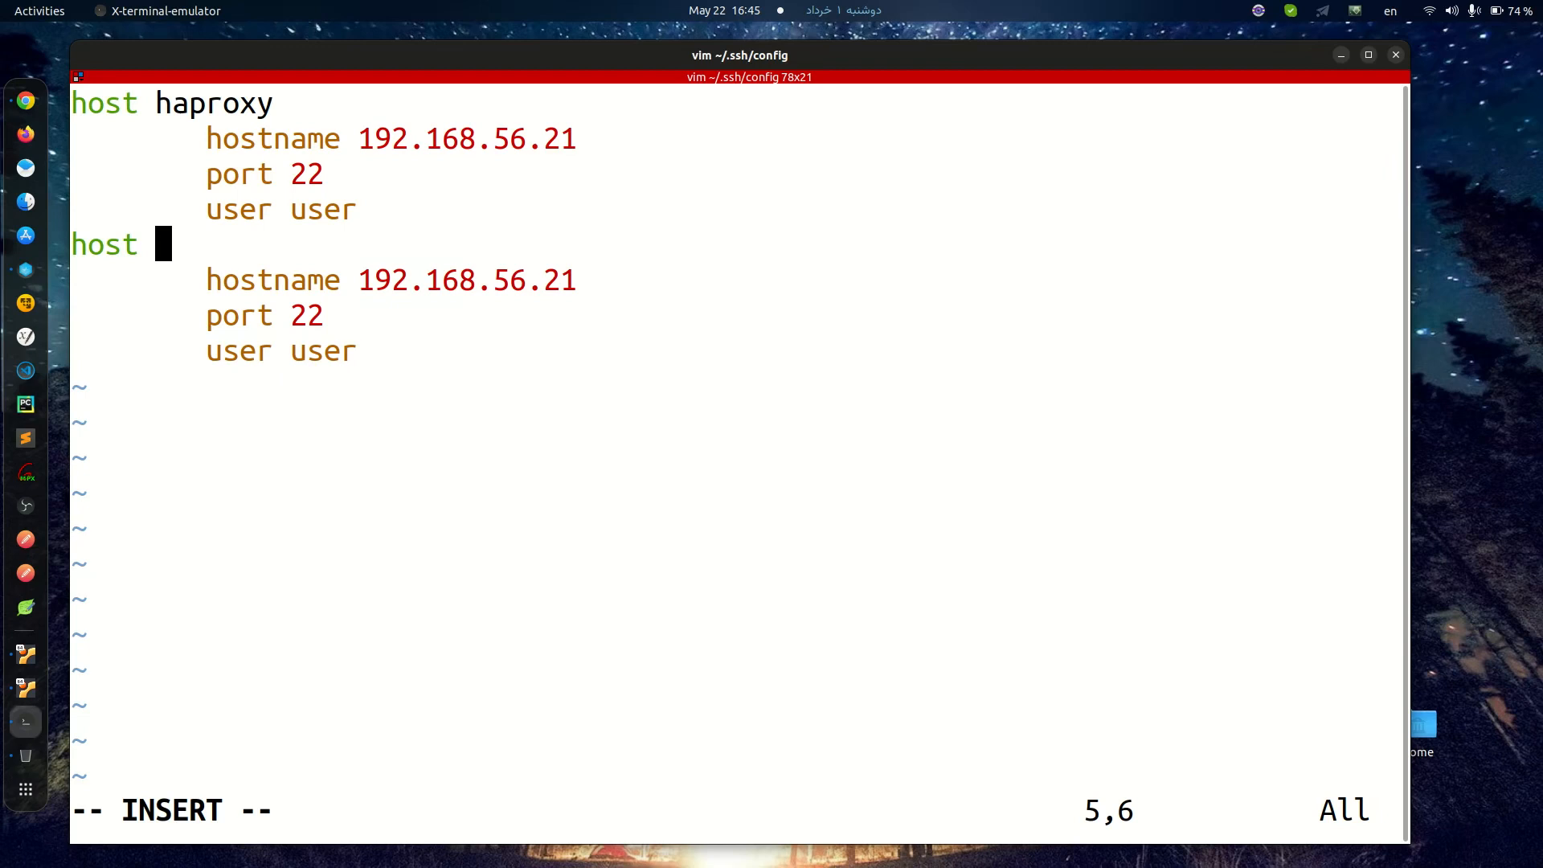
{"action": "type", "text": "Backend"}
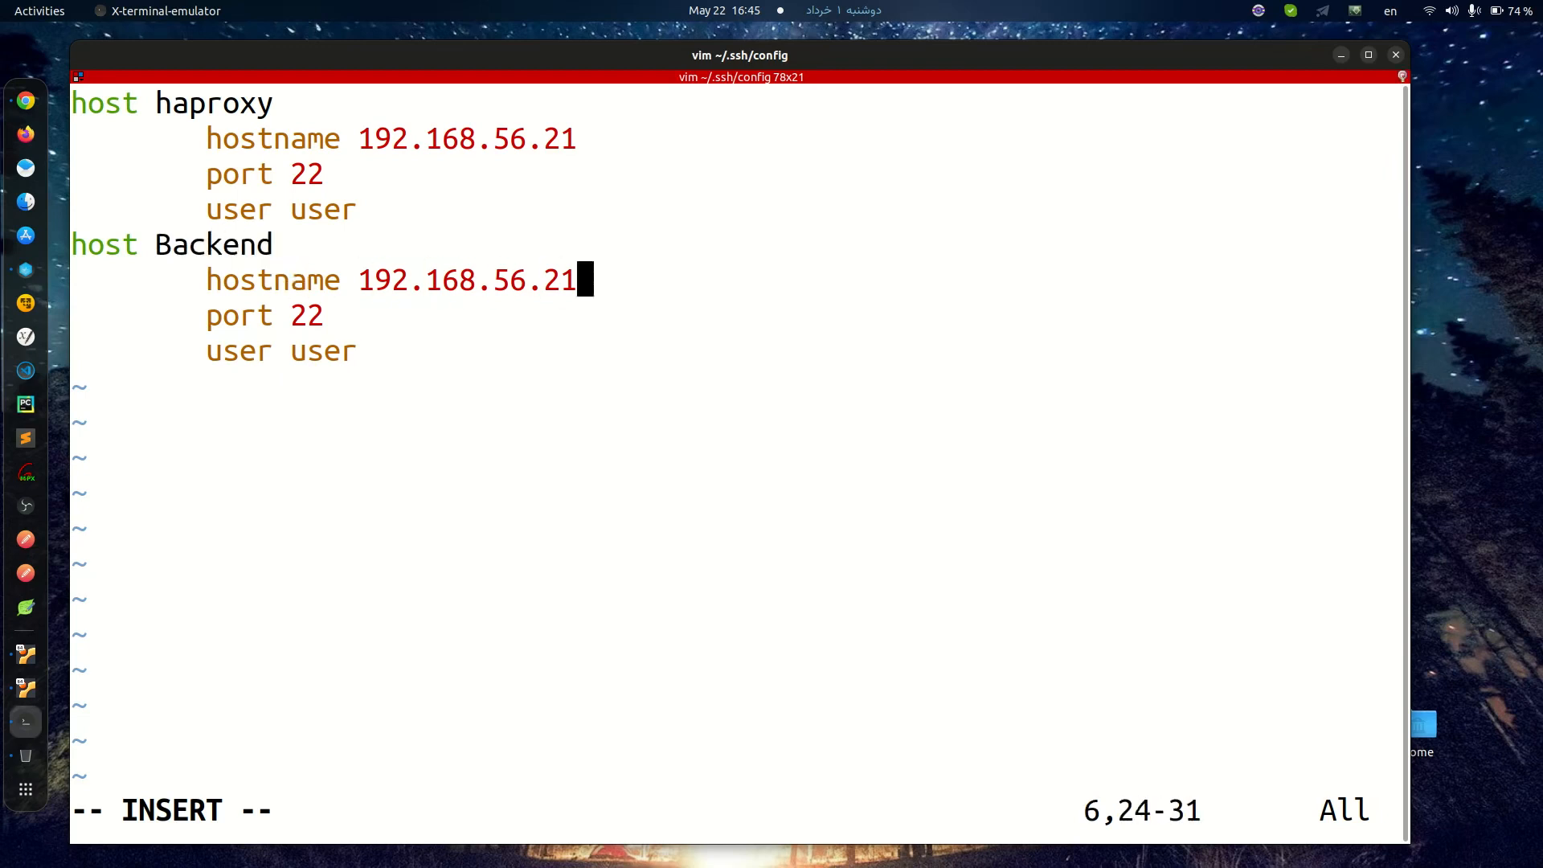
{"action": "key", "text": "Escape"}
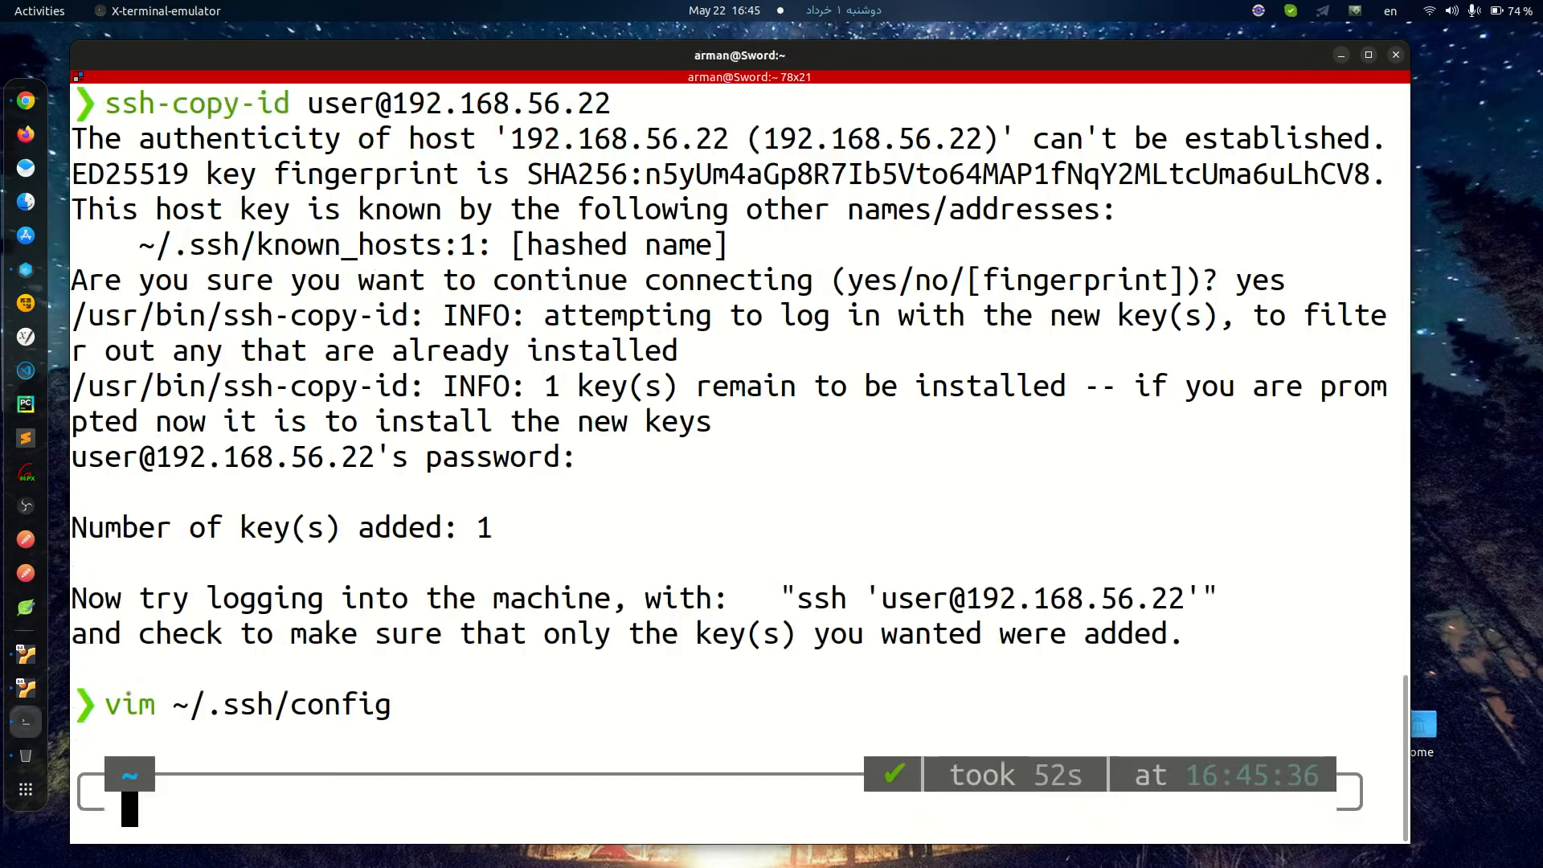
Step: Log in via ssh haproxy without a password and run hostname, returning HAPorxy
{"action": "type", "text": "ssh"}
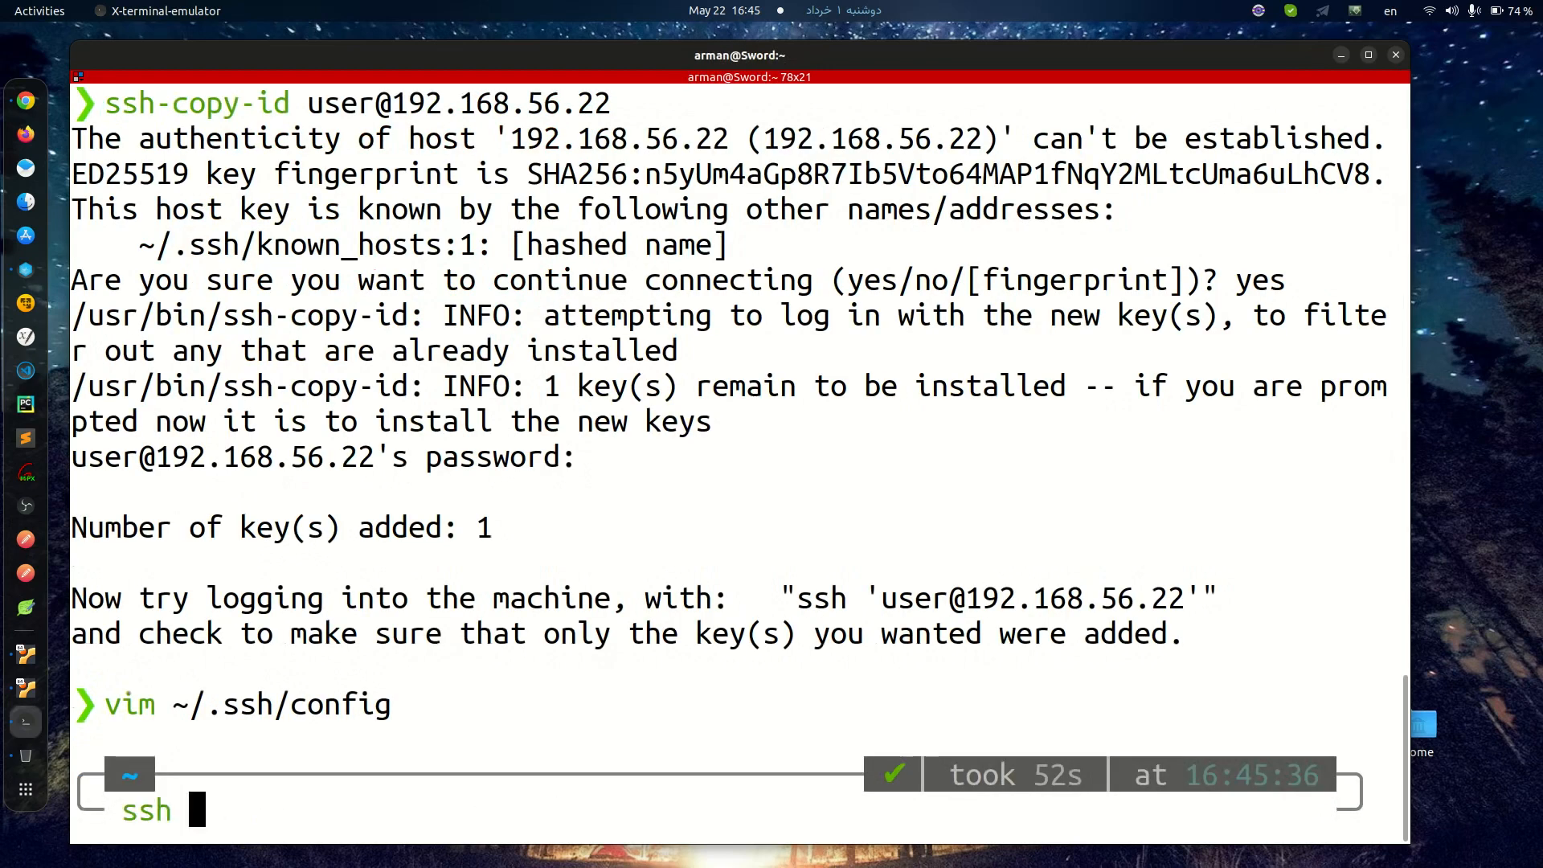
{"action": "type", "text": "hapo"}
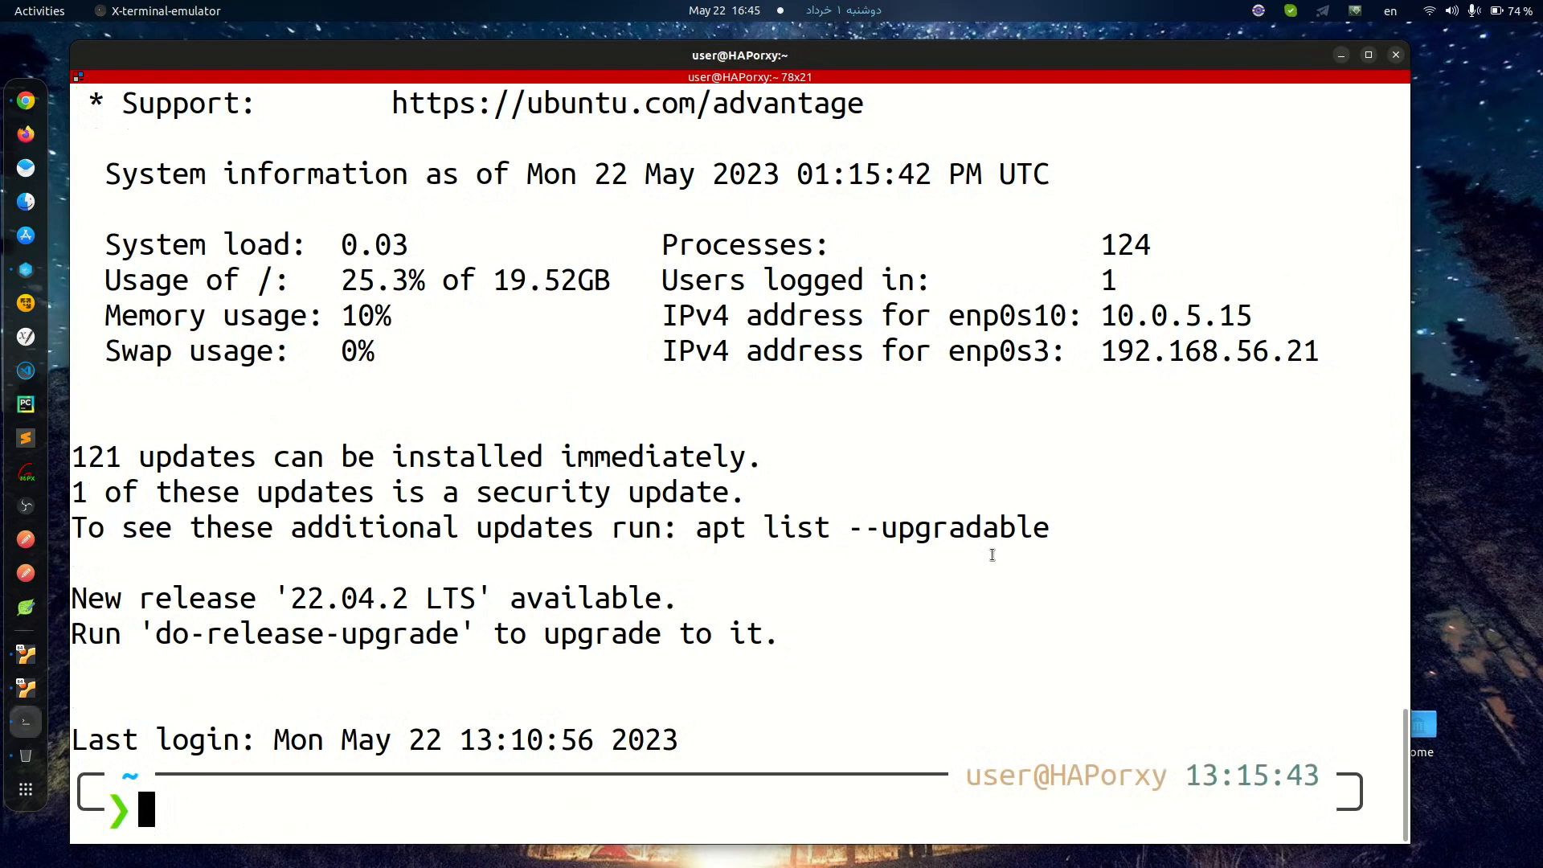
{"action": "type", "text": "hostname"}
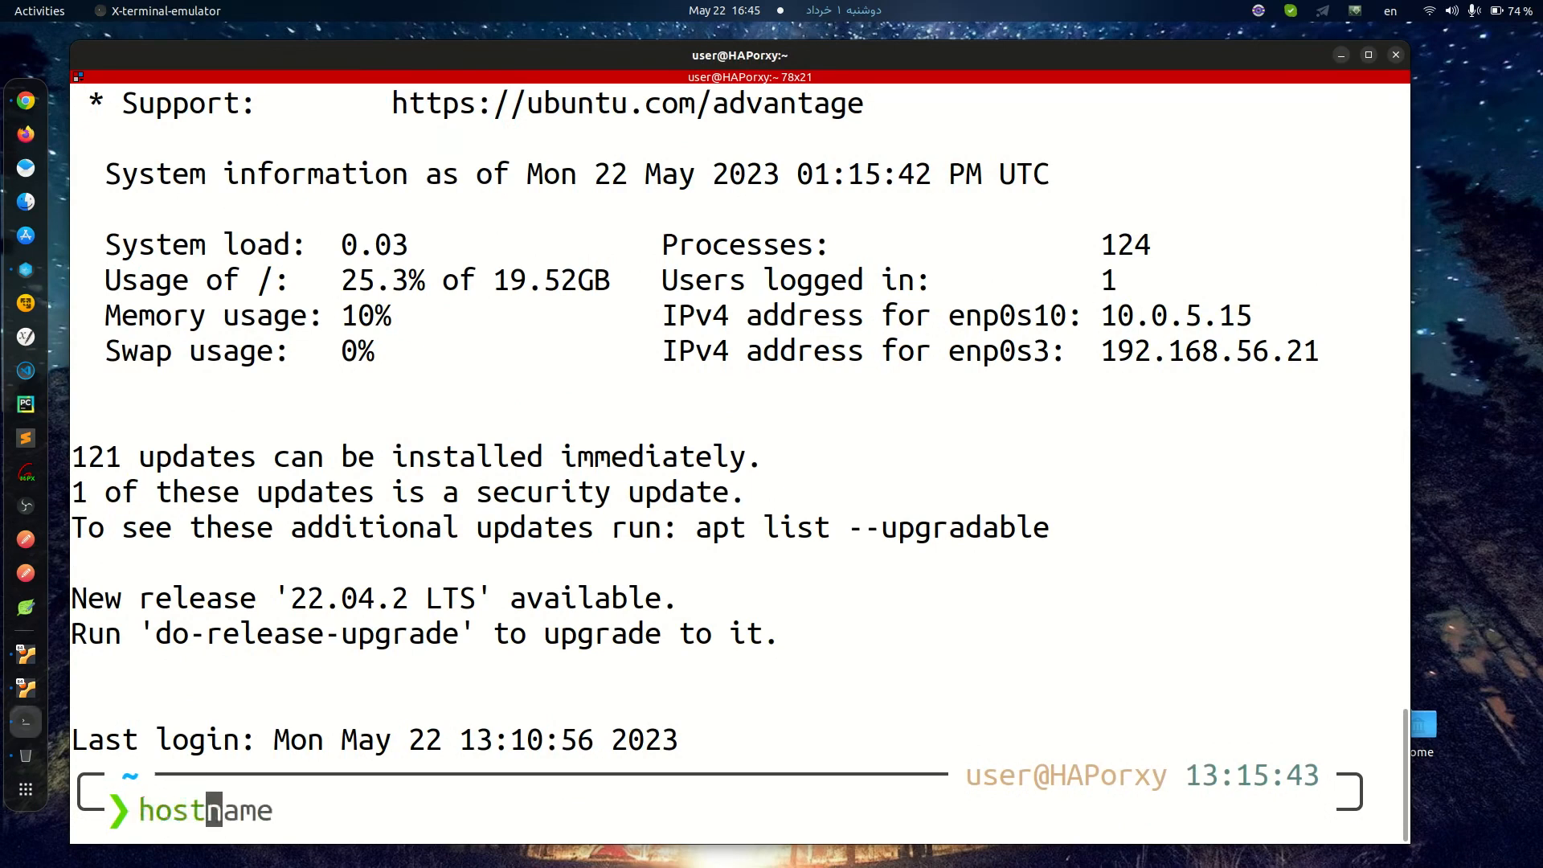
{"action": "key", "text": "Tab"}
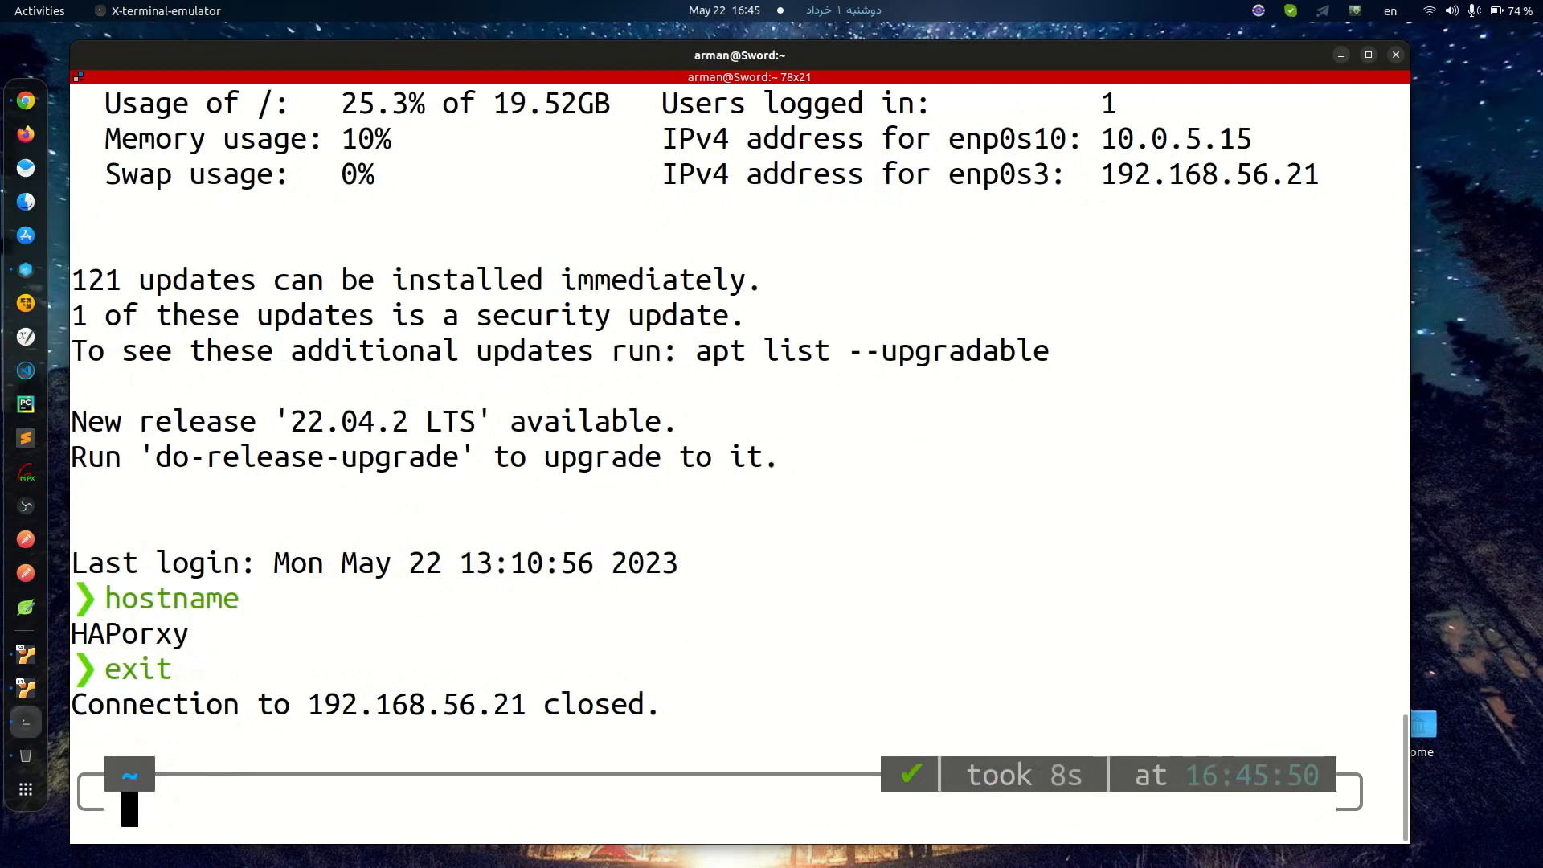
Step: After exiting, start typing ssh Backend to test the second alias
{"action": "type", "text": "ssh Ba"}
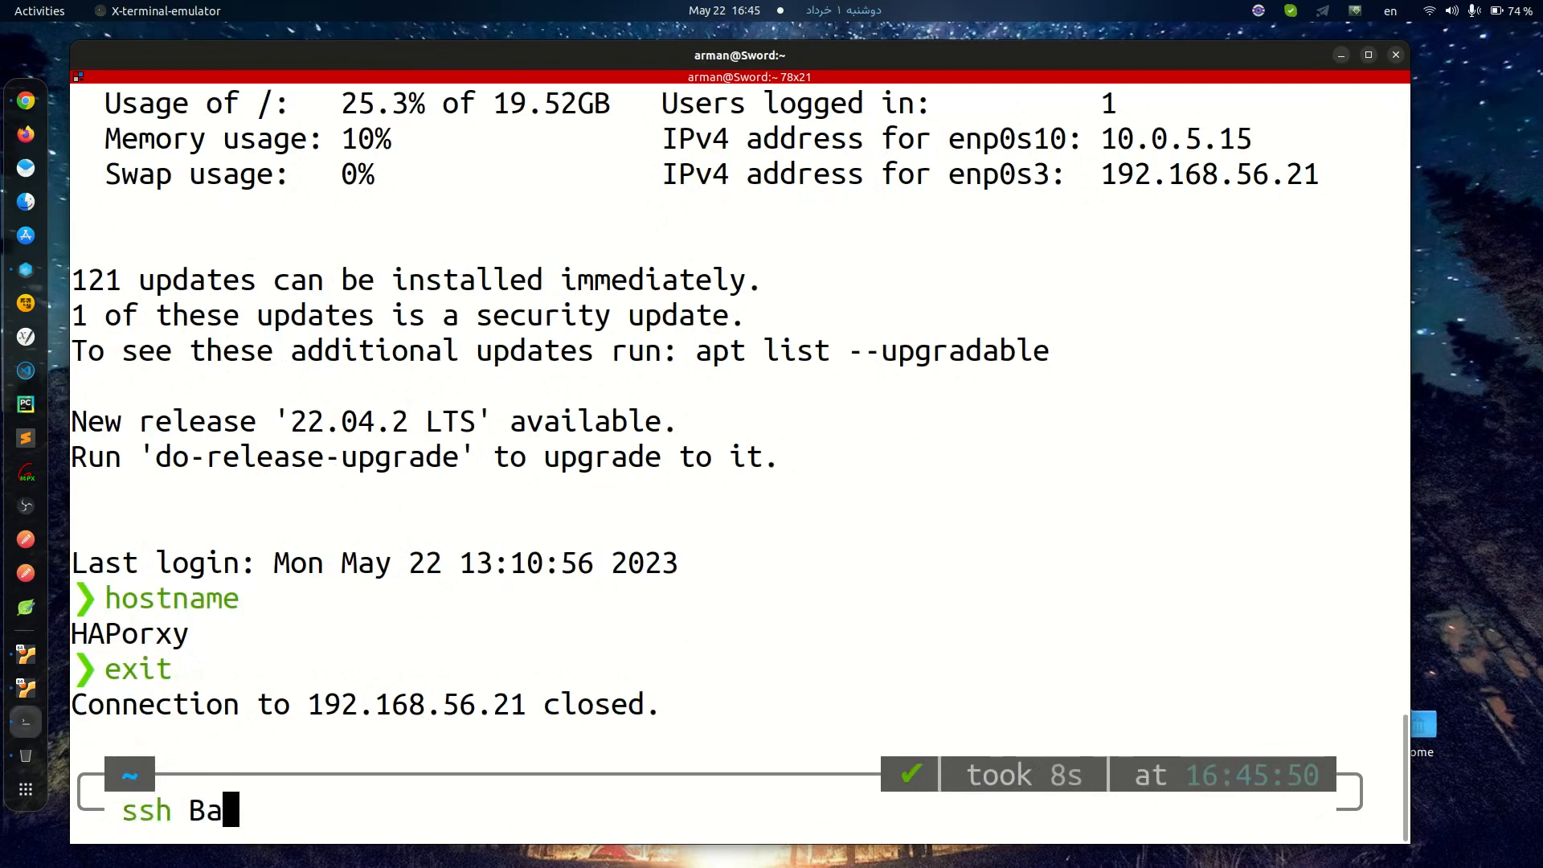
{"action": "key", "text": "BackSpace"}
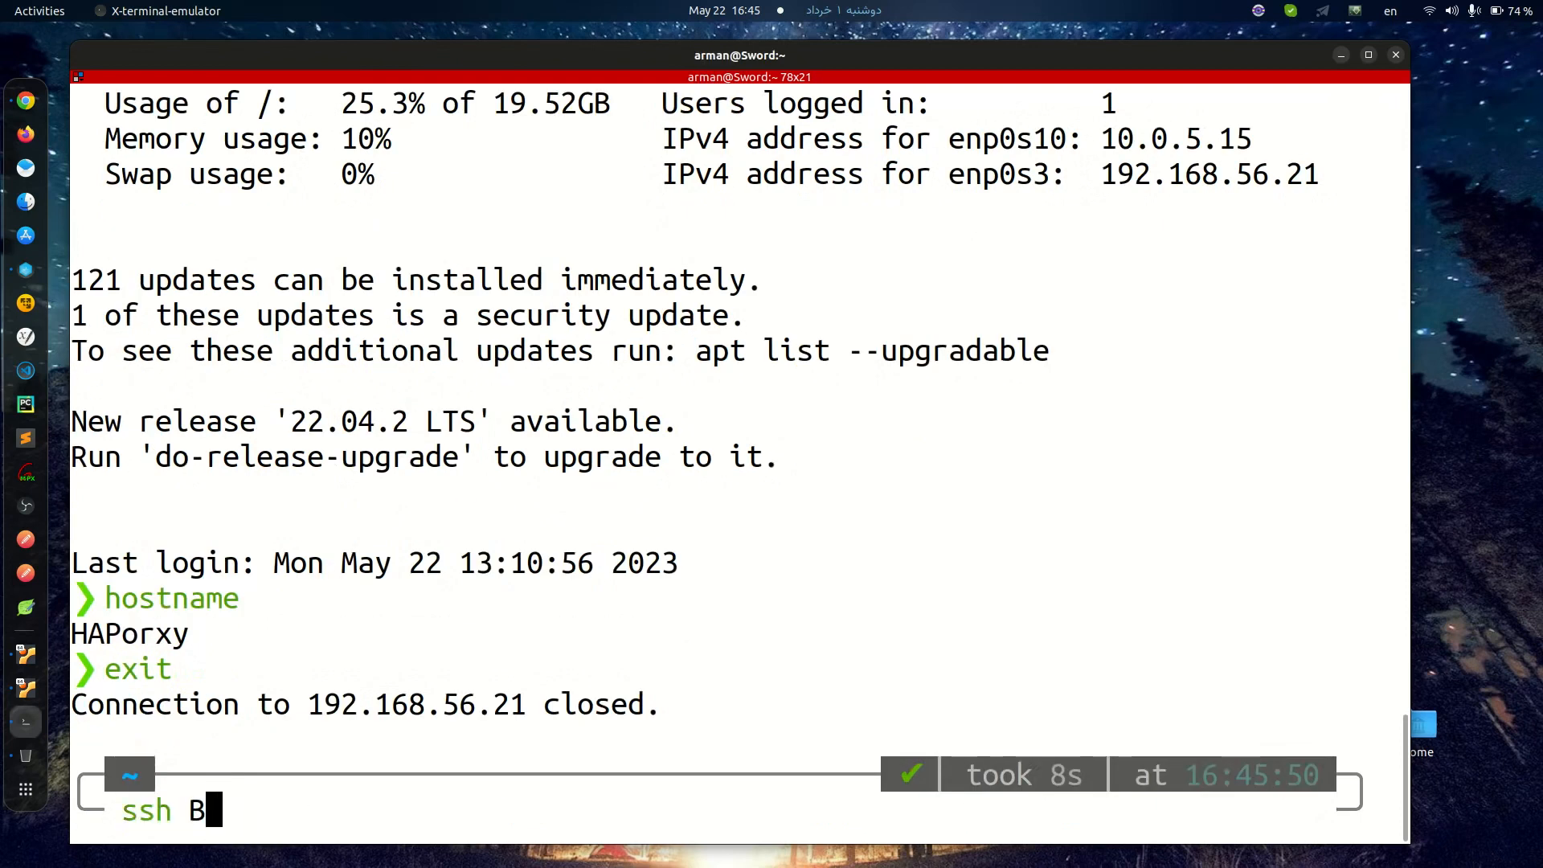